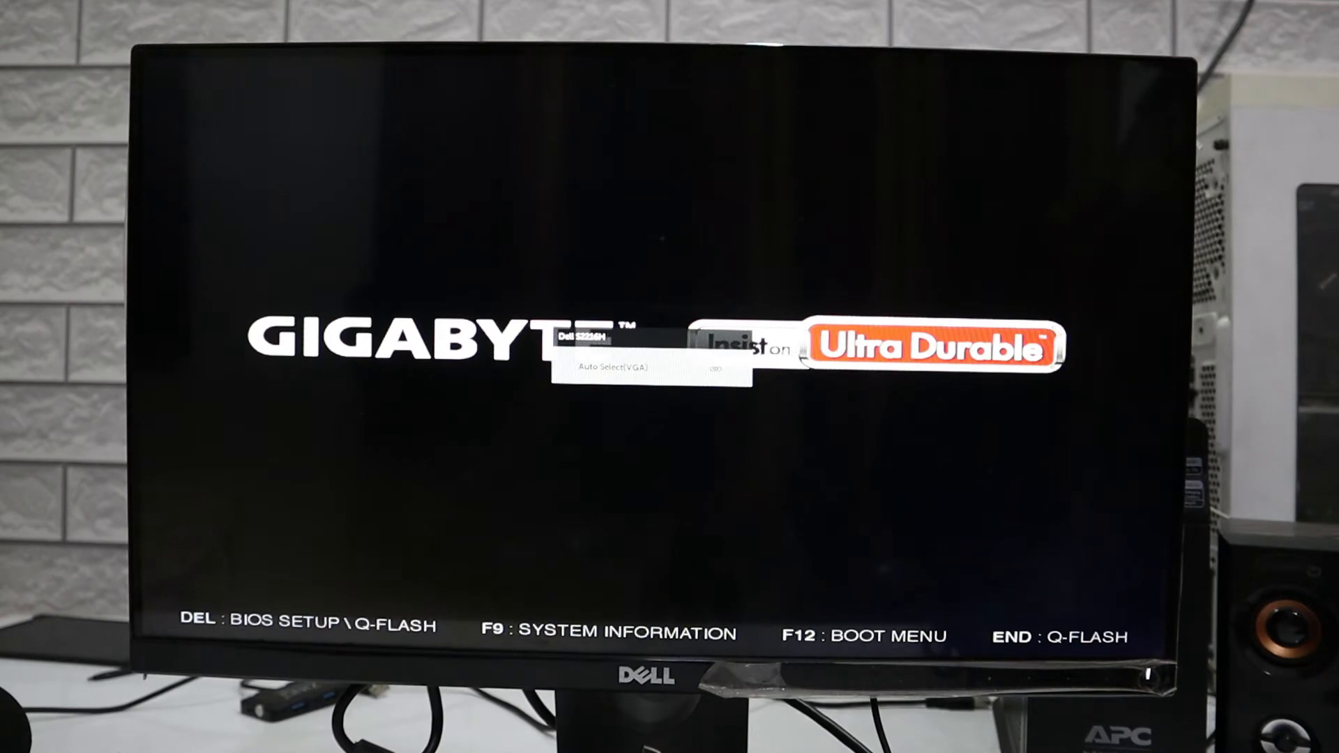
Step: Enter Gigabyte BIOS Setup with Del and browse the BIOS Features boot and security list
key("Del")
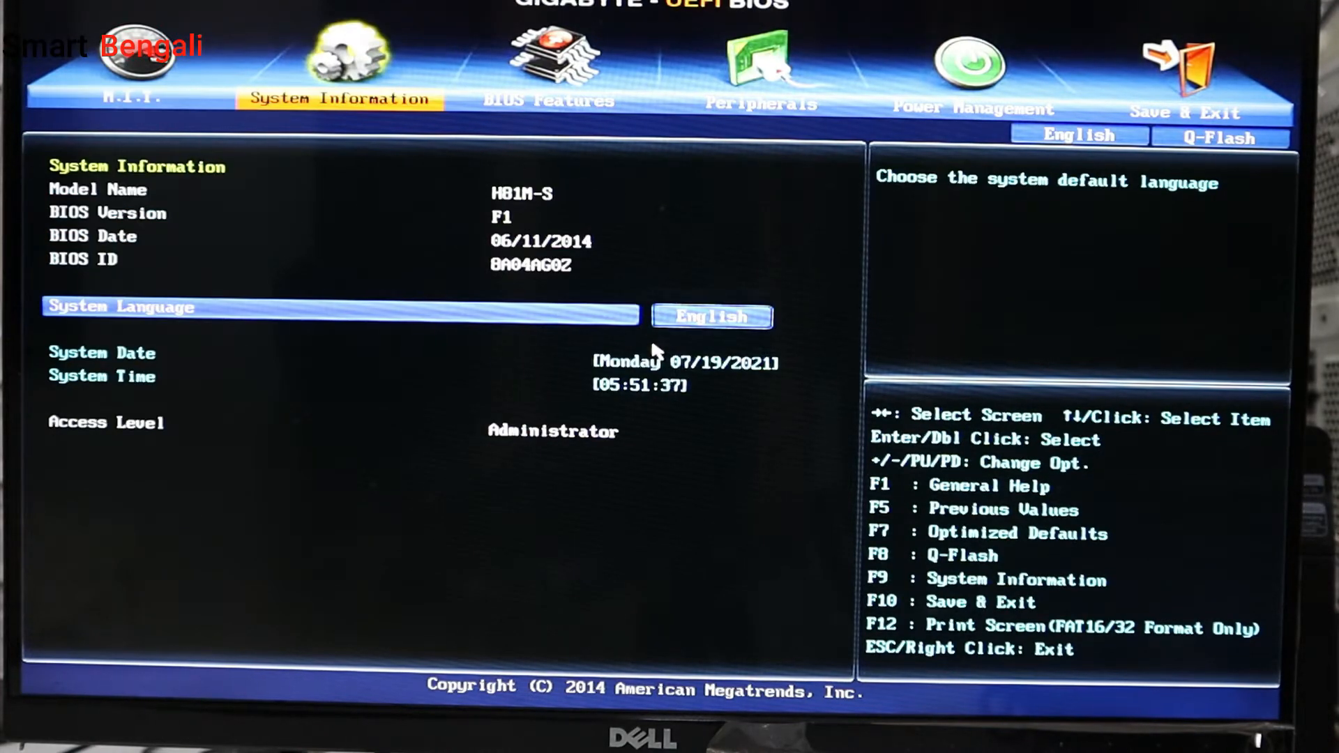
left_click(549, 100)
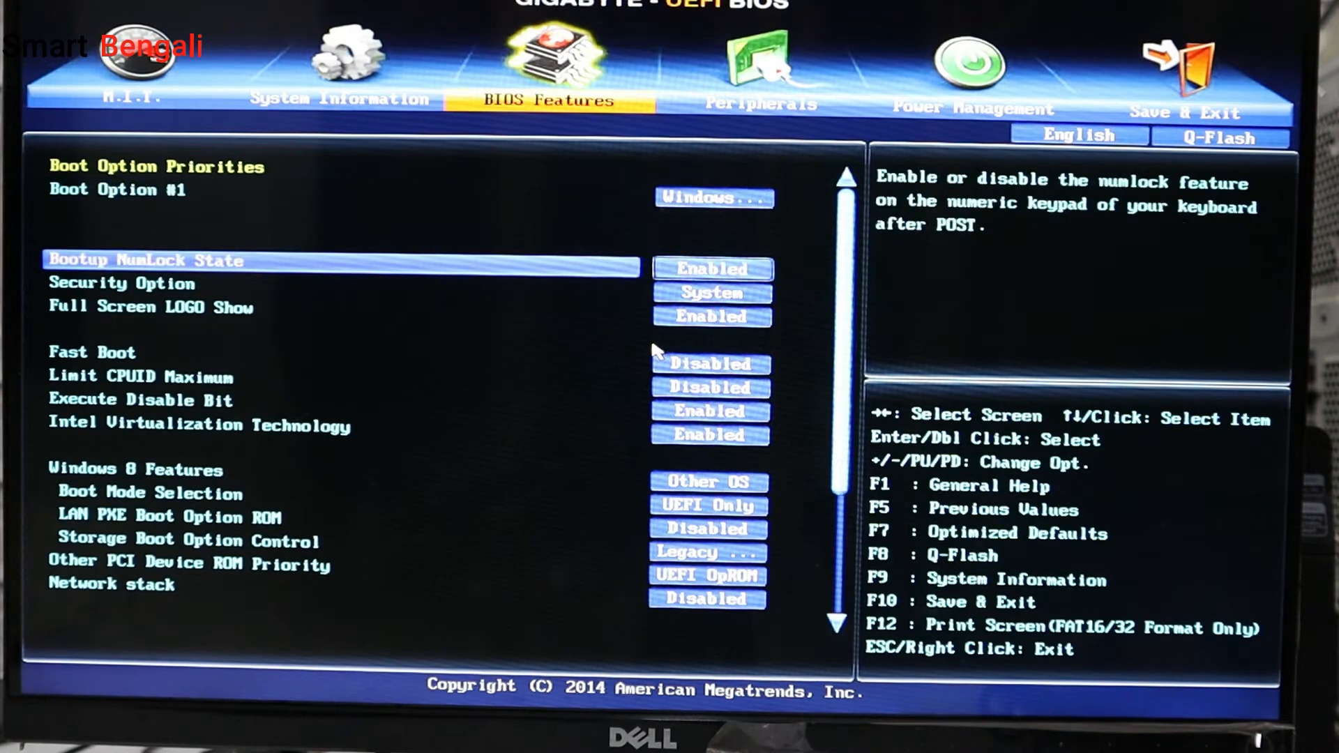
key("Down")
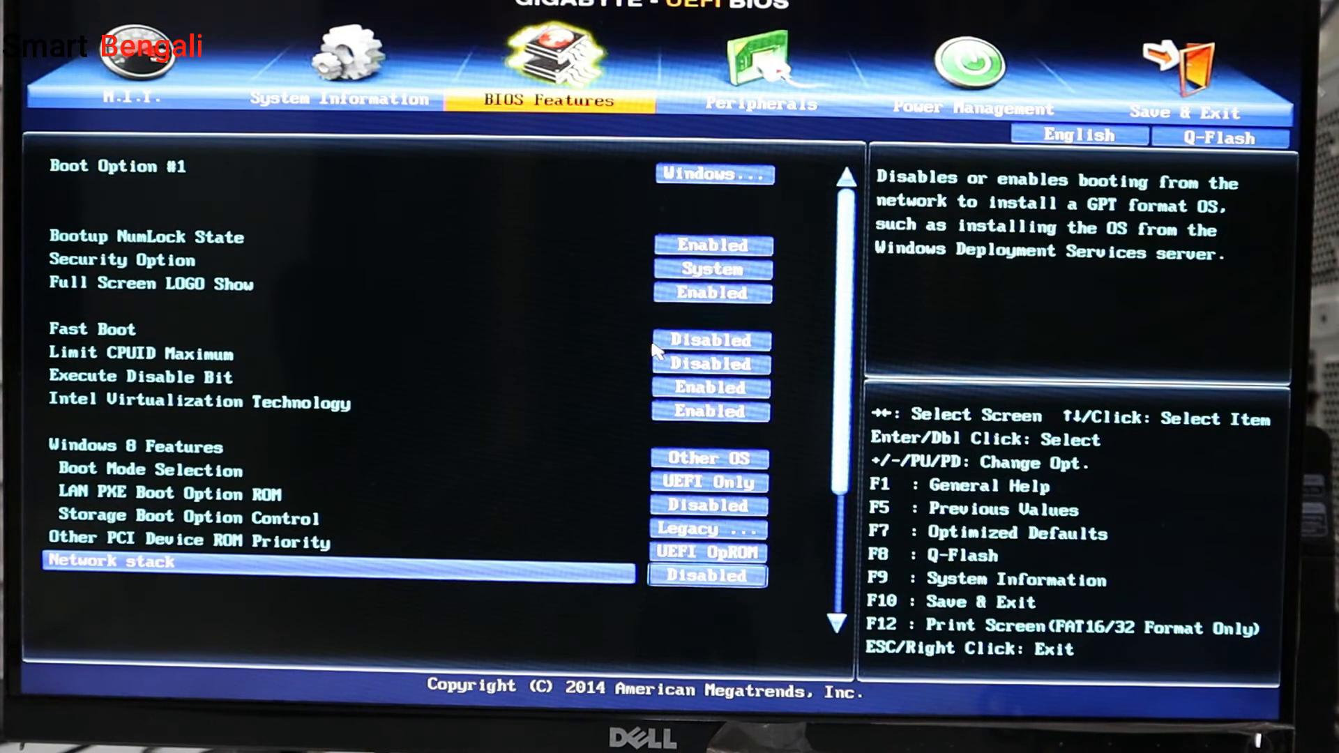
scroll("down", 3)
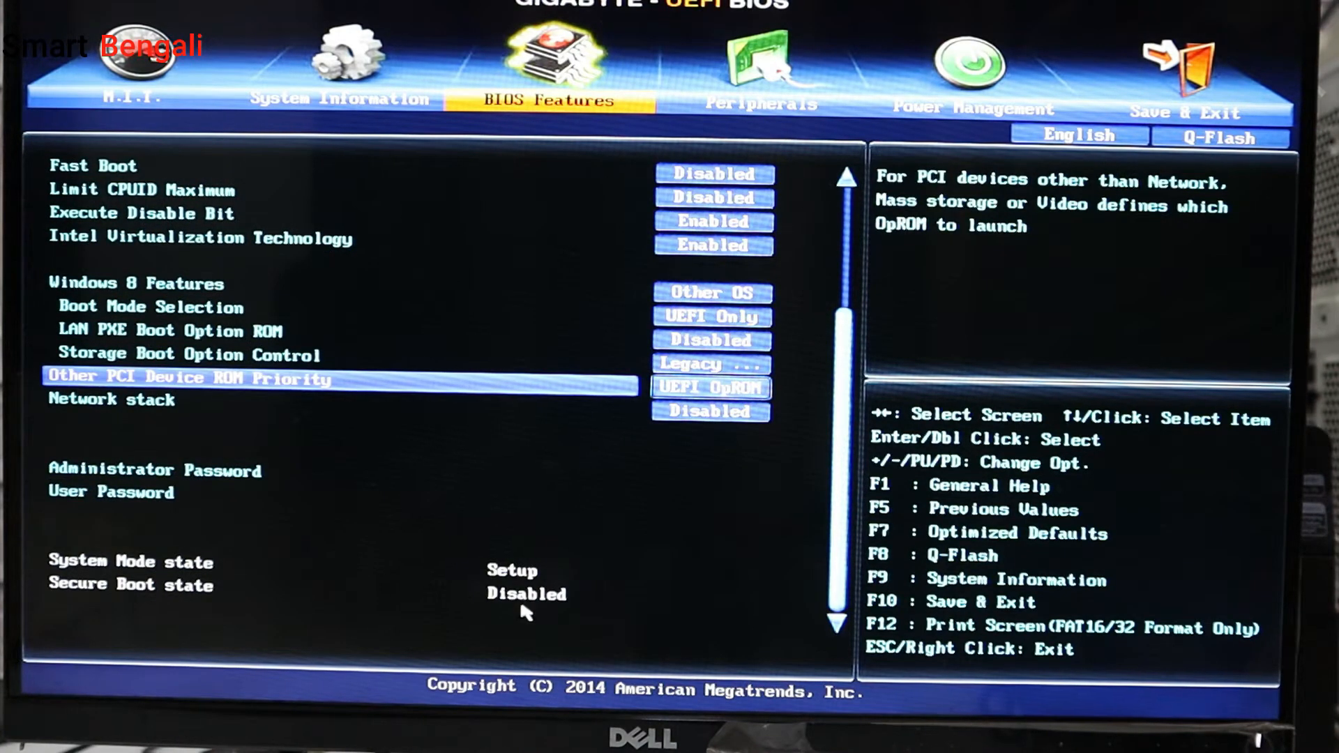
mouse_move(535, 620)
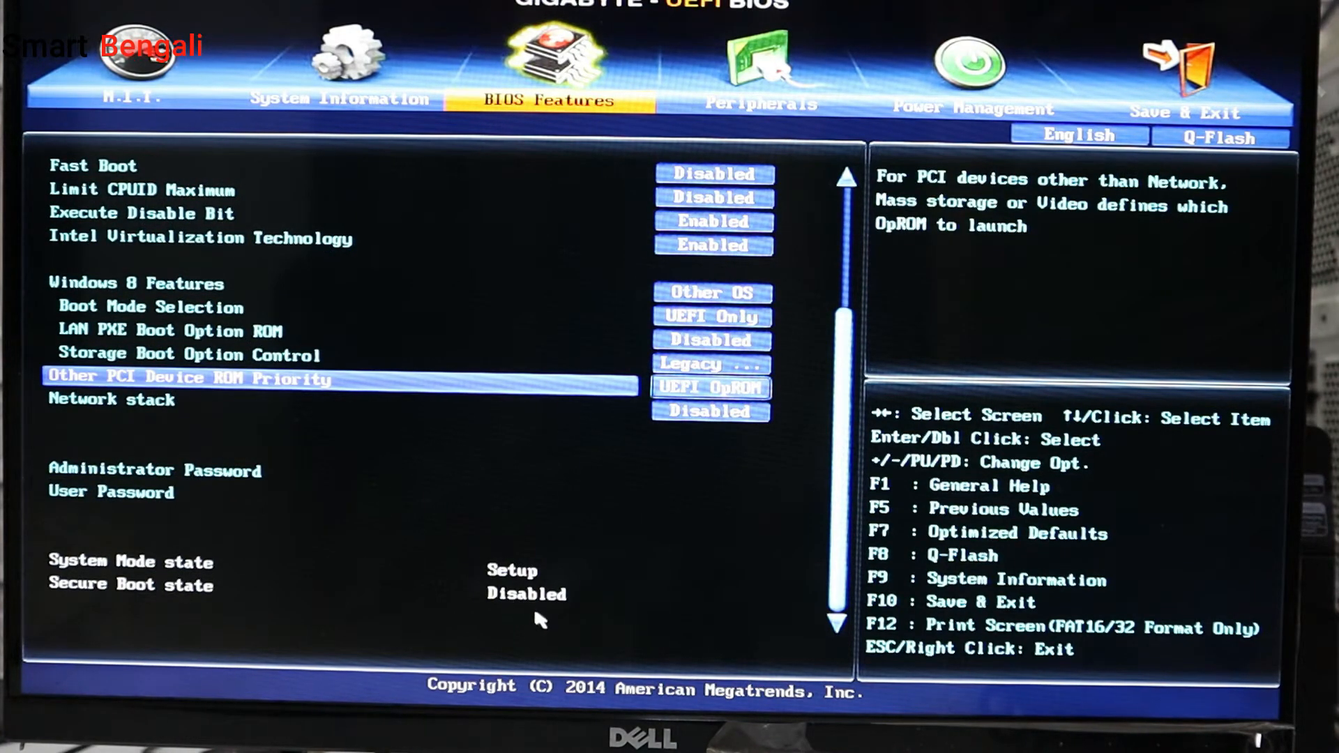
key("up")
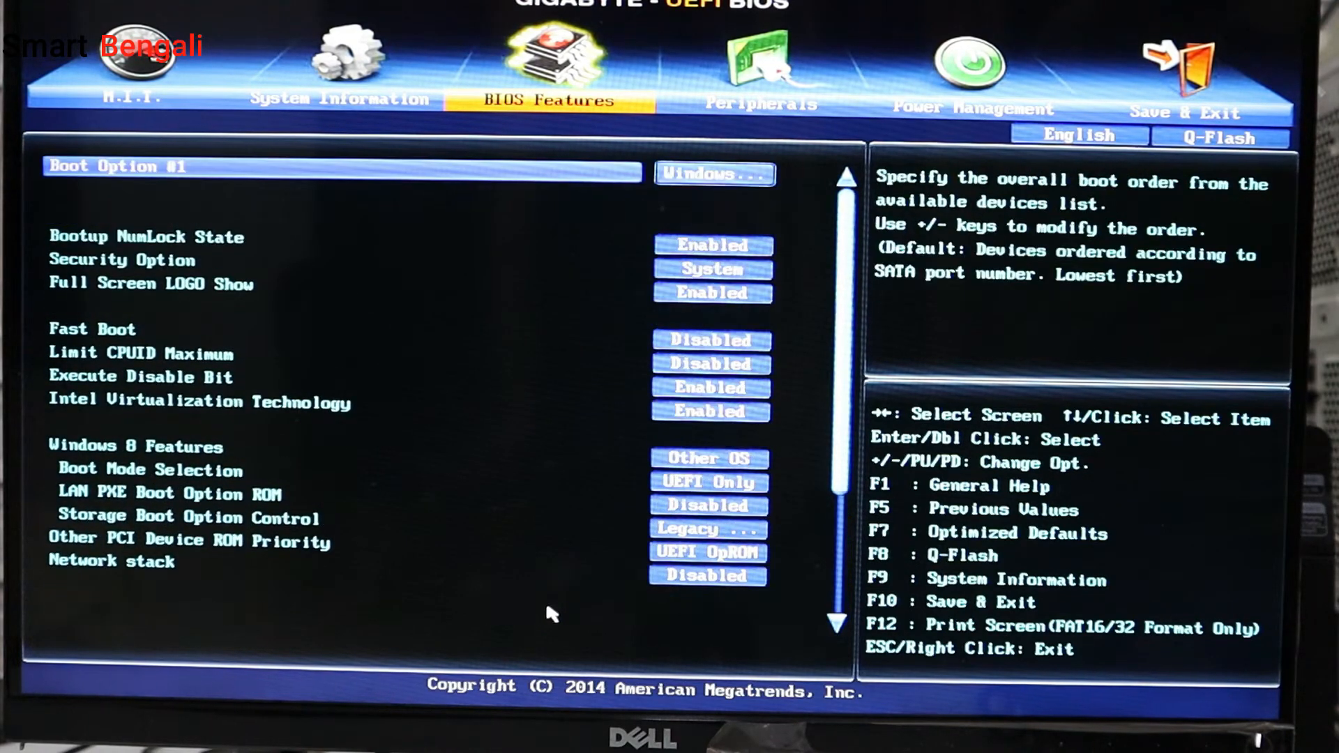
Step: Set Windows 8 Features to Windows 8 WHQL, enable Secure Boot, and request Save & Exit with F10
left_click(132, 445)
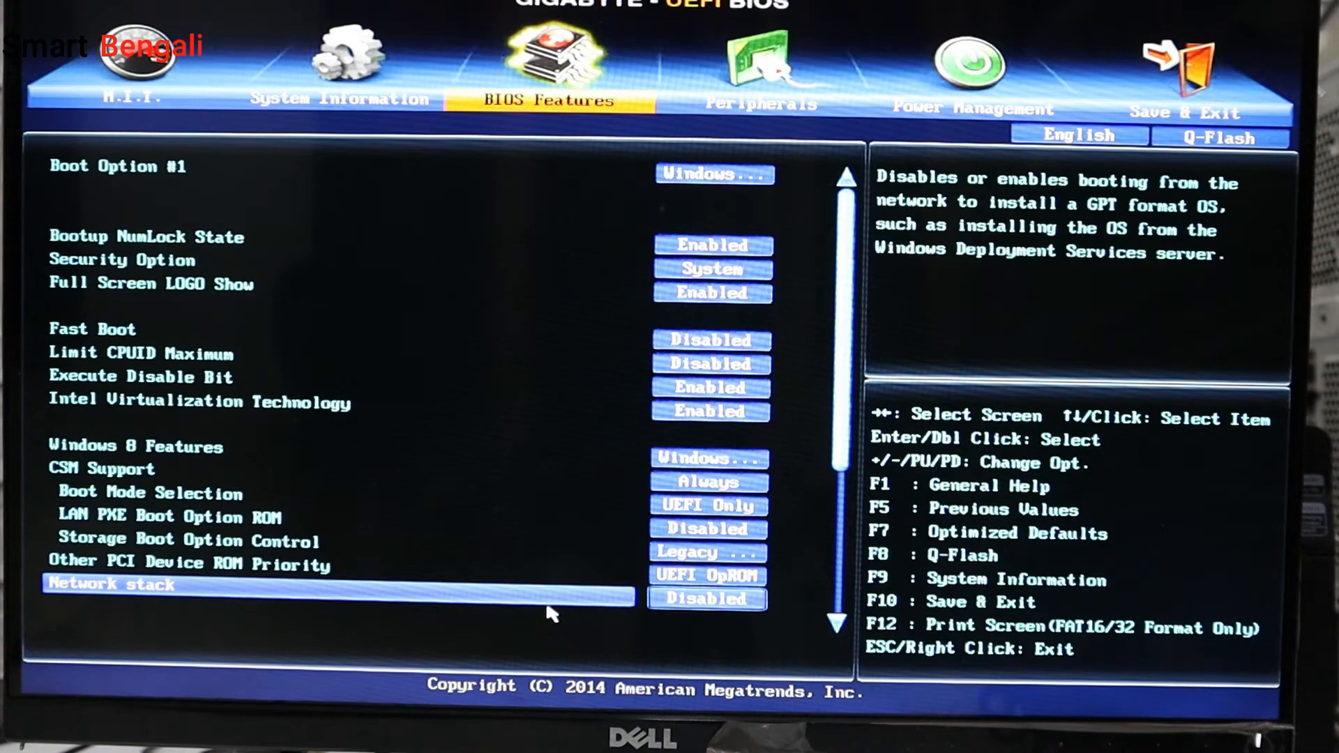
scroll("down", 3)
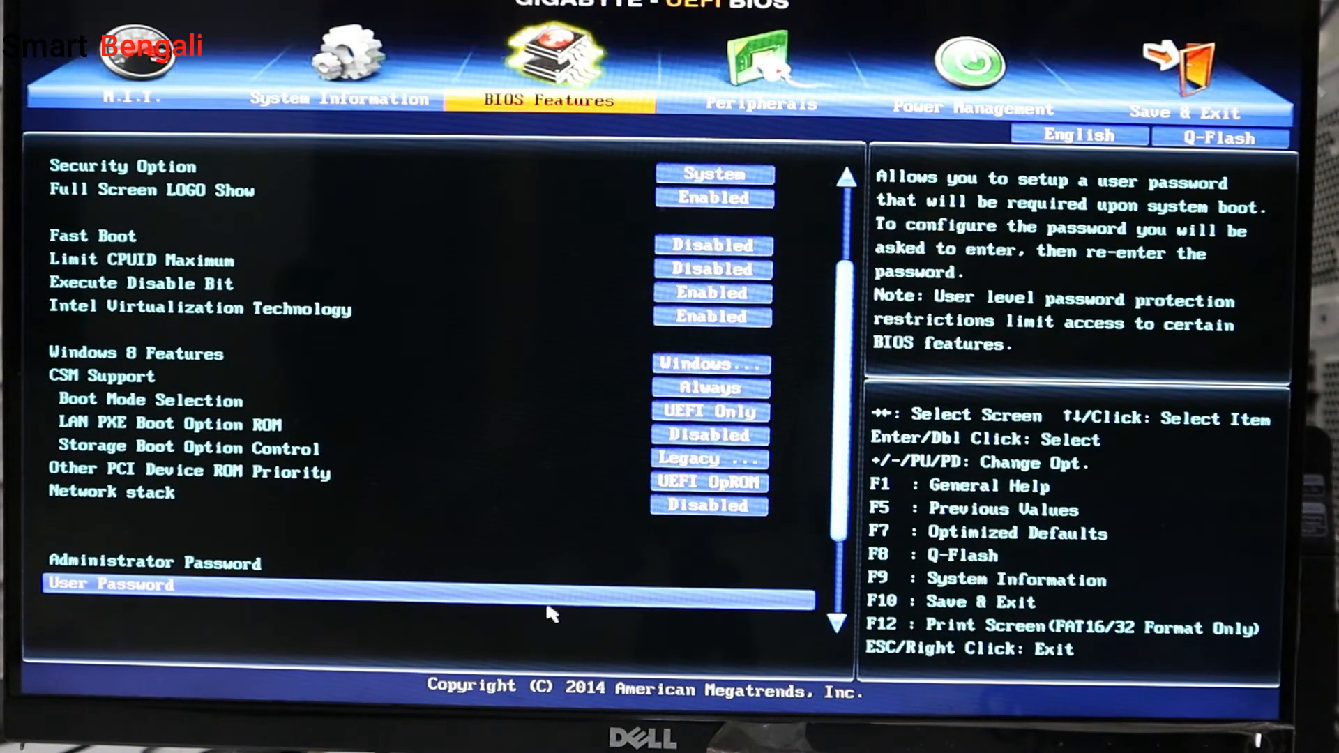
scroll("down", 3)
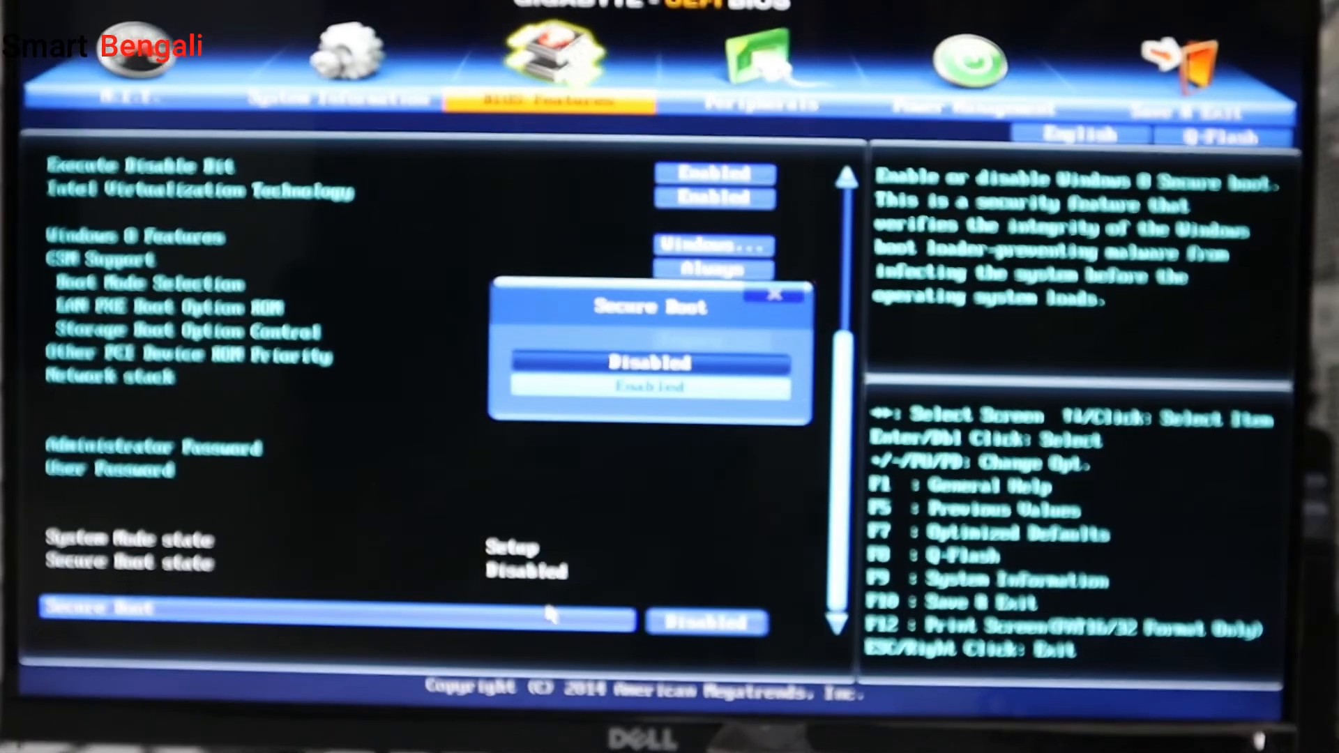
left_click(650, 386)
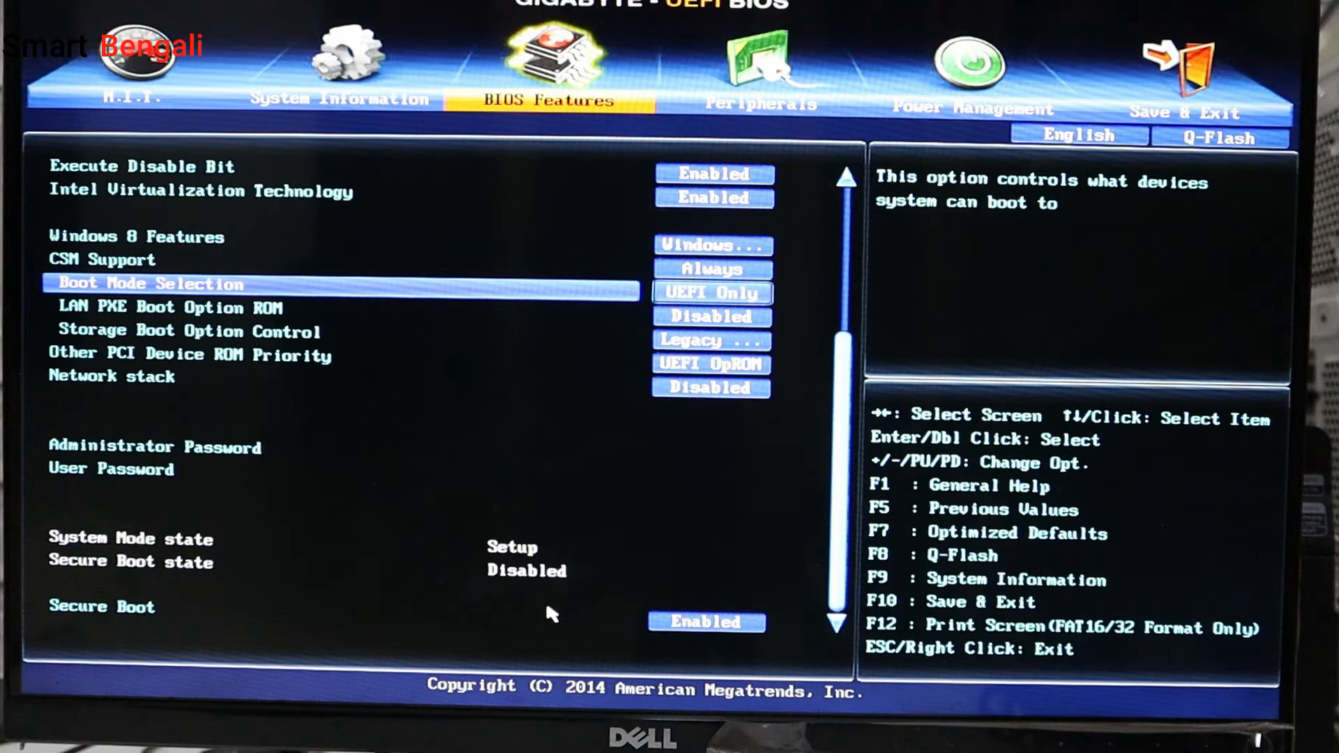
key("F10")
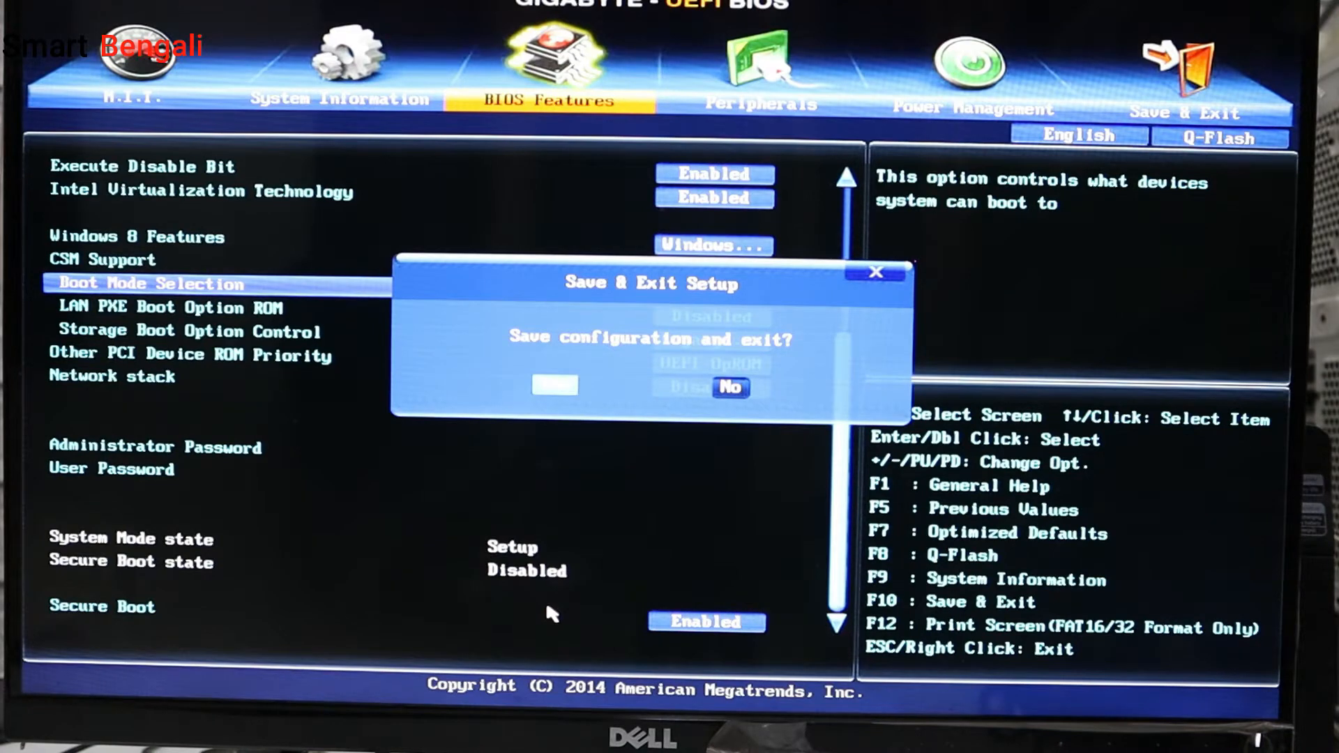
Step: Confirm Yes to save the BIOS configuration and restart into Windows 10
left_click(554, 385)
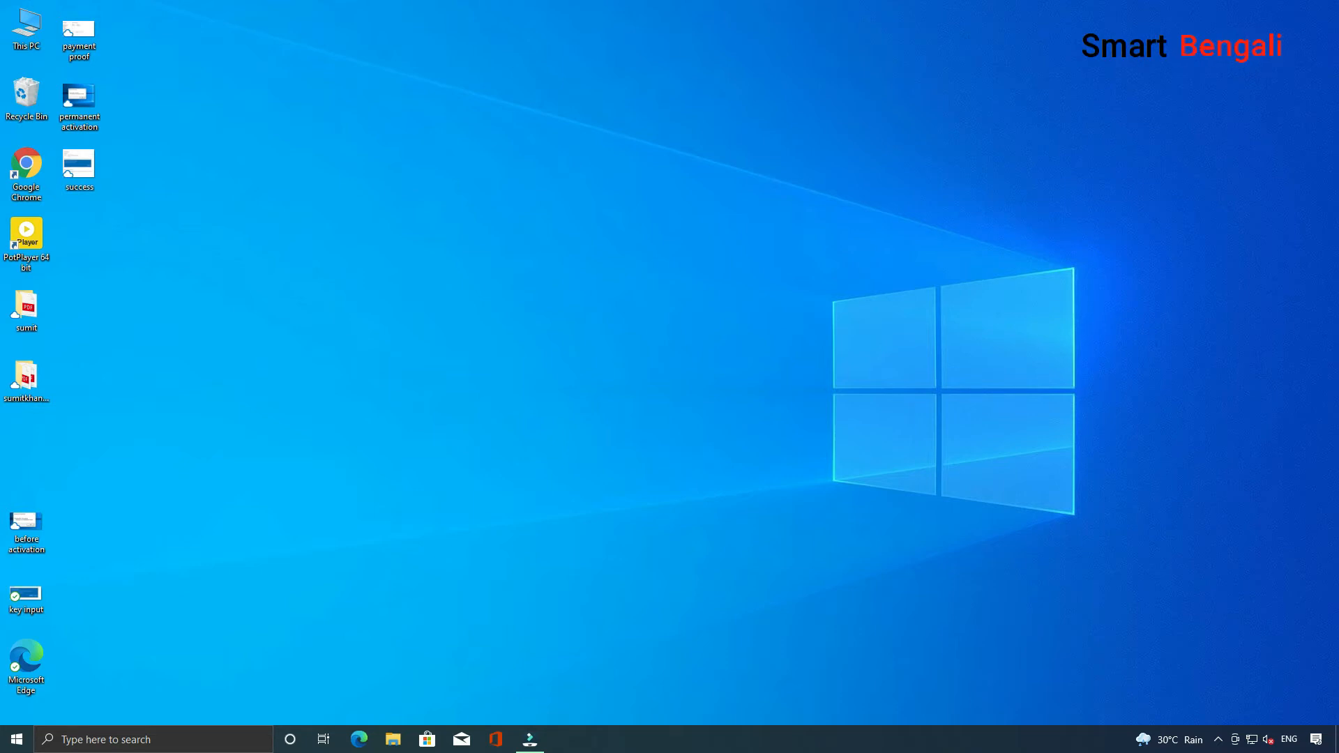
mouse_move(14, 739)
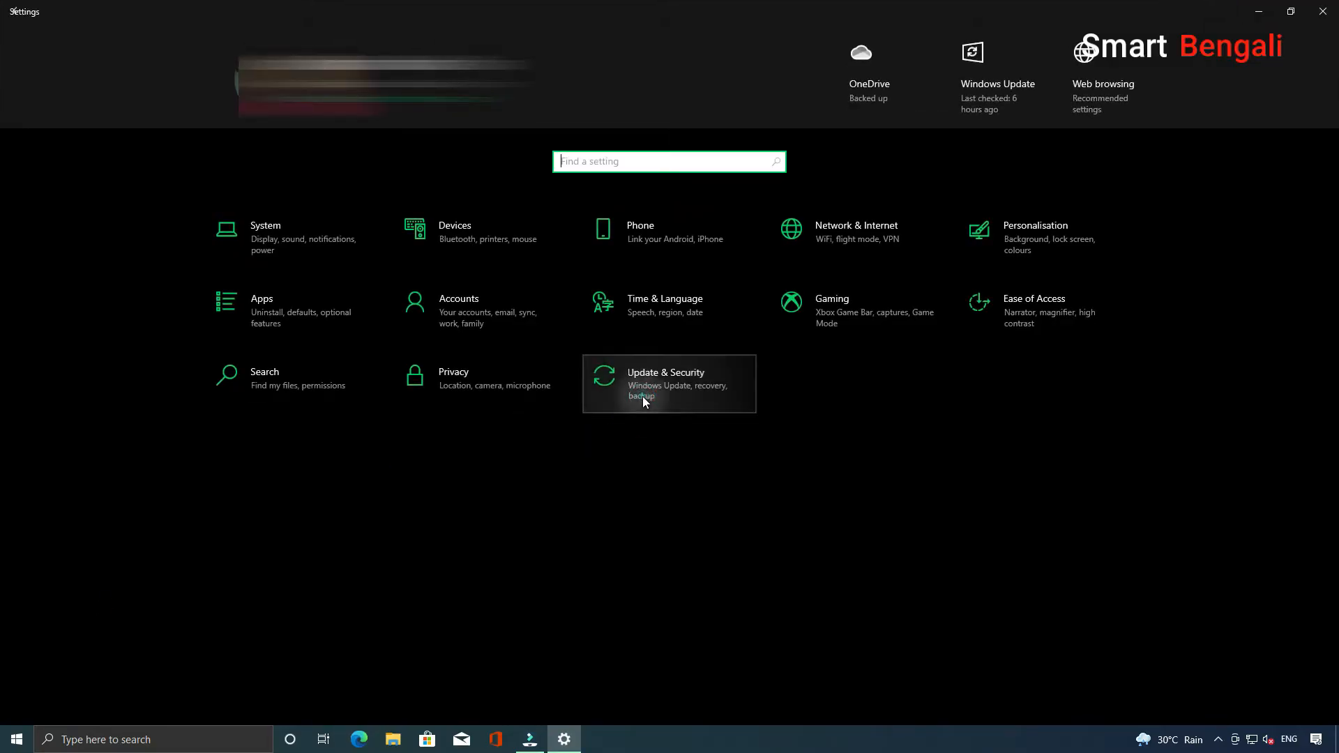
Step: Enable Optional diagnostic data via Diagnostics & feedback and return to Windows Insider Programme
left_click(668, 384)
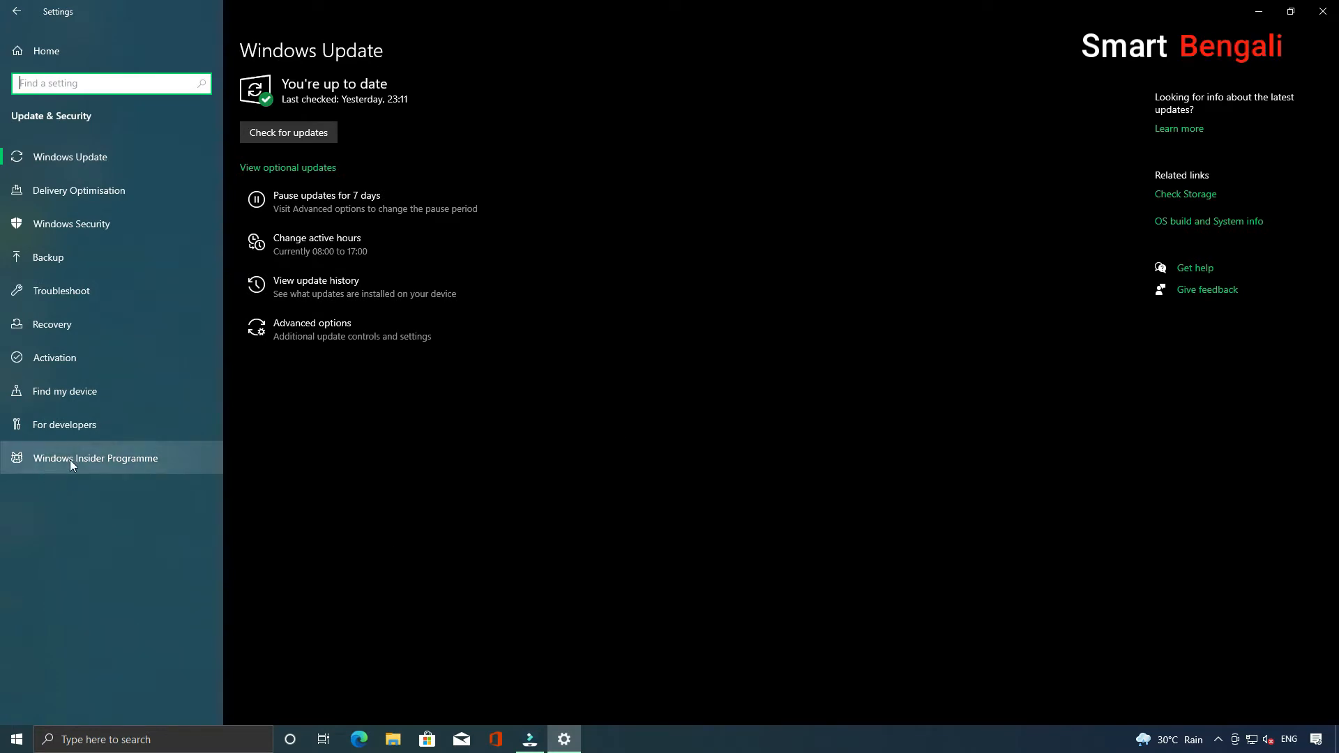
left_click(97, 459)
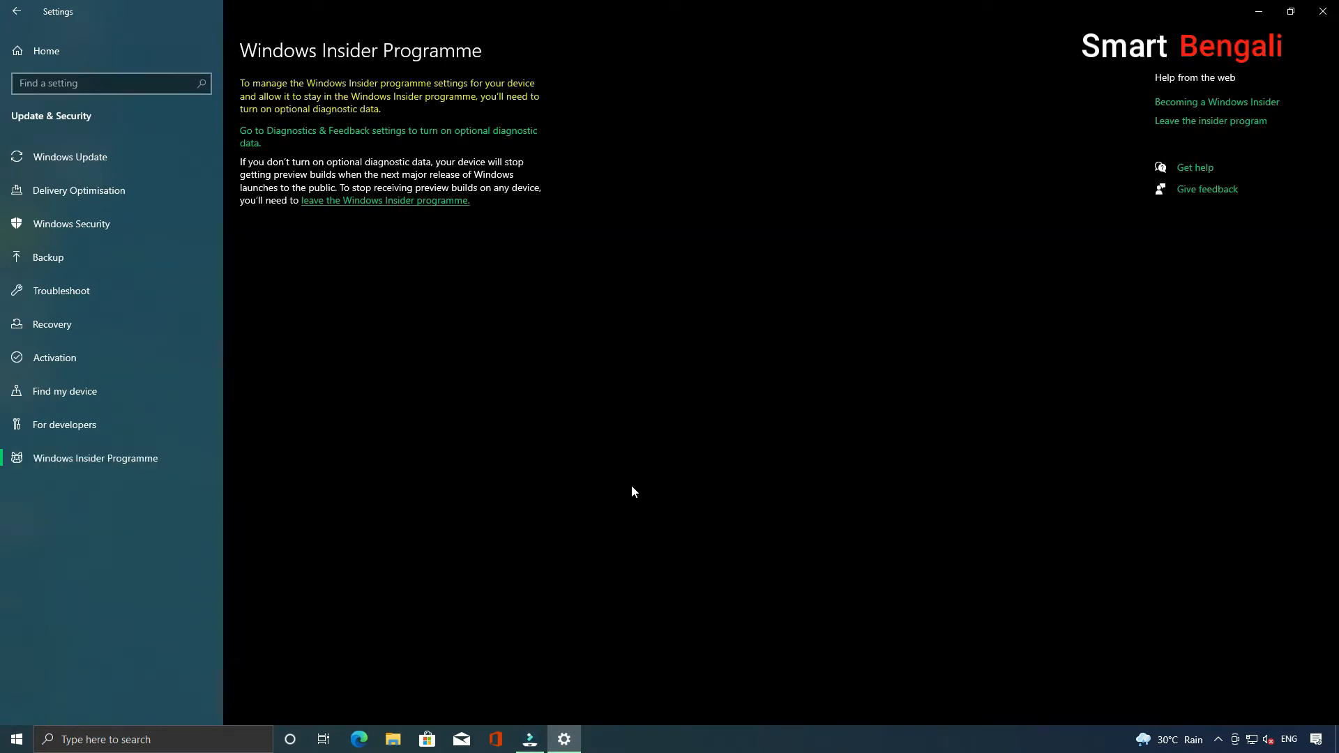
mouse_move(382, 162)
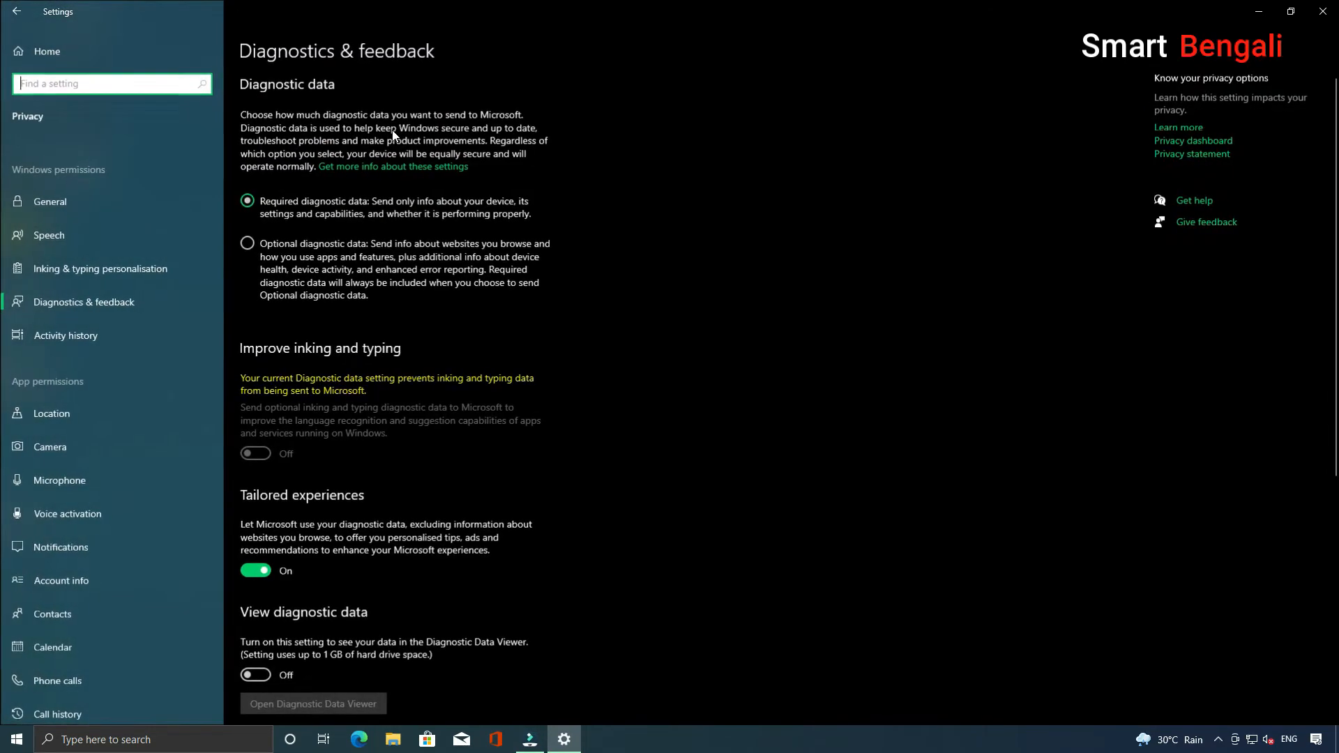
left_click(246, 243)
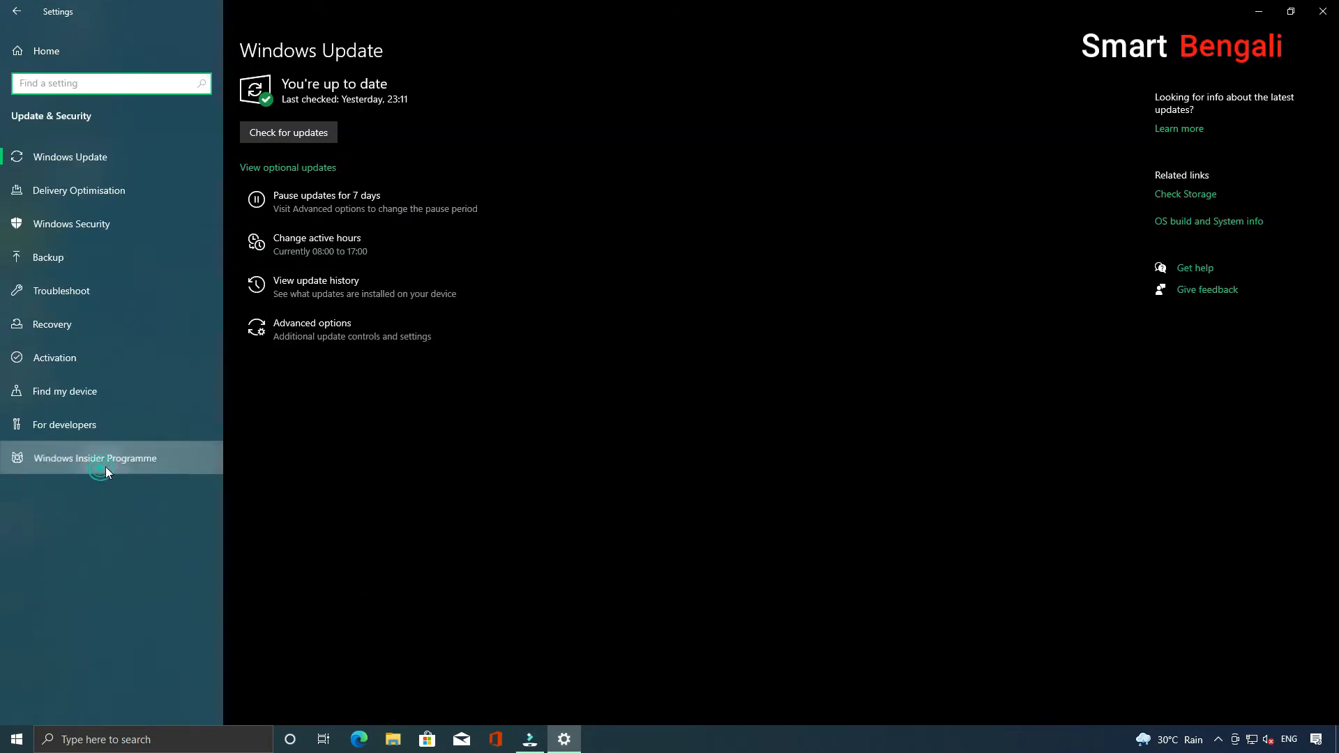
left_click(95, 458)
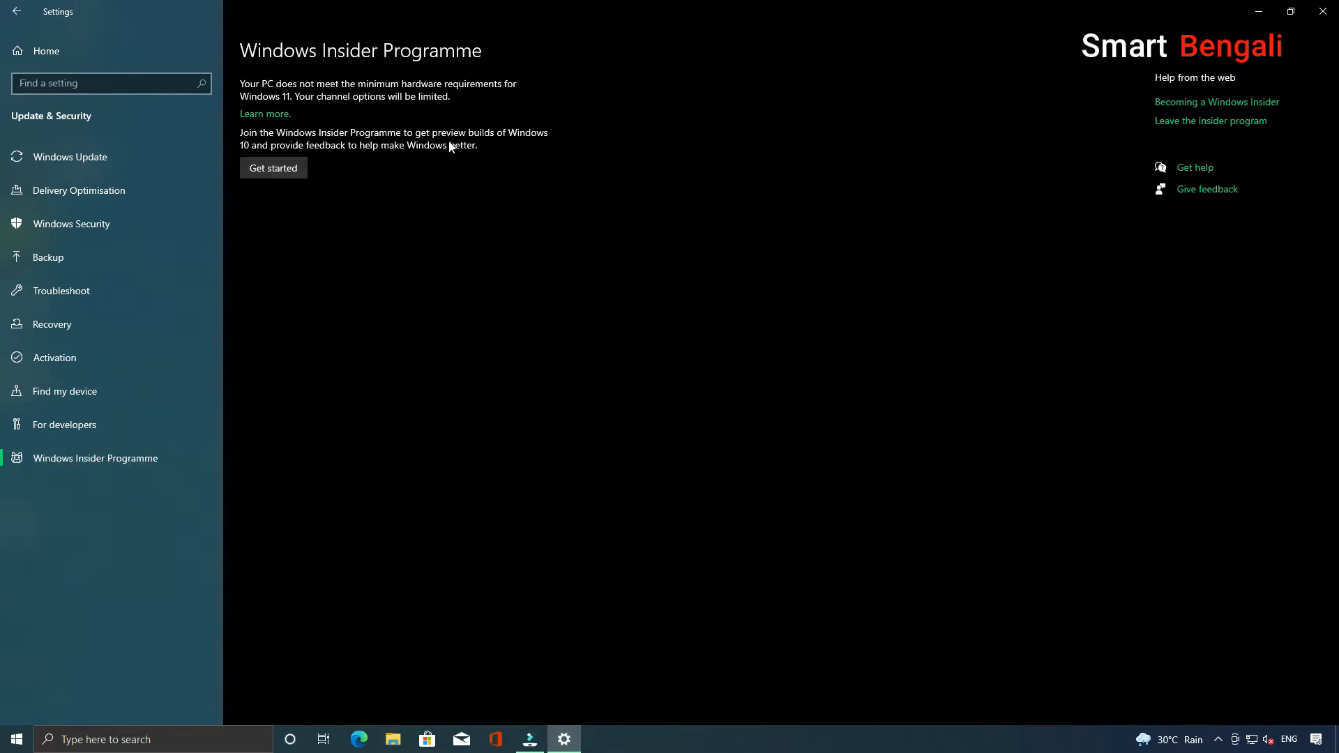
mouse_move(280, 92)
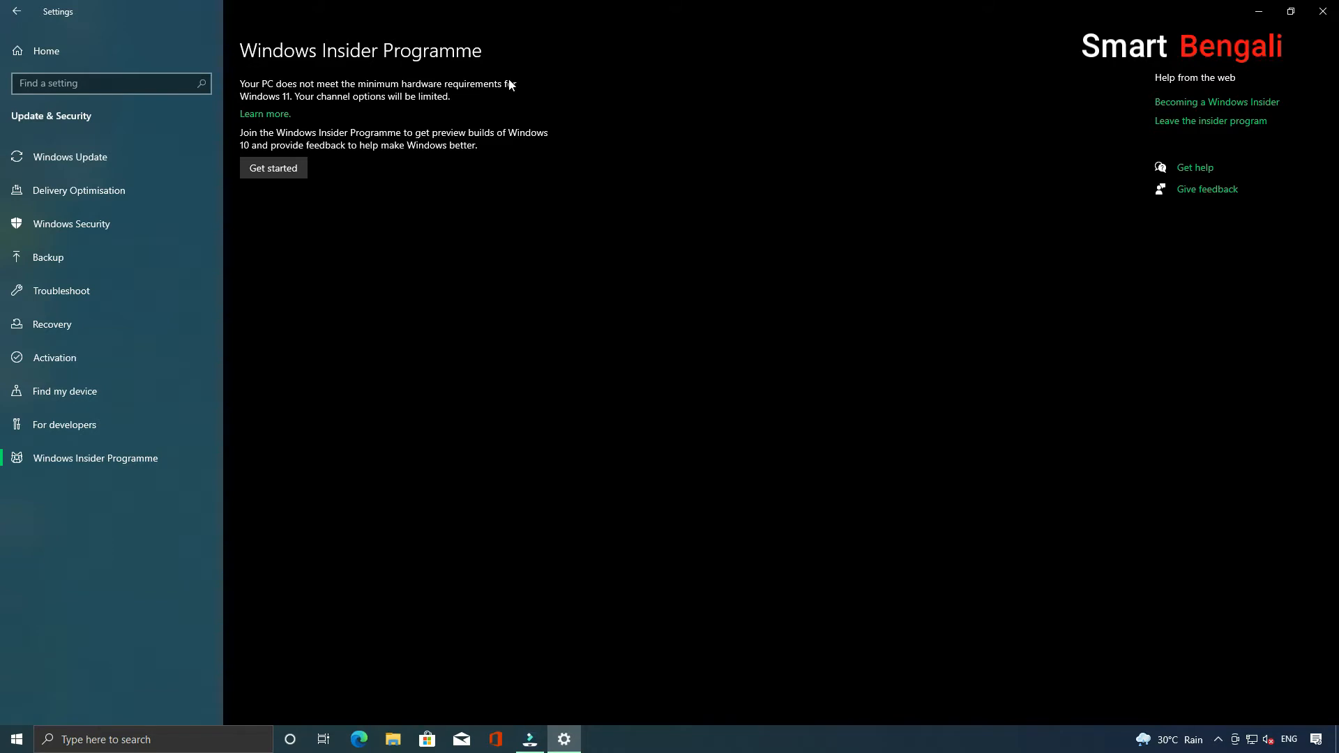
mouse_move(309, 117)
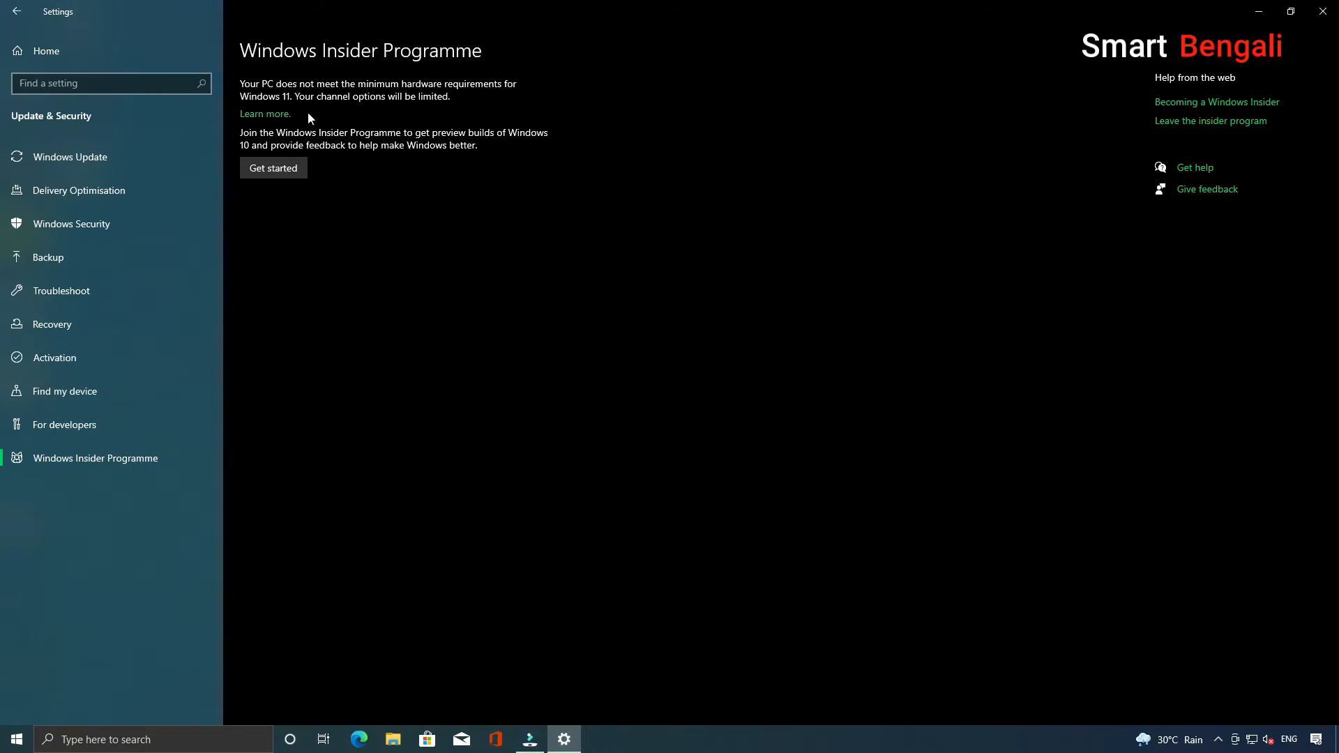
Step: Get started, register and sign up for the Insider Programme, accepting the agreement and submitting
left_click(273, 167)
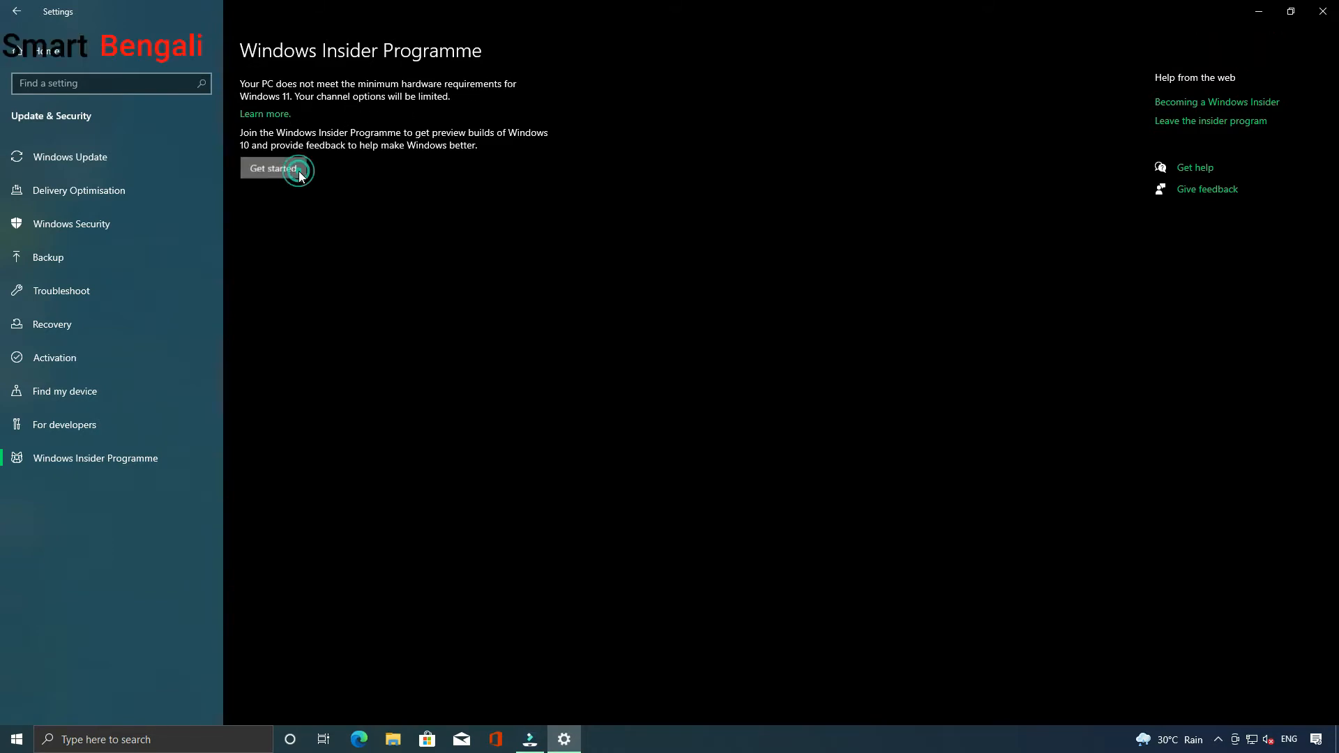
left_click(272, 167)
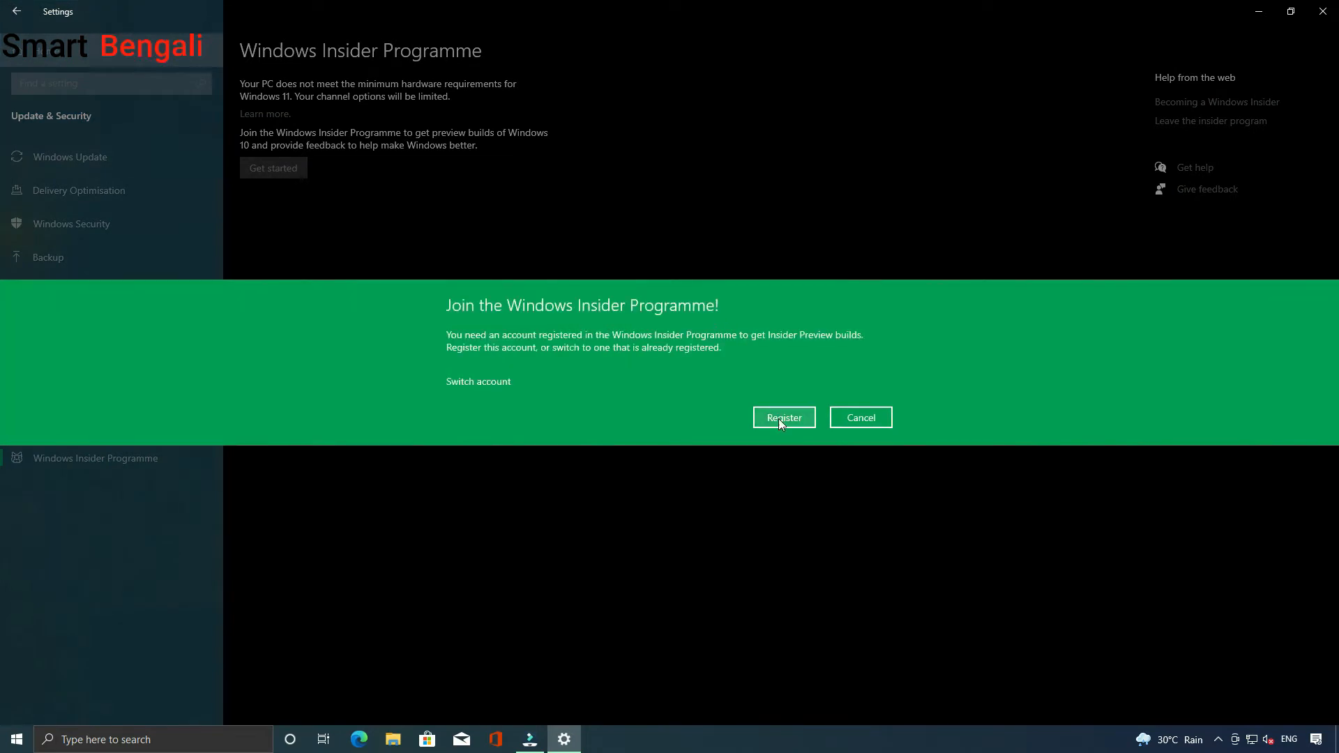
left_click(783, 418)
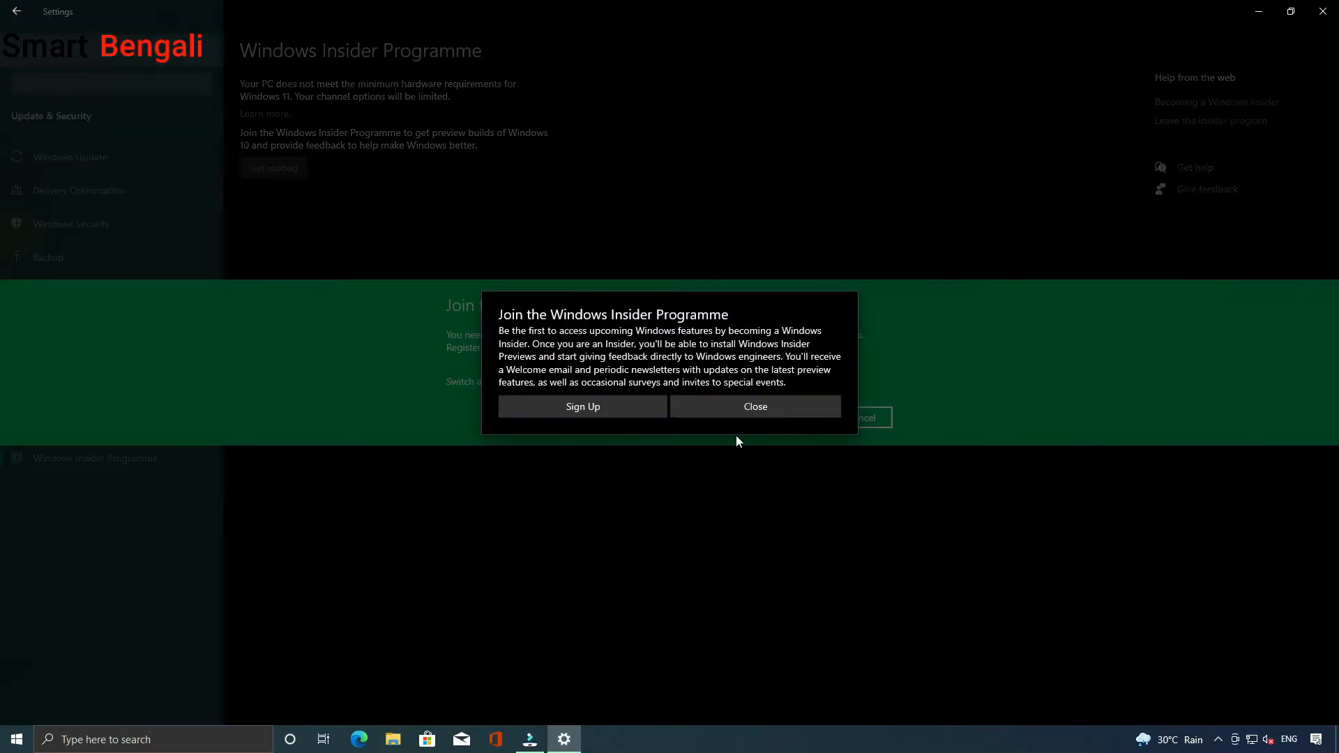
mouse_move(595, 333)
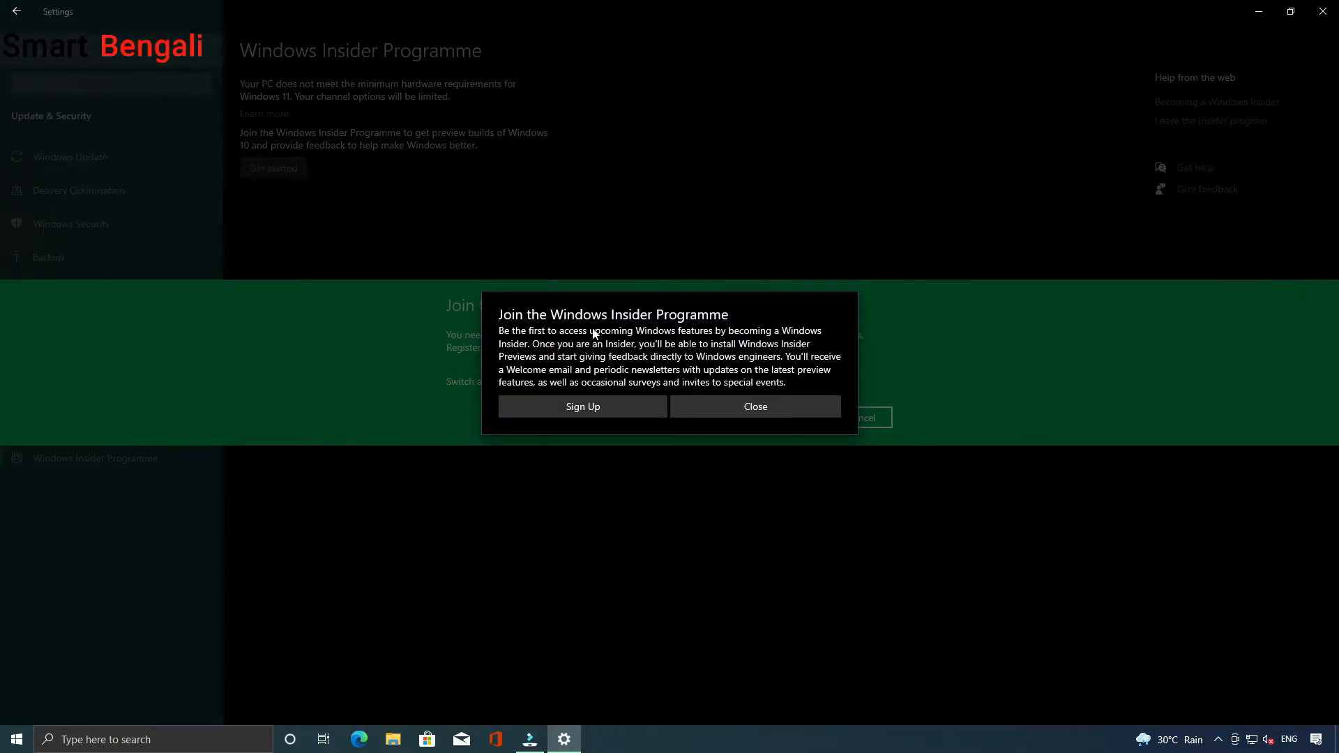
left_click(583, 406)
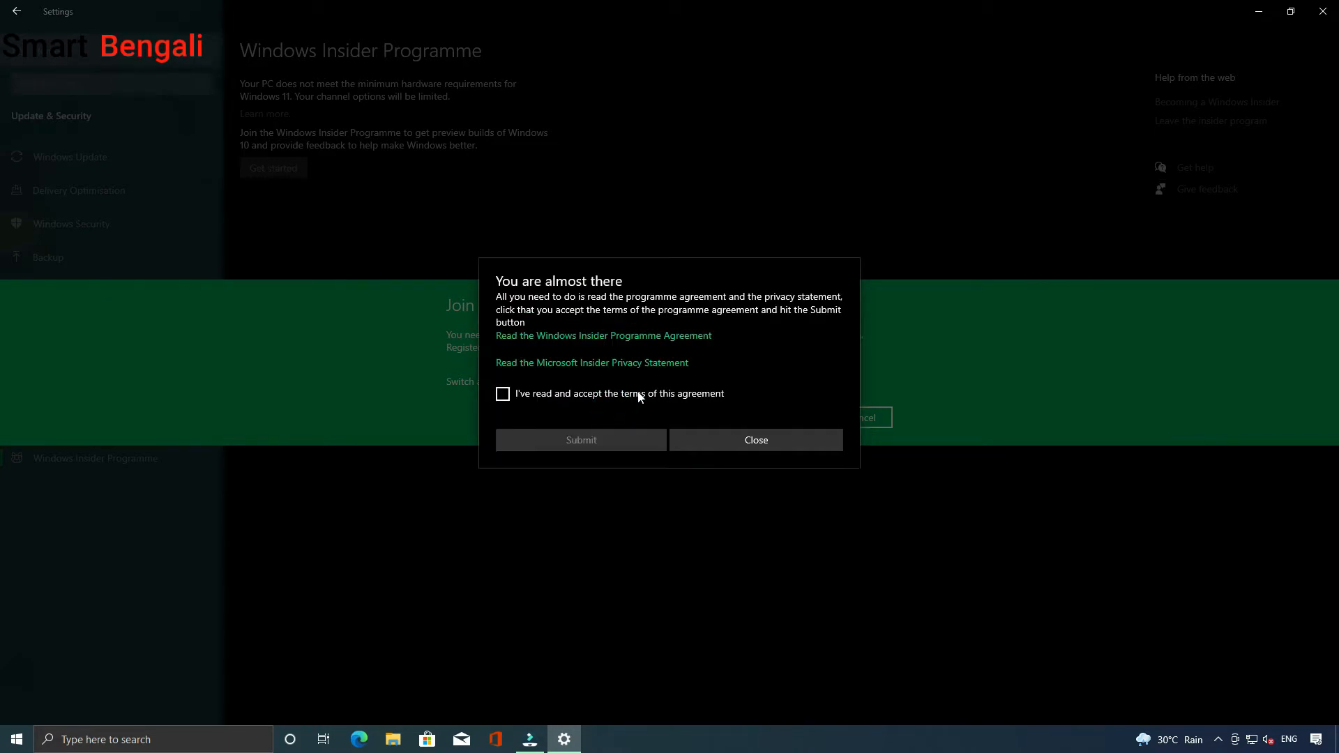
left_click(503, 394)
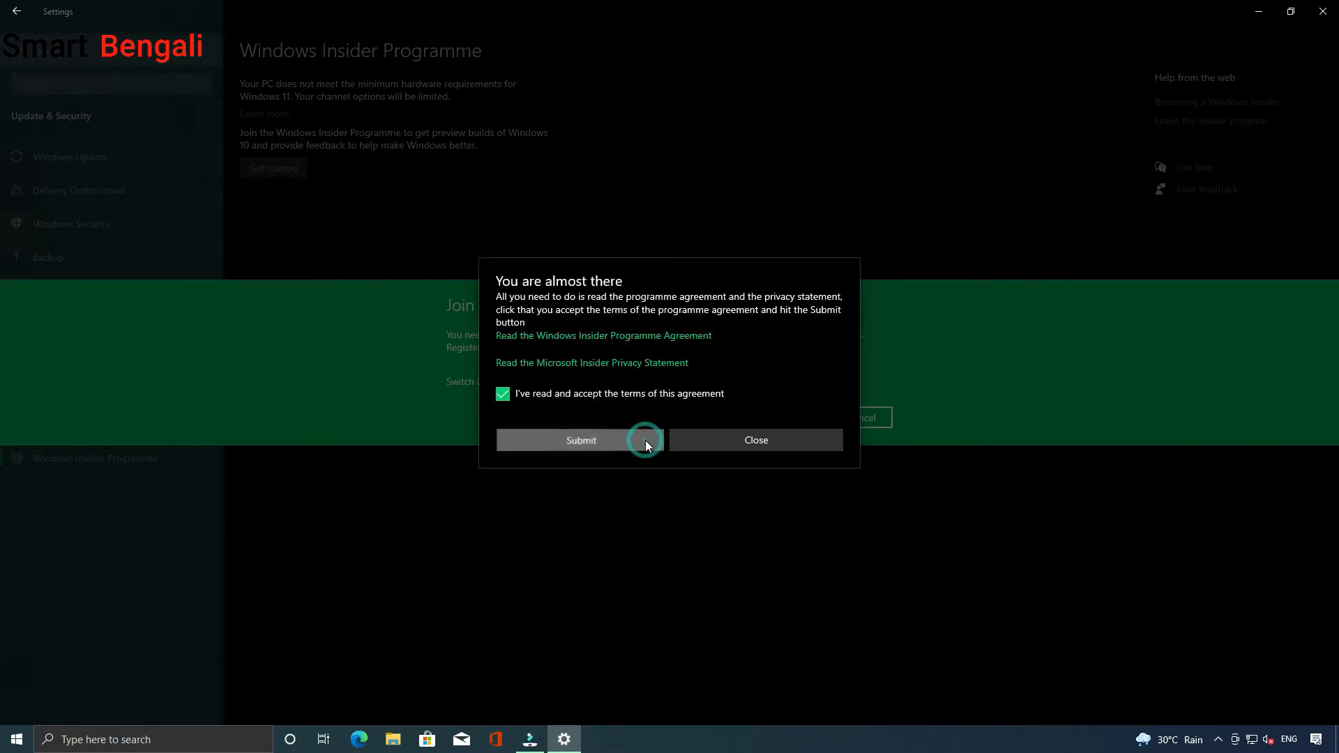
left_click(580, 440)
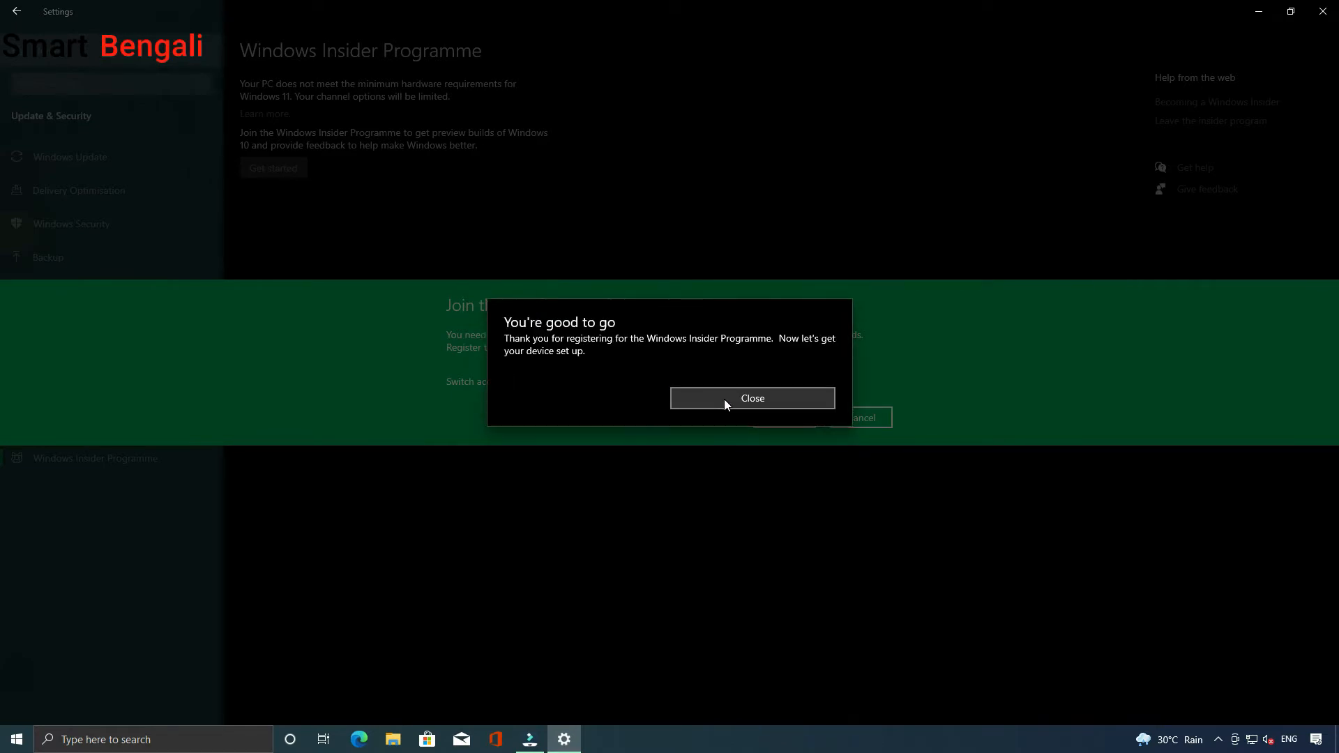
left_click(752, 398)
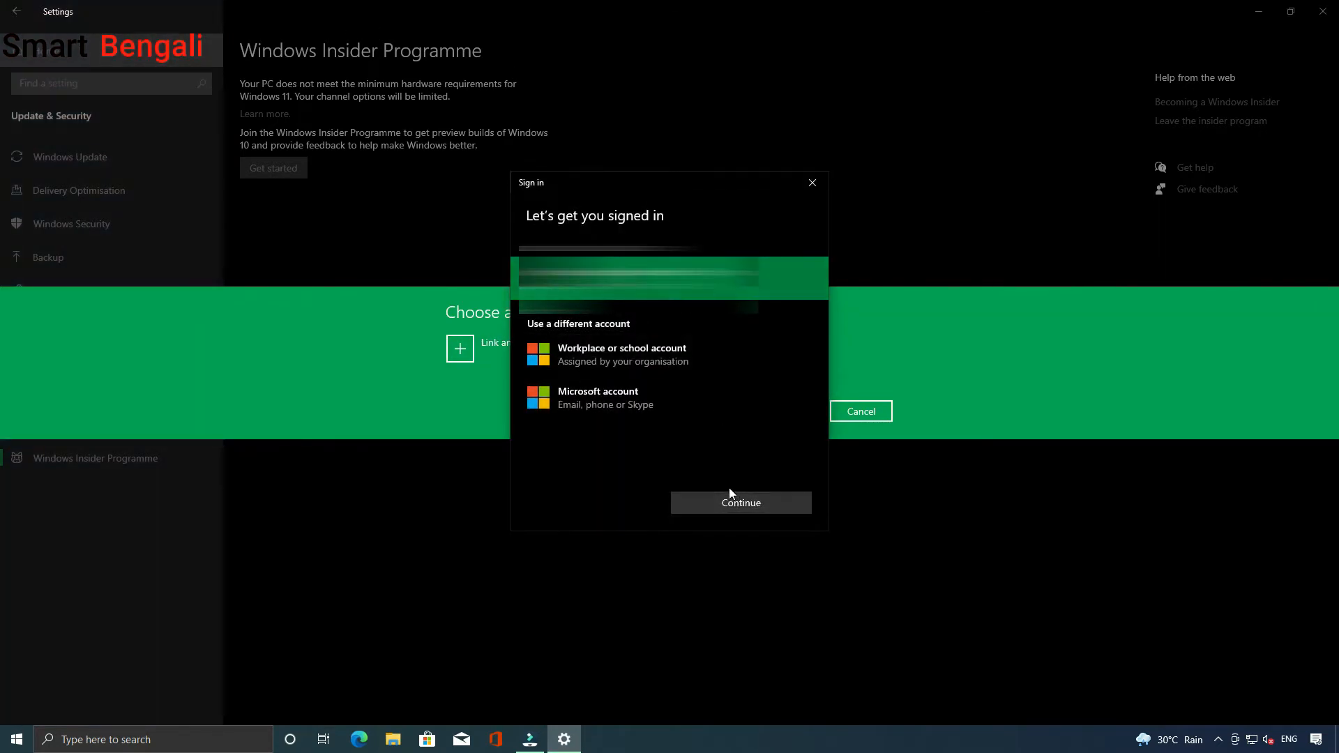
left_click(740, 502)
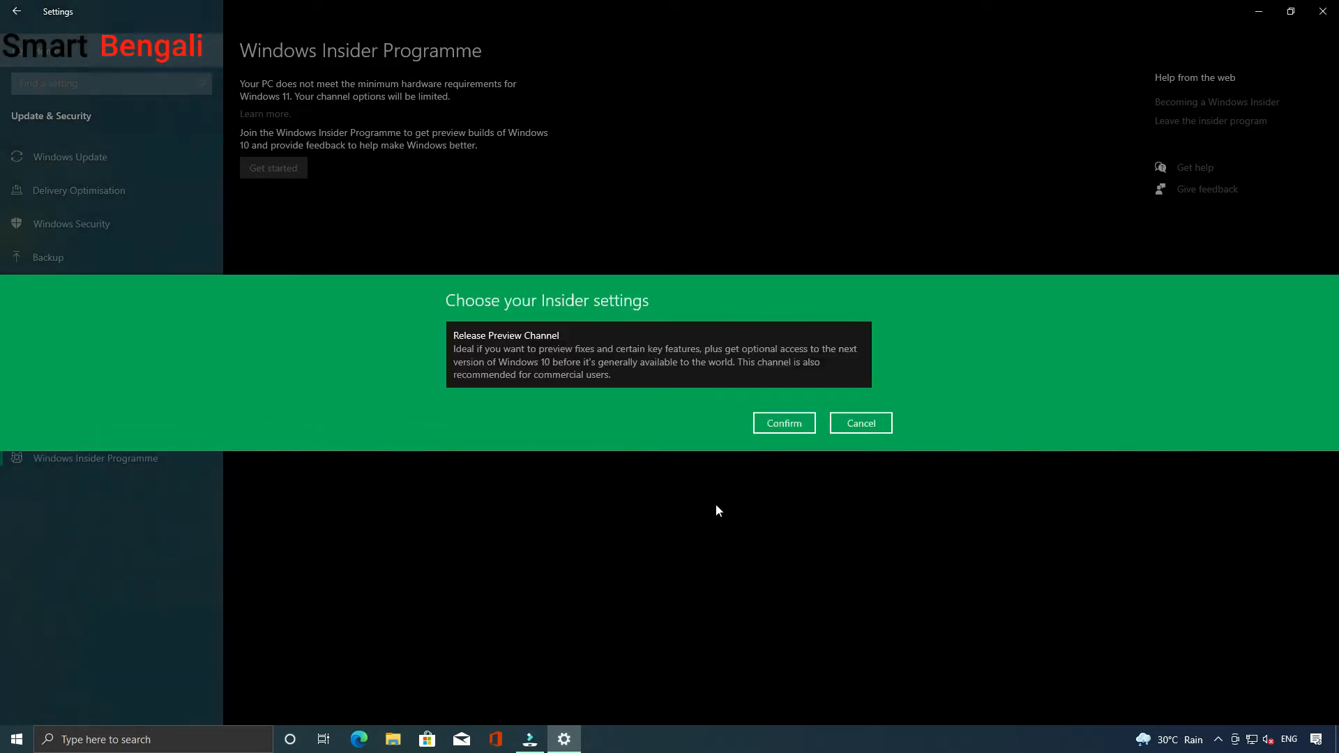
mouse_move(675, 363)
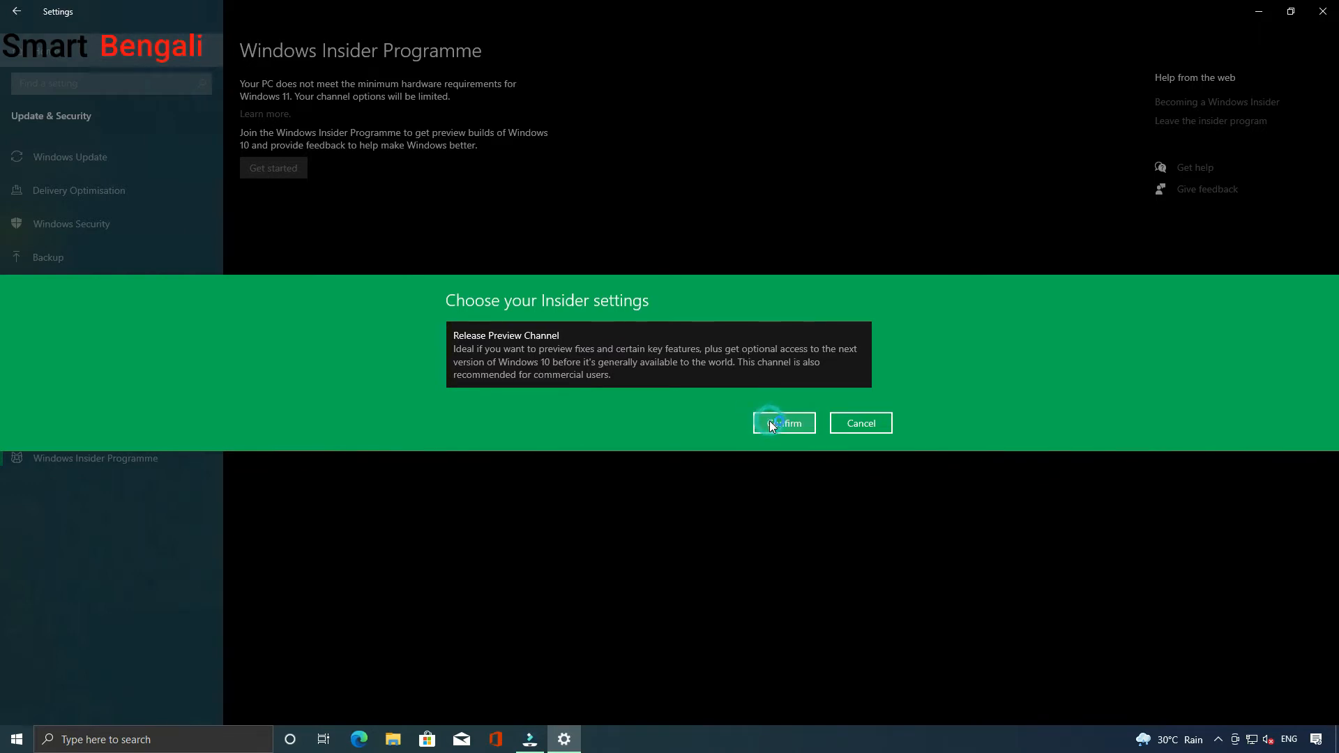
left_click(783, 422)
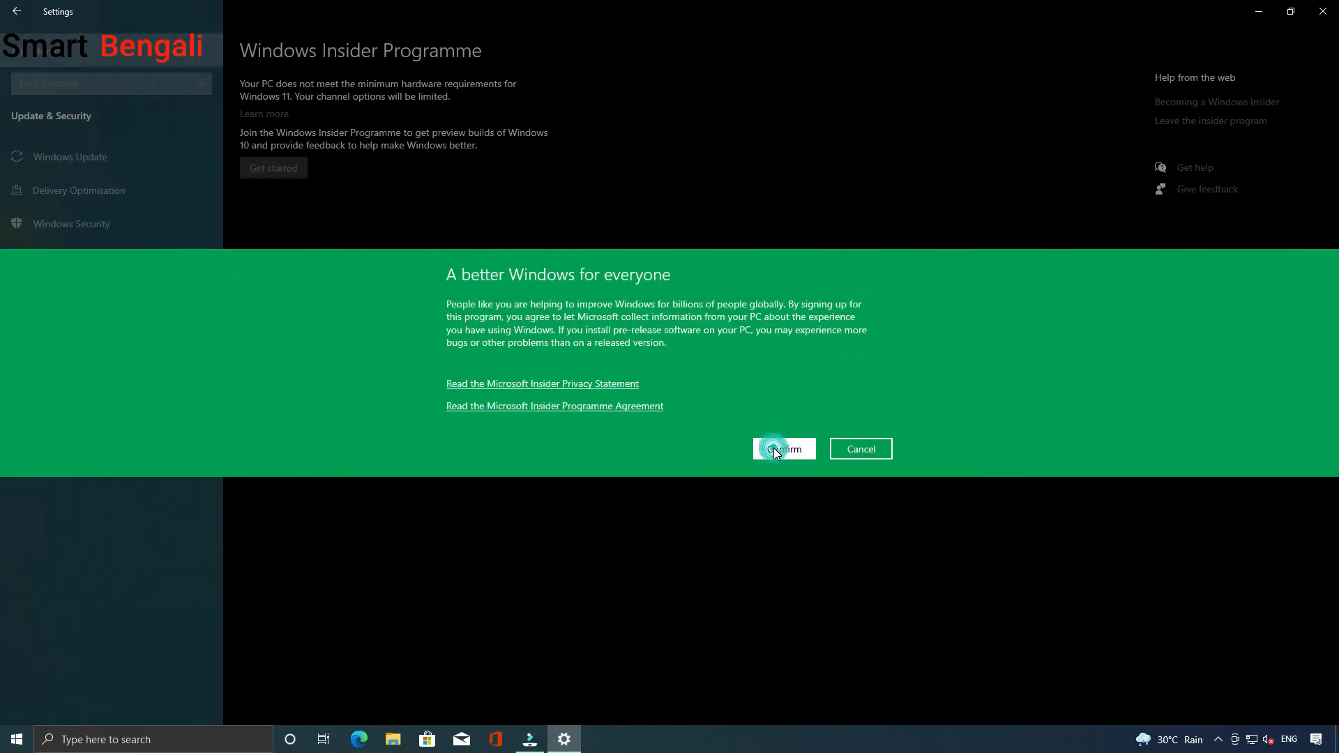
left_click(782, 448)
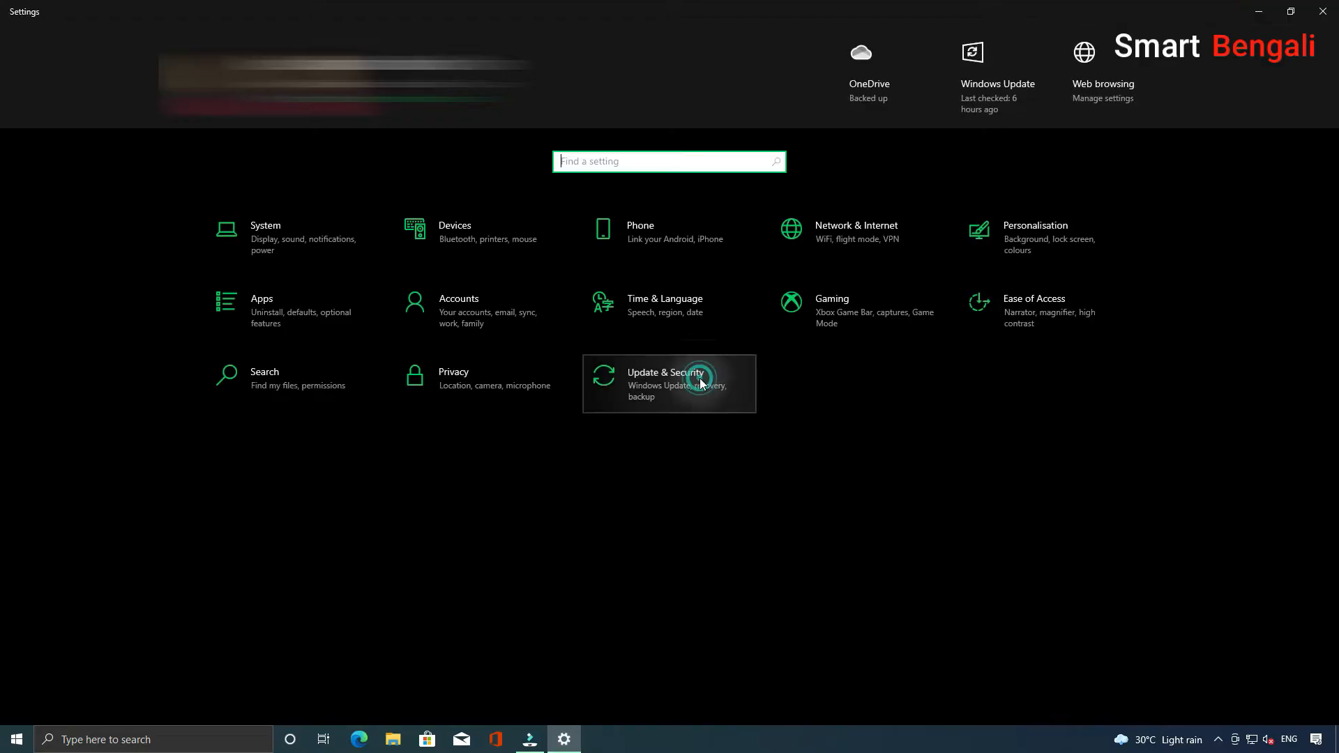
Step: View the Insider channel choices, which offer only Release Preview Channel, and go back
left_click(668, 383)
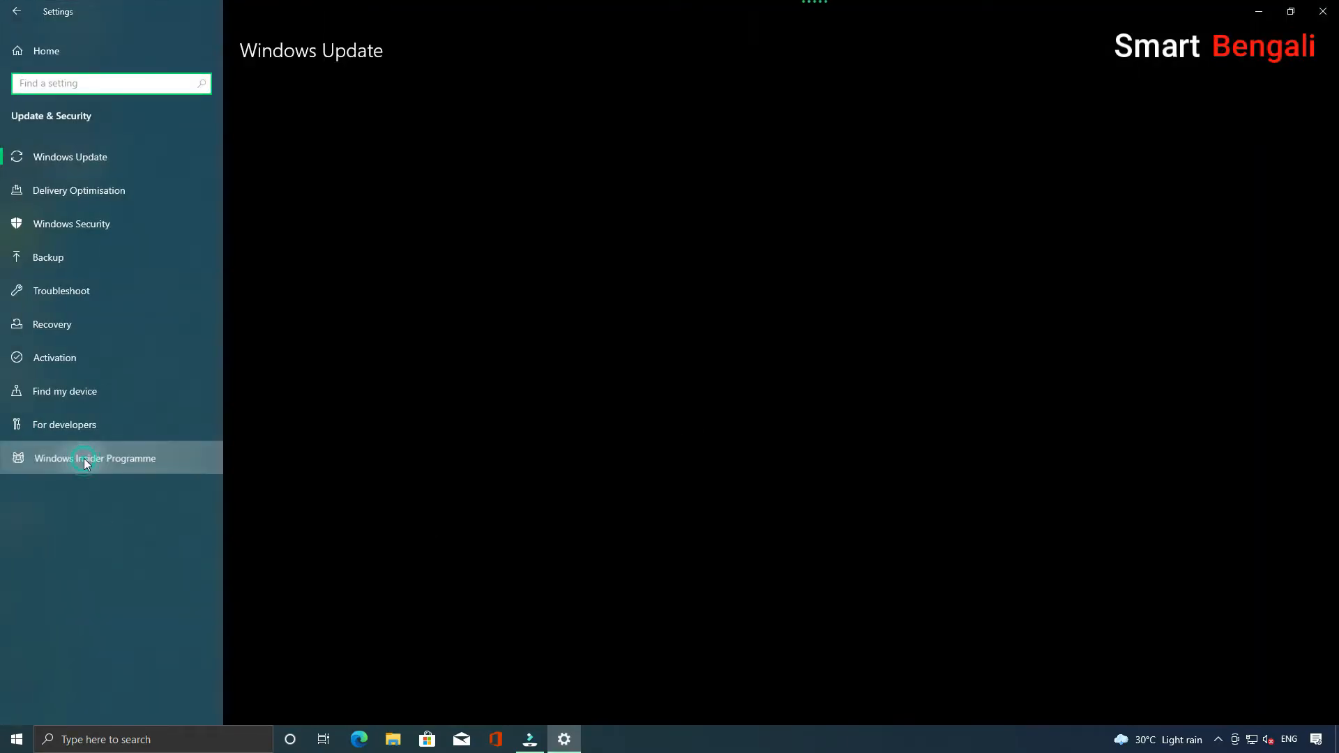
left_click(95, 457)
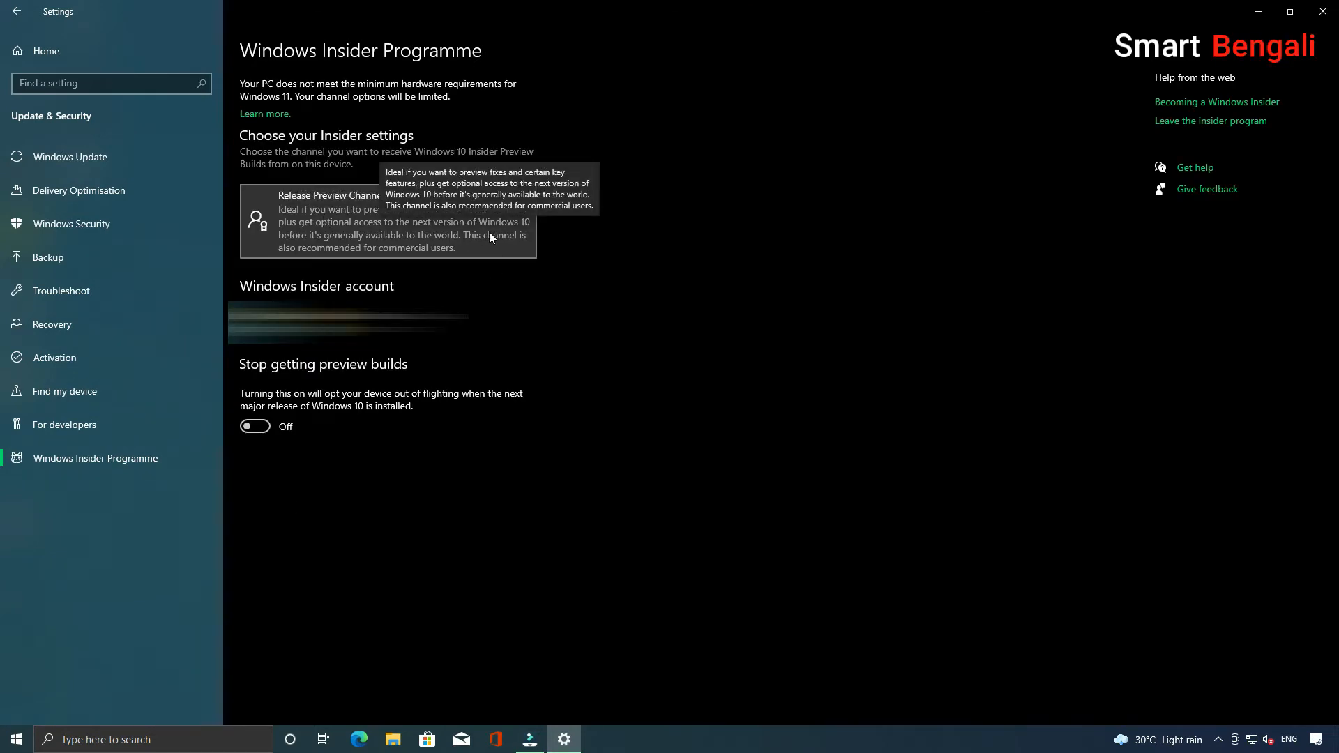
mouse_move(307, 109)
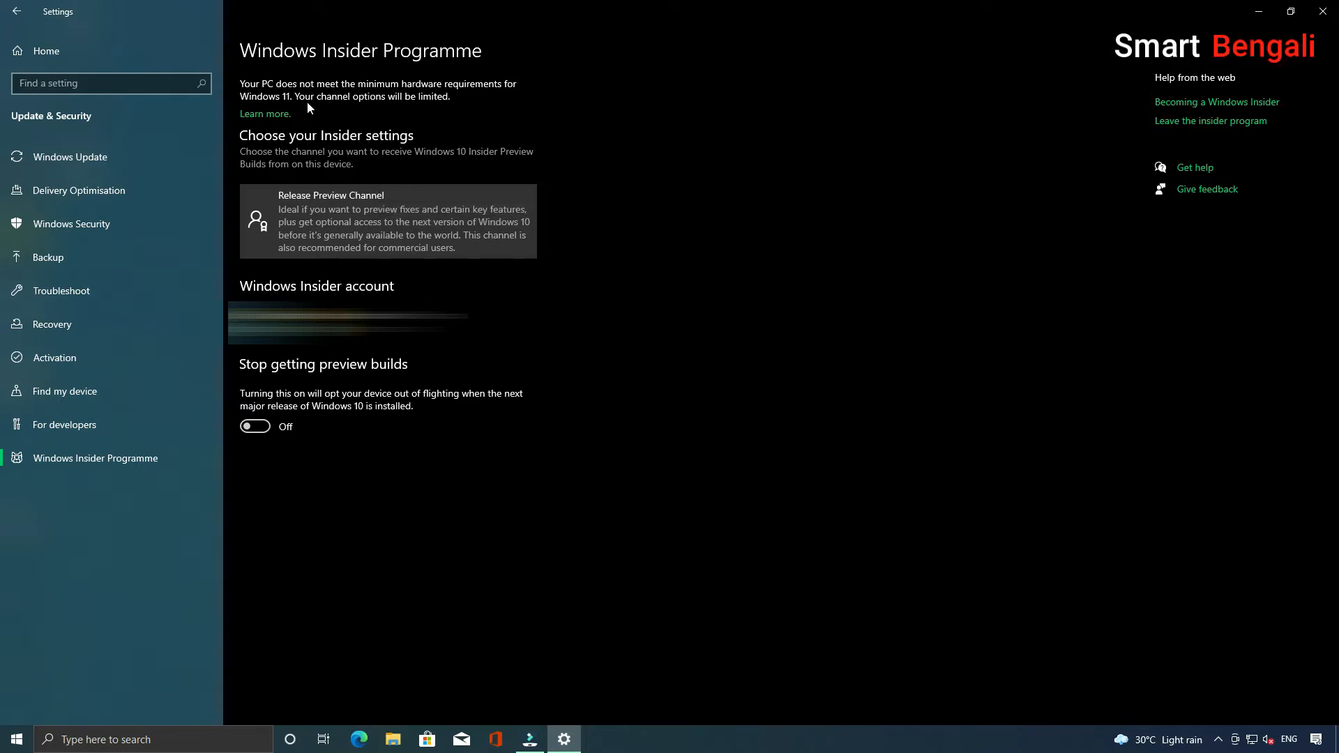
mouse_move(468, 113)
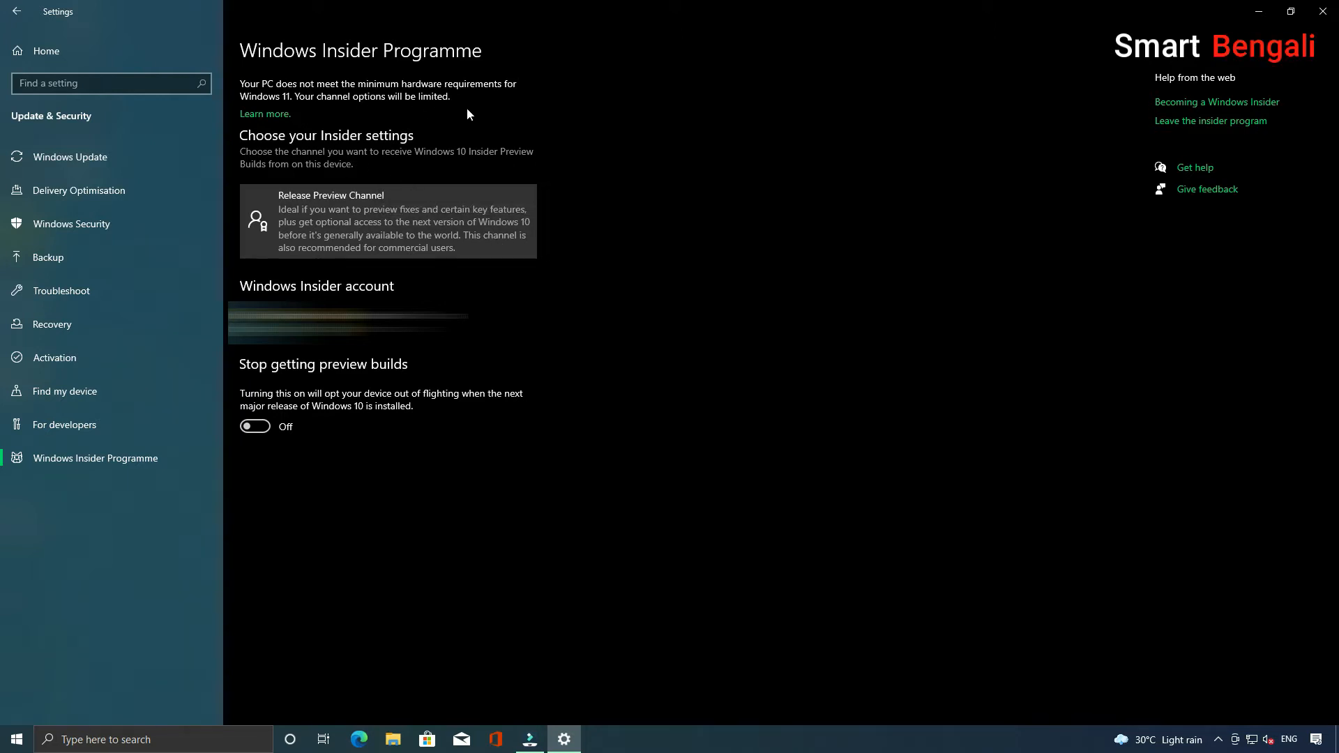
mouse_move(277, 159)
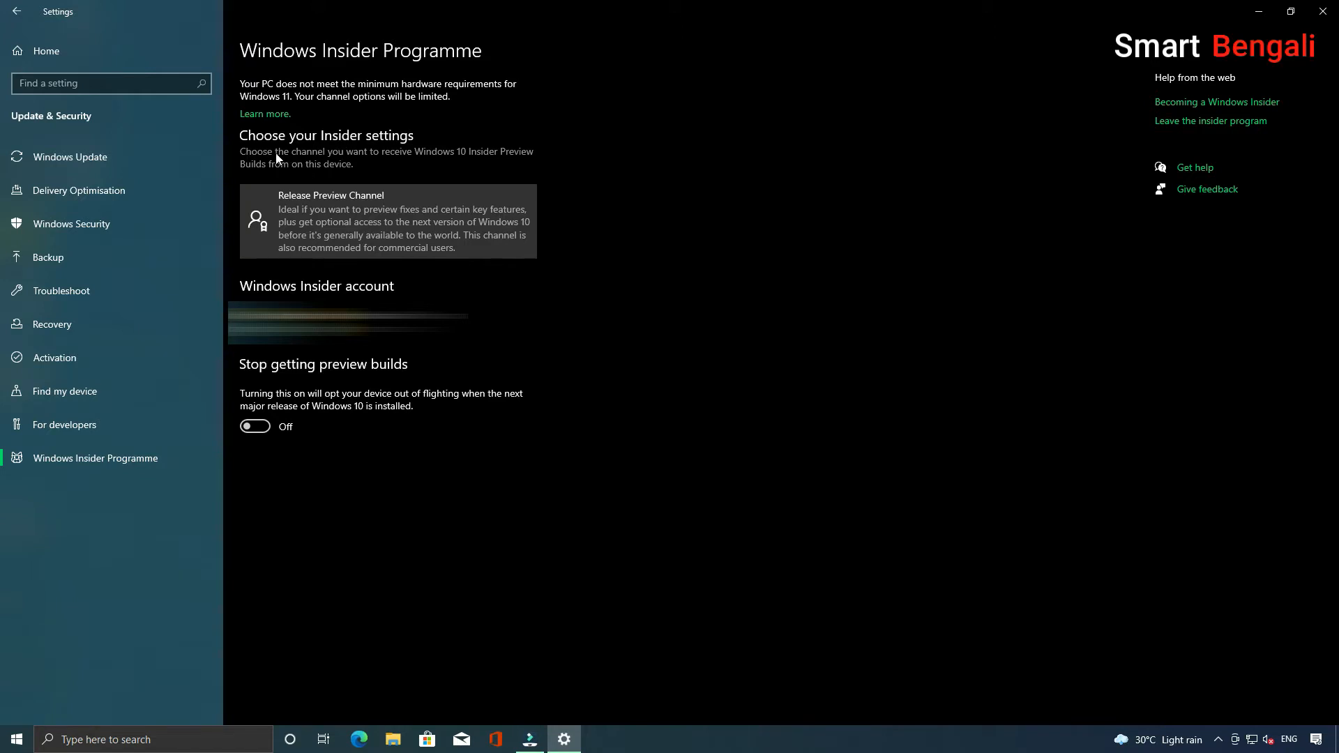
mouse_move(357, 228)
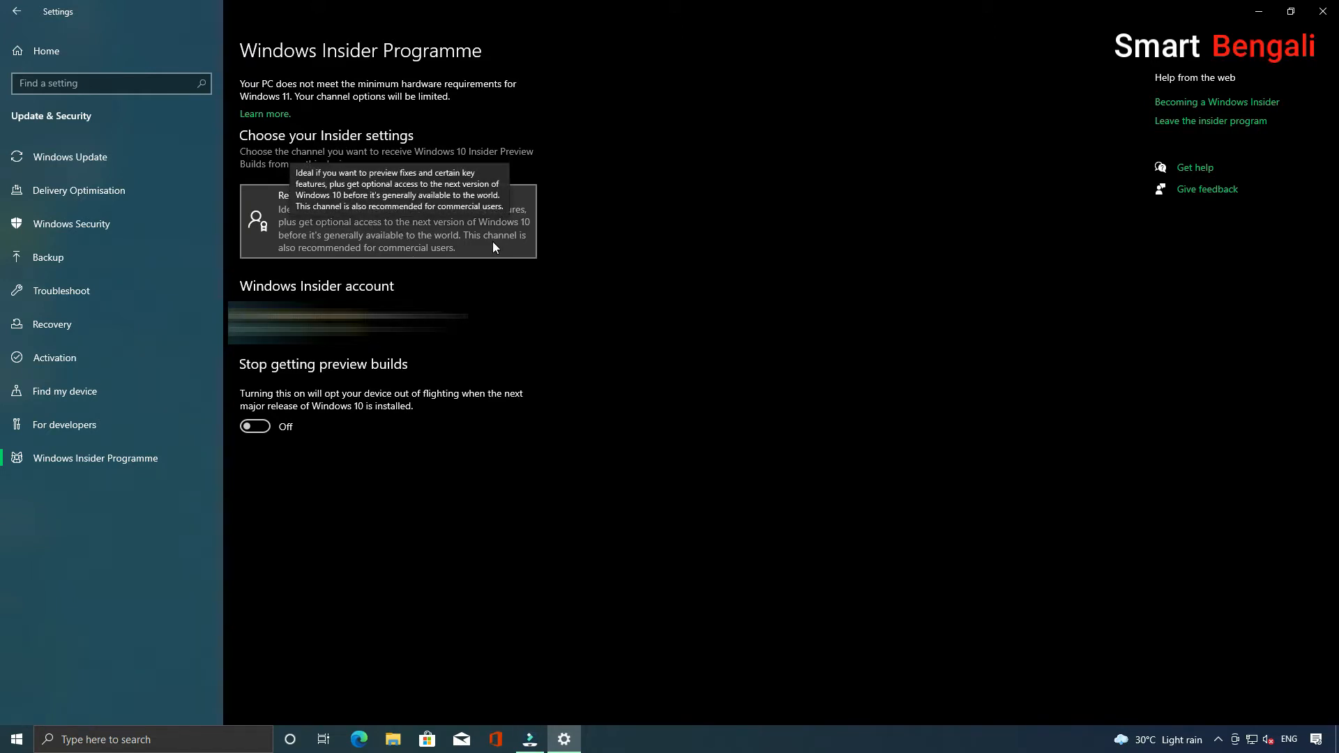
mouse_move(462, 229)
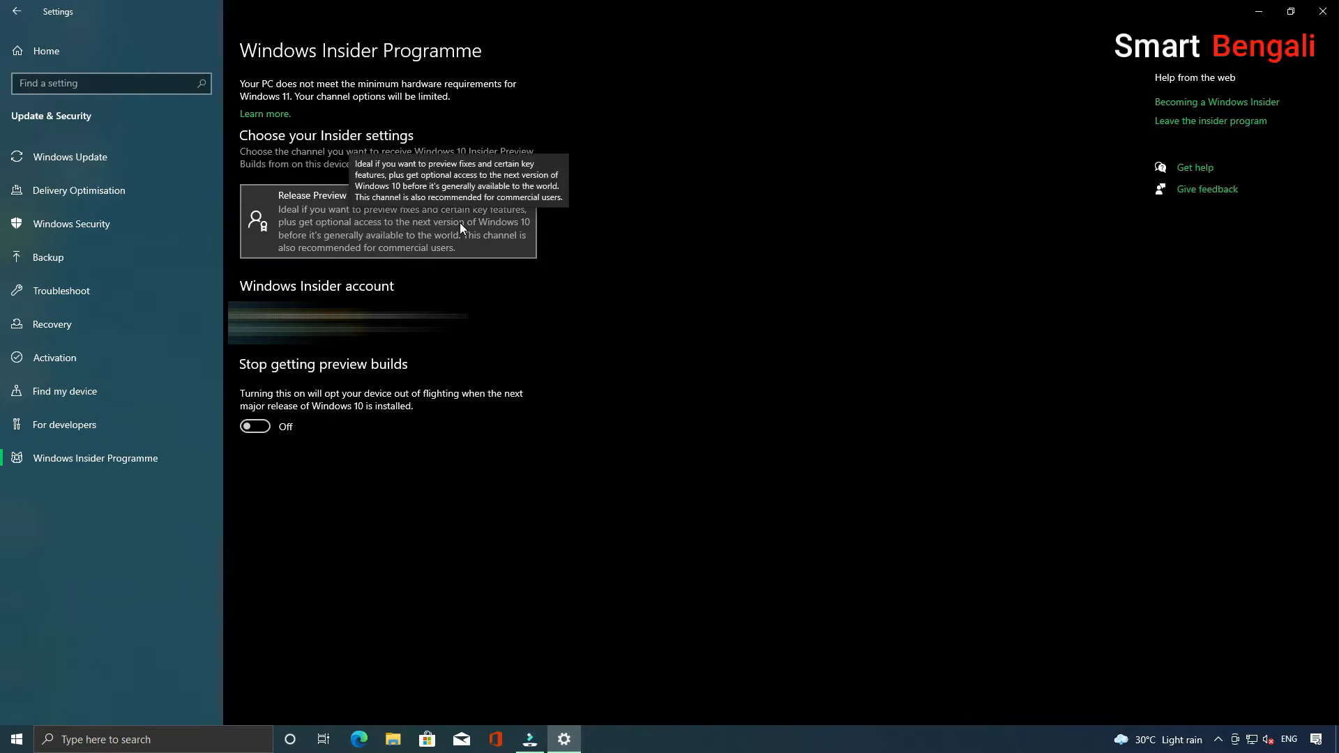
mouse_move(604, 281)
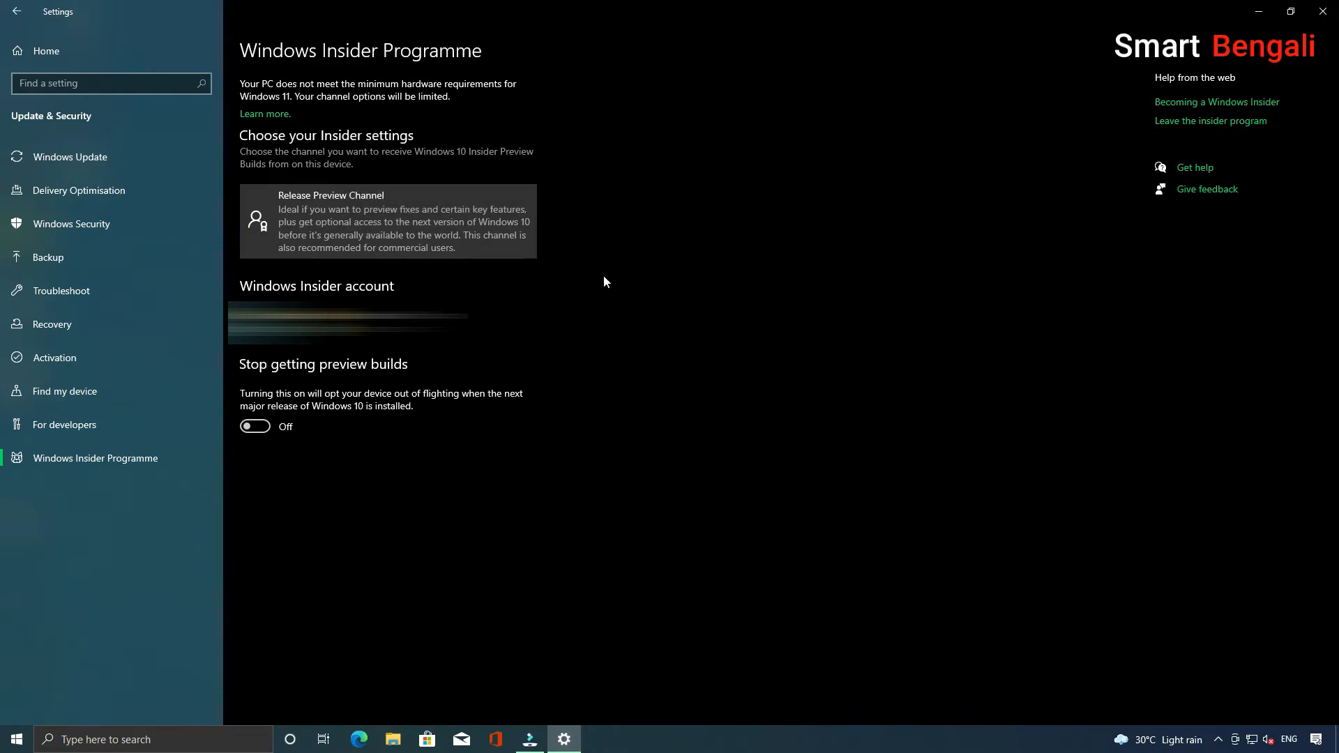
left_click(387, 220)
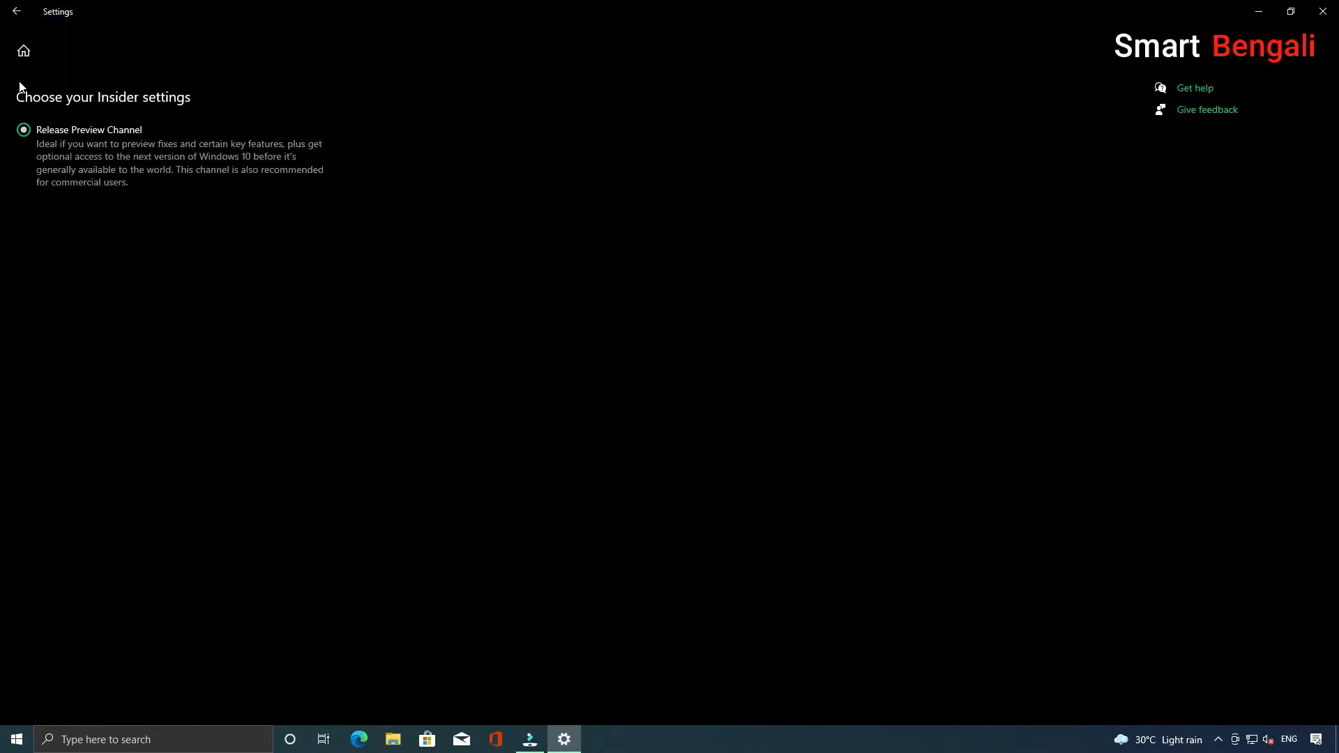
left_click(16, 11)
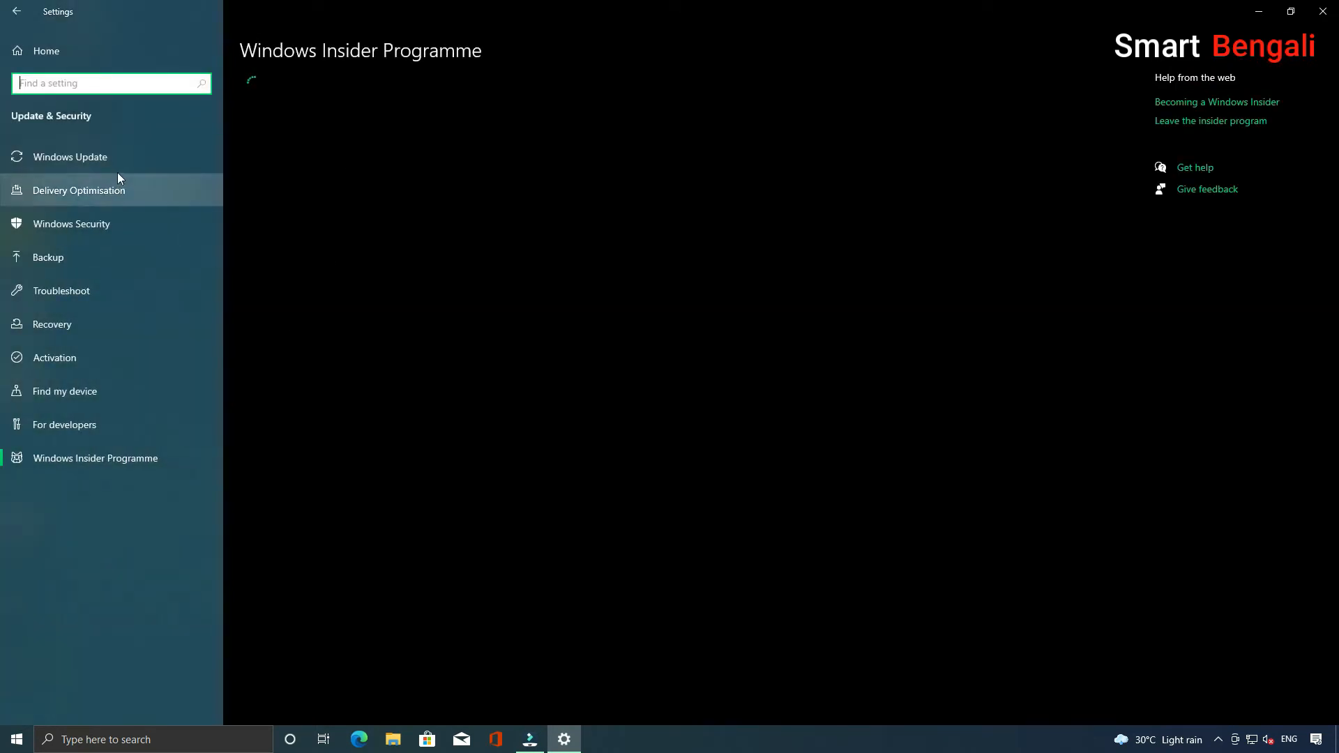
mouse_move(115, 166)
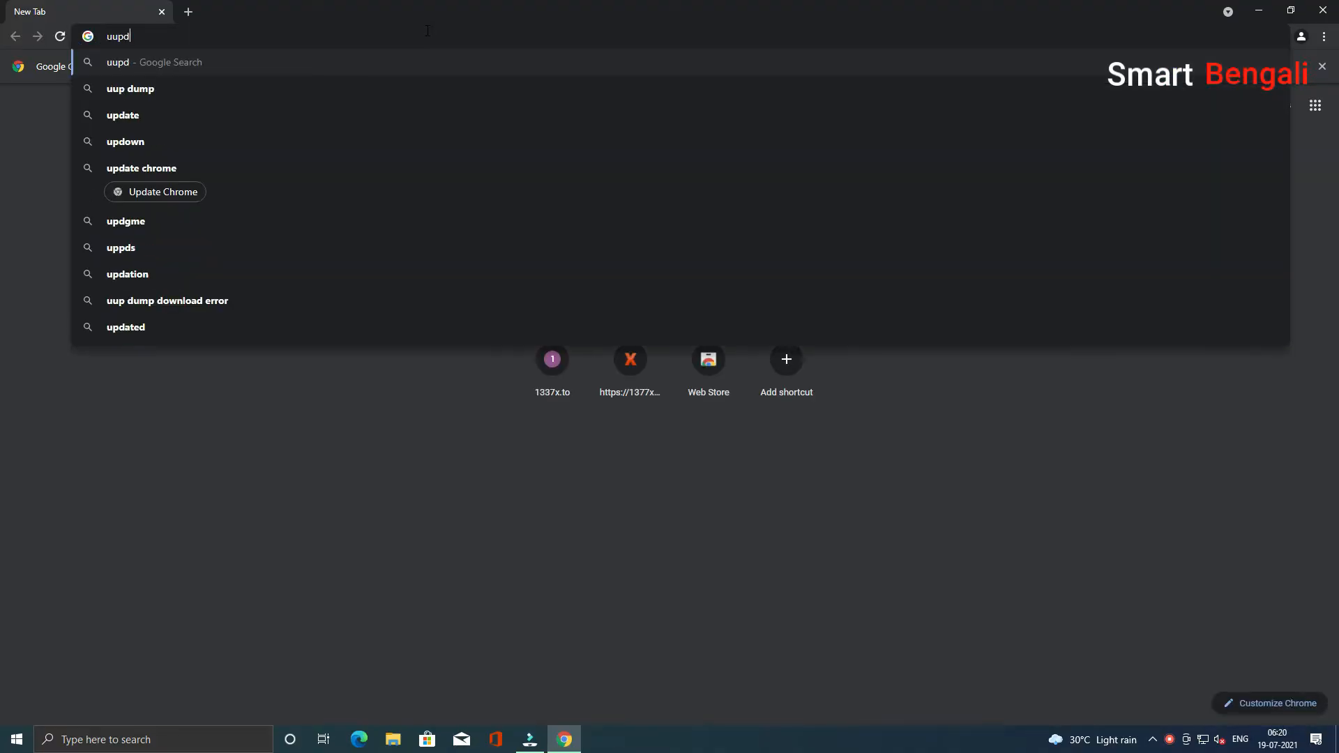
Step: Search for uupdump.net and open the UUP dump site from the results
type("ump")
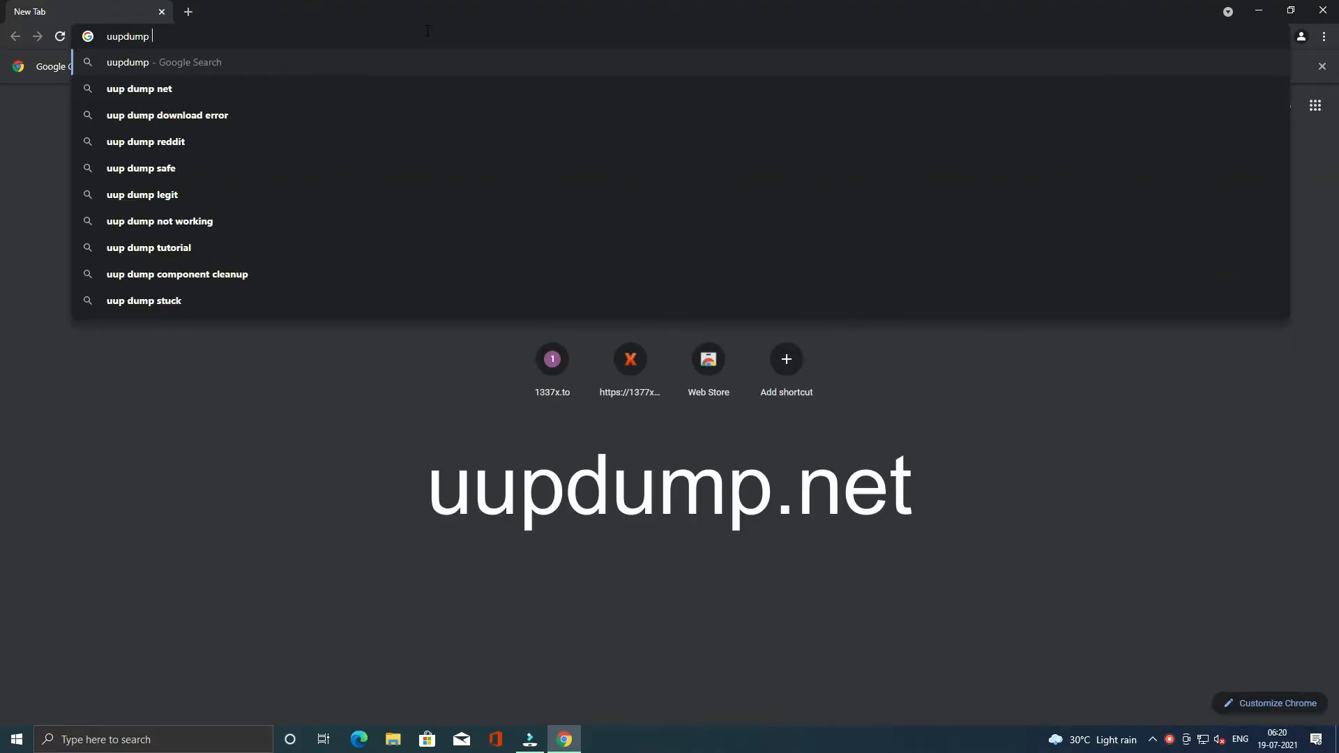
key("Return")
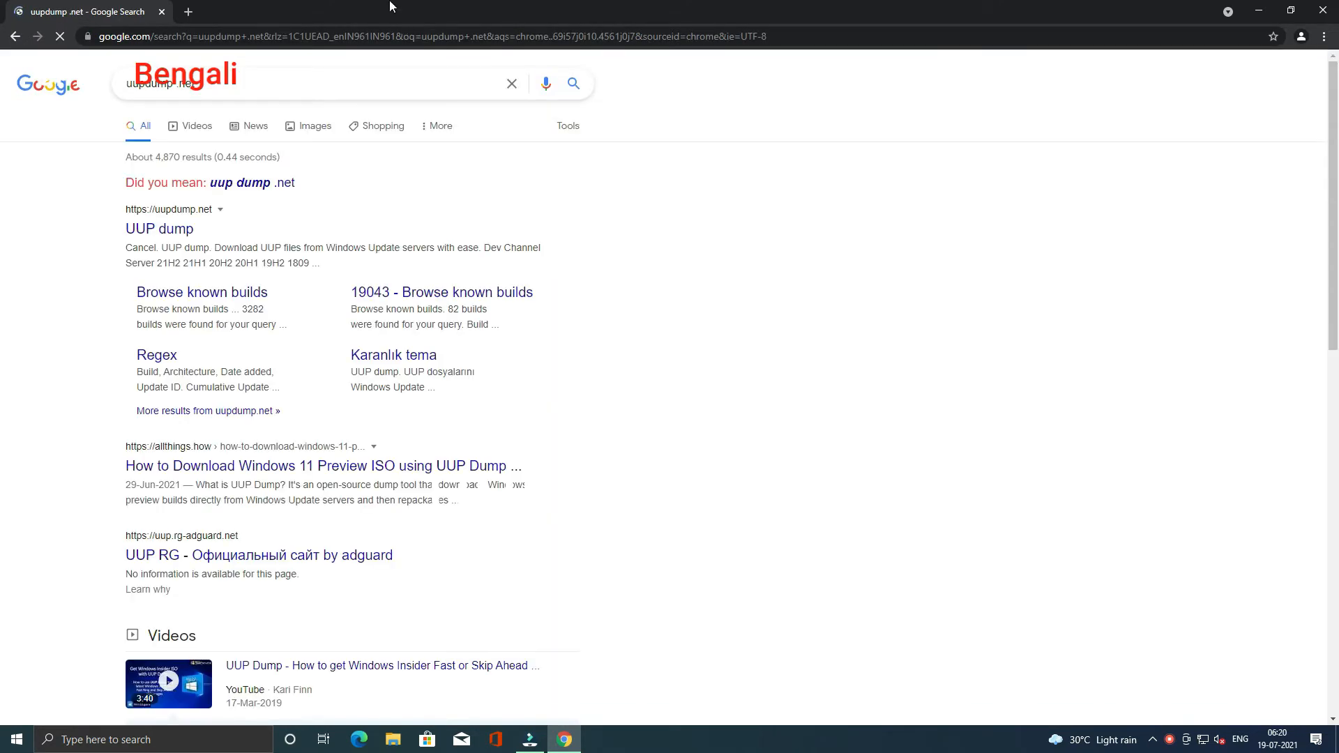
left_click(159, 227)
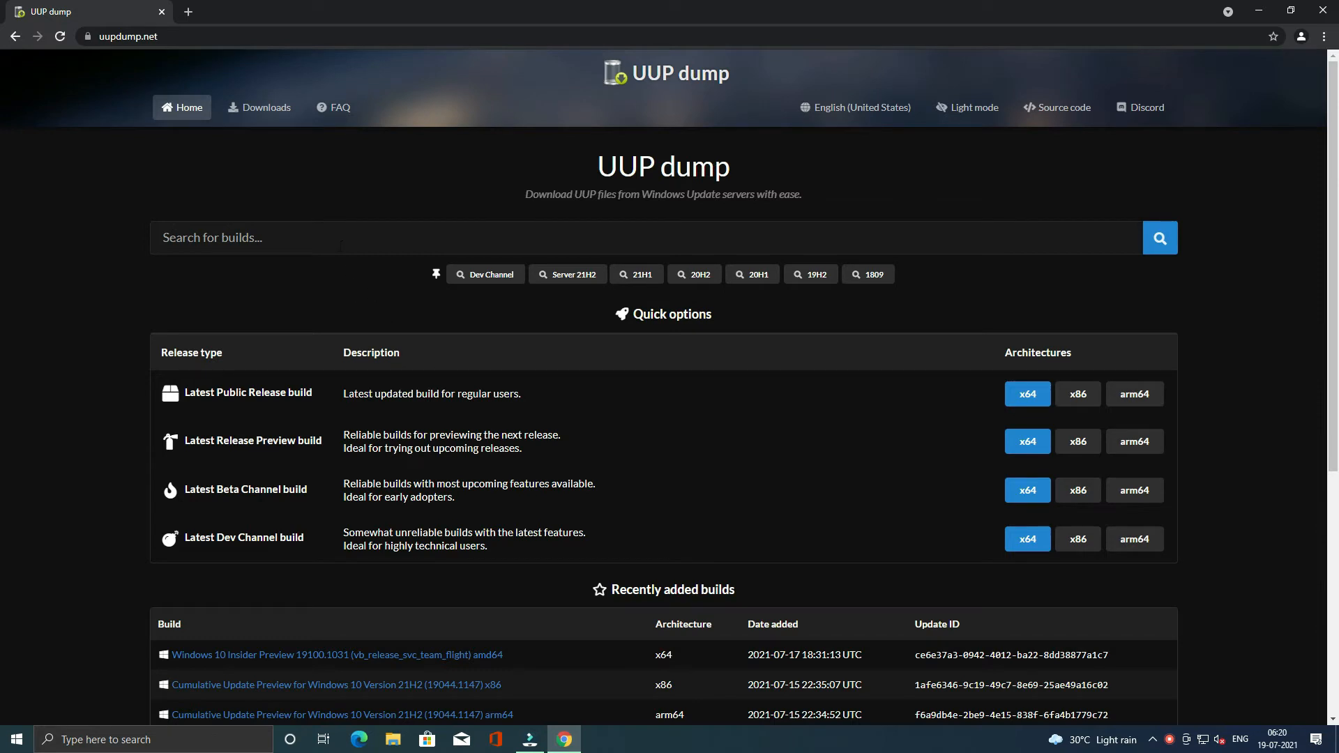
mouse_move(268, 108)
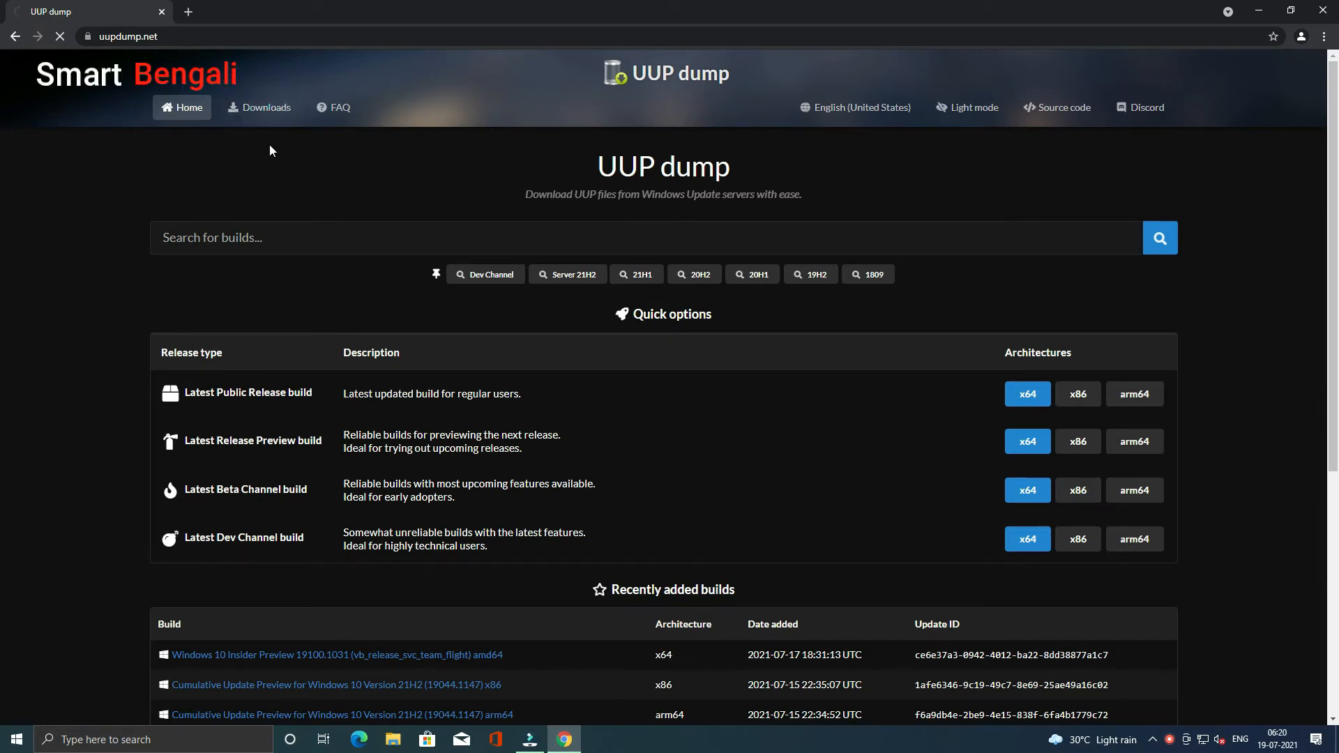
Step: From Downloads pick Windows 11 Insider Preview 10.0.22000.65 amd64 in English (United States)
left_click(260, 107)
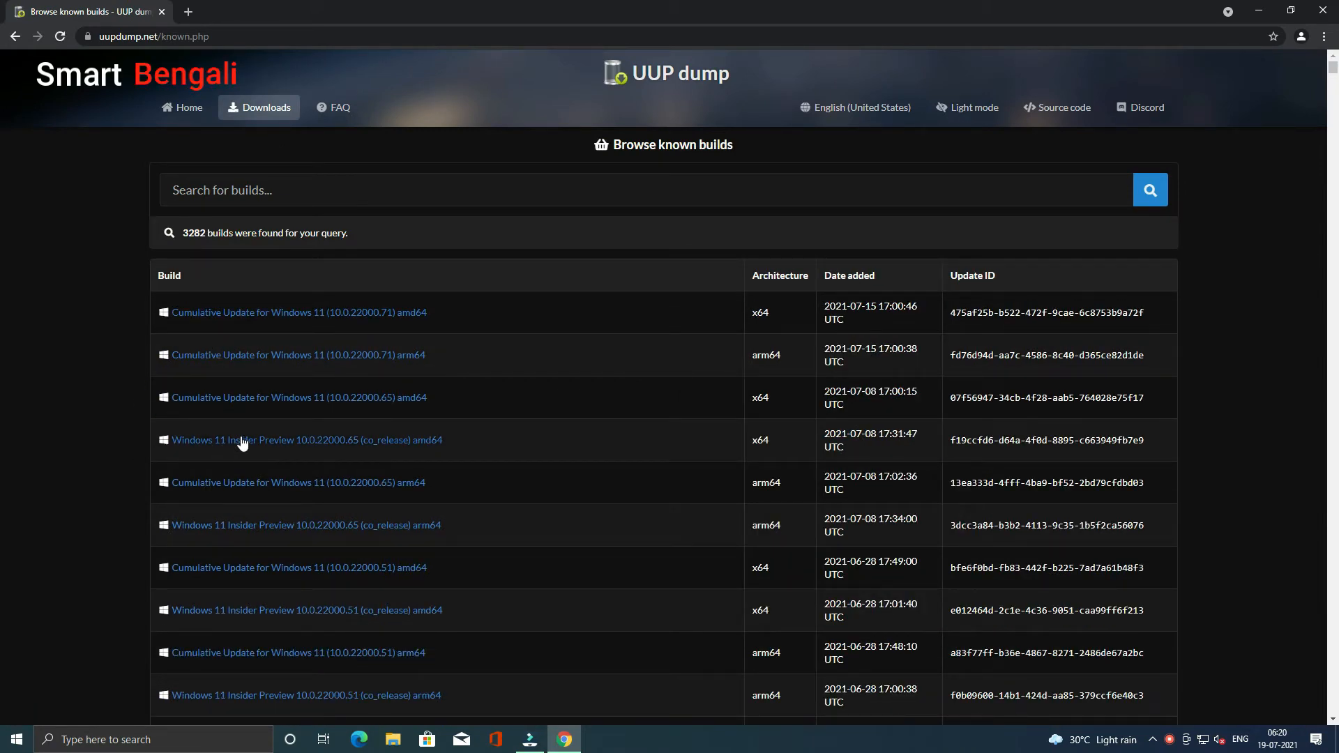
mouse_move(330, 452)
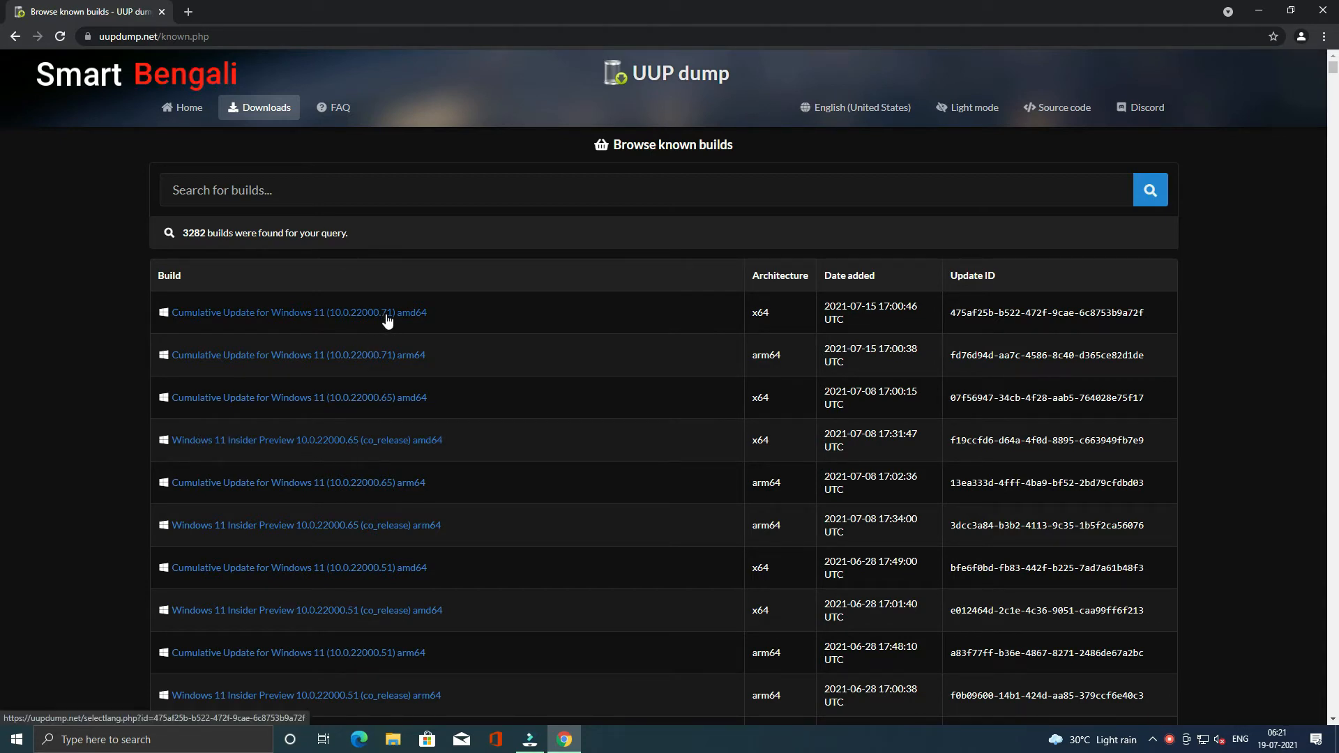
mouse_move(378, 451)
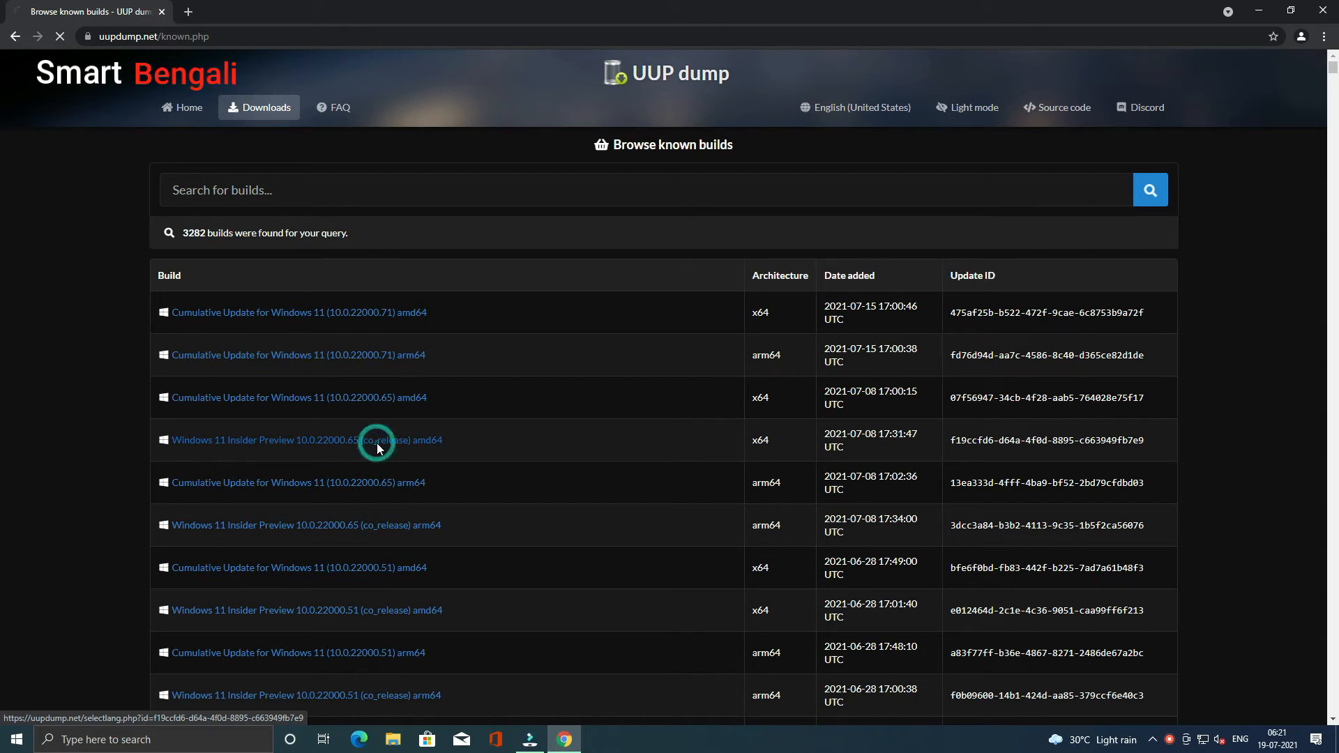
left_click(303, 440)
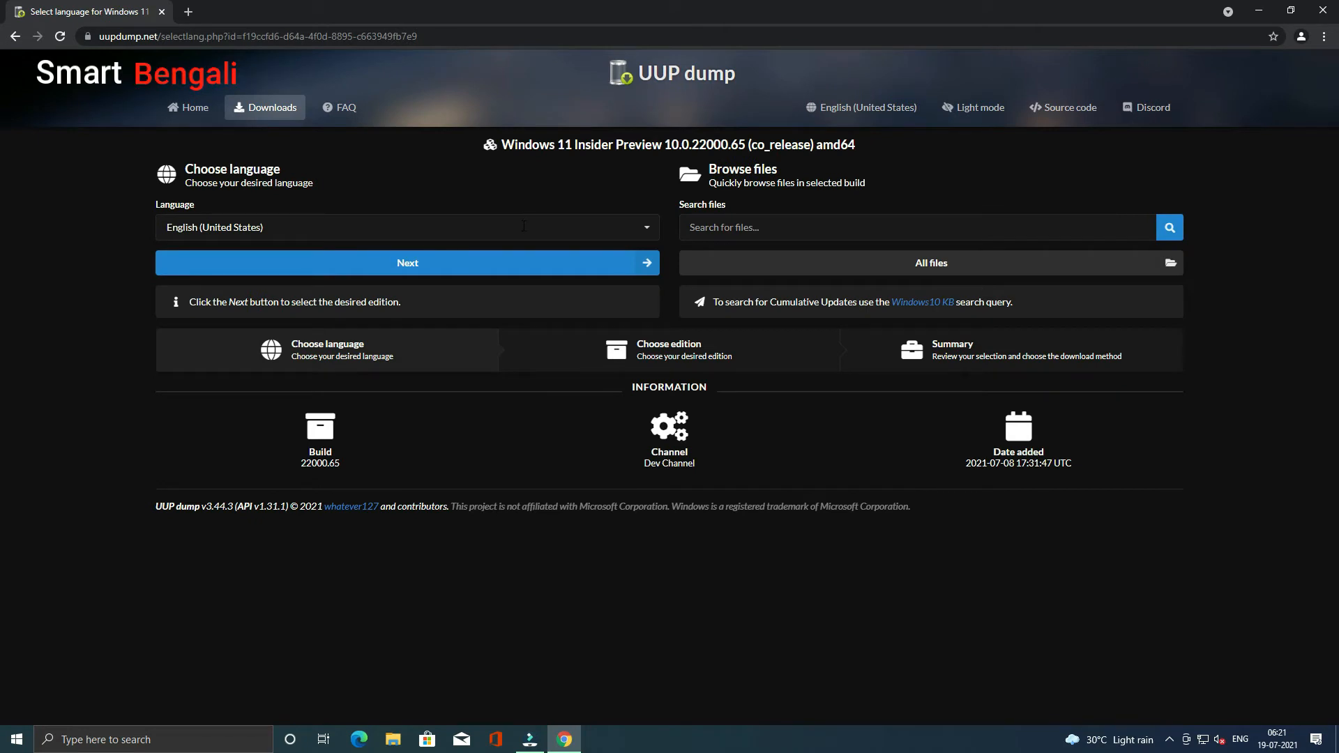
left_click(406, 228)
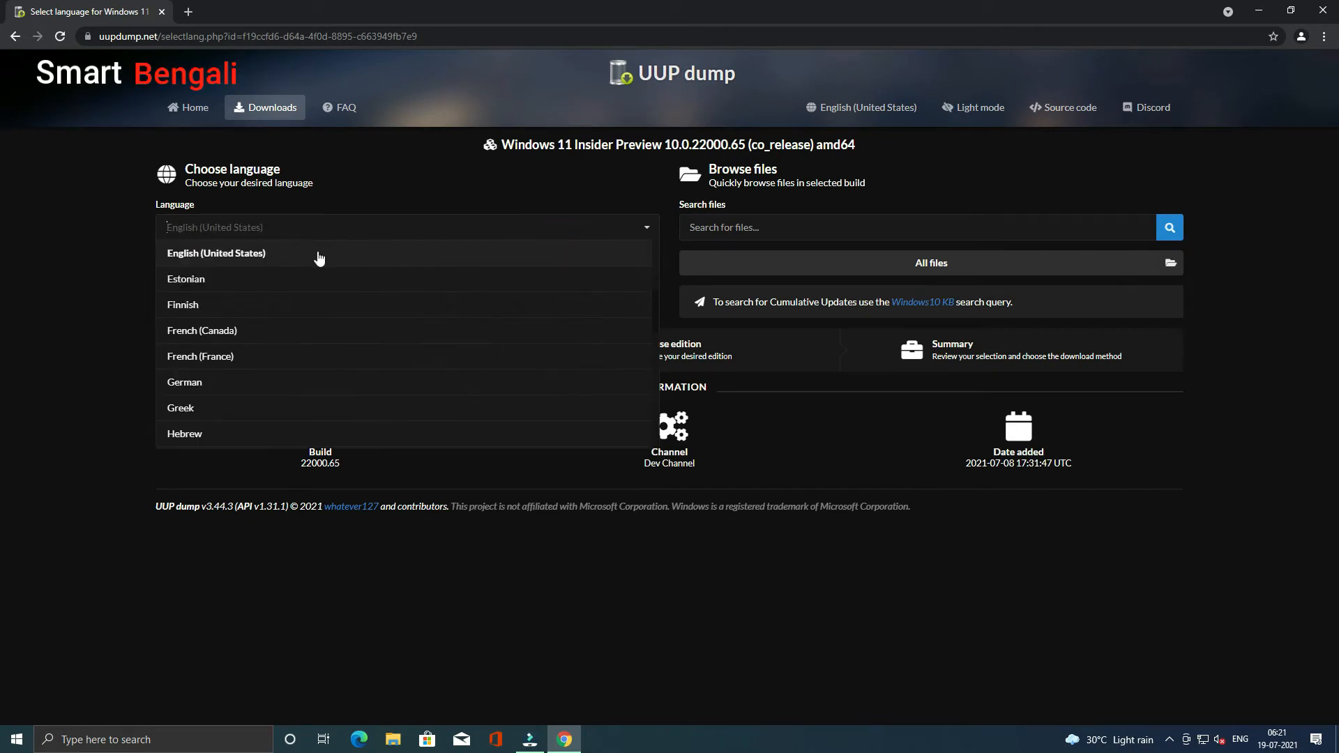
left_click(216, 253)
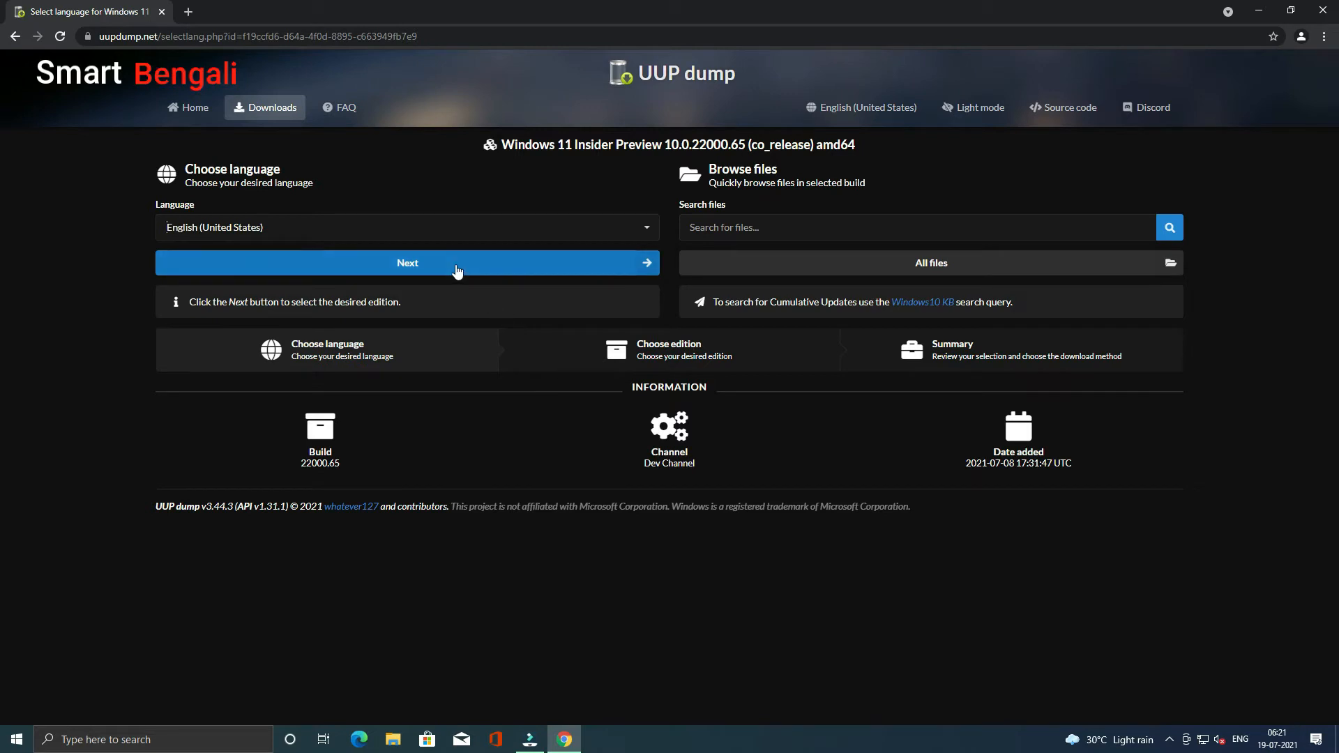
Step: Keep the Home, Home N, Pro and Pro N editions and continue to the download summary
left_click(406, 264)
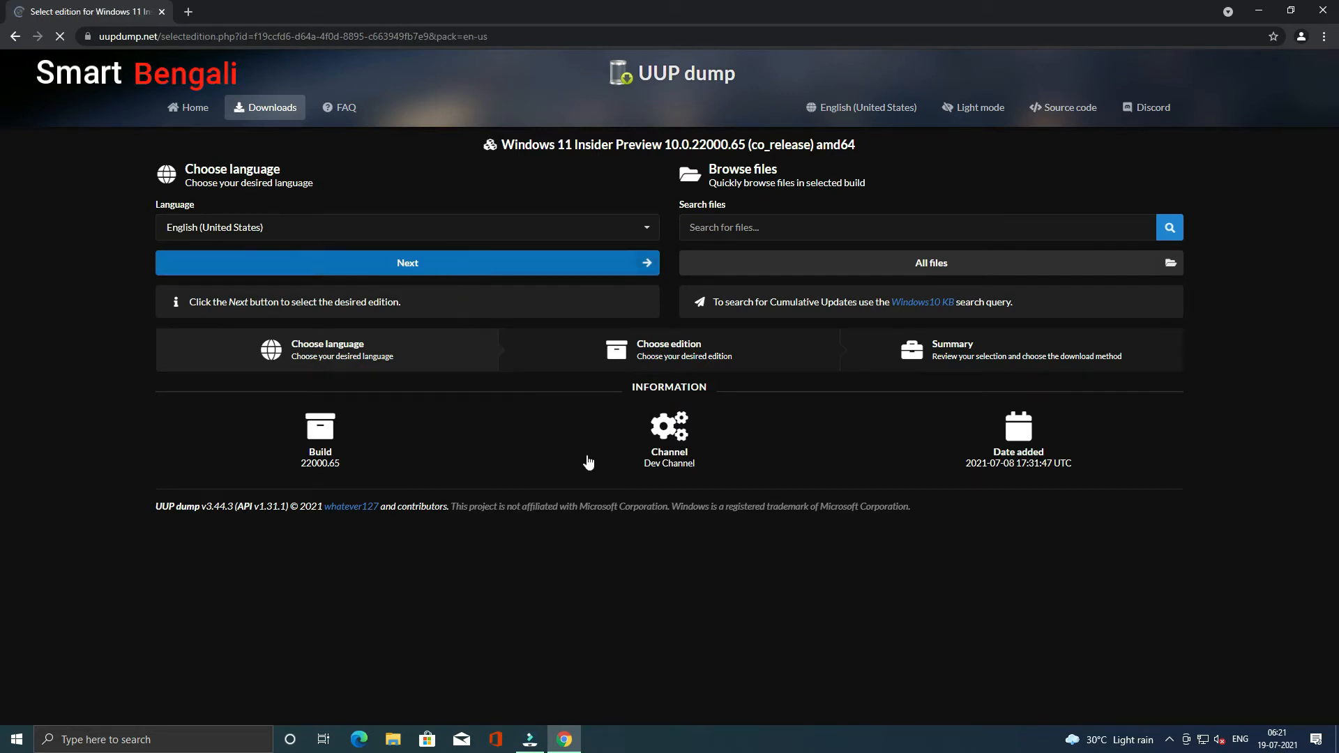
left_click(406, 263)
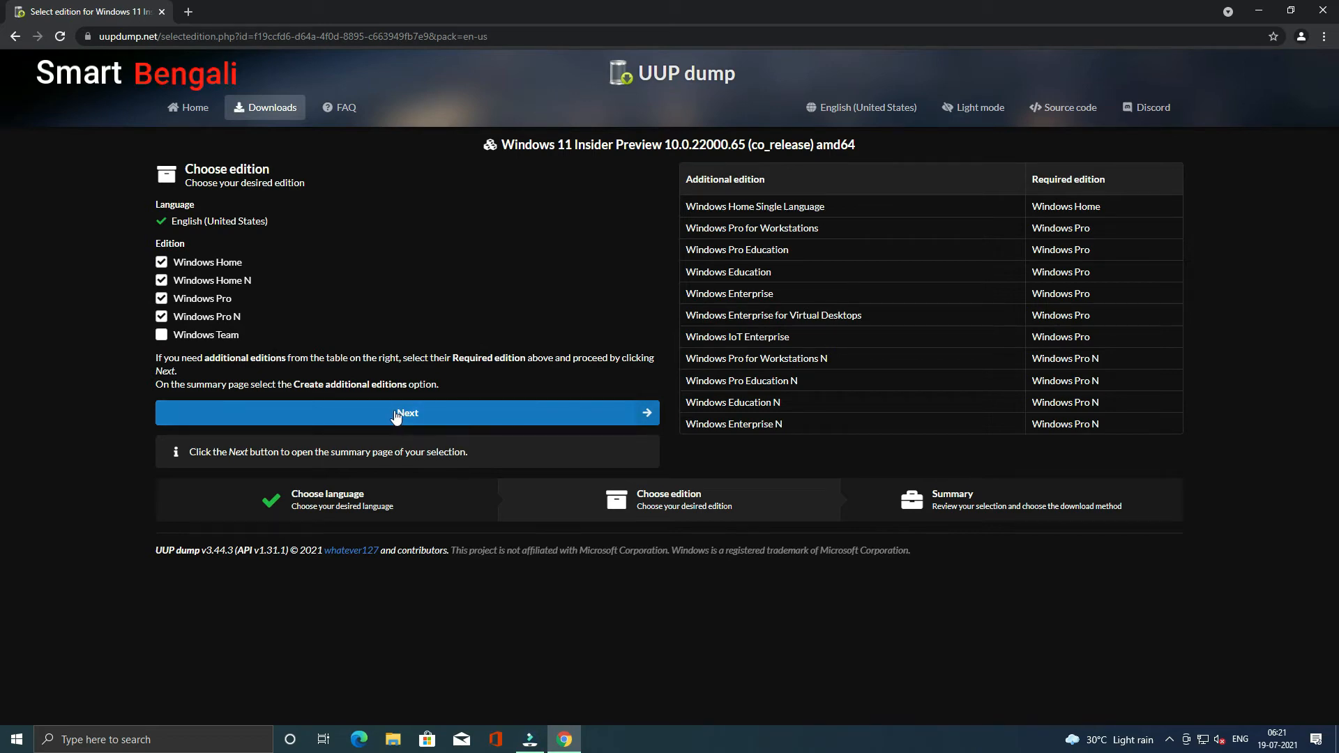
left_click(406, 413)
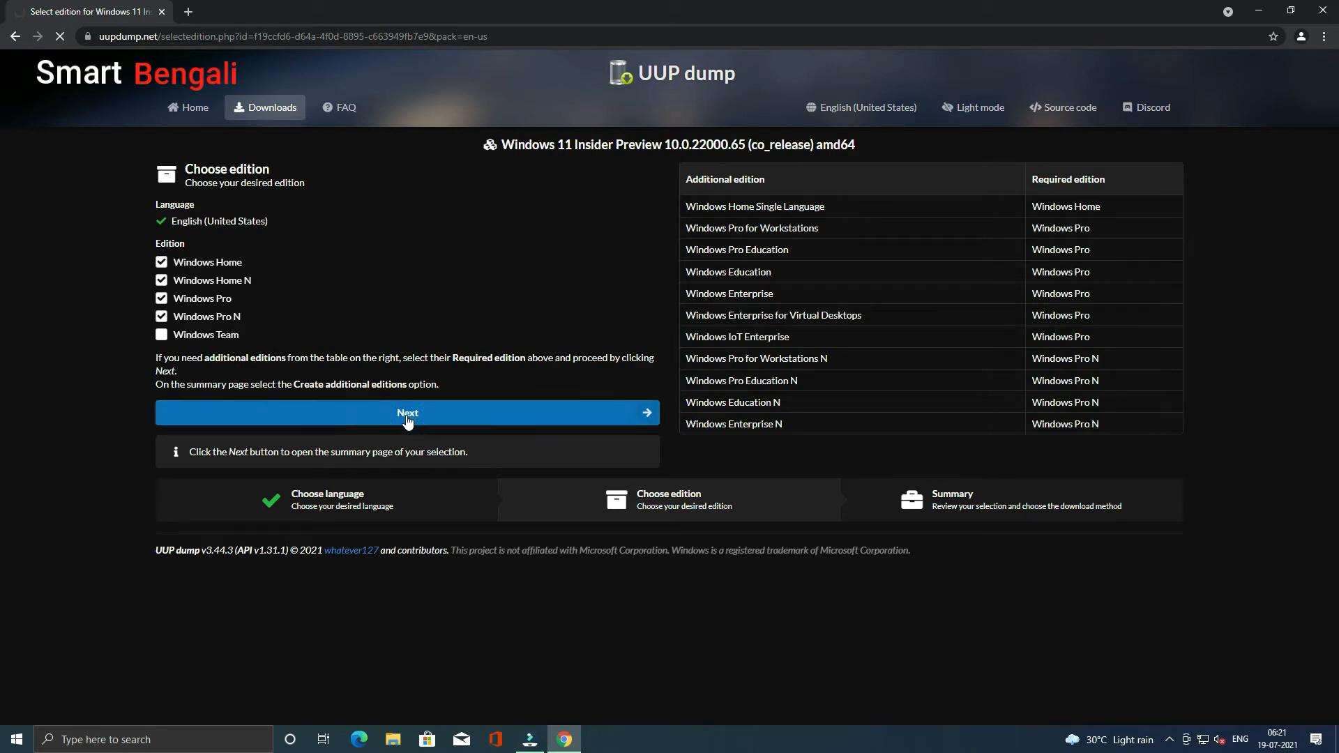
left_click(407, 413)
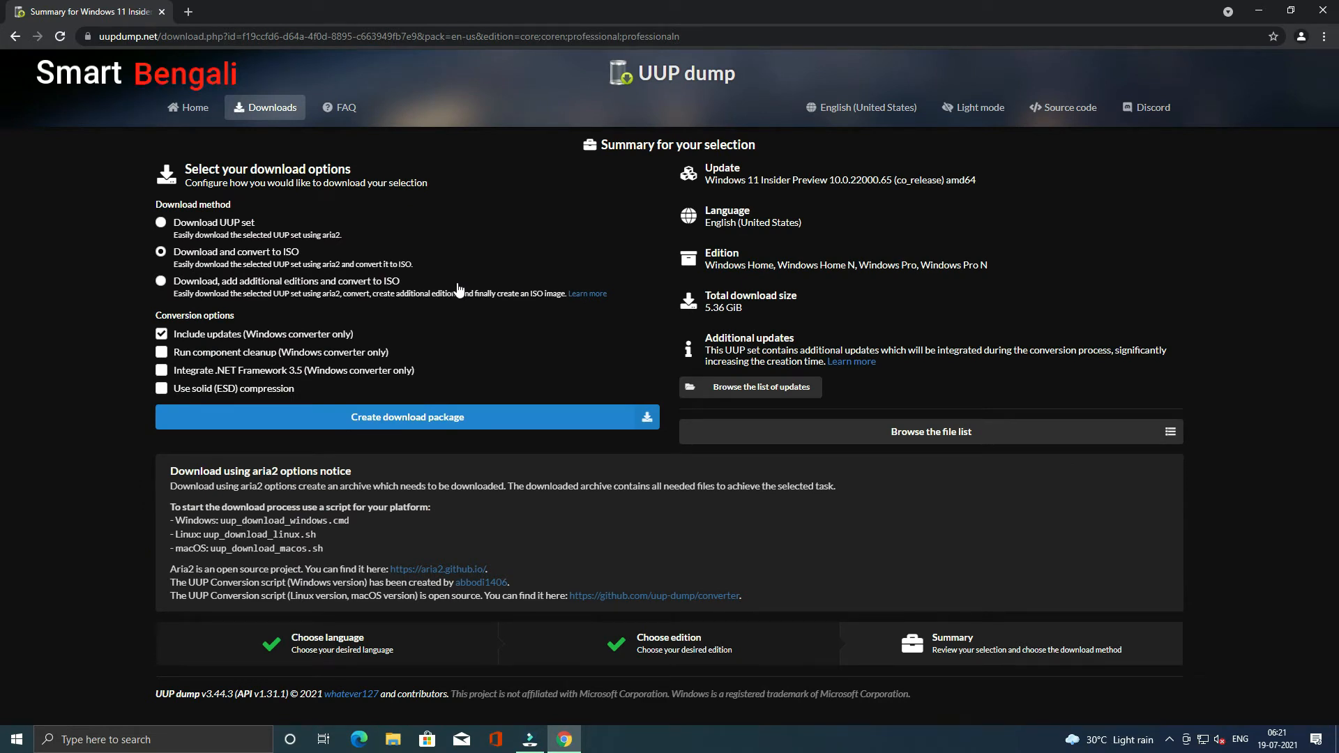
mouse_move(306, 270)
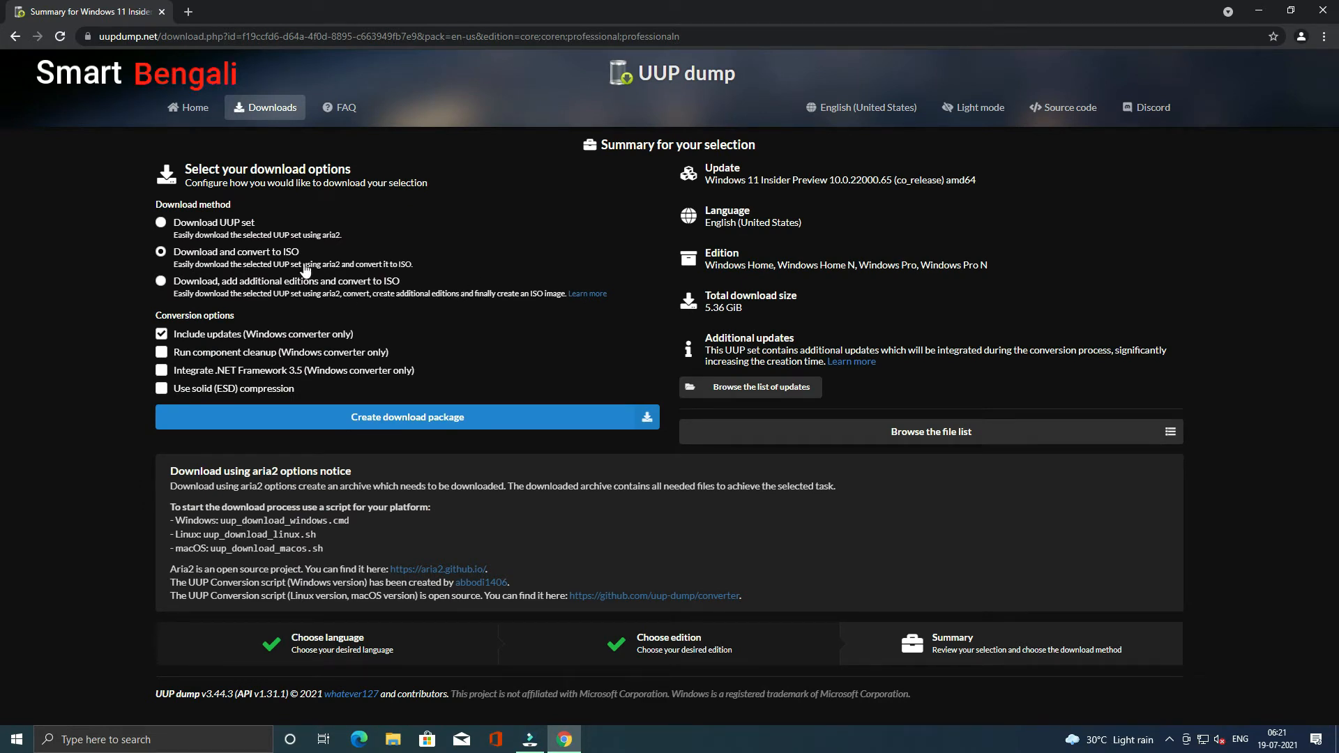
mouse_move(473, 337)
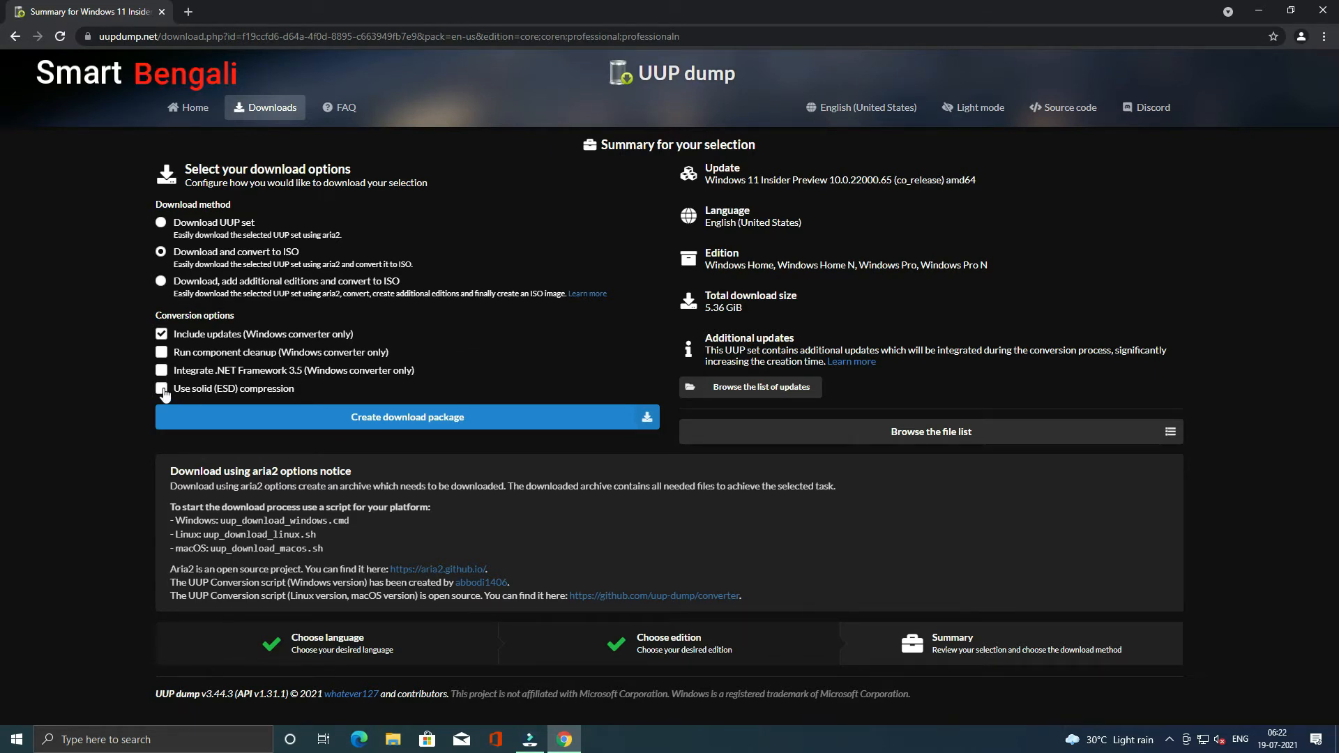
Step: Enable solid (ESD) compression and create the download package zip
left_click(162, 387)
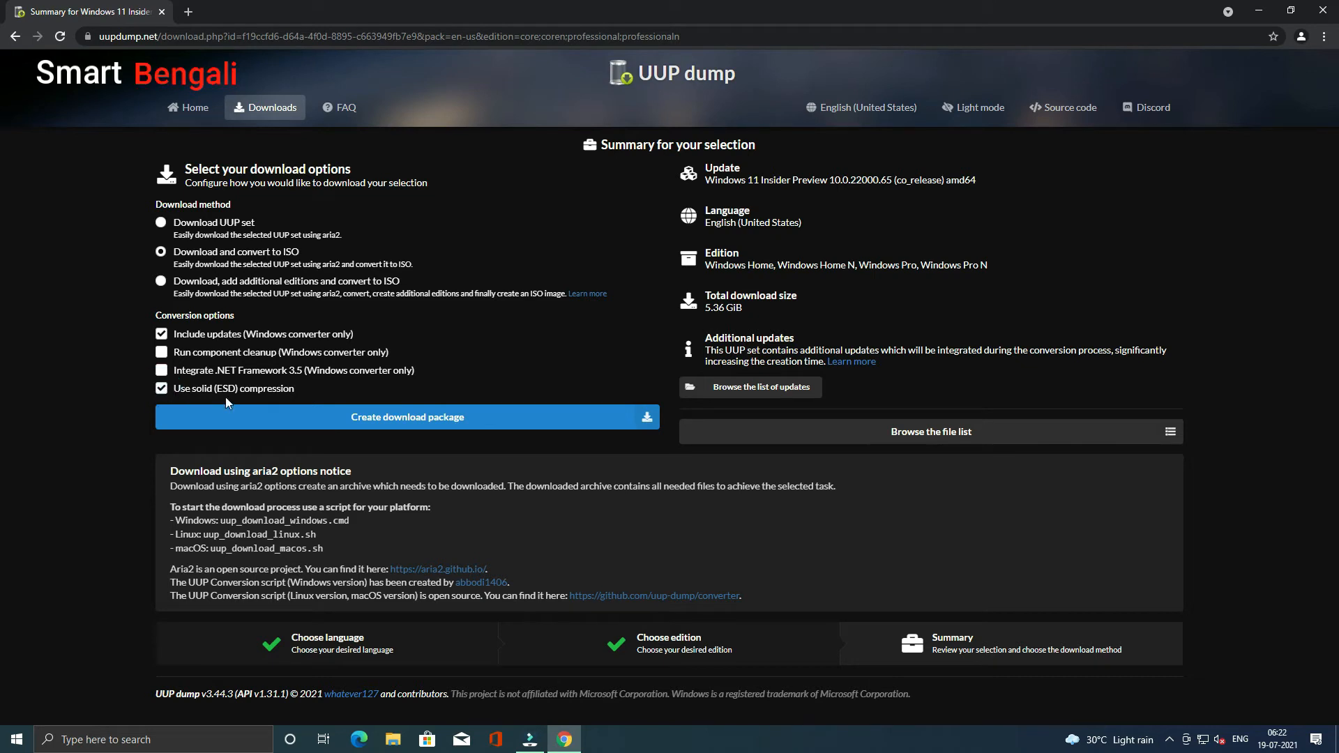
mouse_move(291, 402)
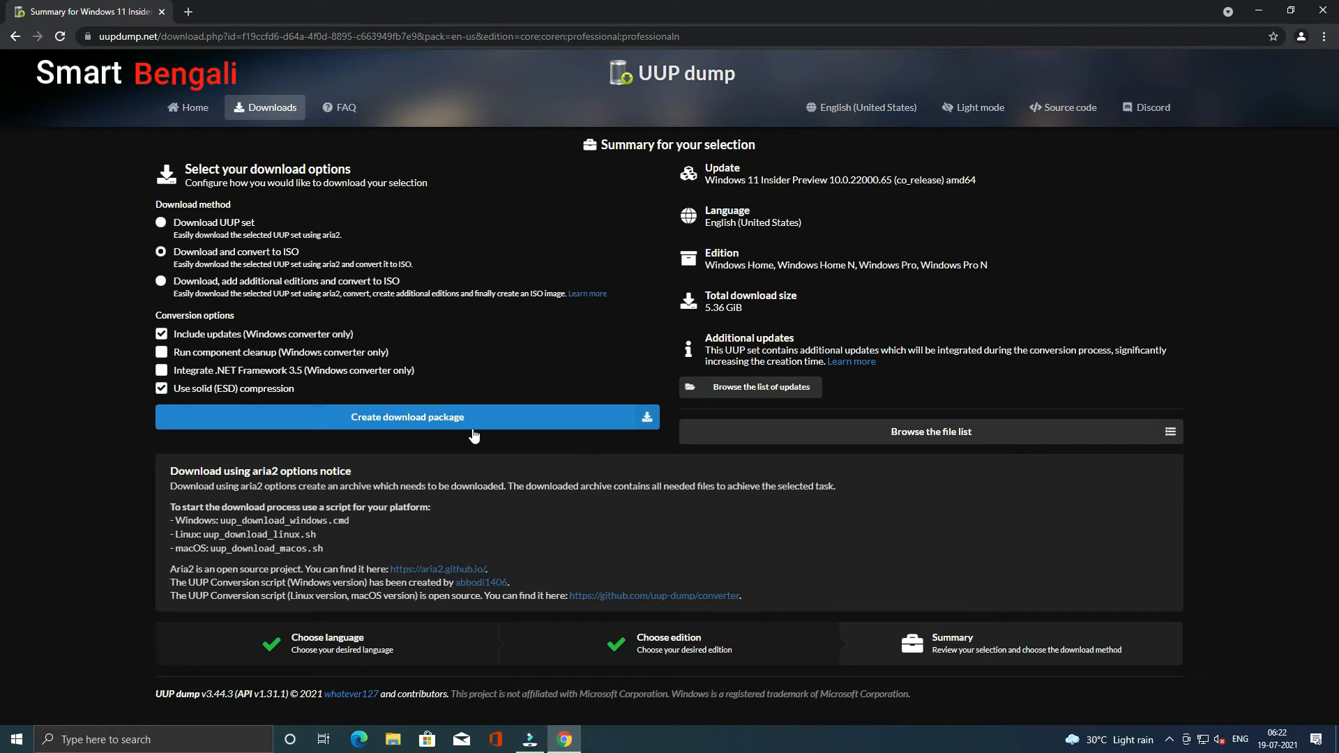
mouse_move(509, 441)
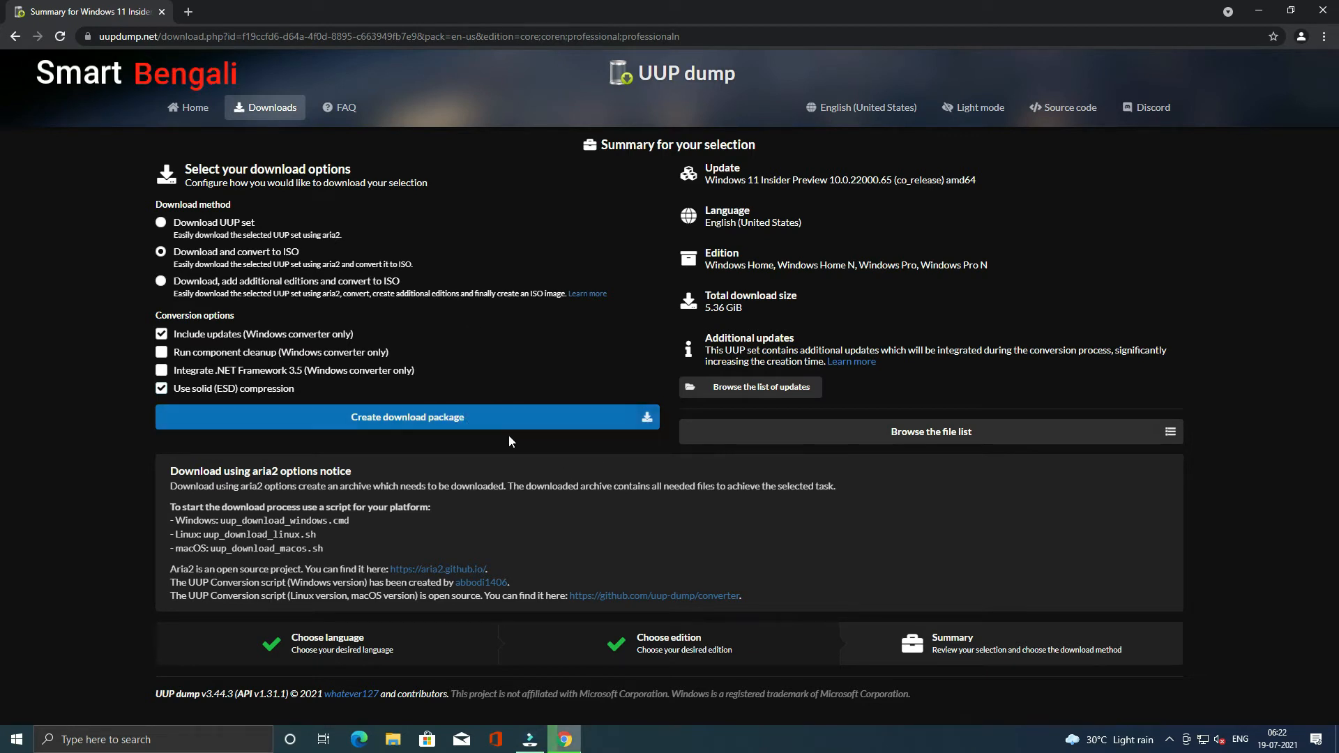
left_click(406, 417)
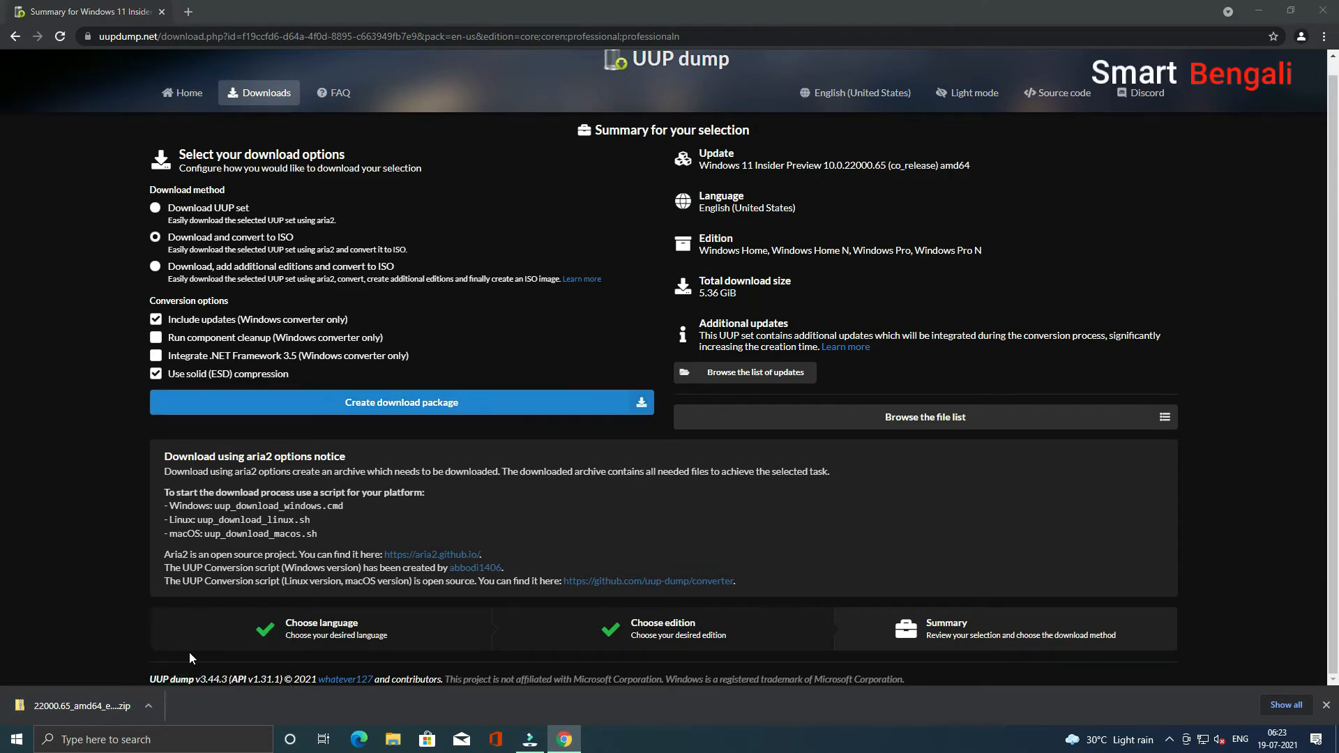
Step: Extract the UUP dump zip on C: and open the 22000.65_amd64_en-us_multi_f19ccfd6_convert folder
left_click(392, 739)
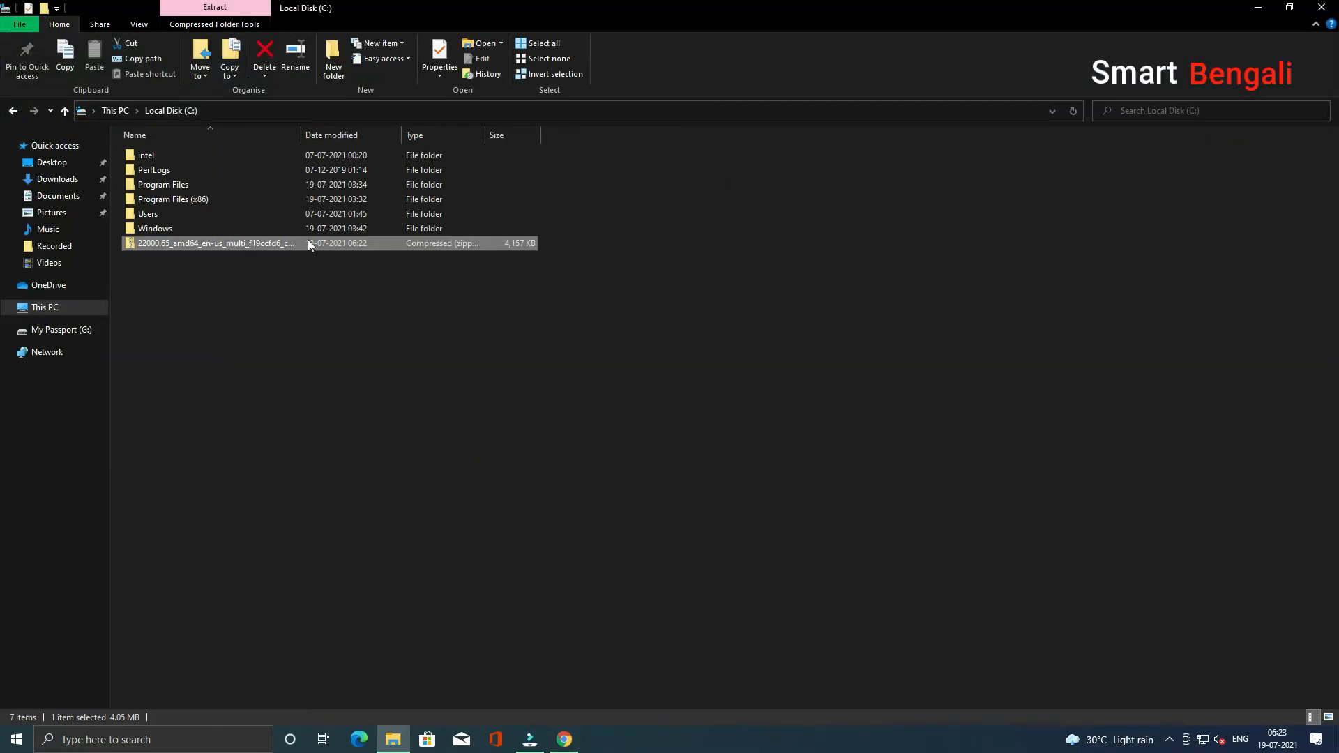
right_click(218, 243)
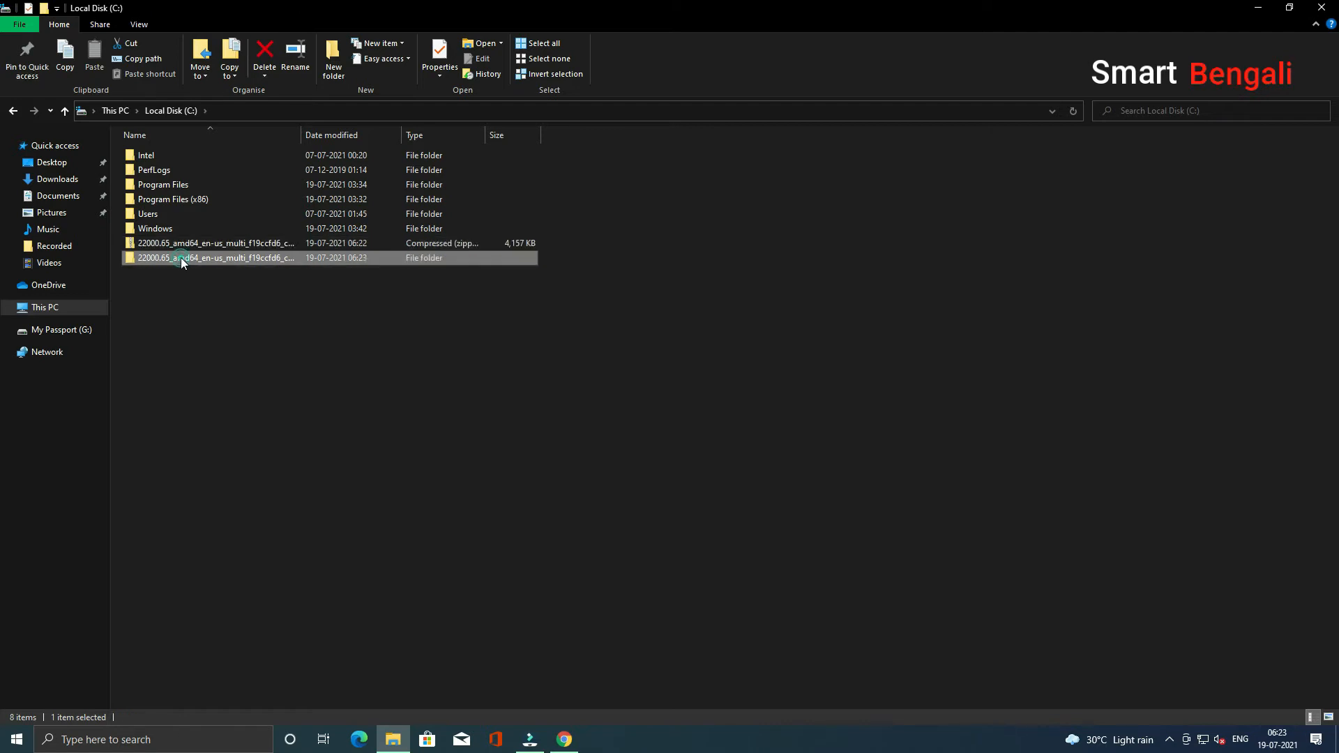
double_click(216, 257)
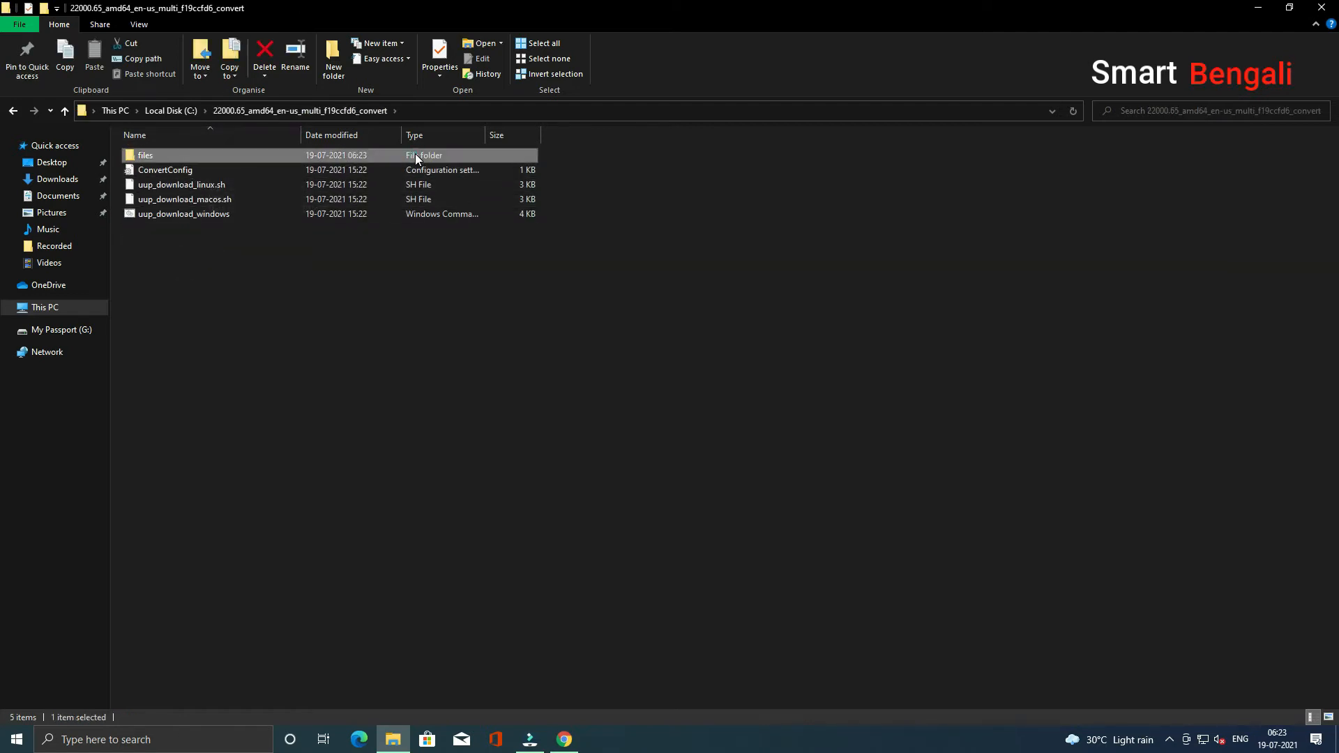
double_click(144, 155)
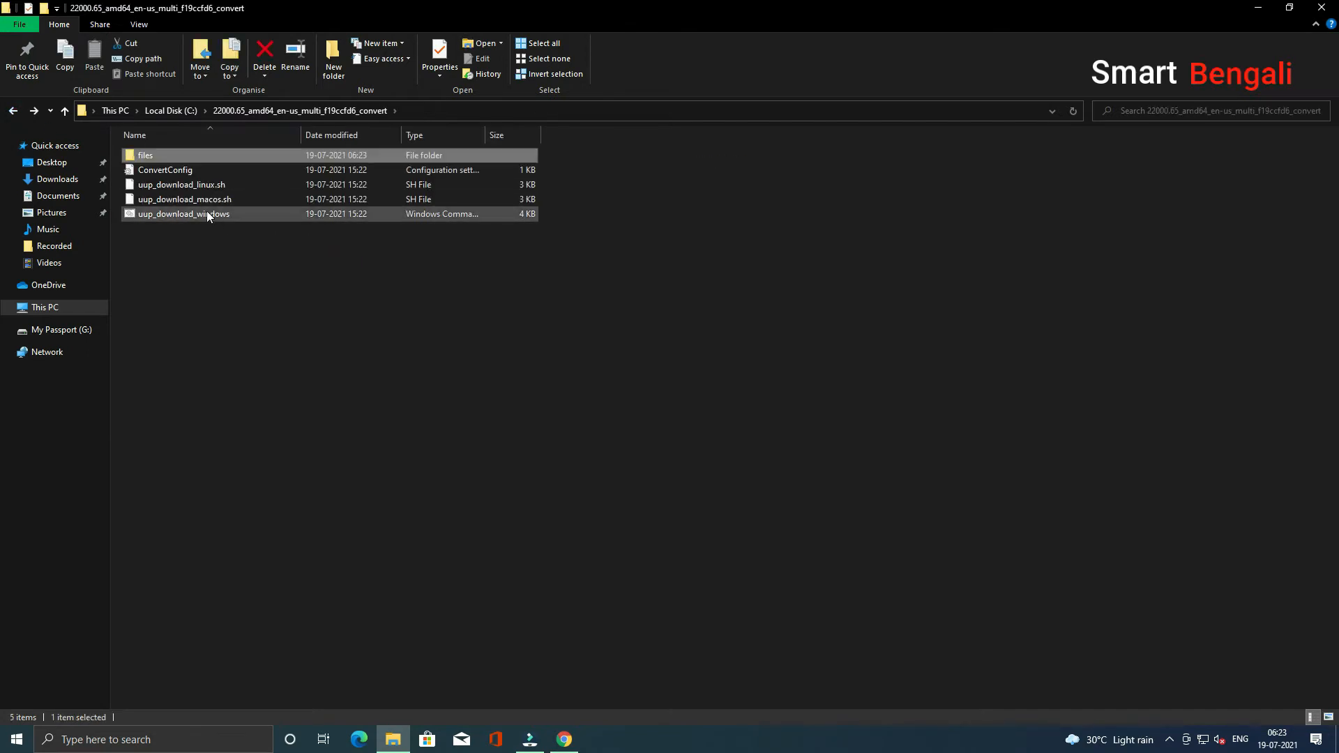
right_click(183, 214)
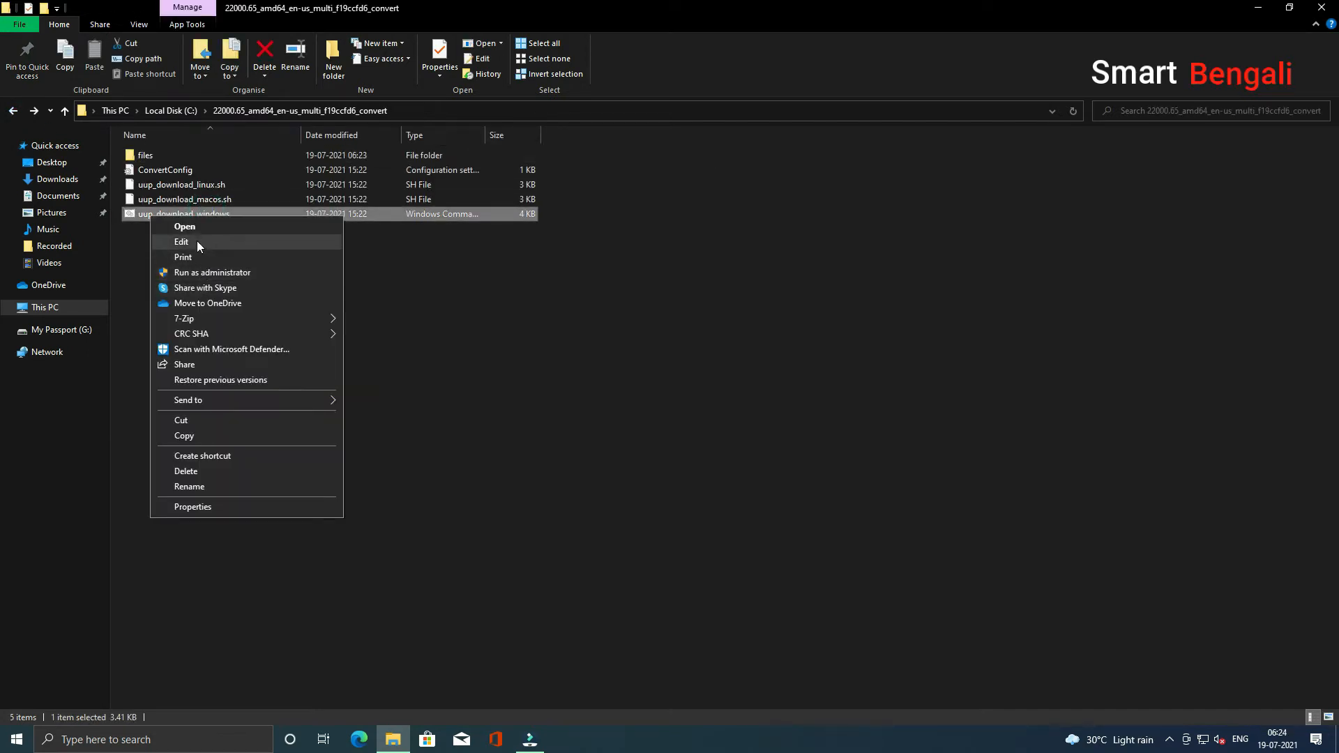
left_click(181, 241)
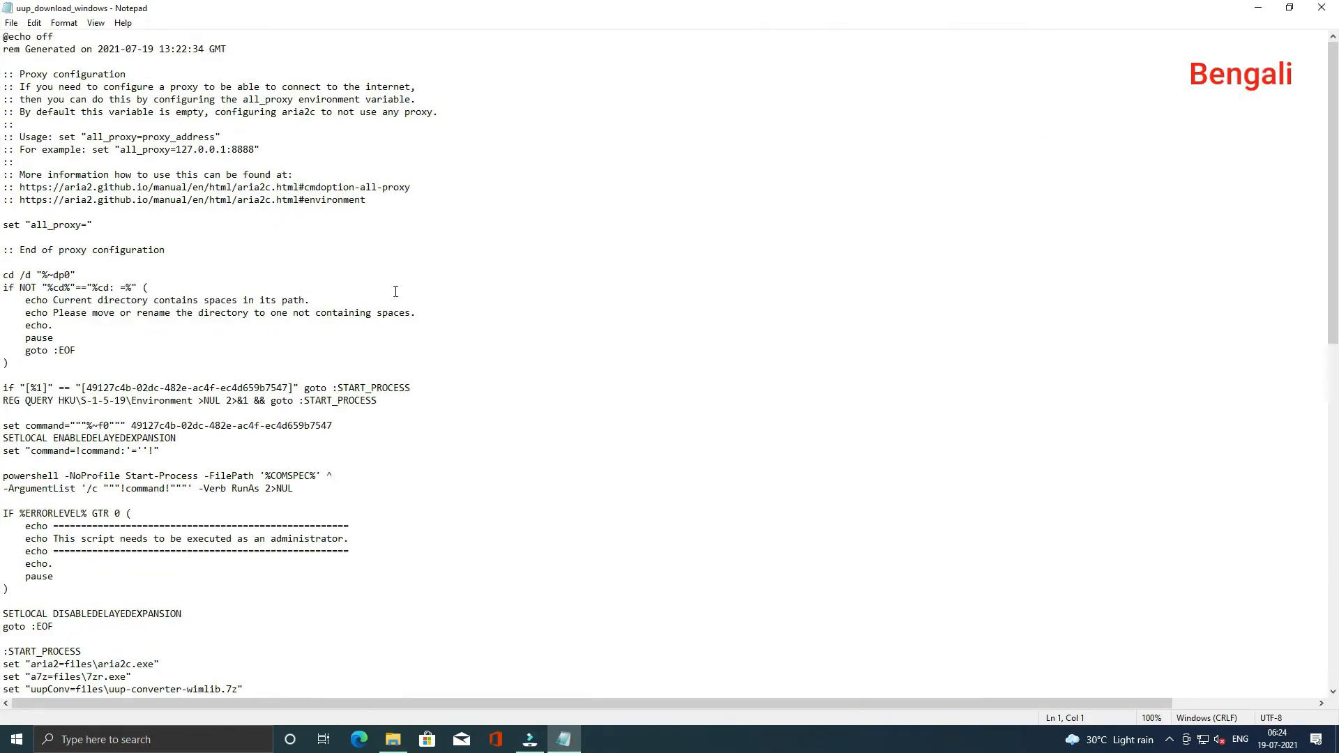
scroll("down", 3)
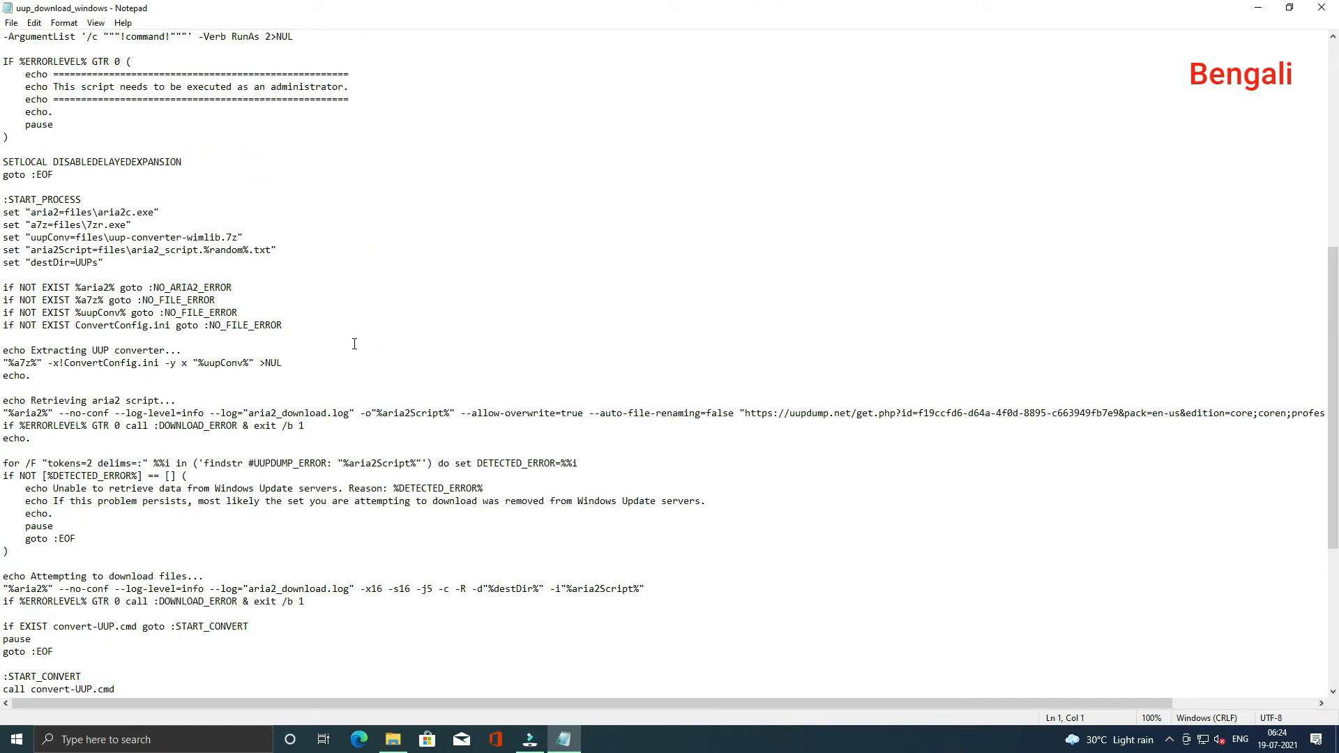
scroll("down", 3)
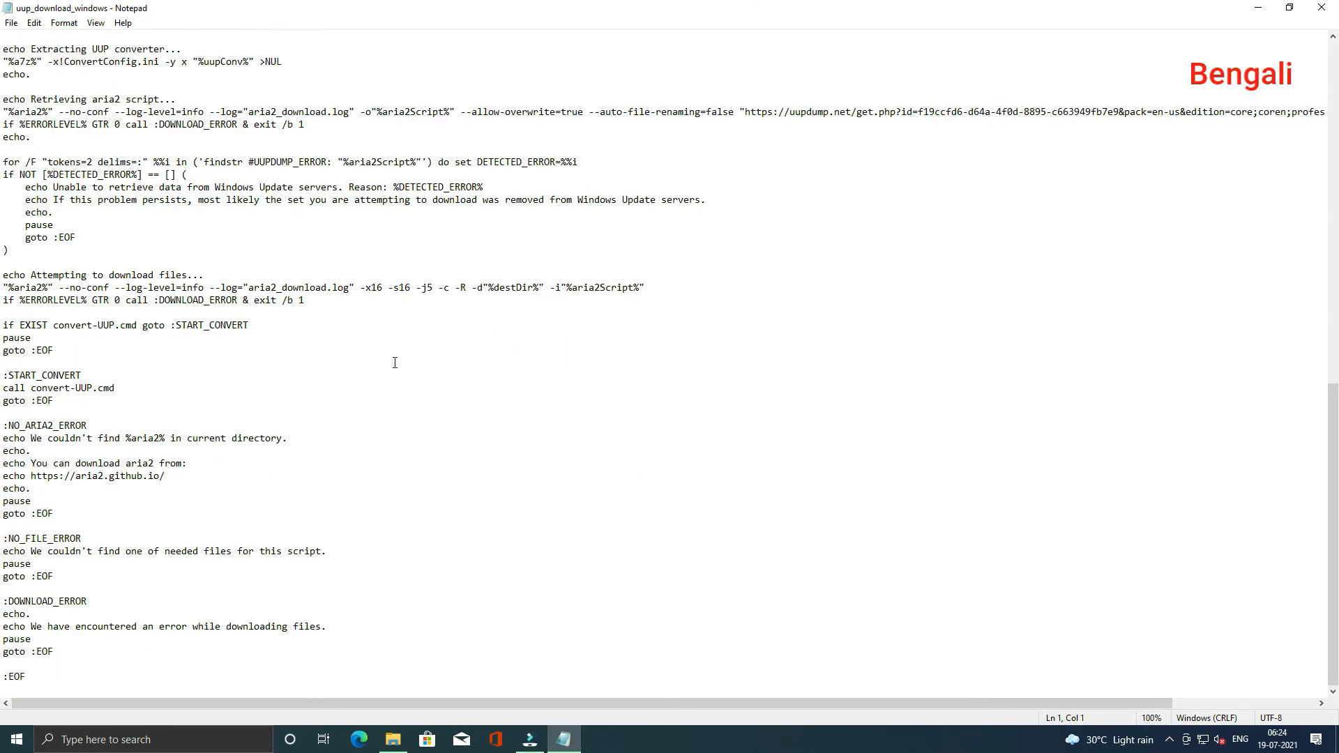
scroll("up", 3)
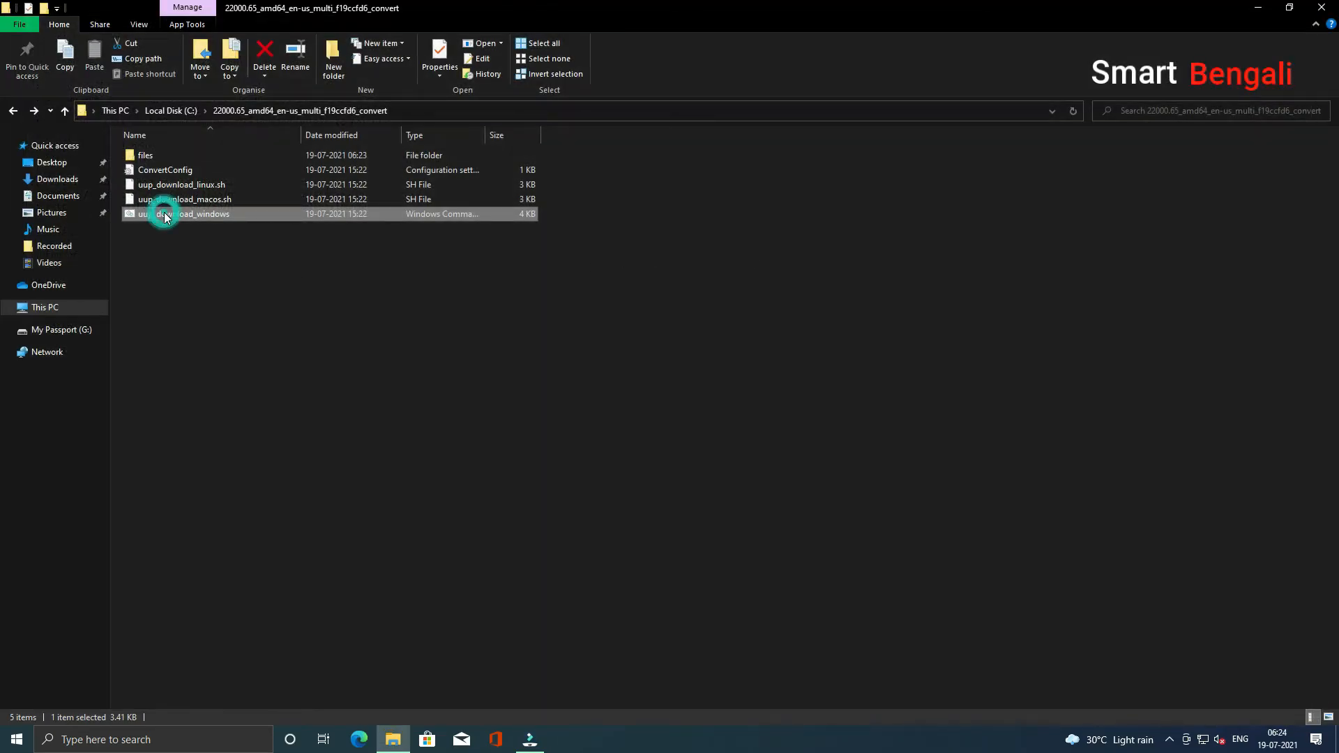
Step: Run uup_download_windows.cmd so aria2 downloads and verifies the Windows 11 package files
double_click(186, 214)
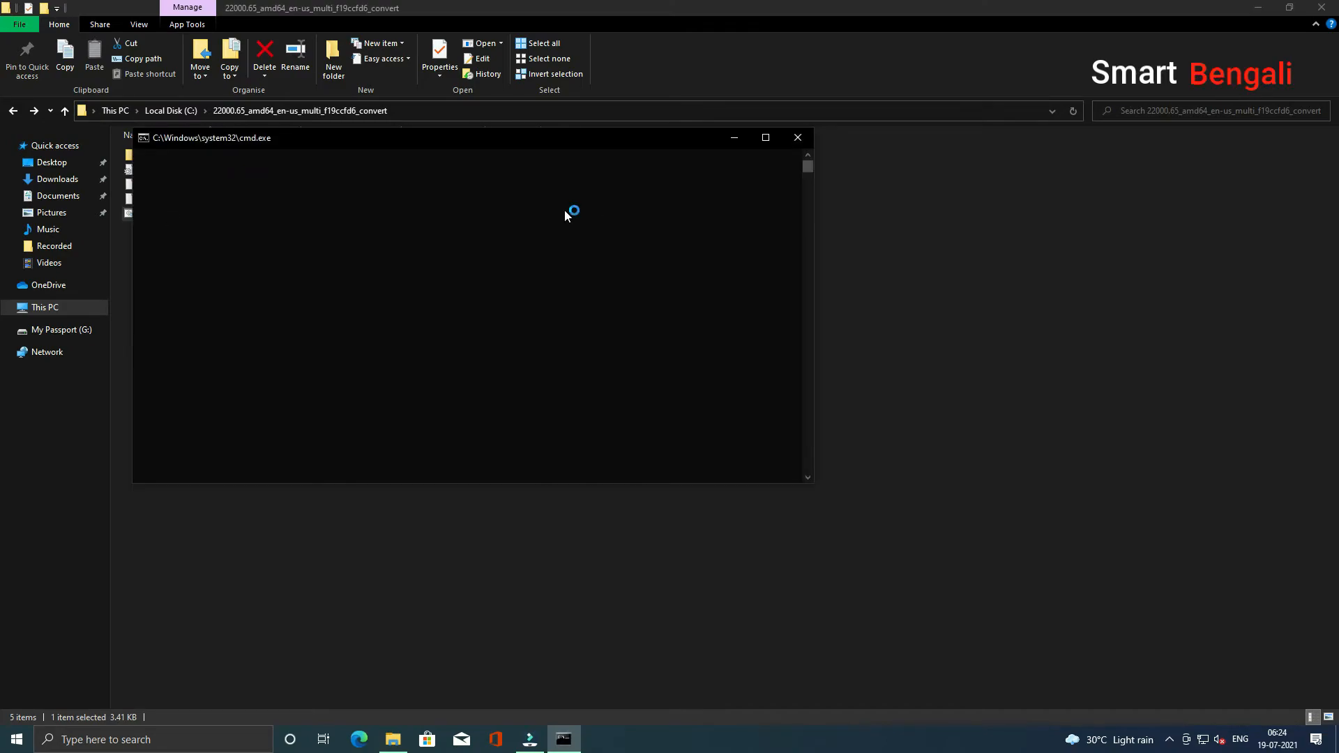
left_click(764, 138)
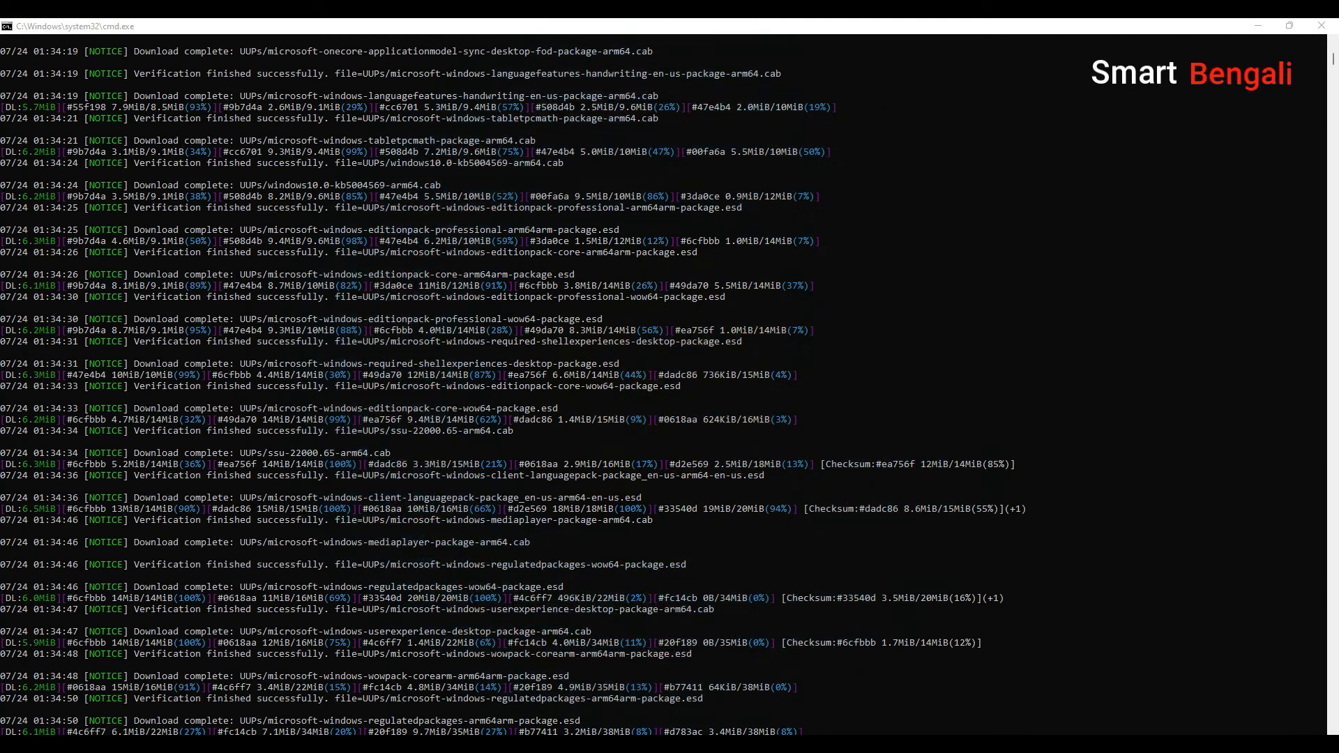
mouse_move(1100, 661)
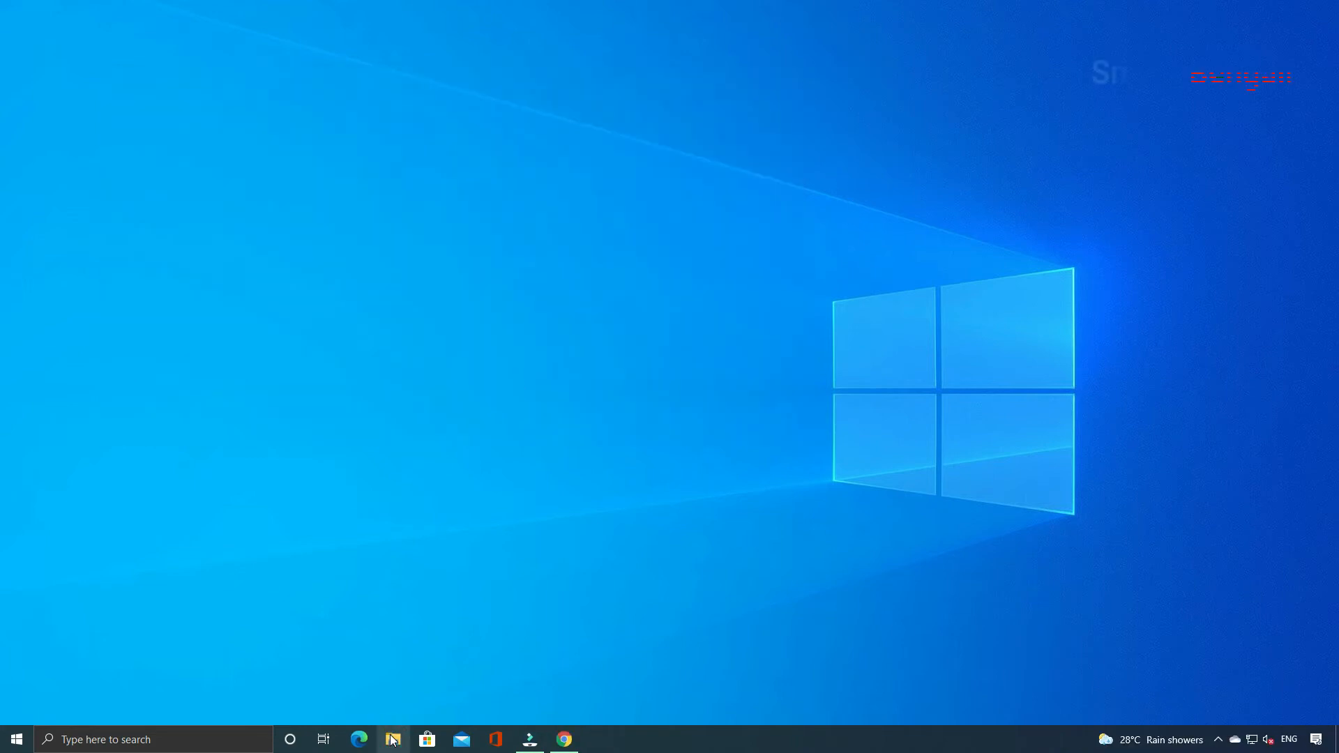
Step: Move the built Windows 11 ISO into a new 'Windows 11 installation media' folder on drive C
left_click(393, 739)
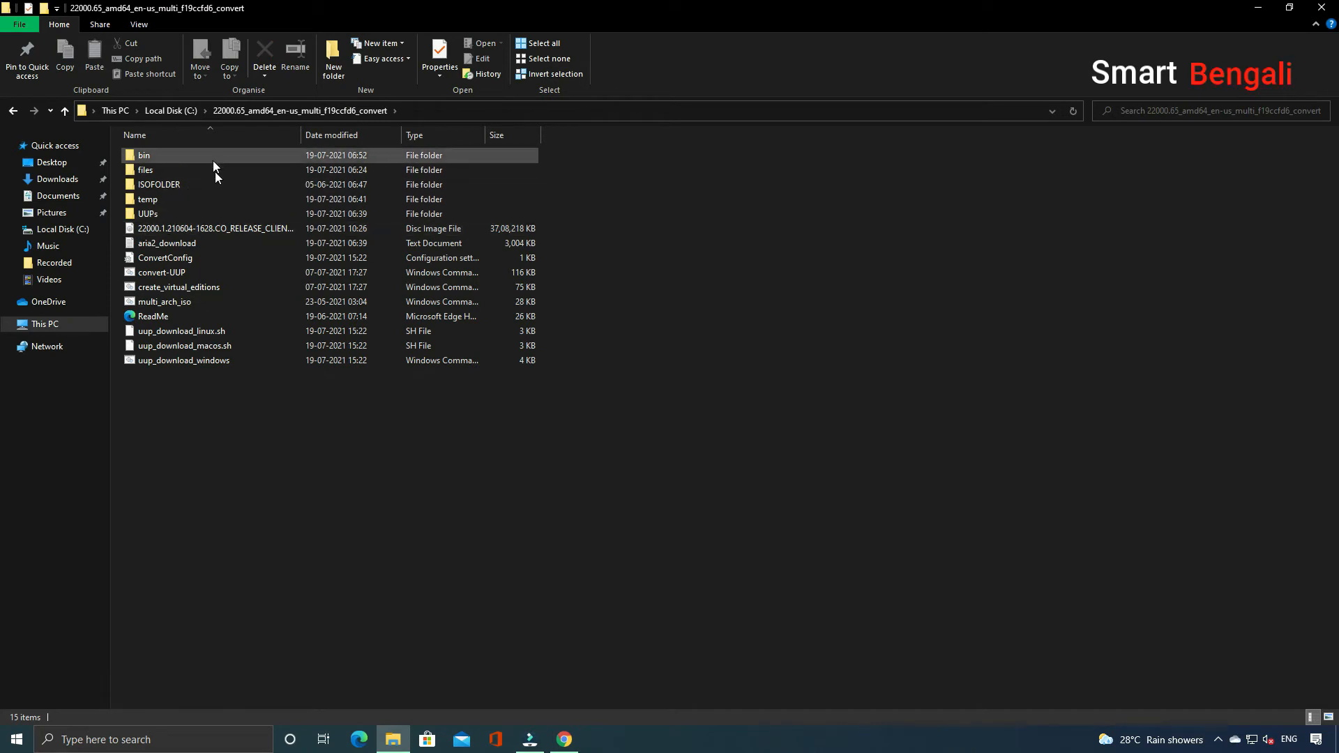
left_click(213, 227)
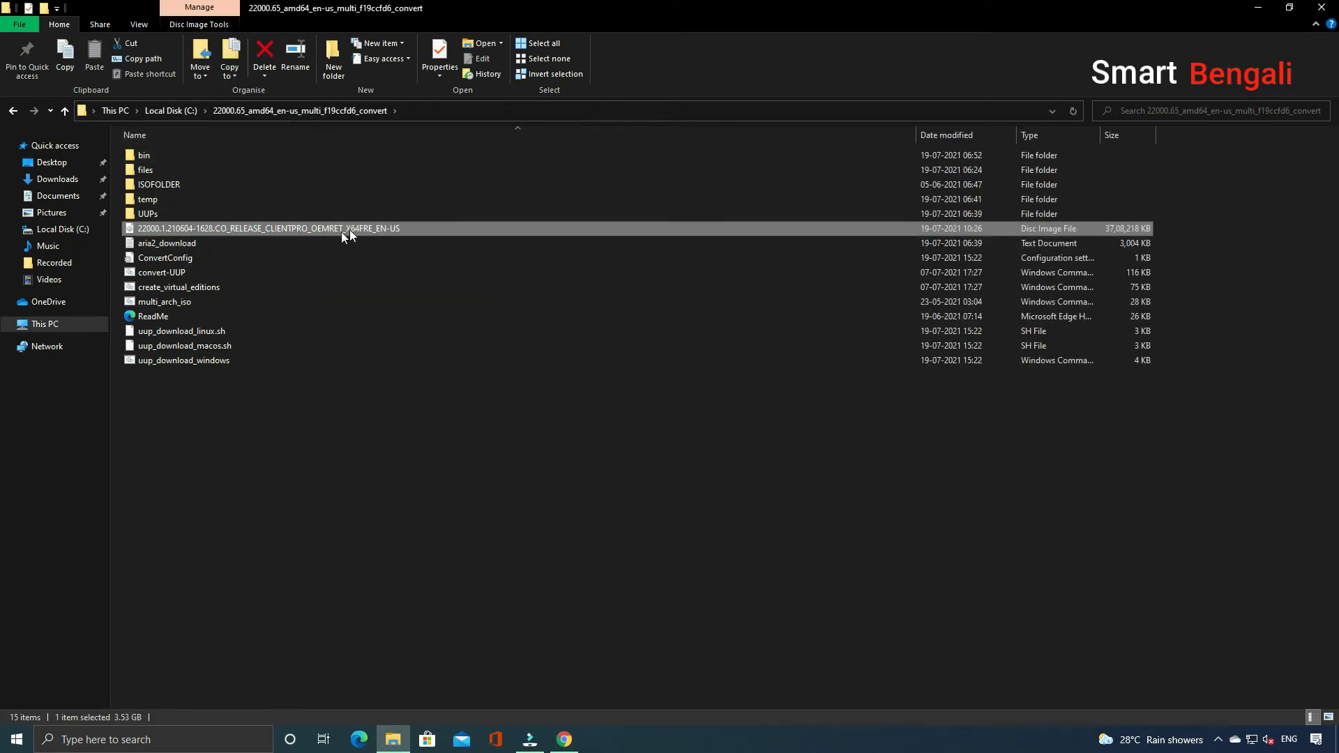
right_click(347, 228)
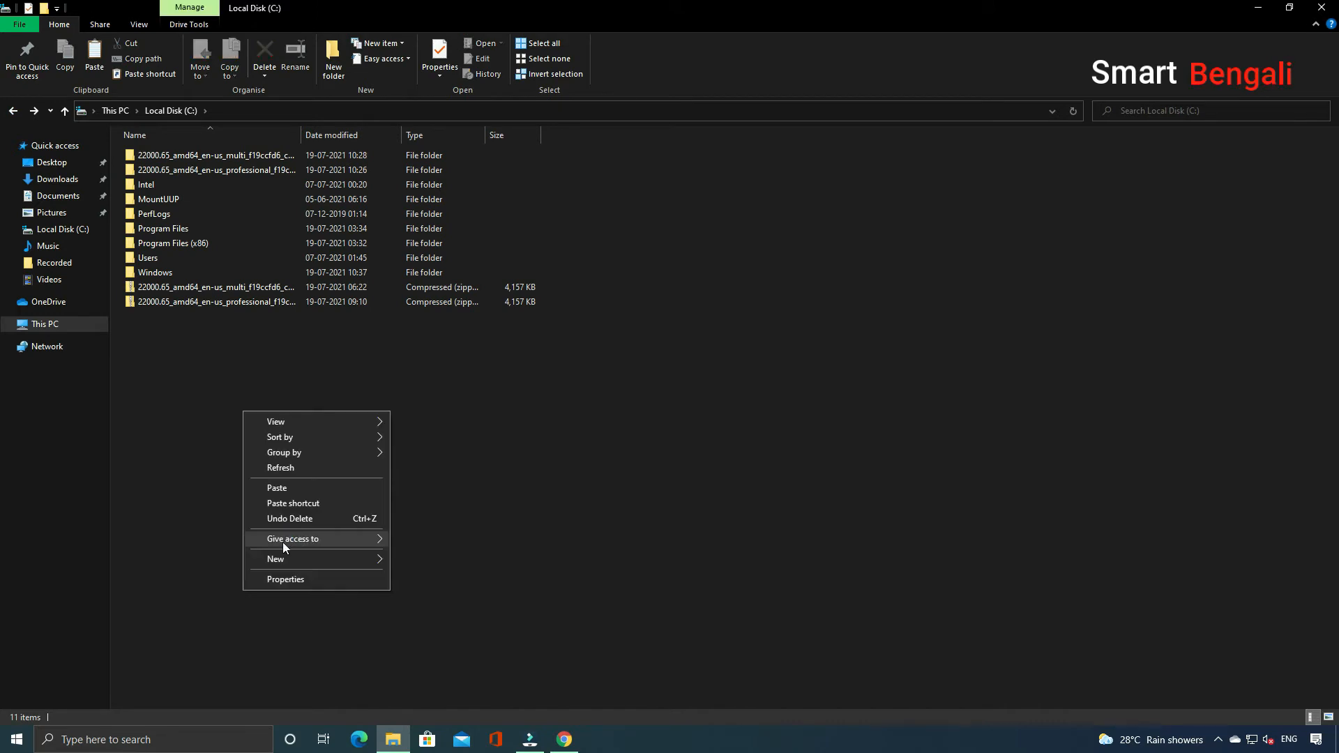
left_click(276, 558)
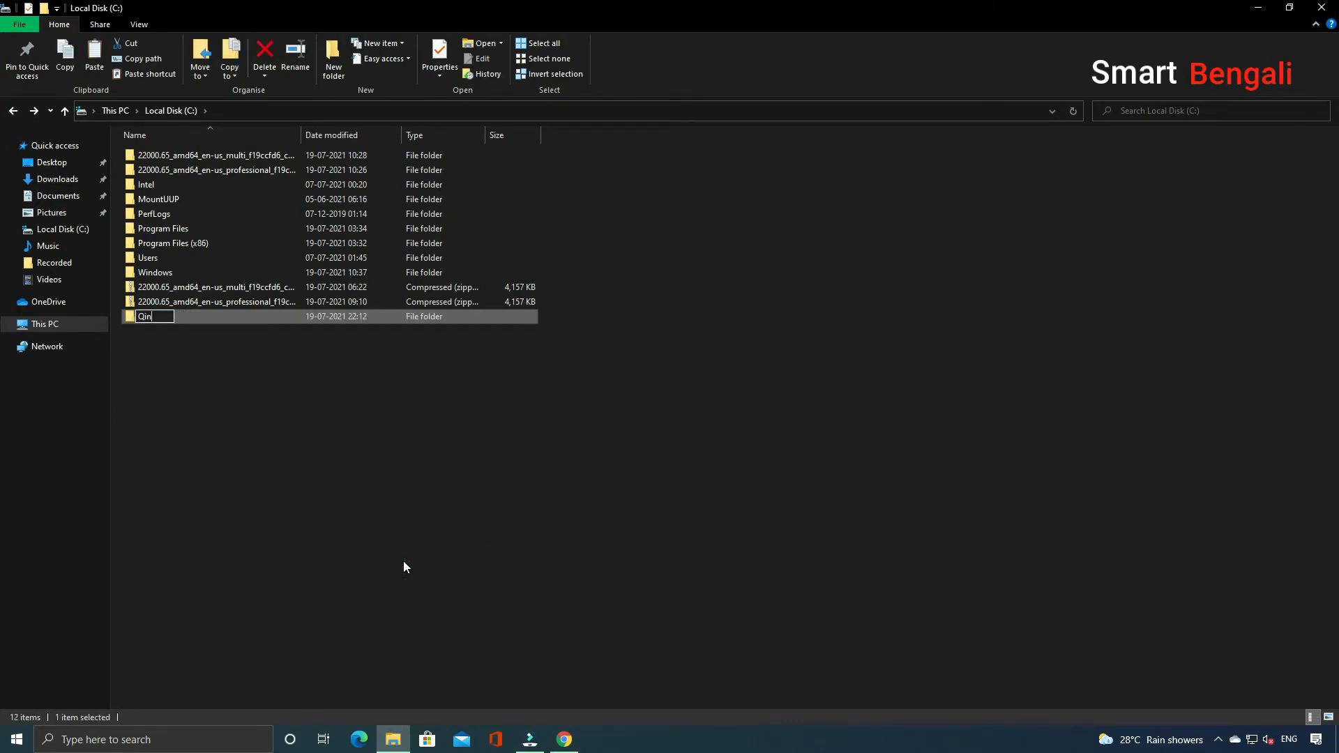
type("Windows 11")
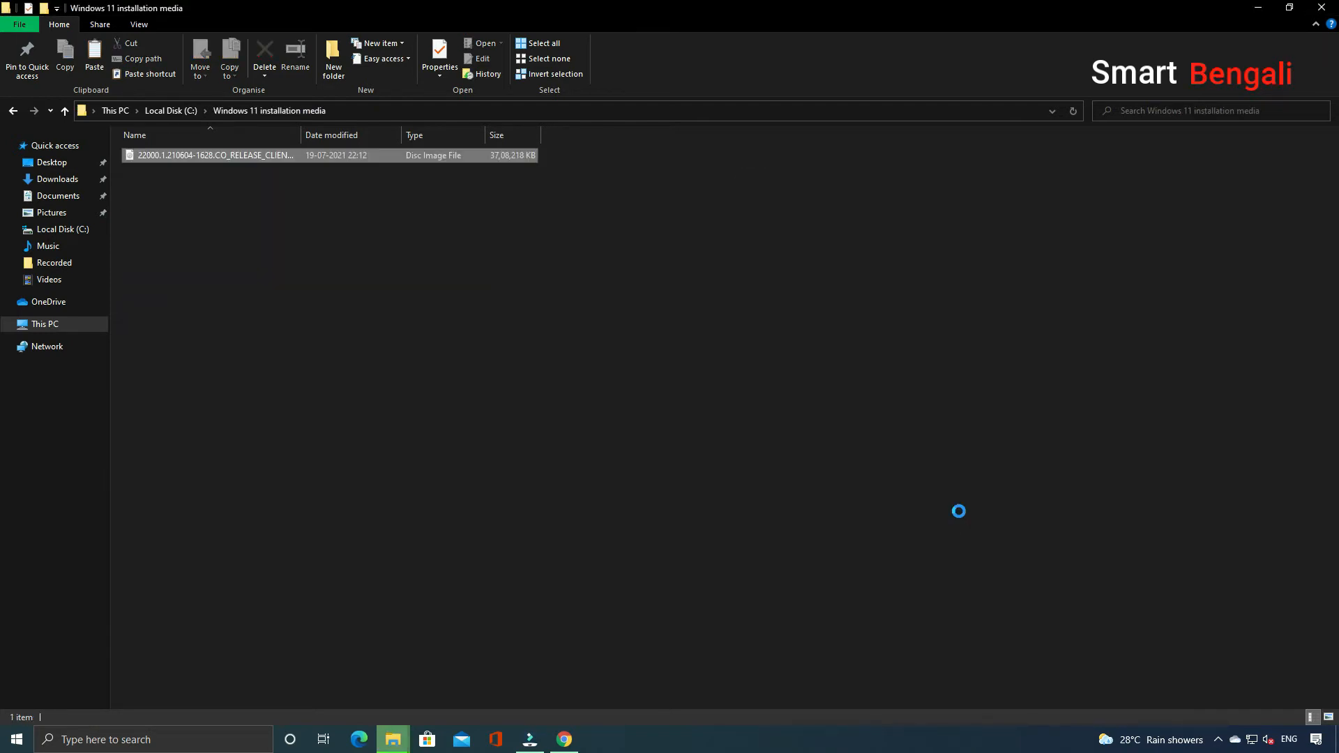
left_click(215, 155)
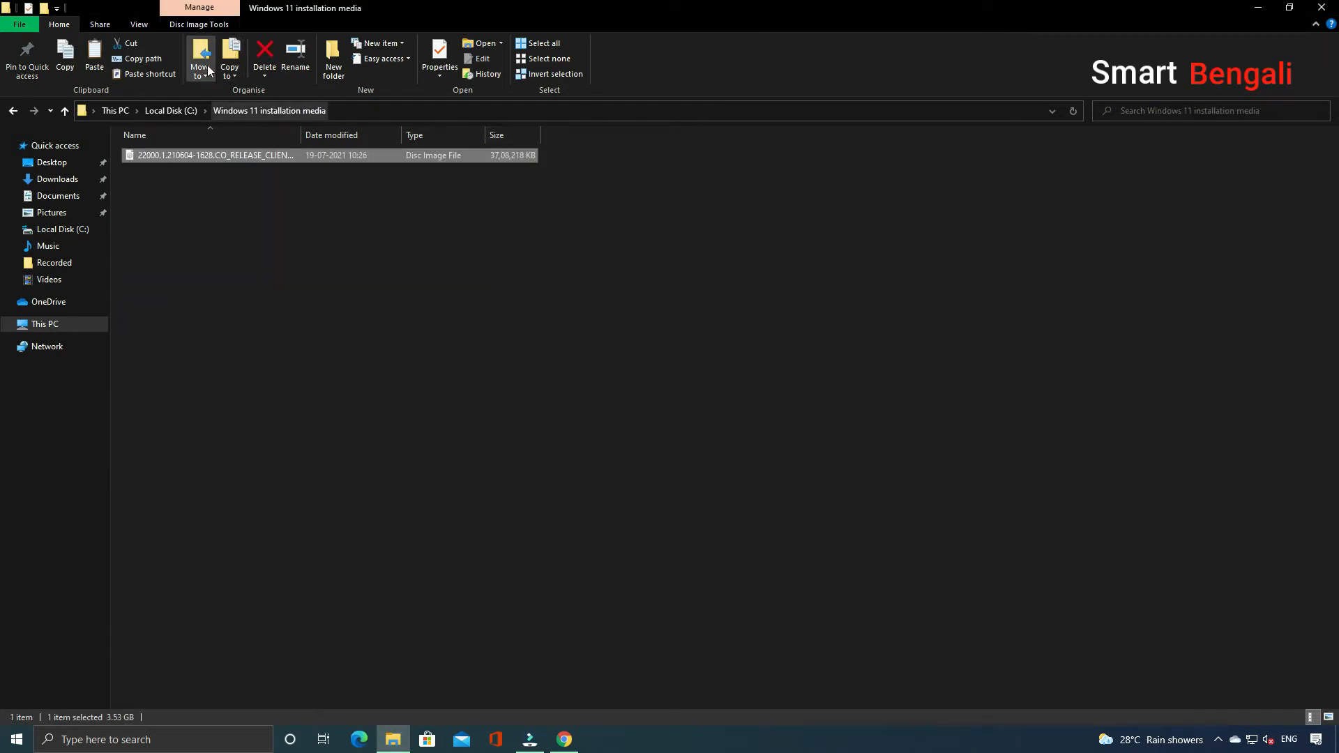
Step: Show the folder as medium icons and mount the Windows 11 ISO image
left_click(138, 23)
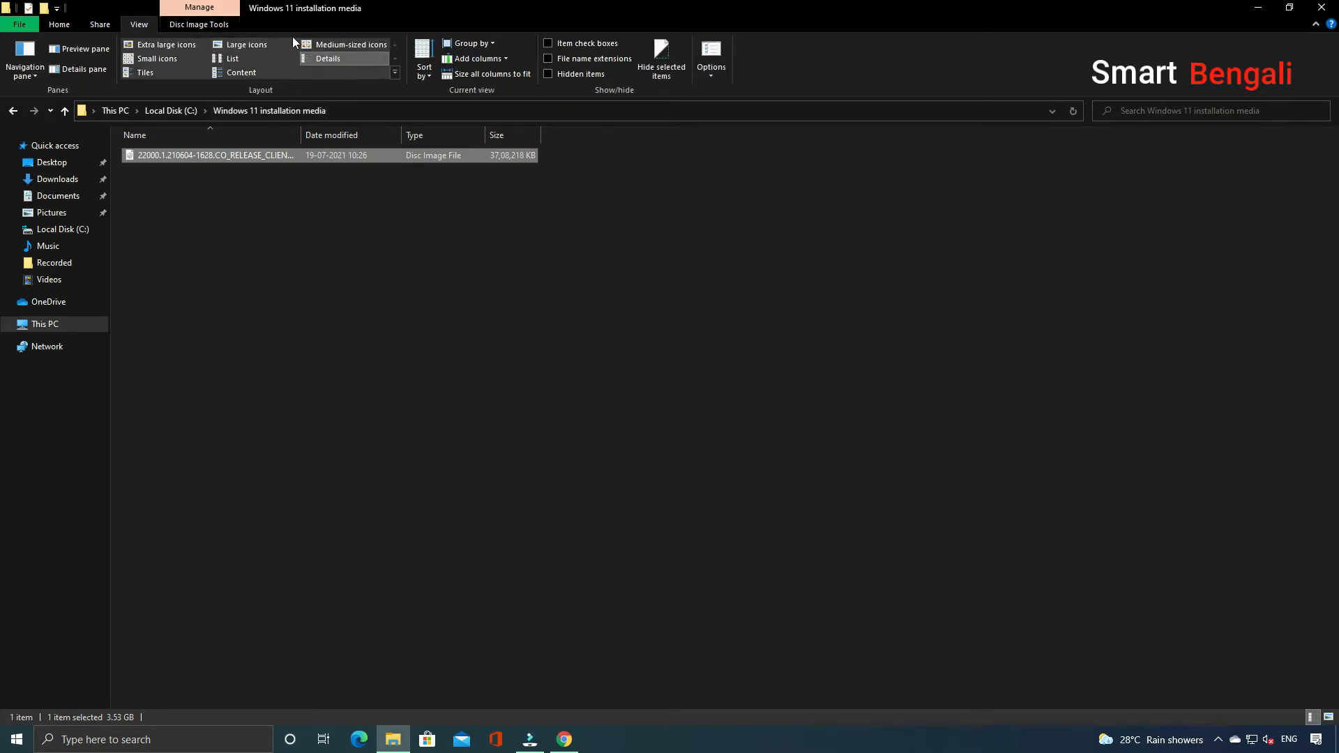
left_click(351, 45)
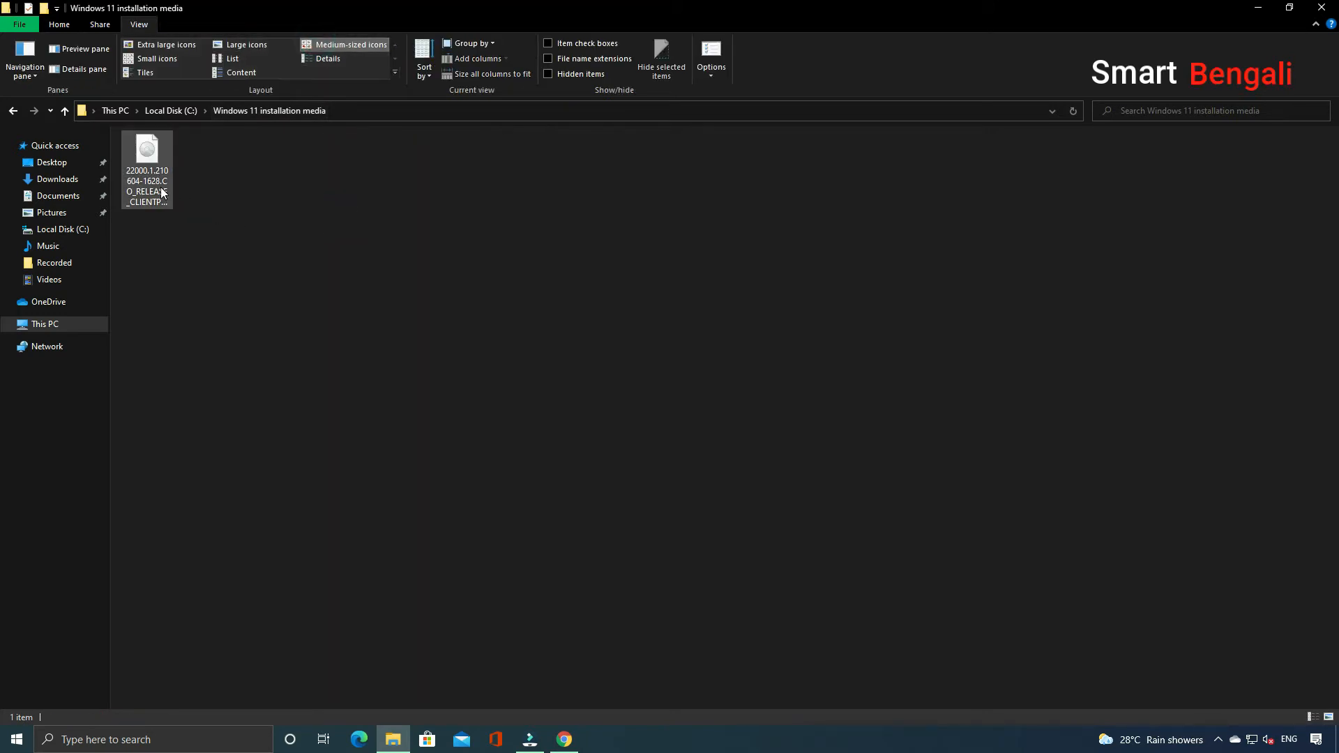
right_click(146, 170)
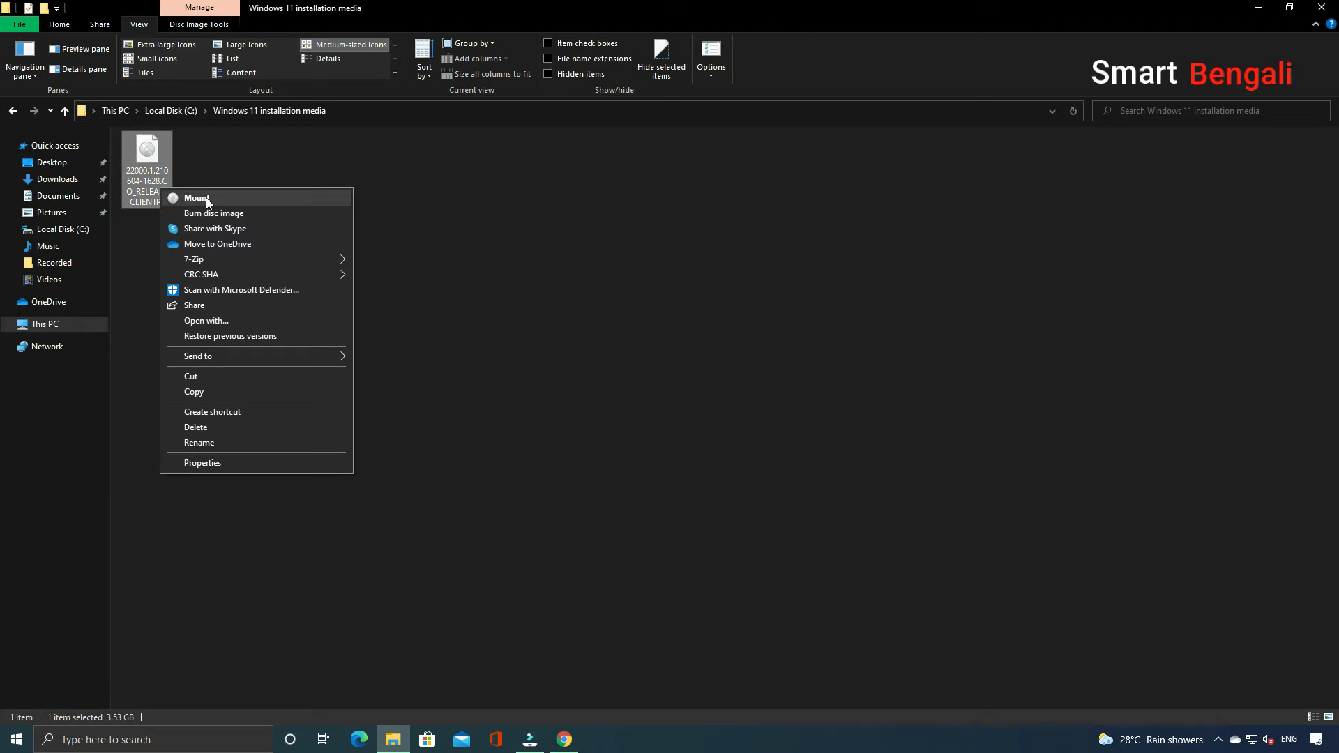
left_click(196, 196)
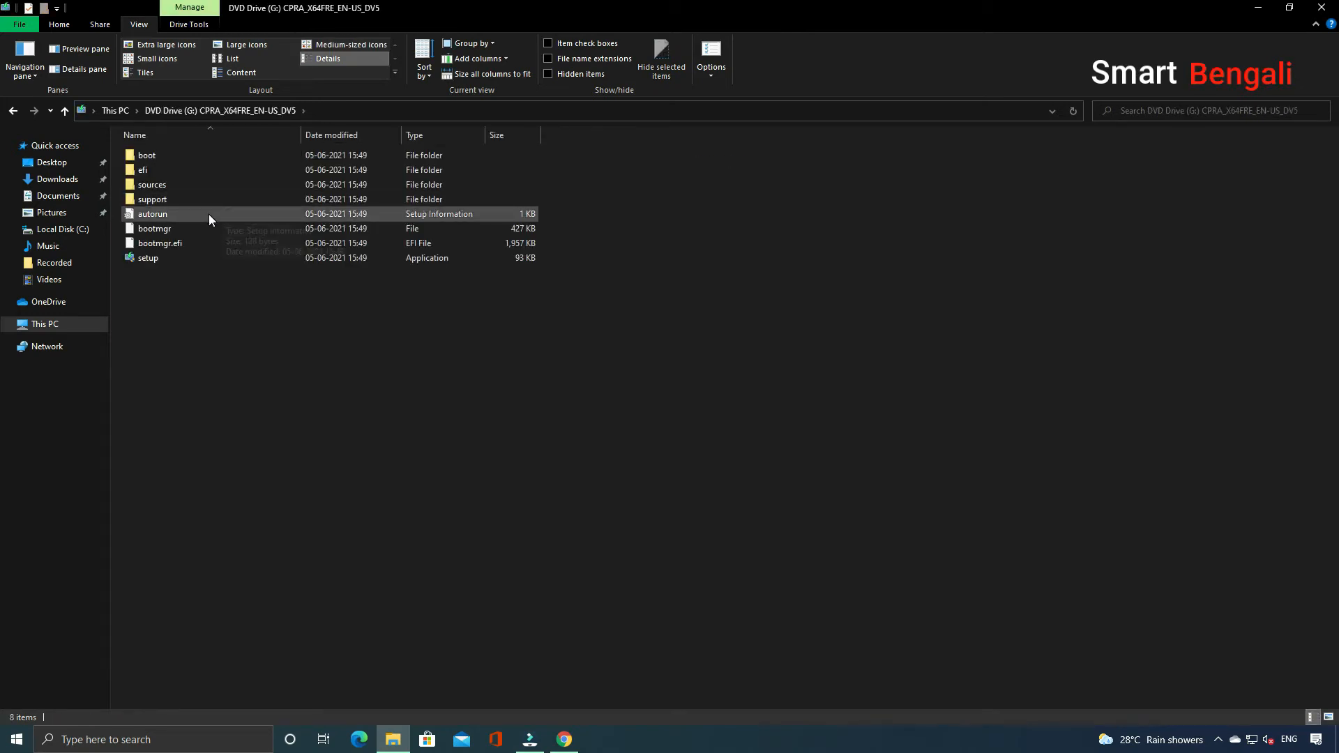
double_click(148, 256)
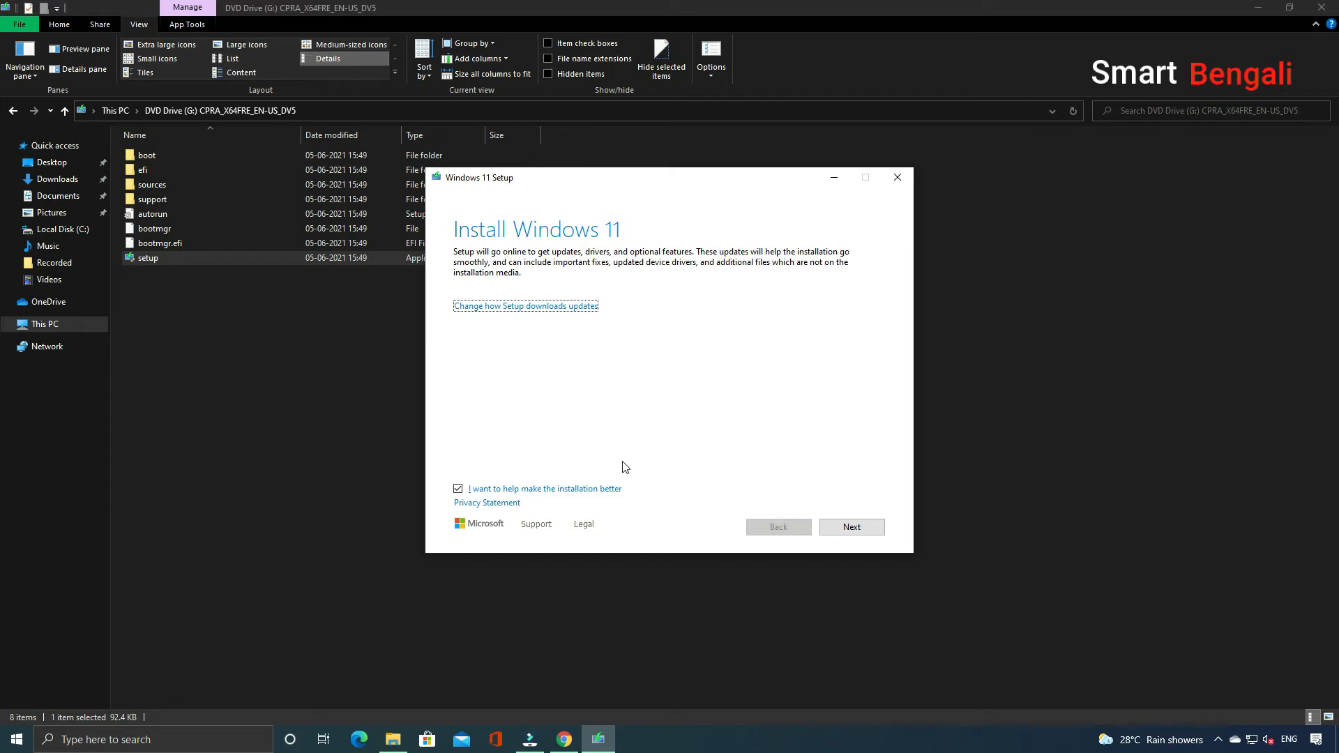
mouse_move(648, 410)
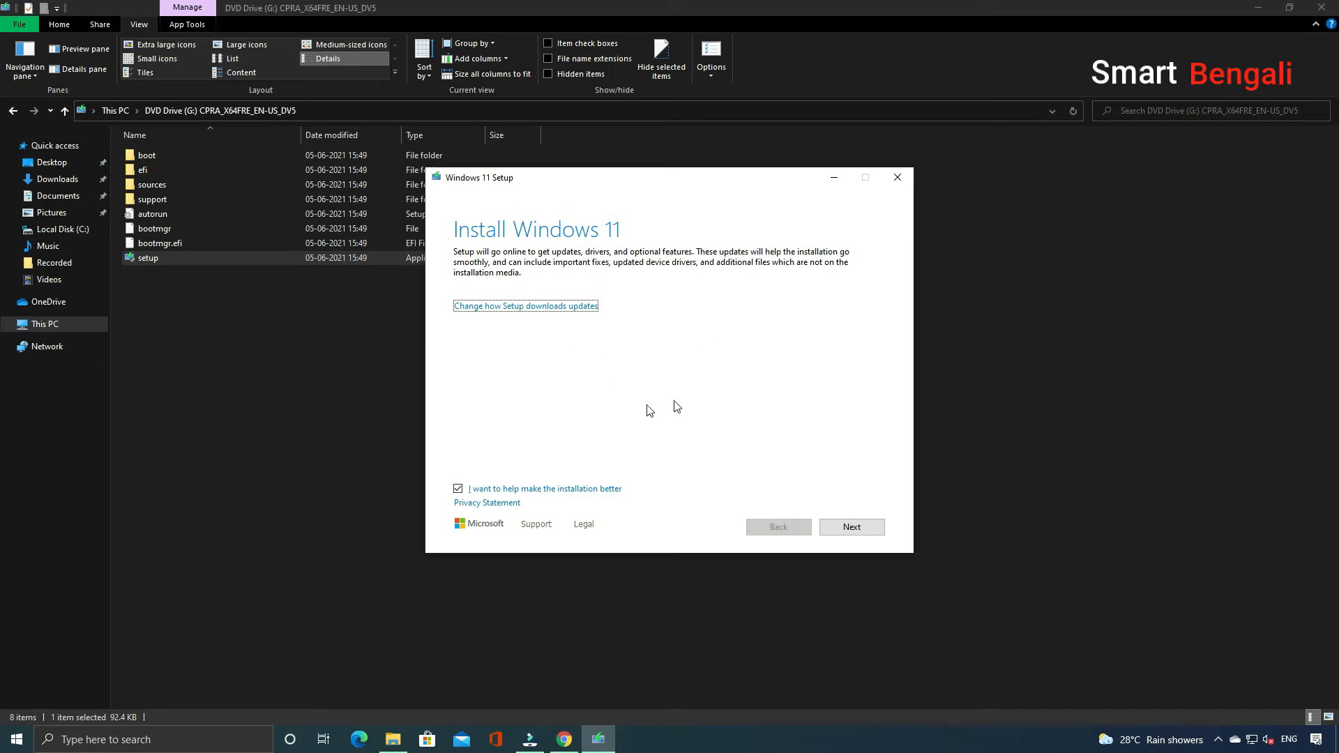
mouse_move(880, 180)
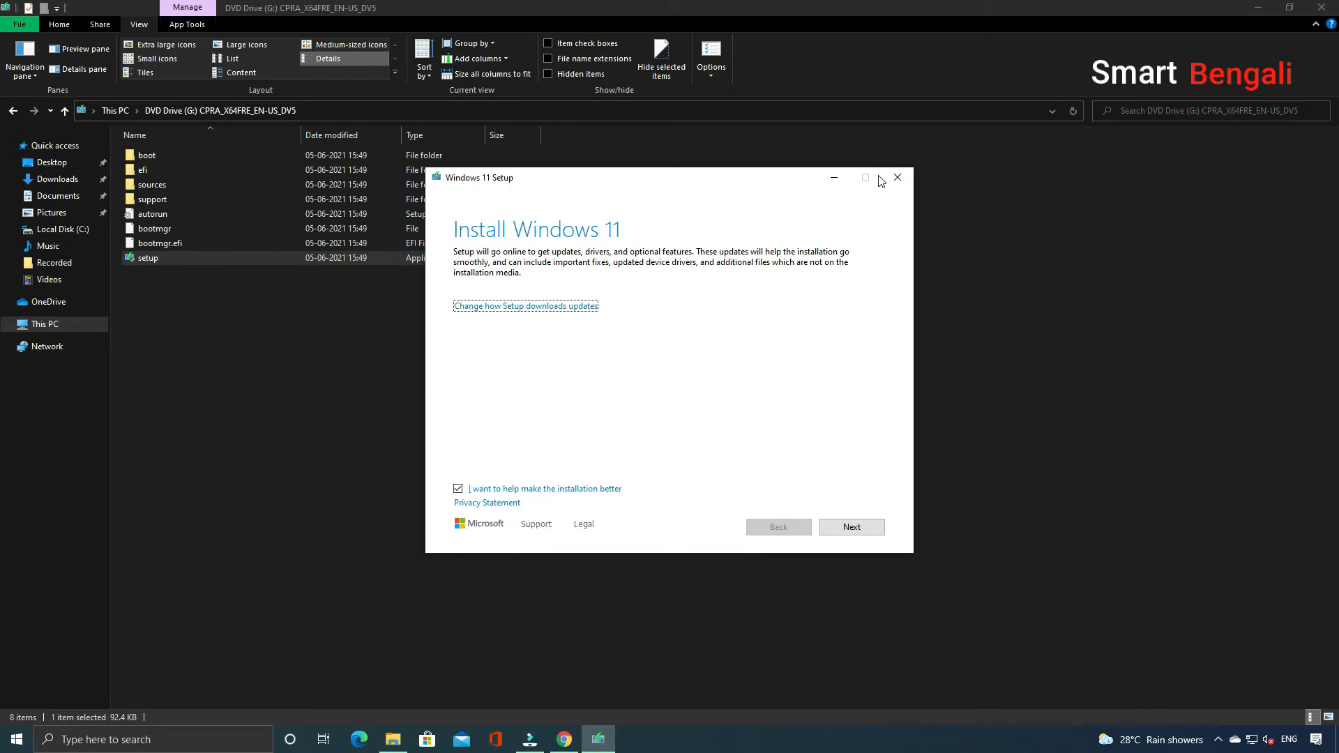
left_click(897, 177)
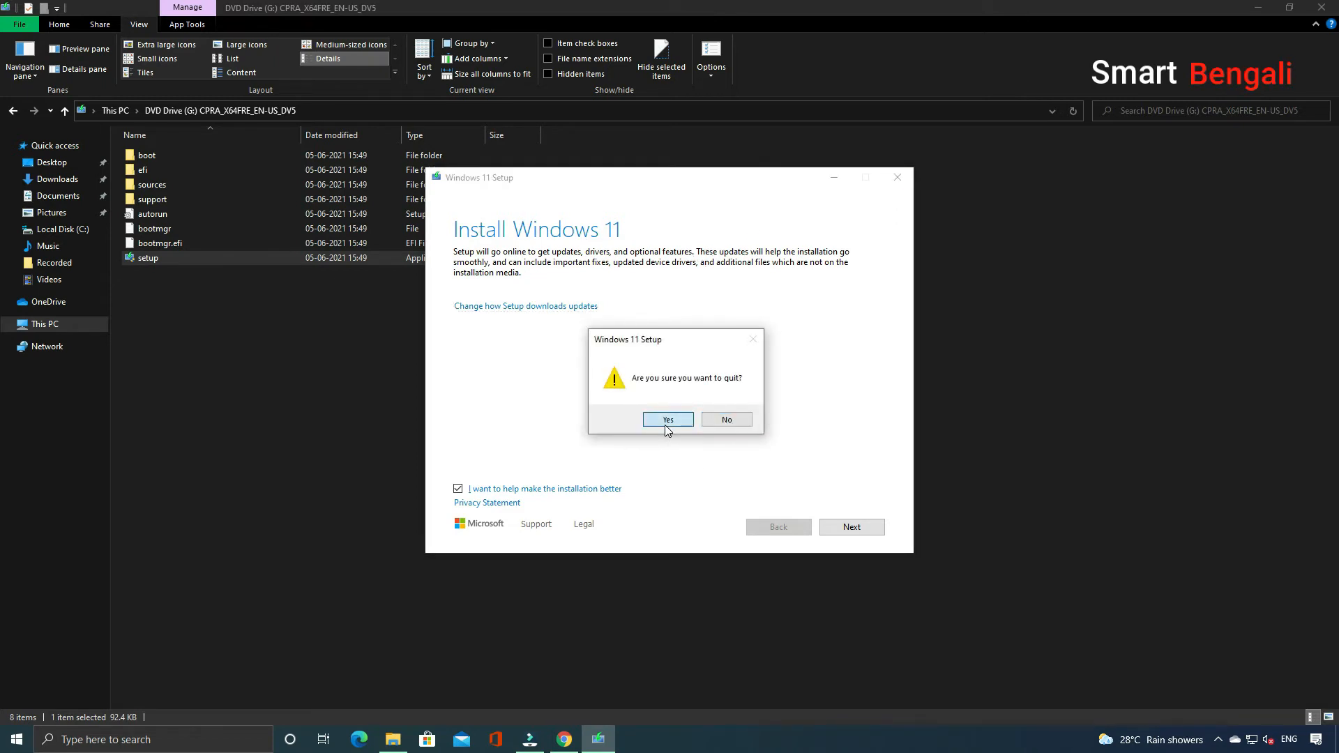
left_click(667, 420)
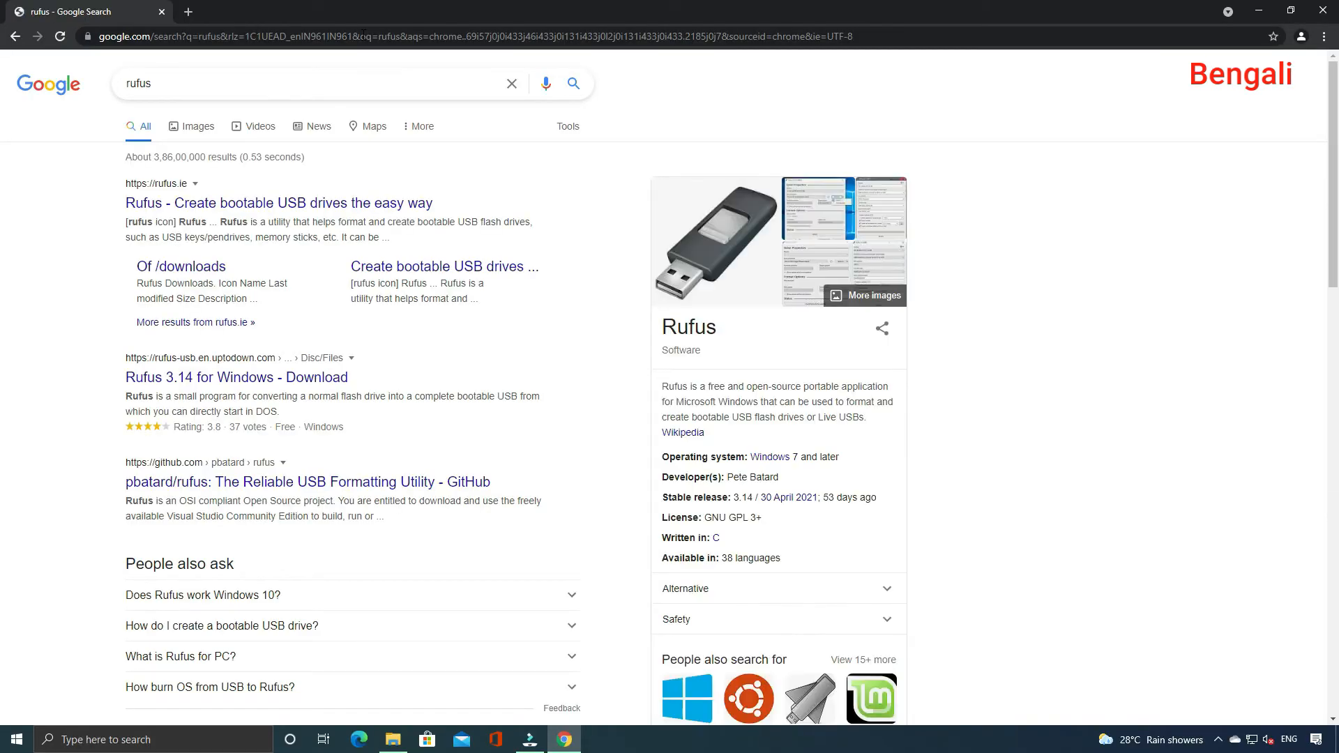
mouse_move(197, 208)
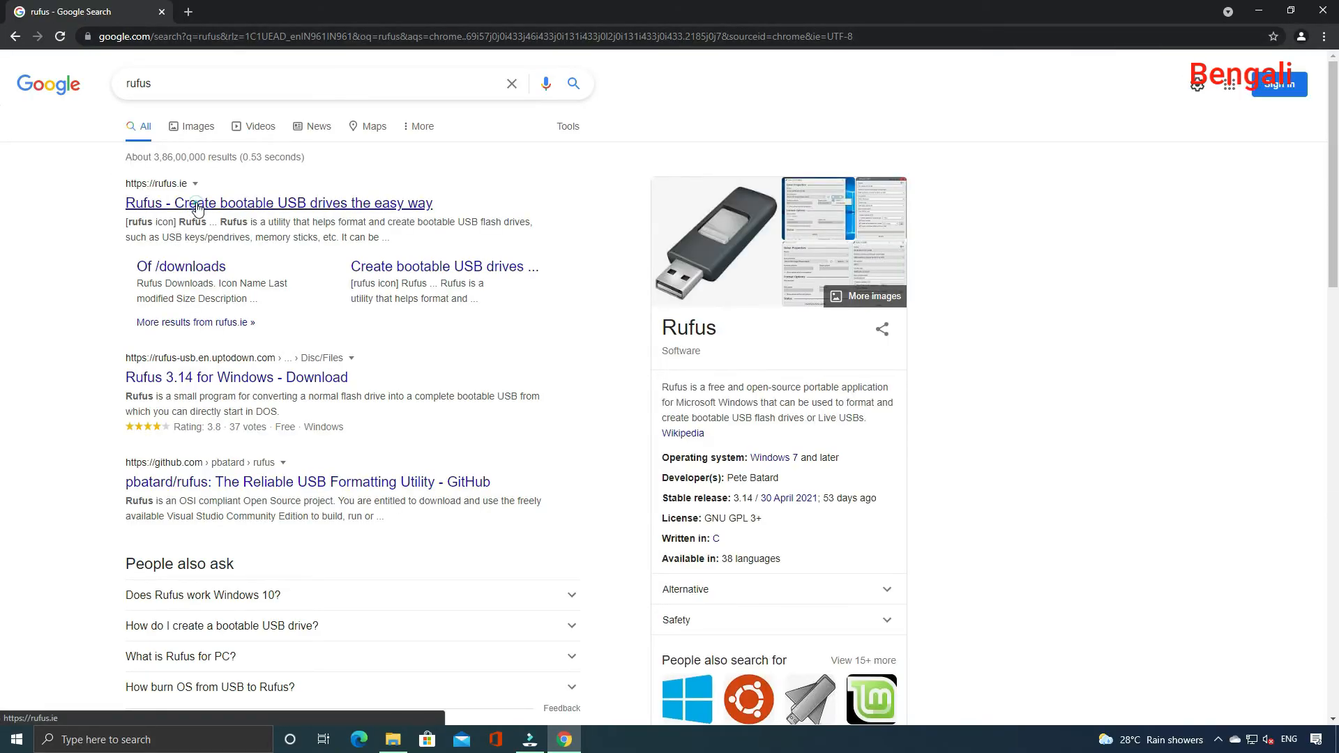
Step: Open the official rufus.ie result 'Rufus - Create bootable USB drives the easy way'
left_click(279, 202)
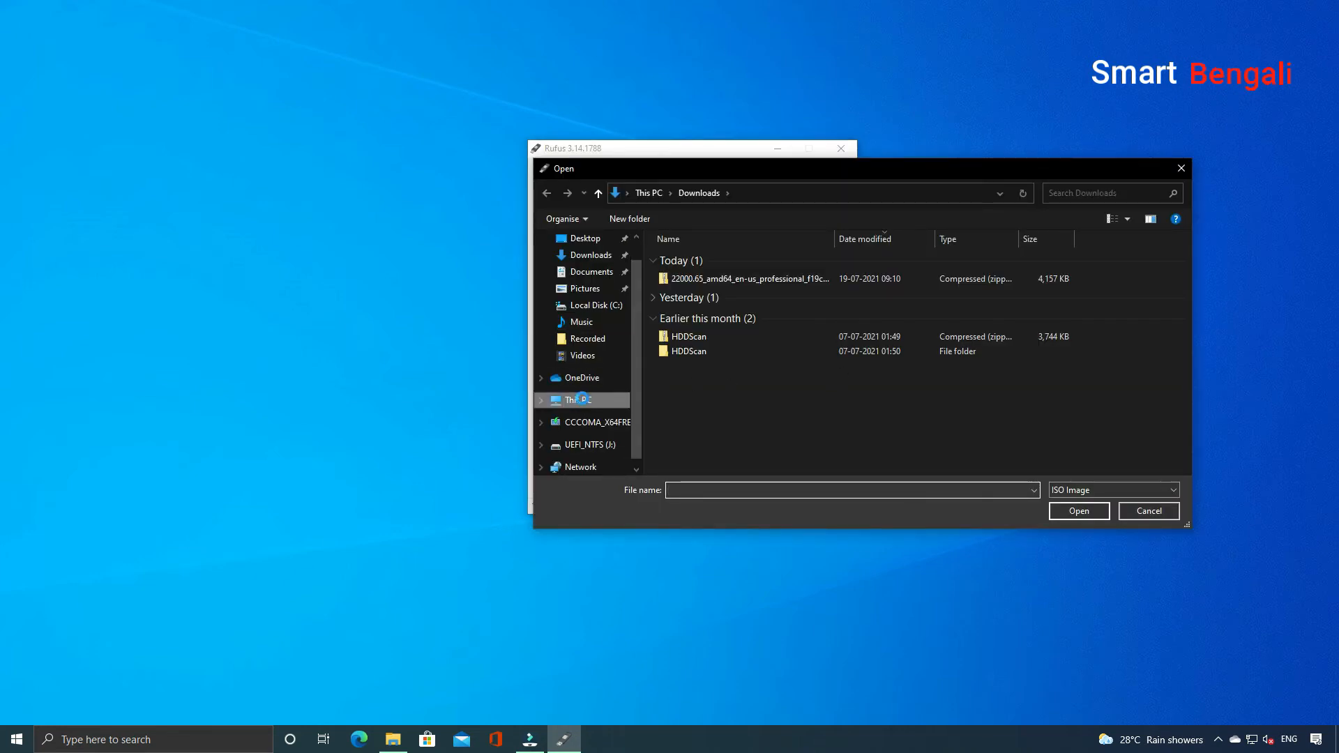
Step: Select the Windows 11 ISO from C:\Windows 11 installation media as Rufus's boot image
left_click(576, 401)
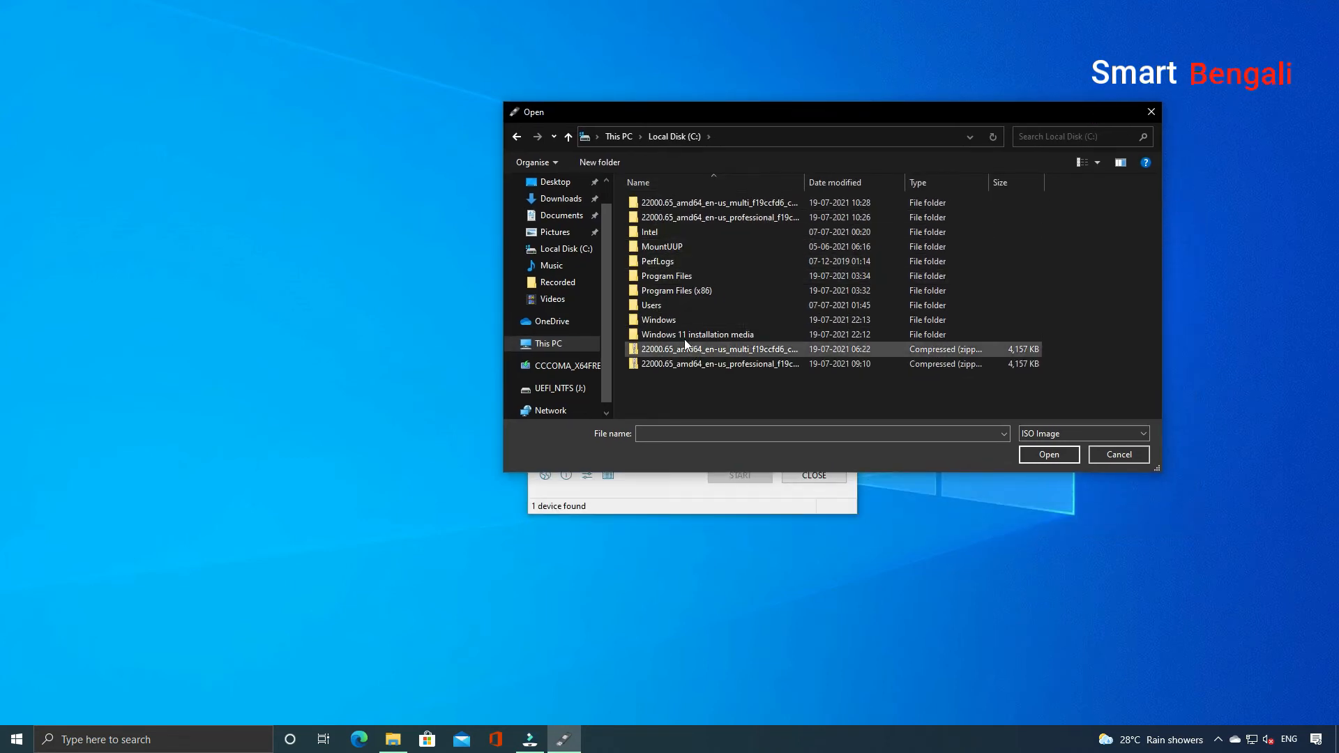
double_click(697, 333)
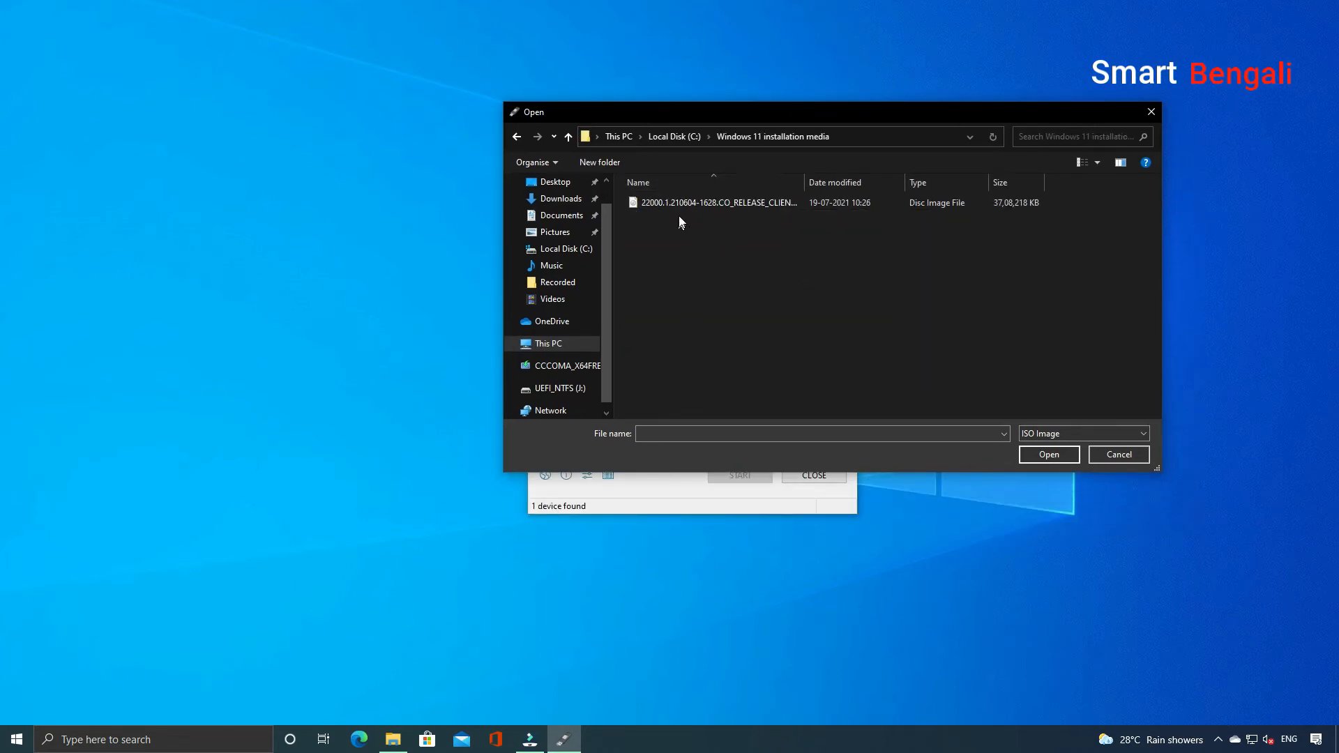
left_click(1048, 453)
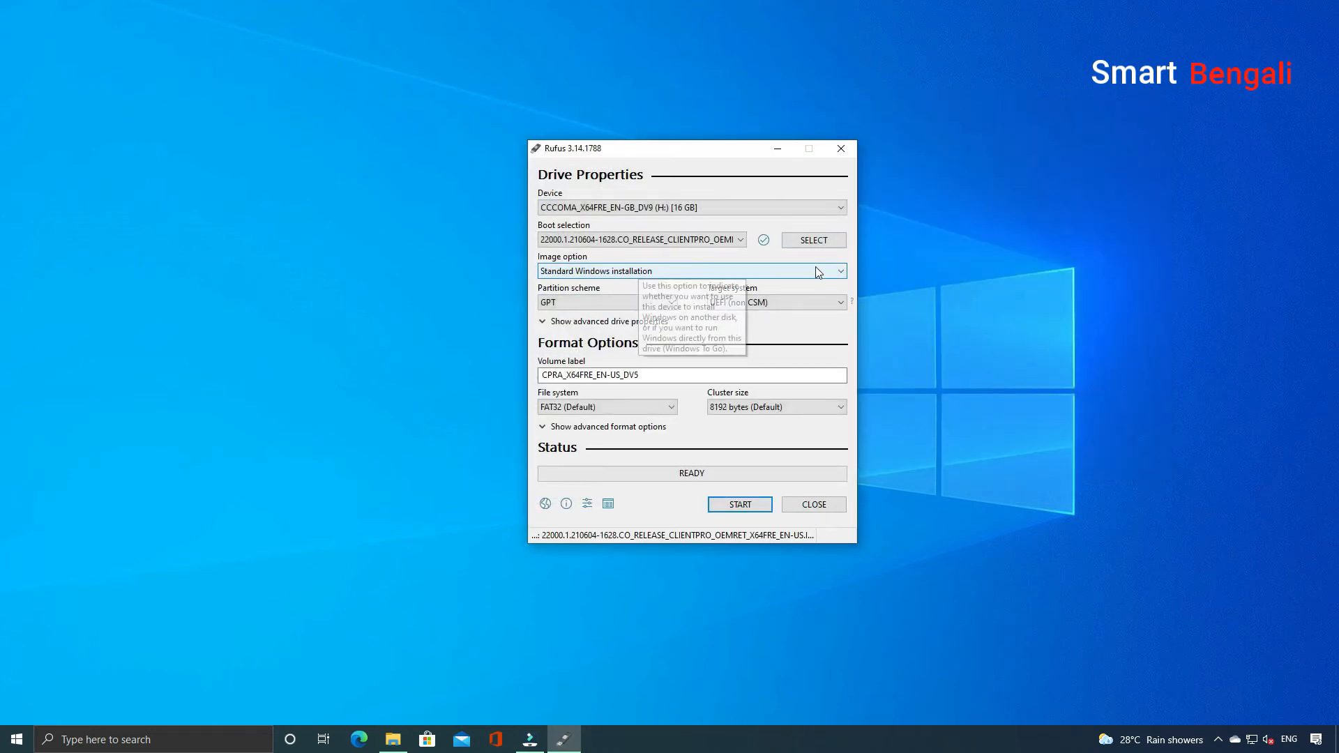
Step: Keep Standard Windows installation and UEFI (non CSM), and set the volume label WIN11_DEV_X64FRE_EN-US_DV5
left_click(839, 270)
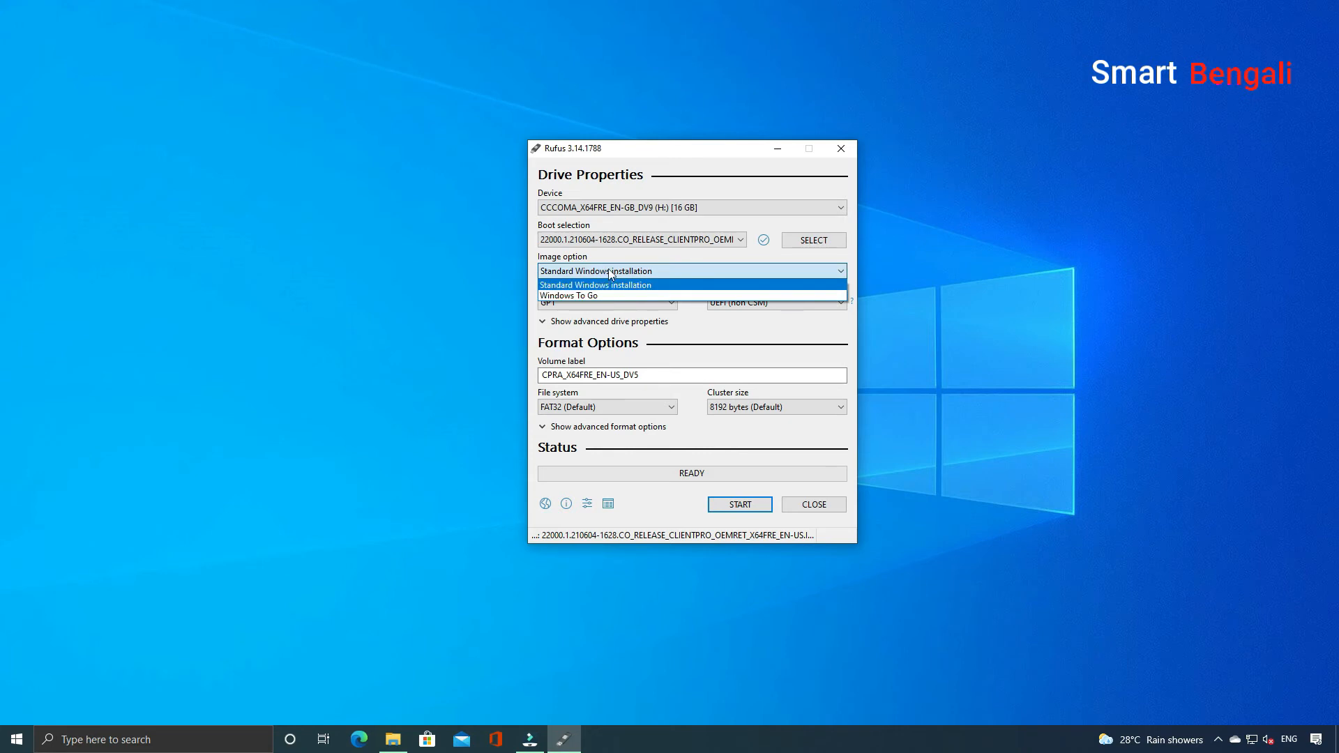
left_click(607, 301)
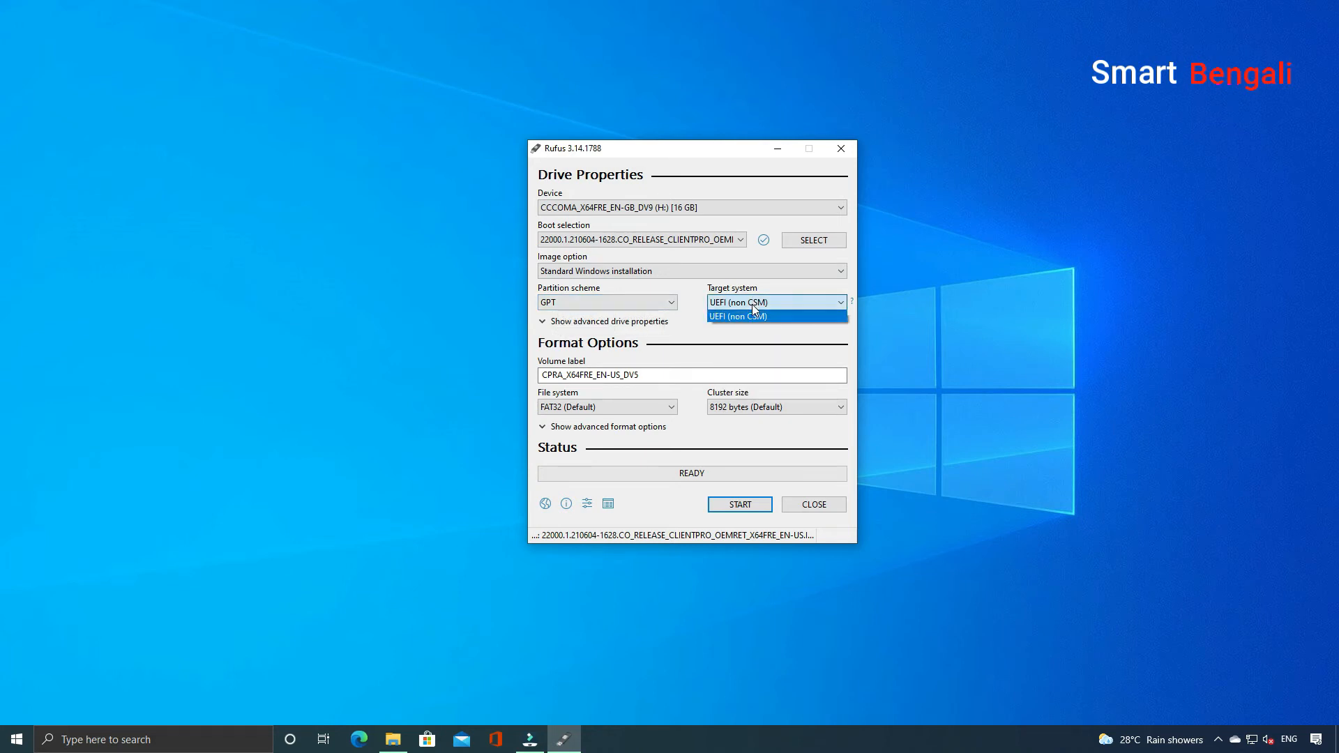
left_click(736, 317)
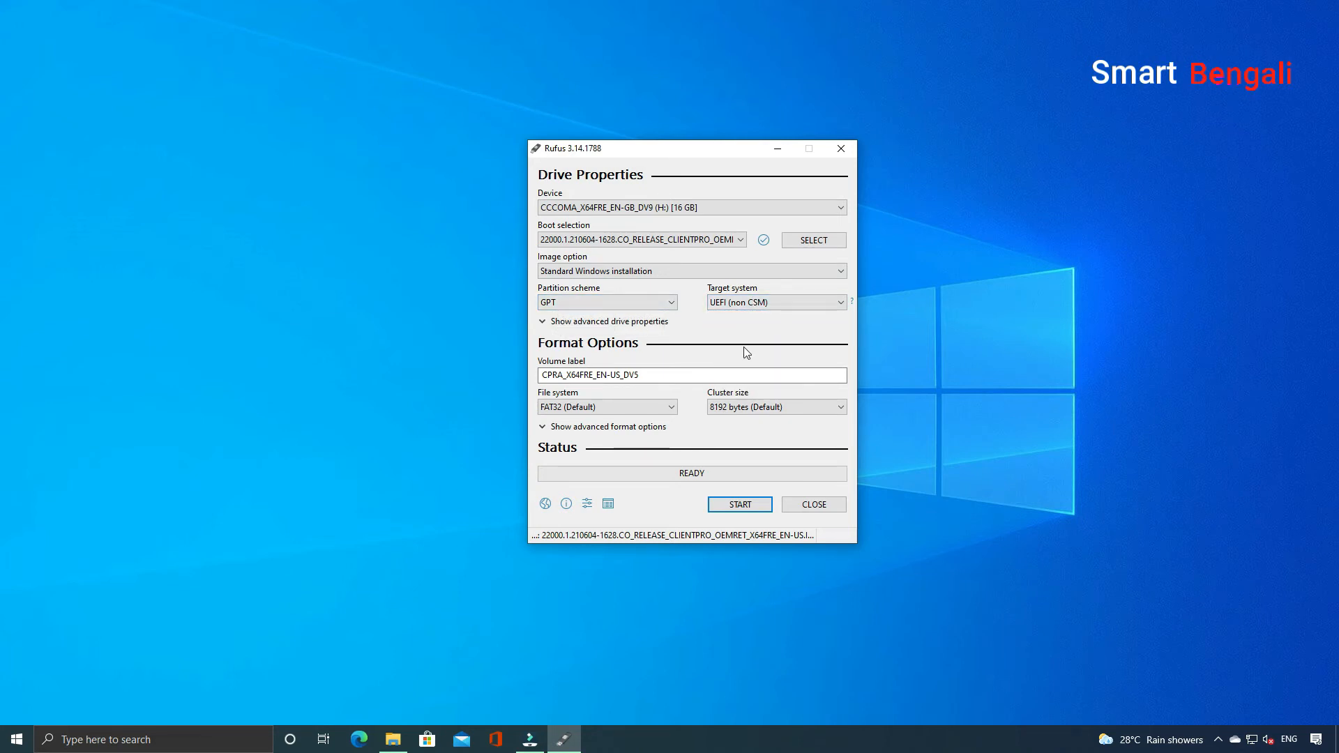
mouse_move(761, 329)
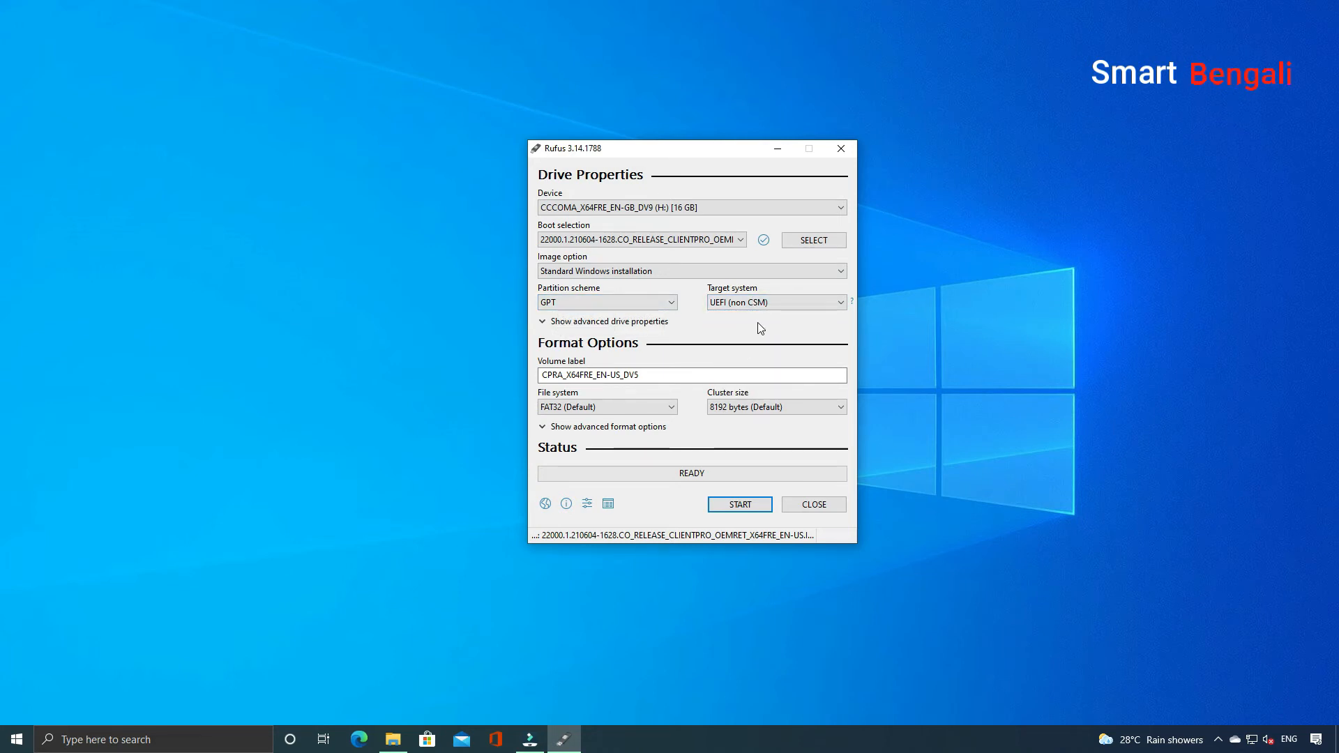
mouse_move(785, 343)
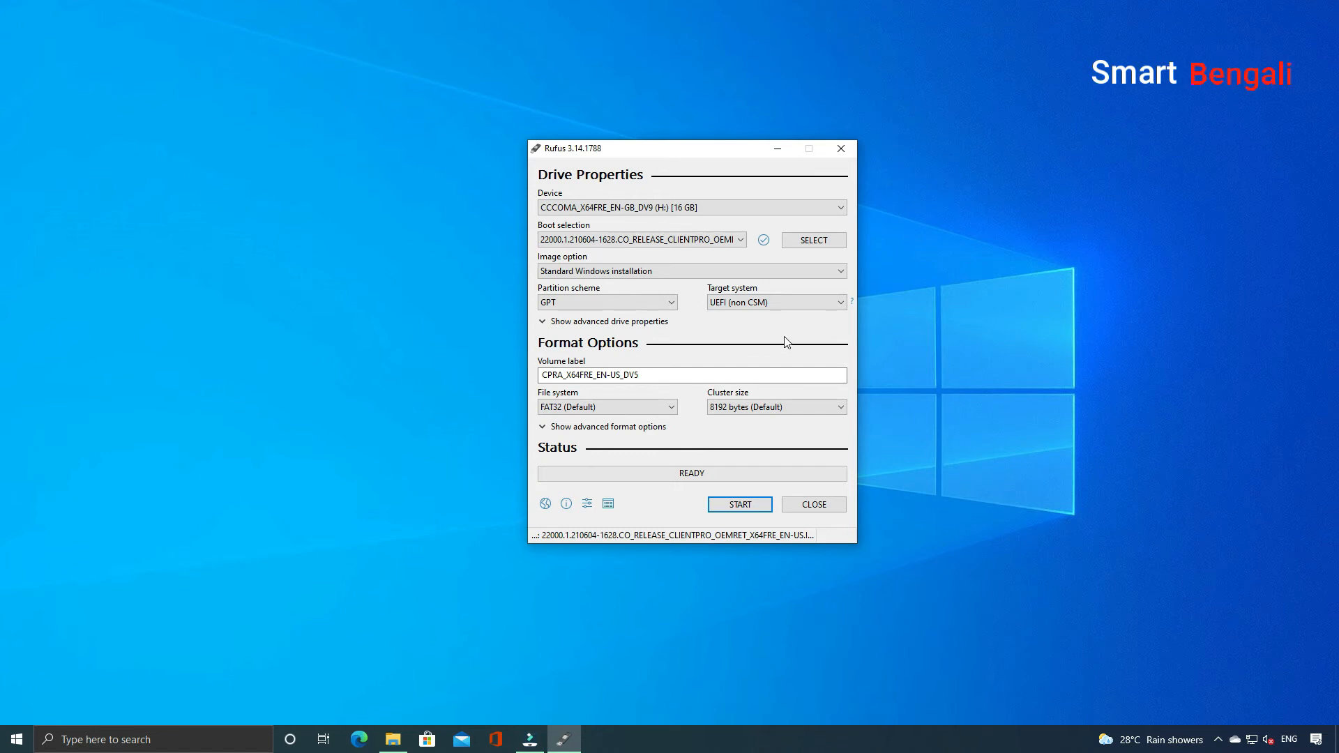
left_click(692, 375)
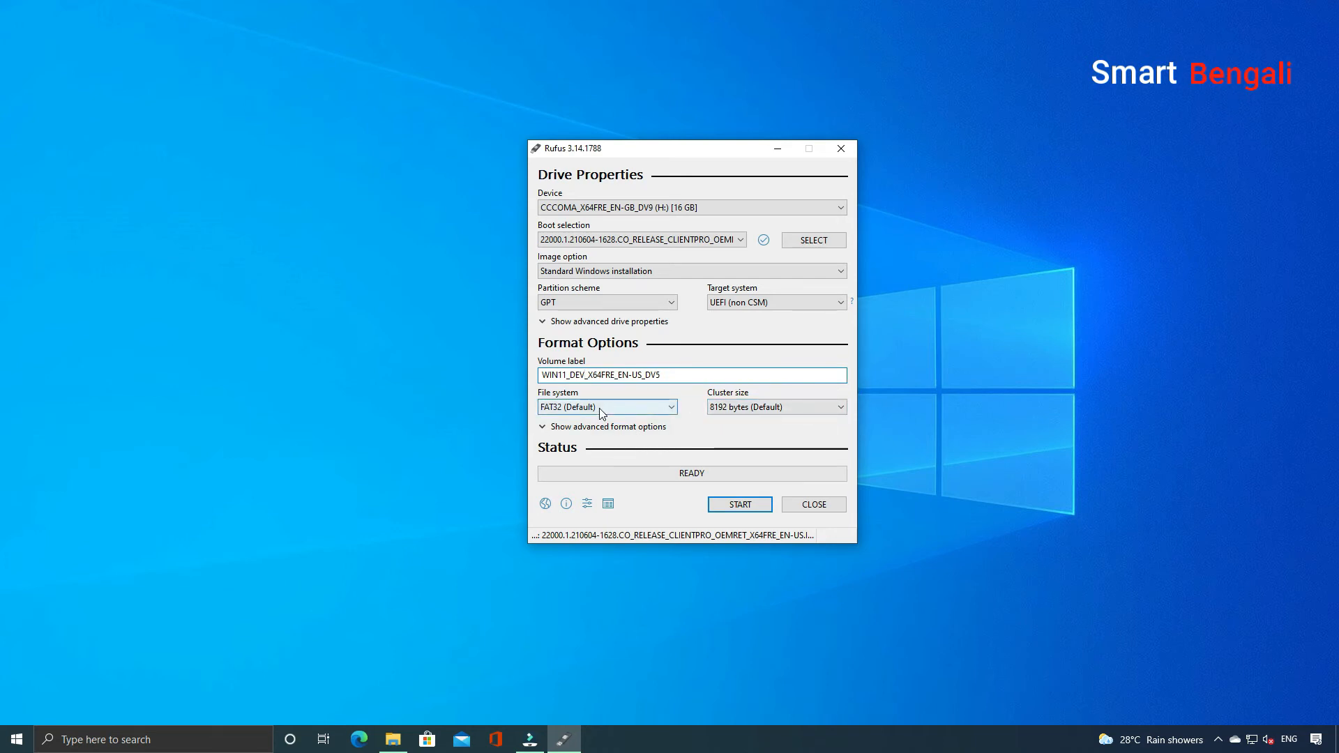
Step: Set the file system to NTFS, show advanced format options, and start writing the drive
left_click(607, 406)
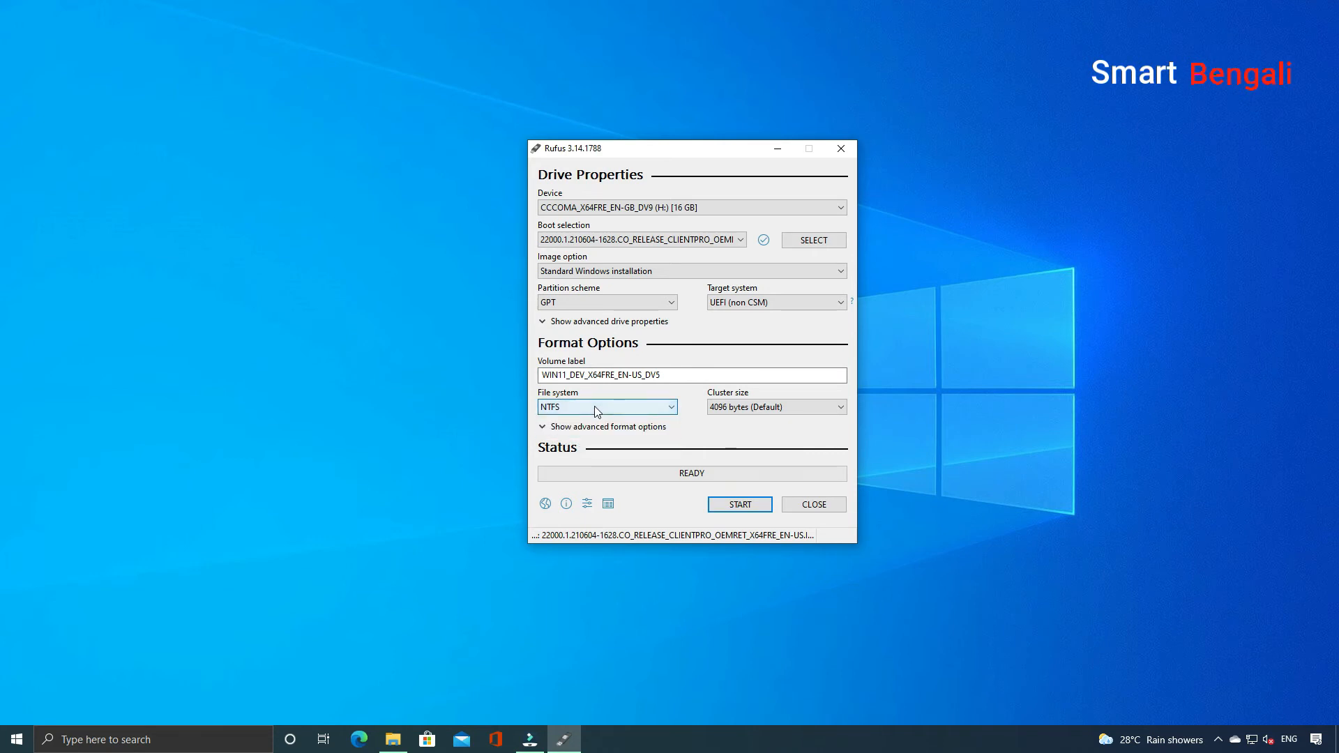
mouse_move(602, 438)
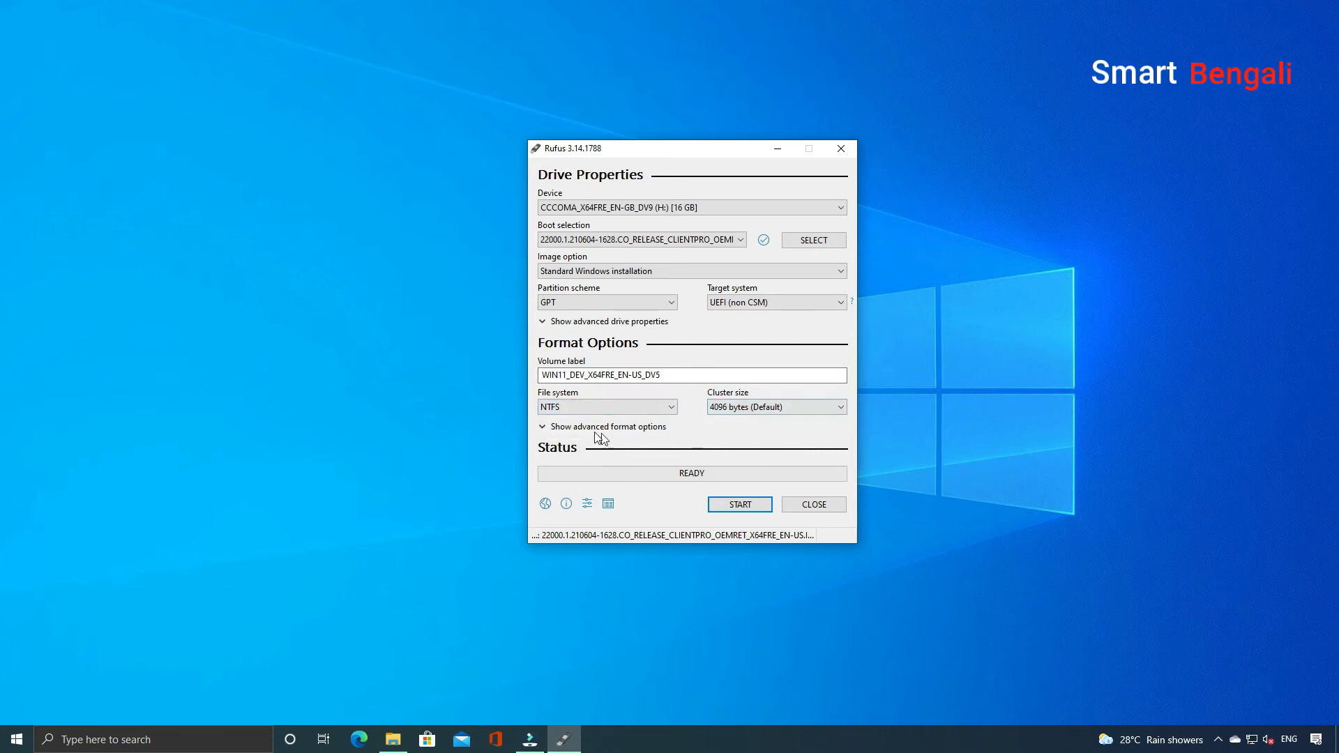
left_click(608, 427)
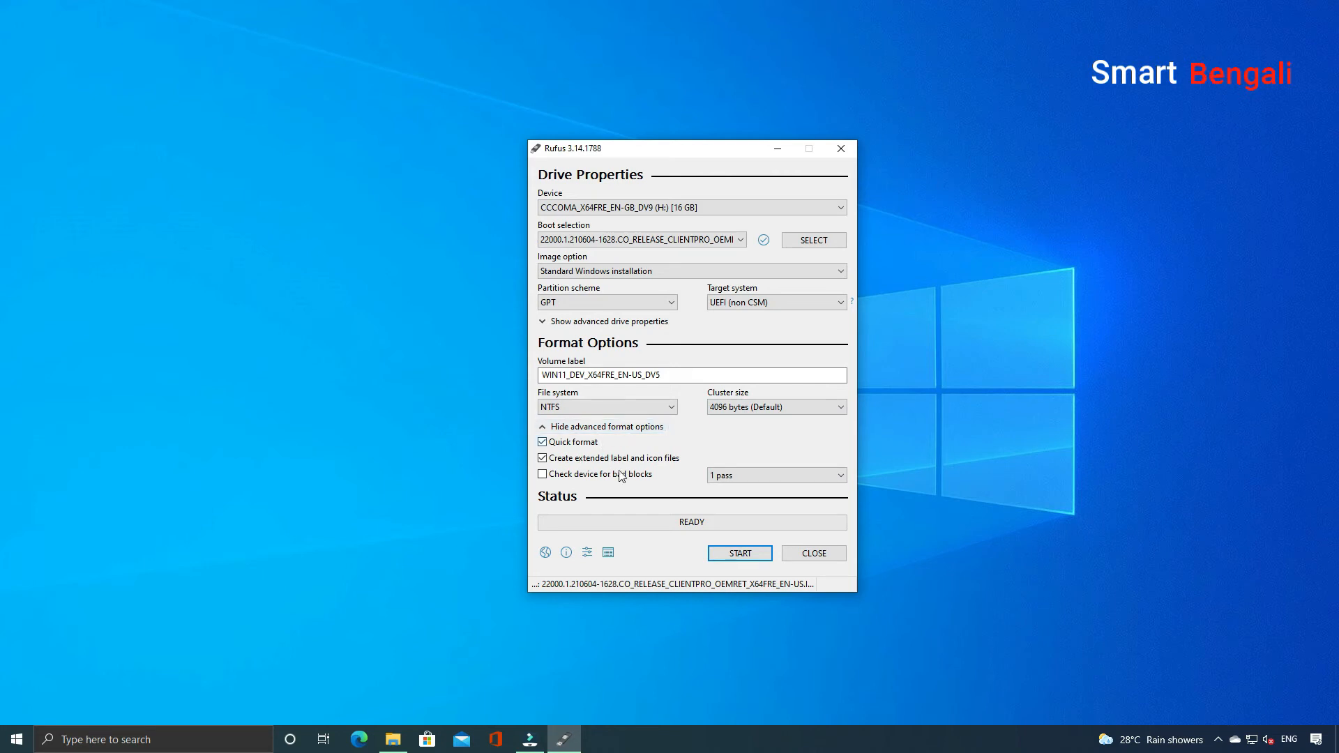
left_click(739, 552)
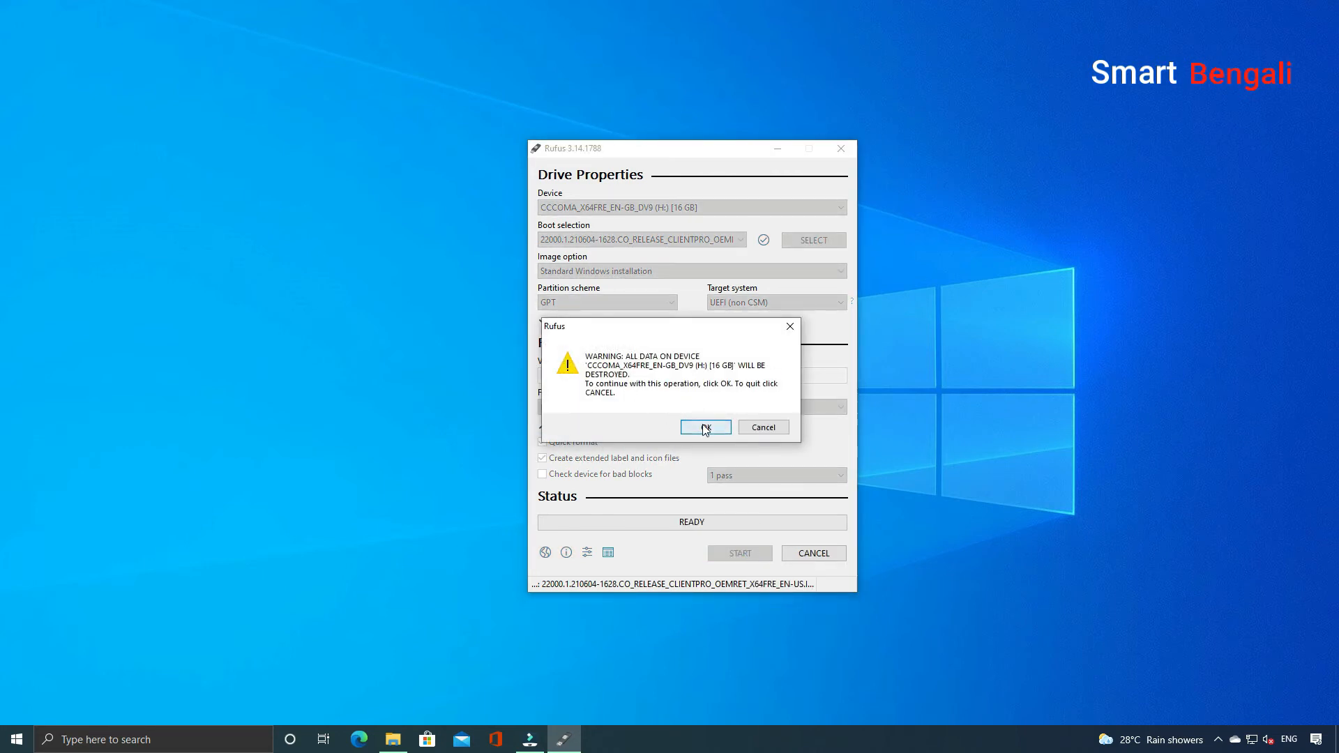
Step: Confirm the warning that all data on the 16 GB USB drive will be destroyed
left_click(703, 427)
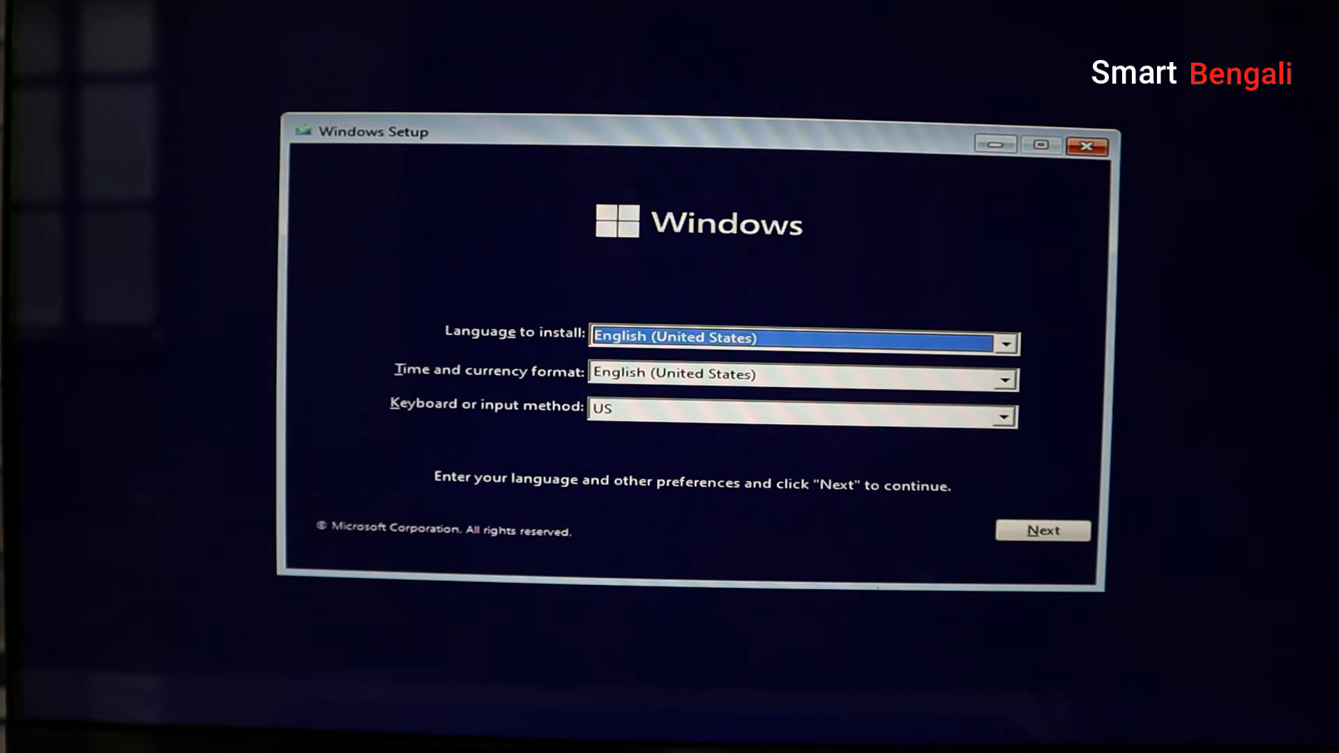
Step: Bring up a command prompt with Shift+F10 and launch regedit from it
key("shift+f10")
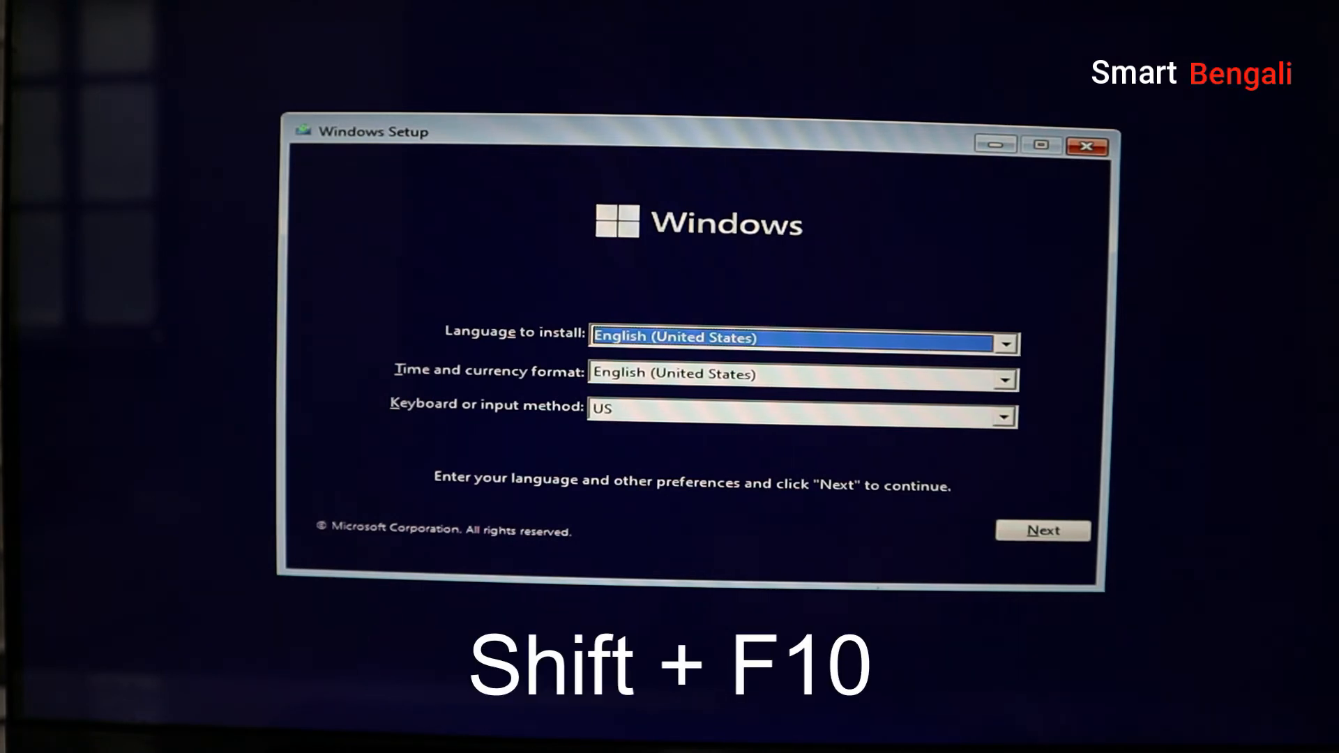
key("Shift+F10")
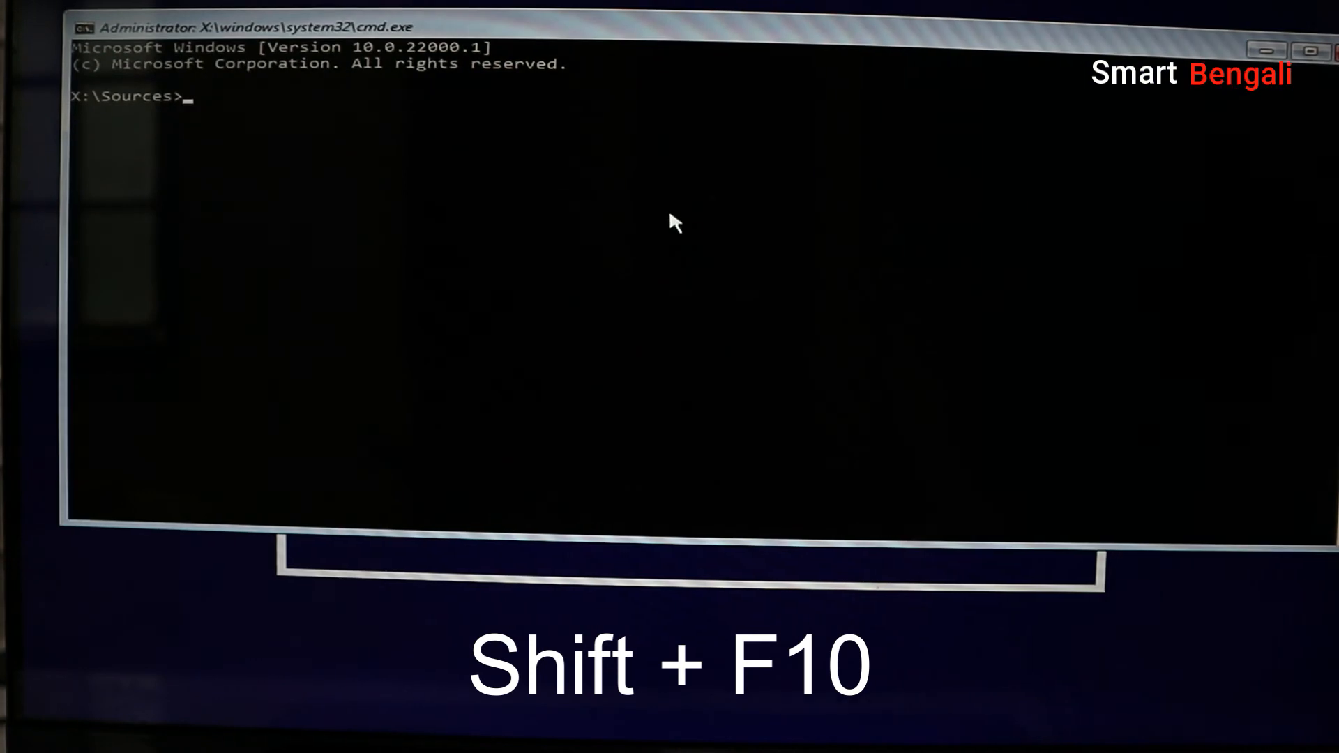
type("re")
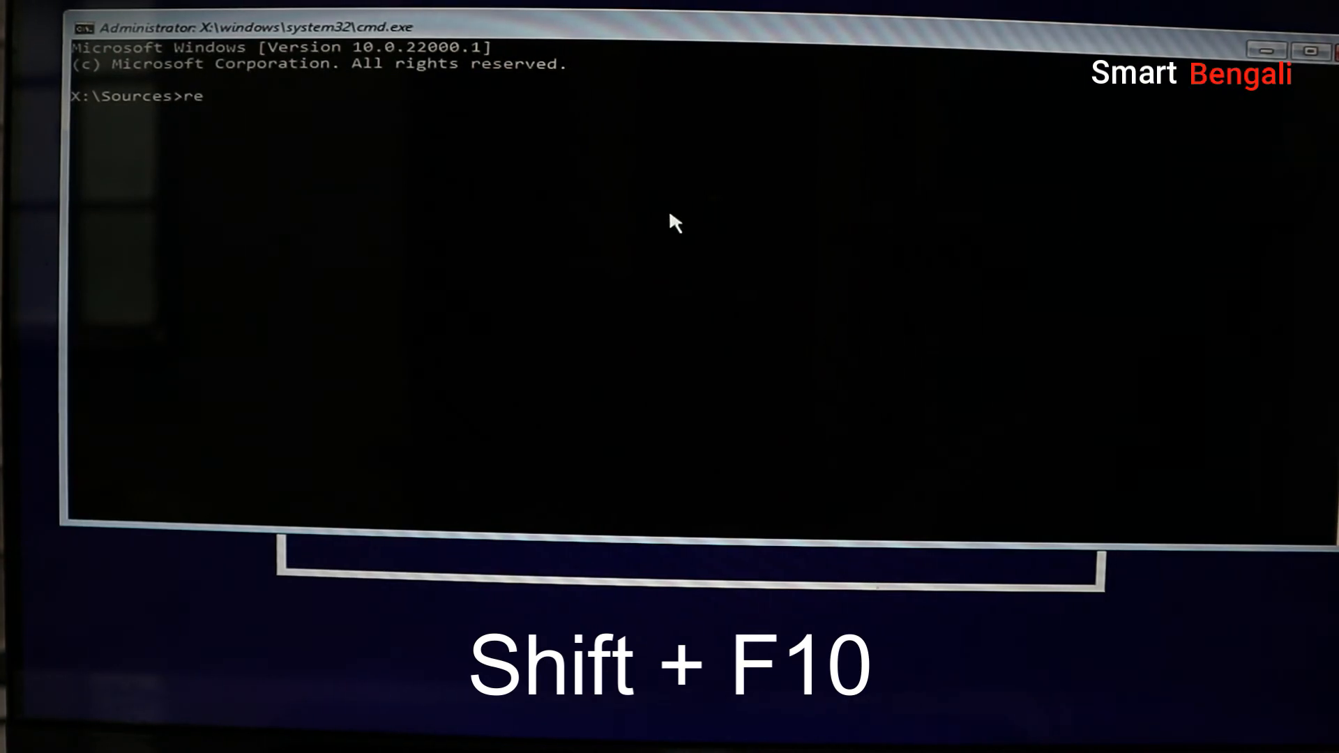
type("ged")
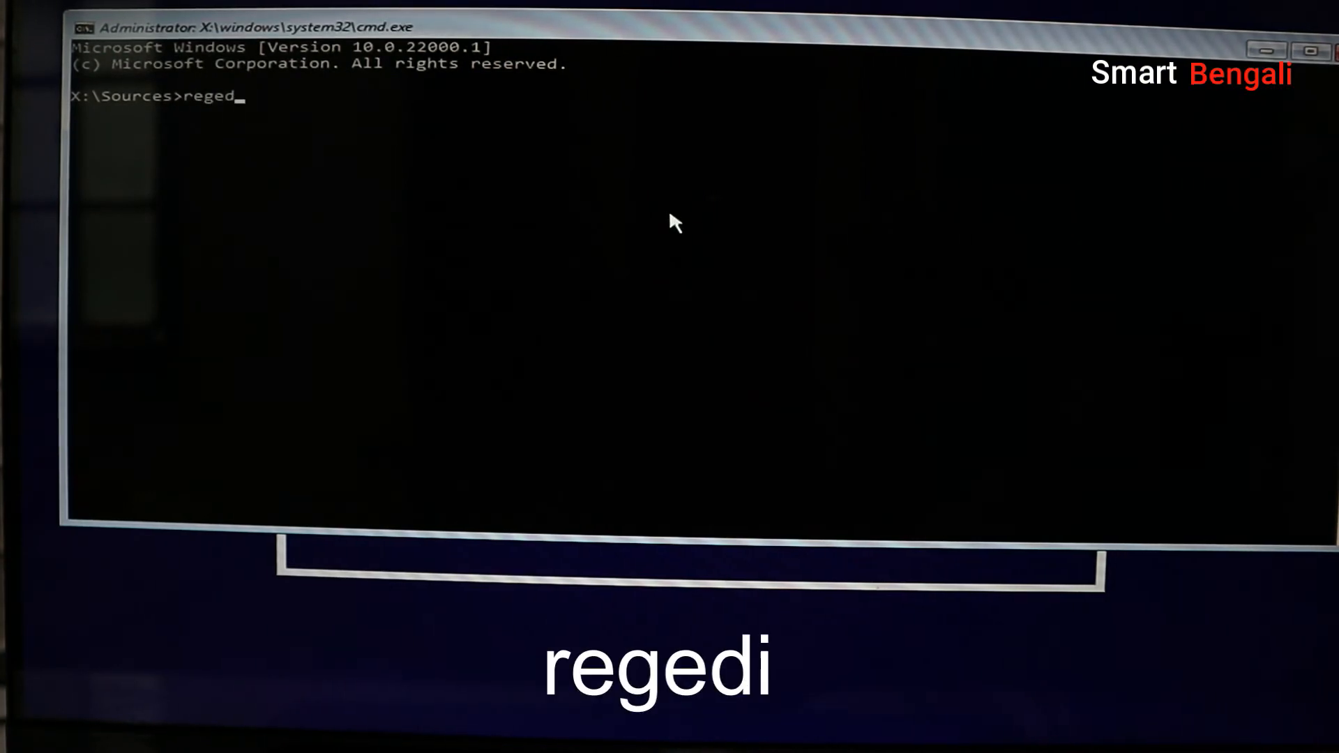
type("it")
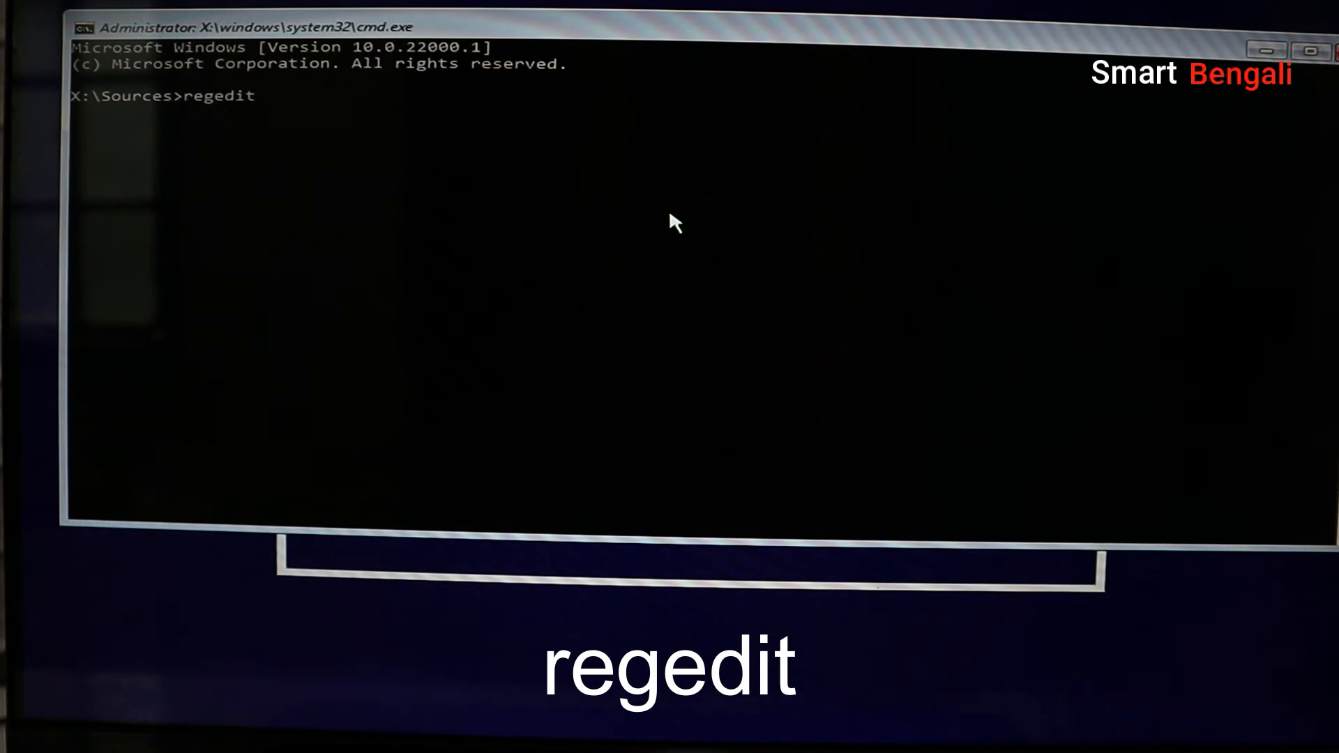
key("Return")
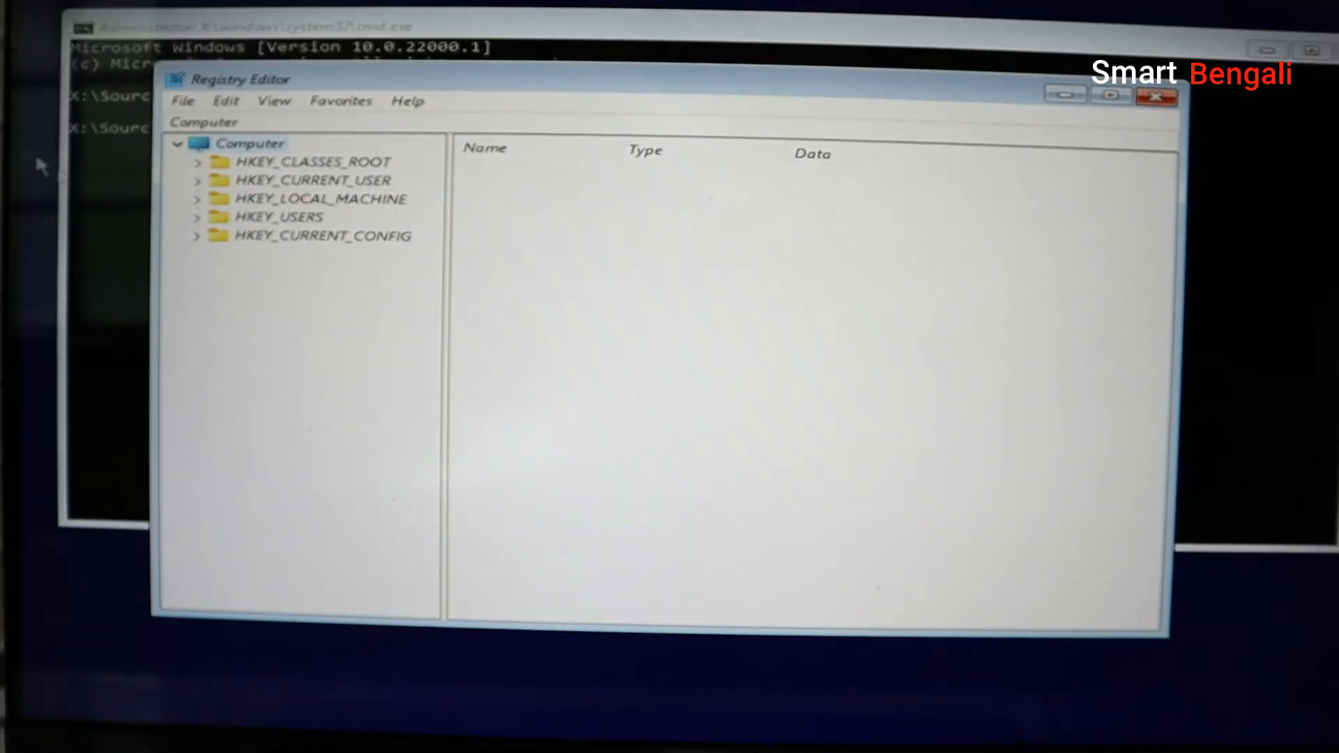
Step: Create a new key LabConfig under HKEY_LOCAL_MACHINE\SYSTEM\Setup
left_click(196, 199)
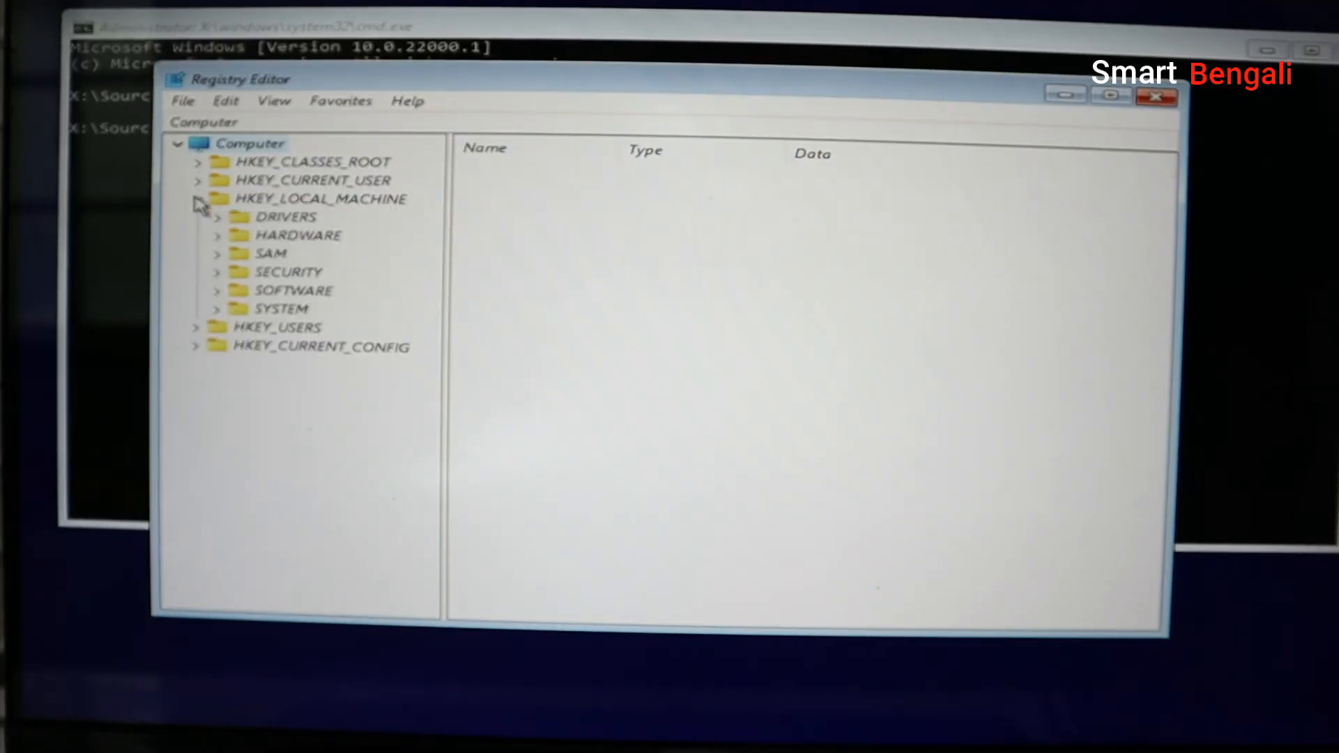
left_click(219, 308)
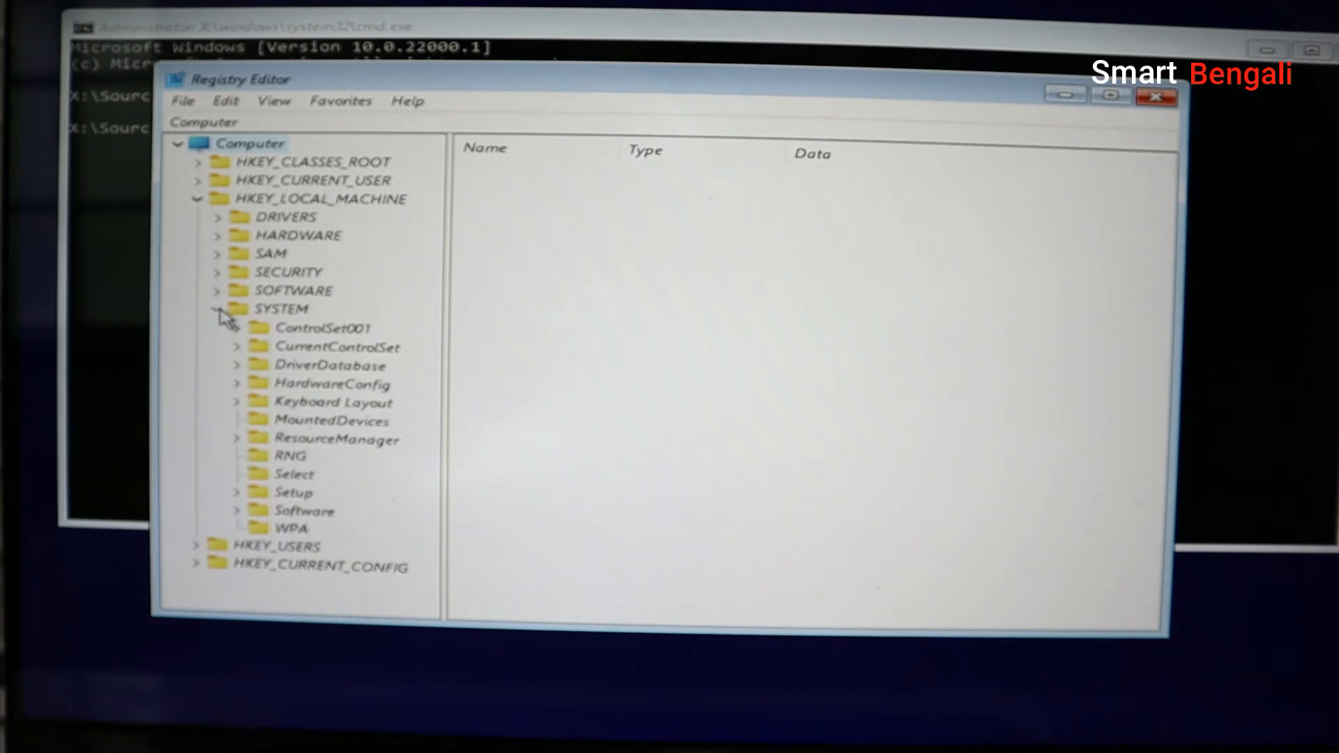
mouse_move(249, 499)
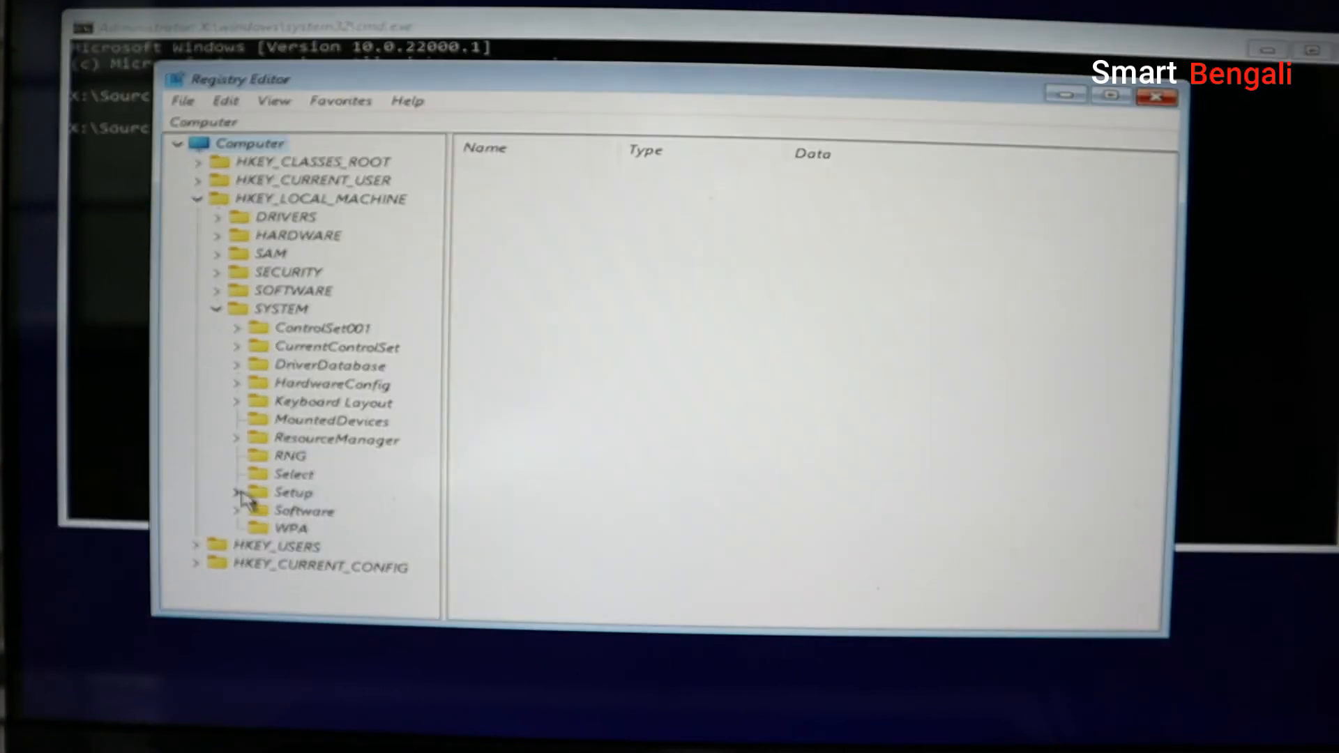
left_click(237, 492)
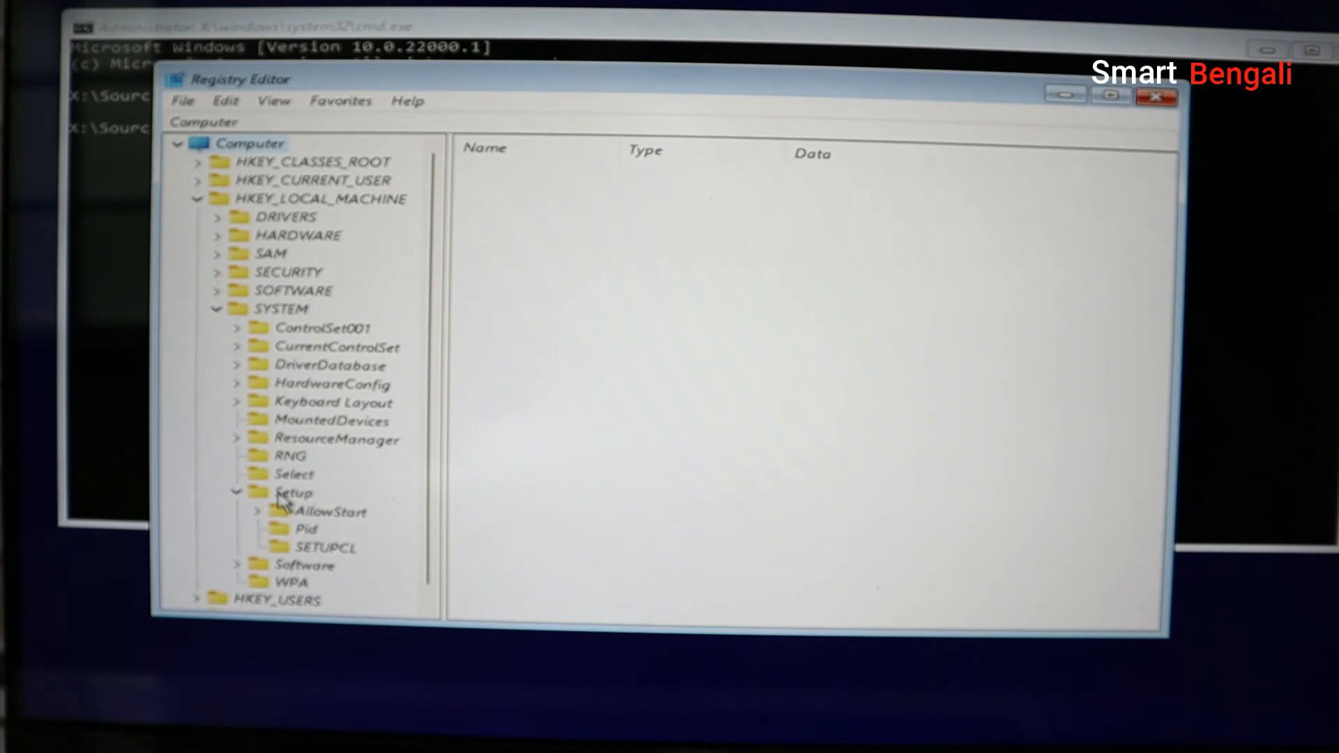
right_click(291, 492)
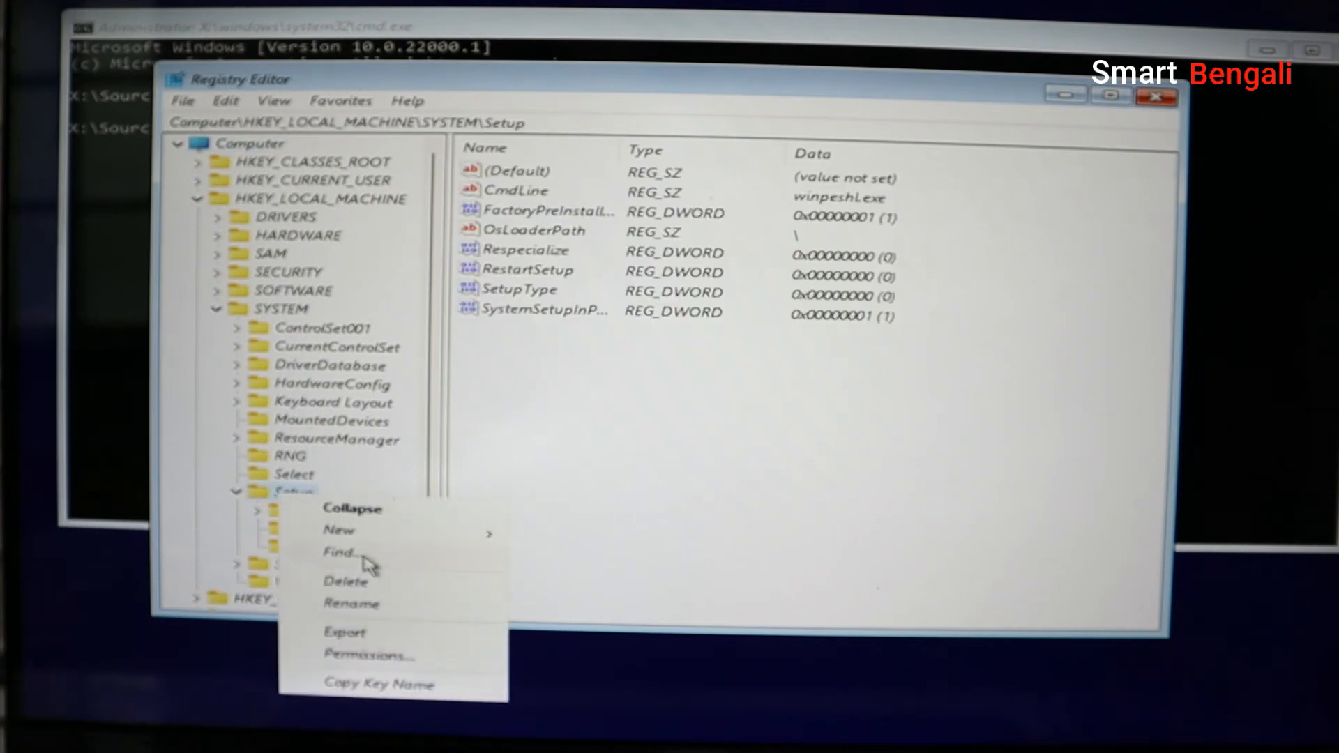
left_click(338, 530)
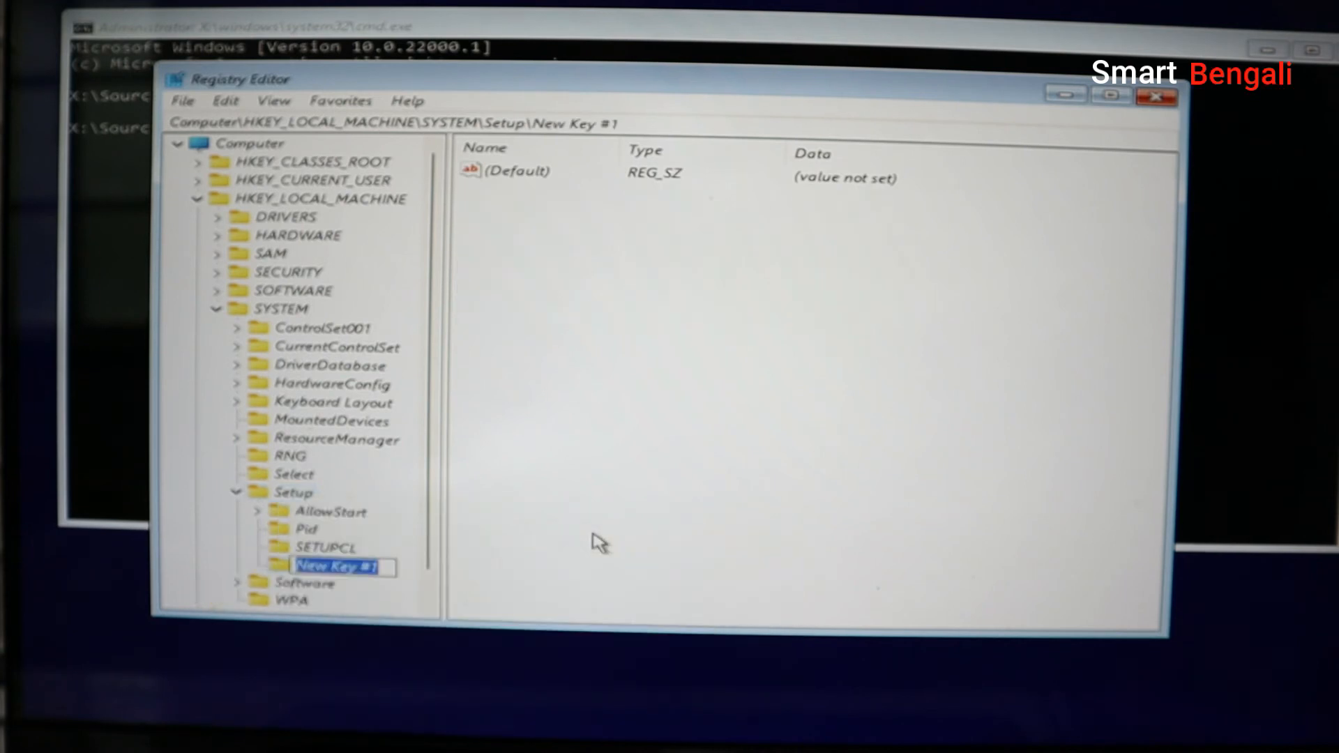
type("Lab")
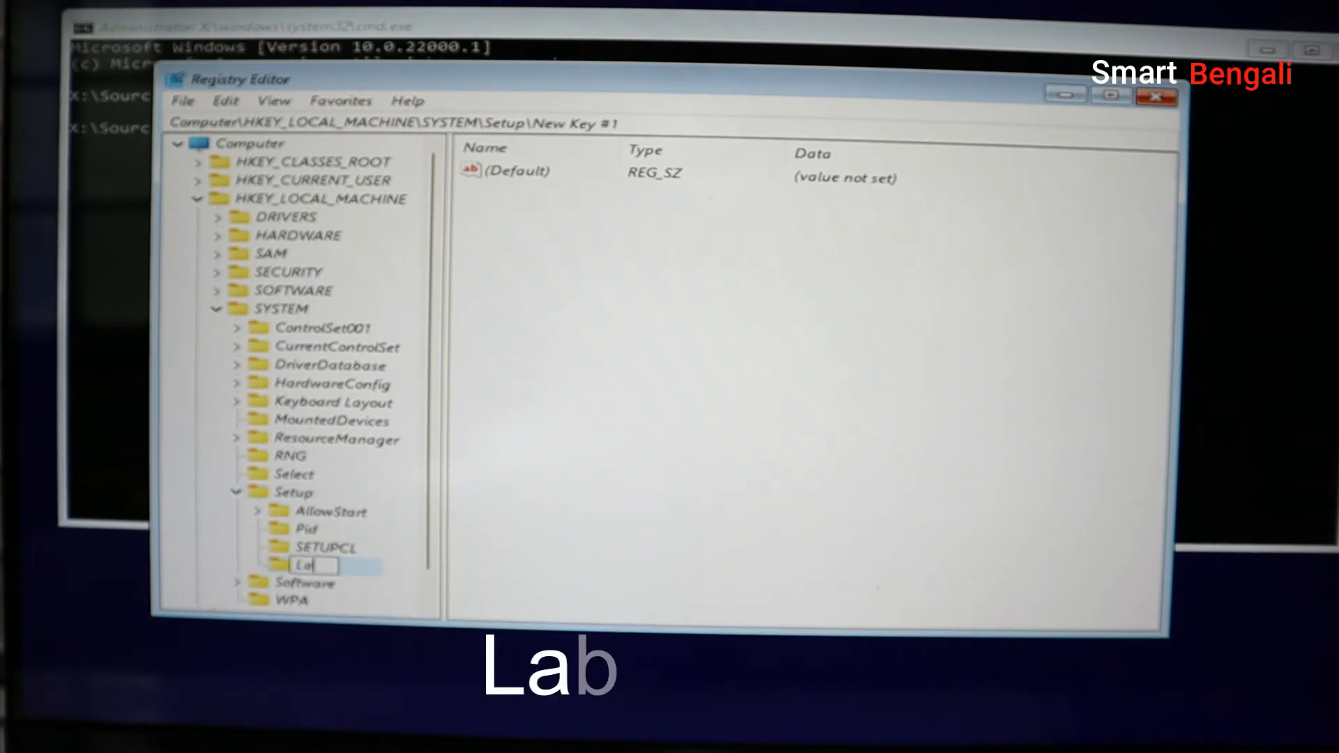
type("Config")
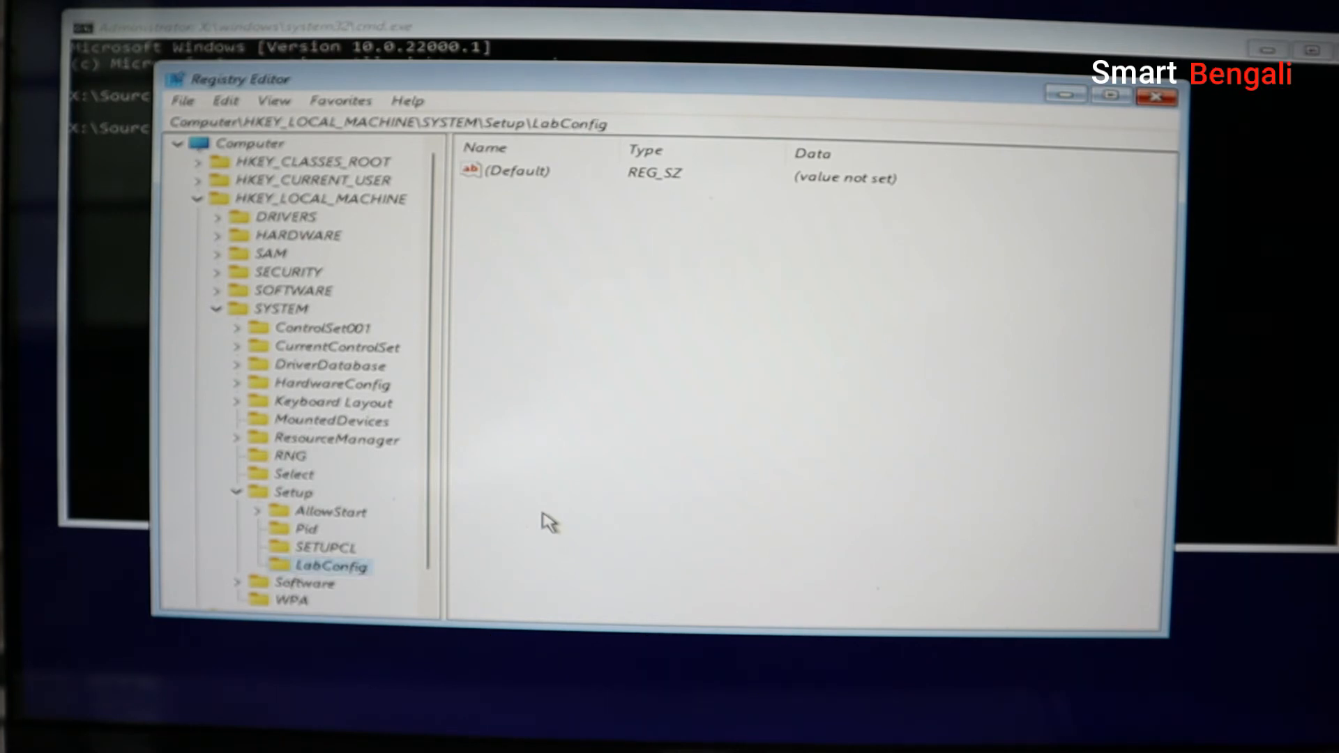
mouse_move(787, 253)
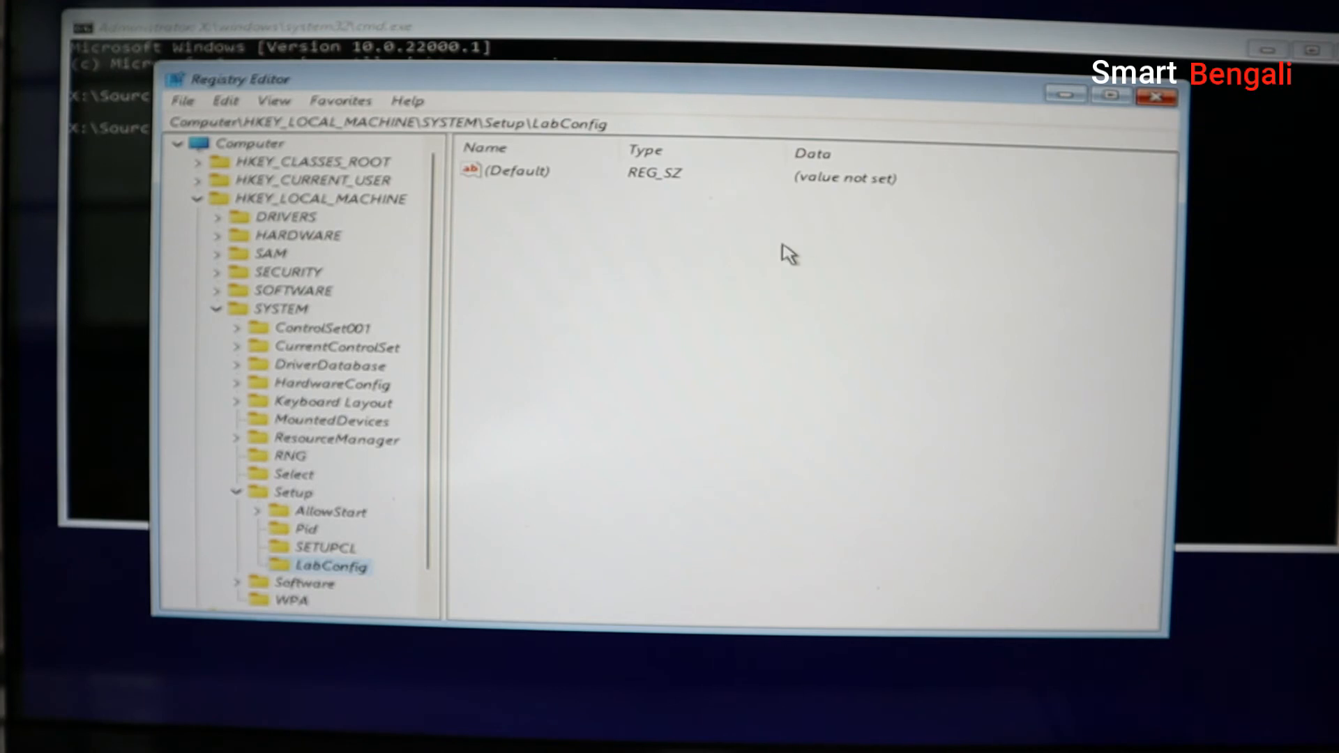
Step: Add a BypassTPMCheck DWORD (32-bit) under LabConfig and set it to 1
right_click(785, 252)
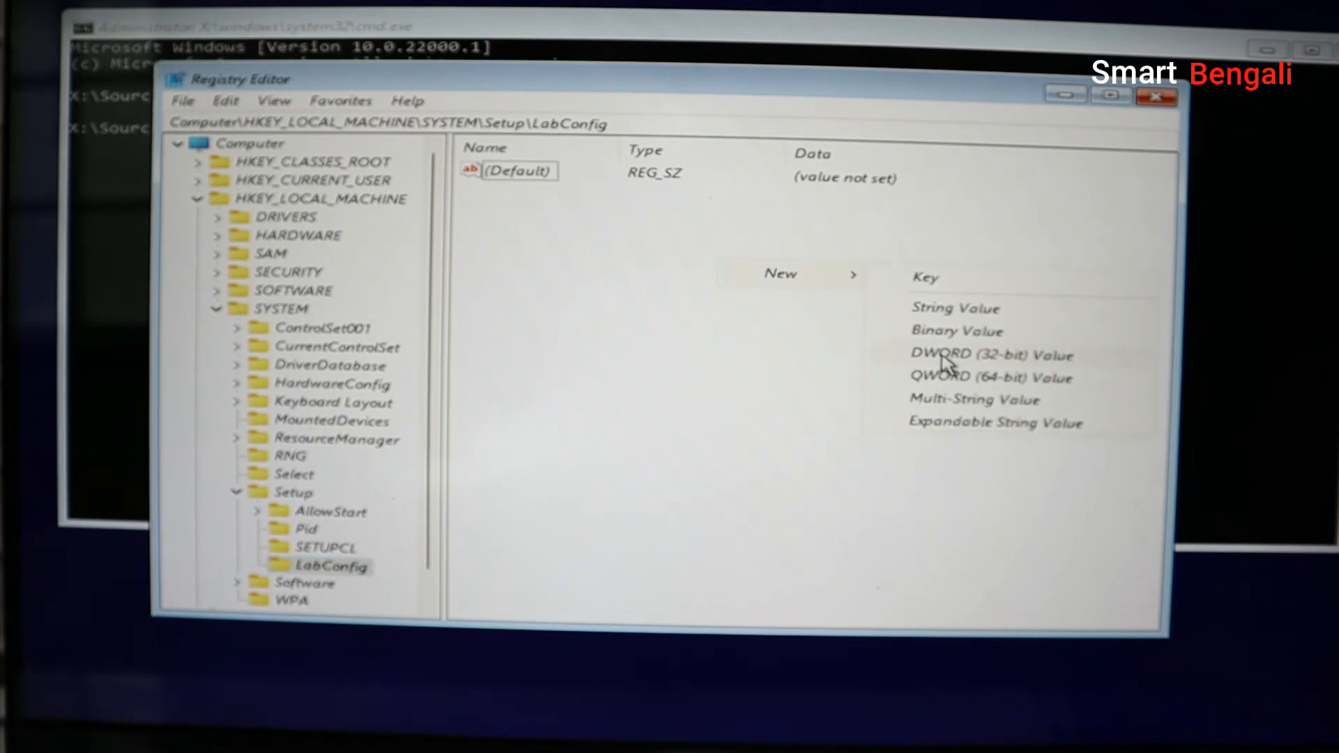
left_click(982, 354)
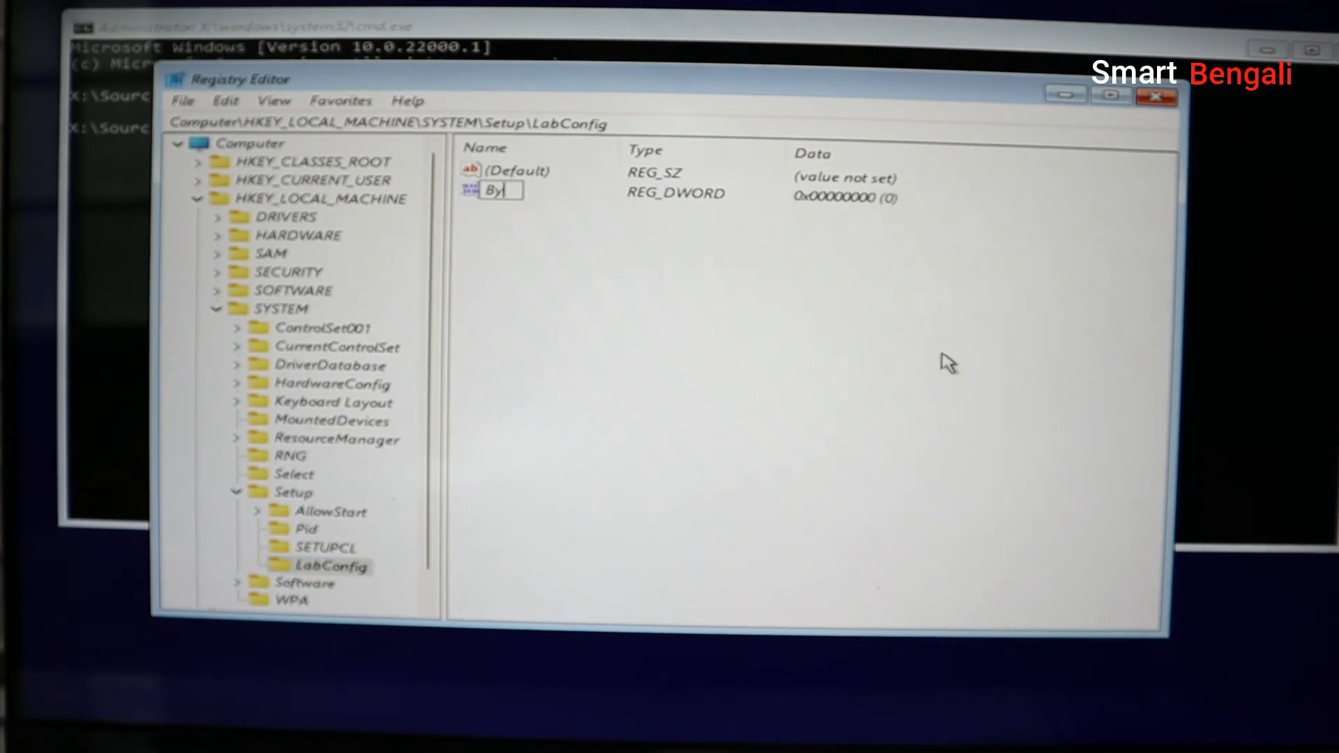
type("pass")
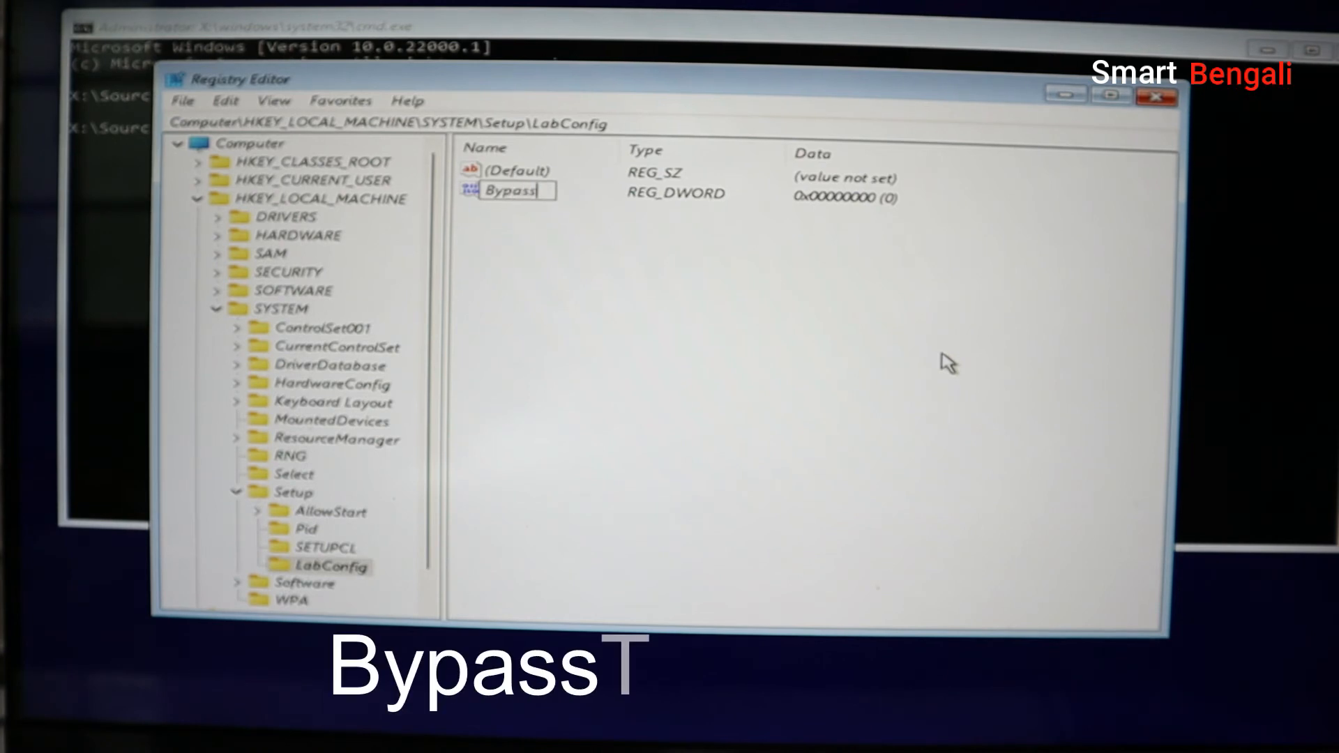
type("TPMCheck")
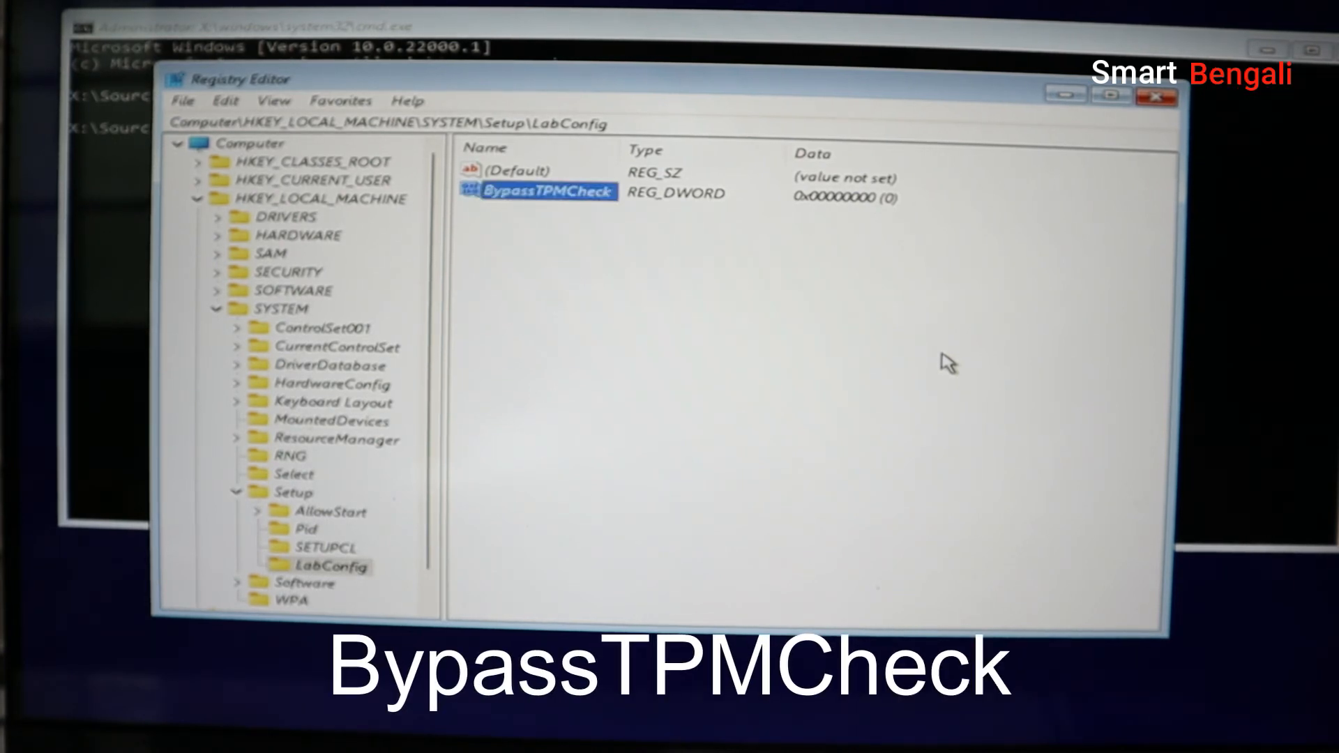
double_click(547, 191)
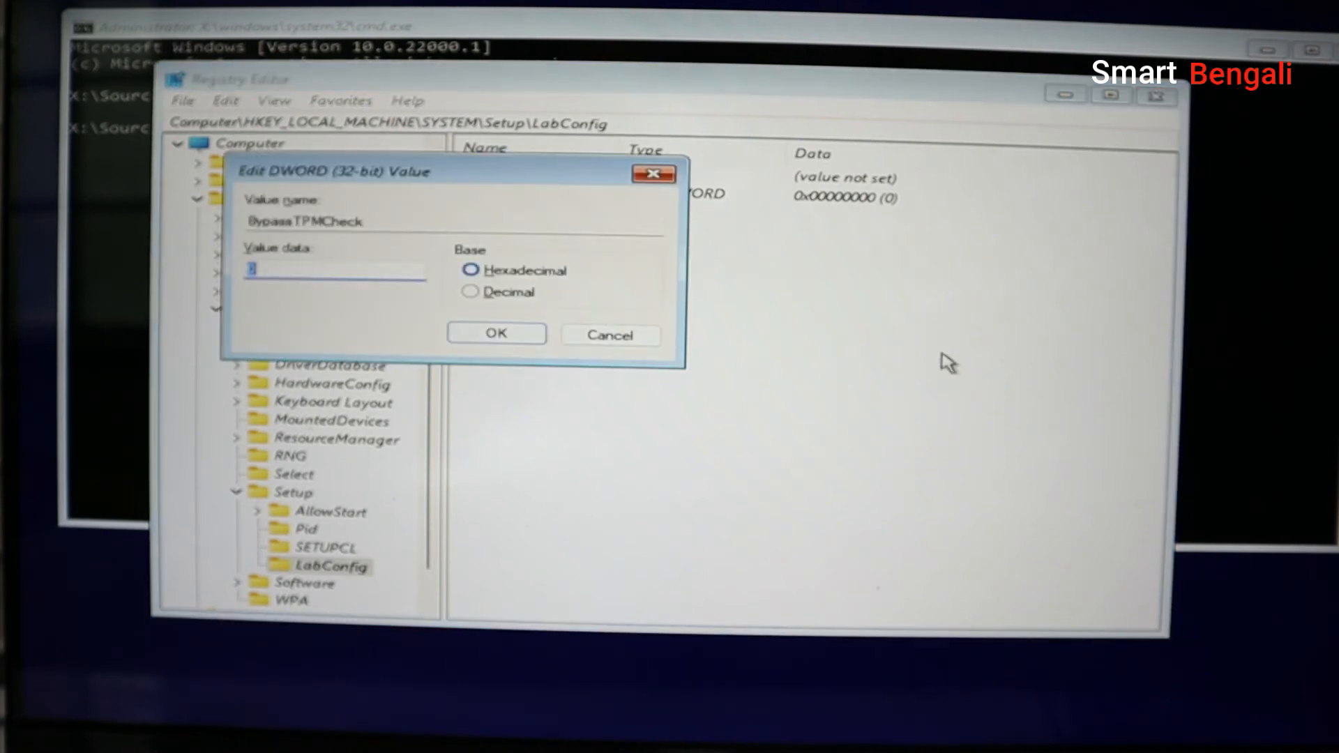
type("1")
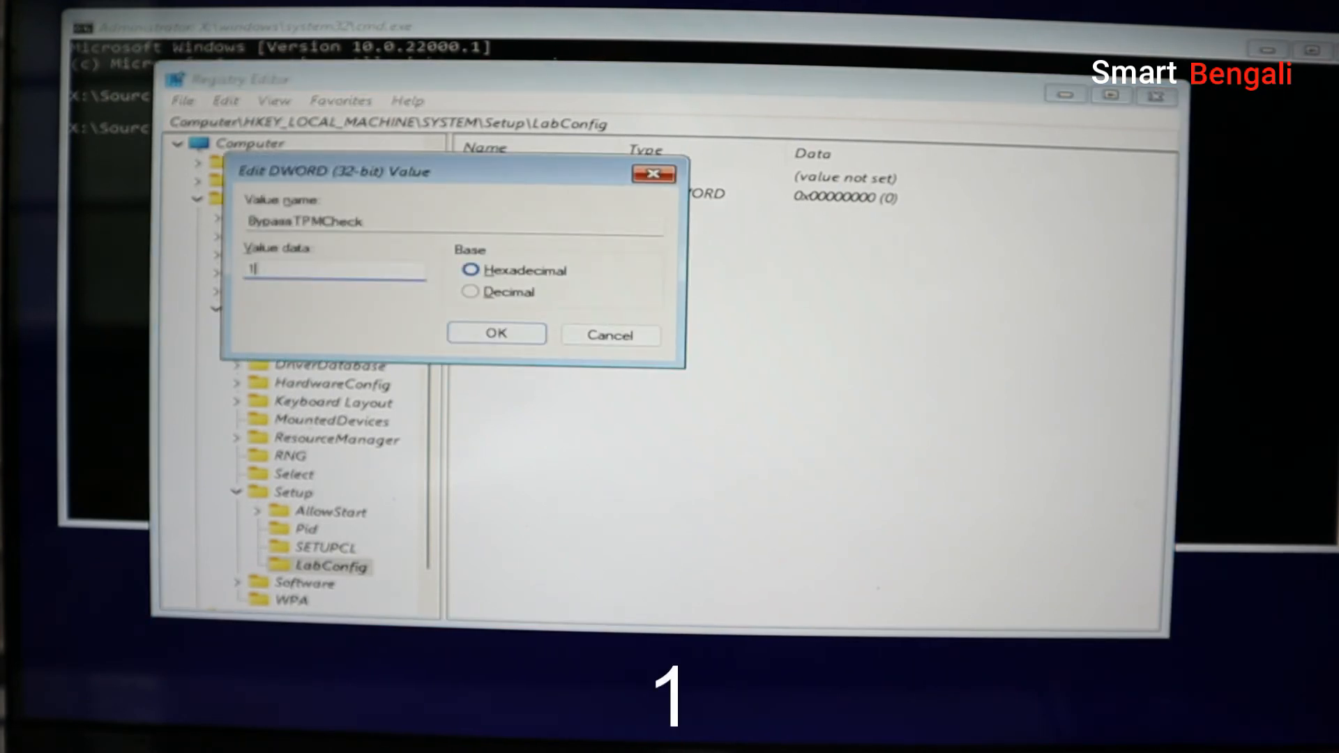
left_click(496, 334)
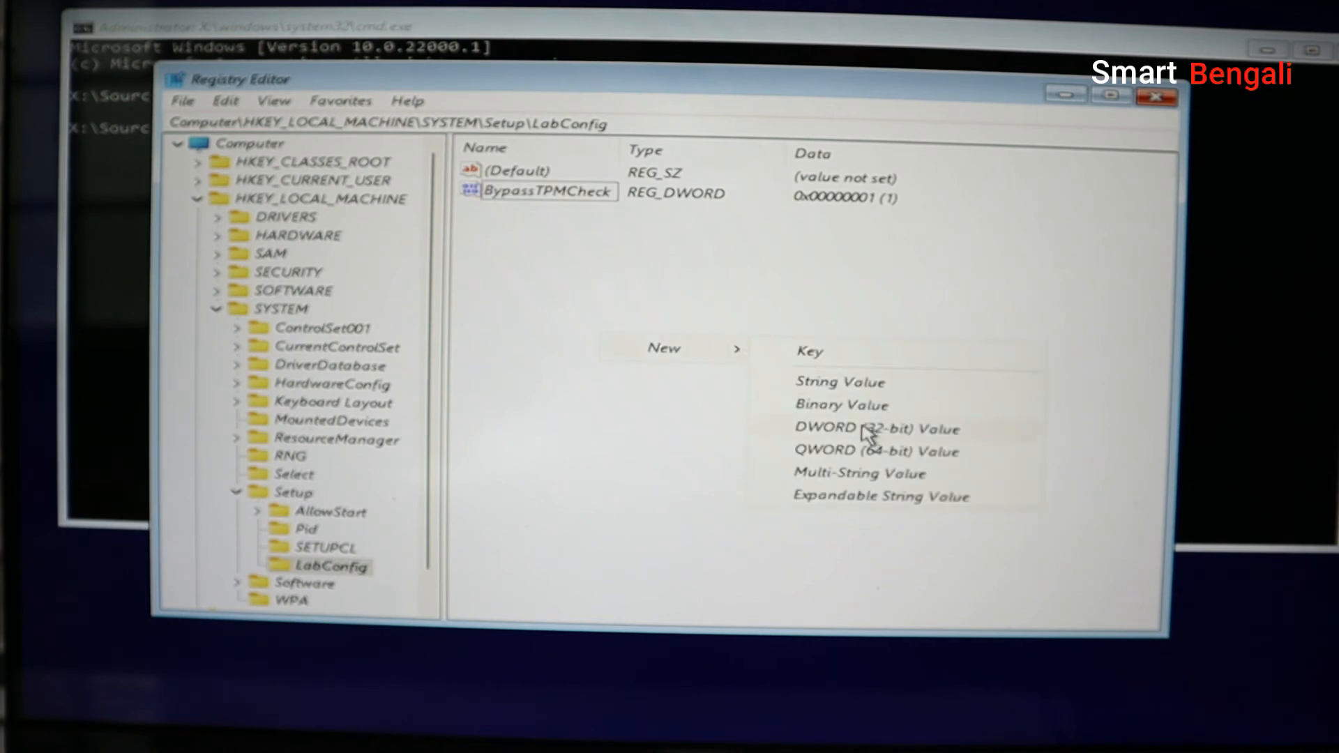
Step: Add a BypassSecureBootCheck DWORD set to 1, then close Registry Editor
left_click(876, 429)
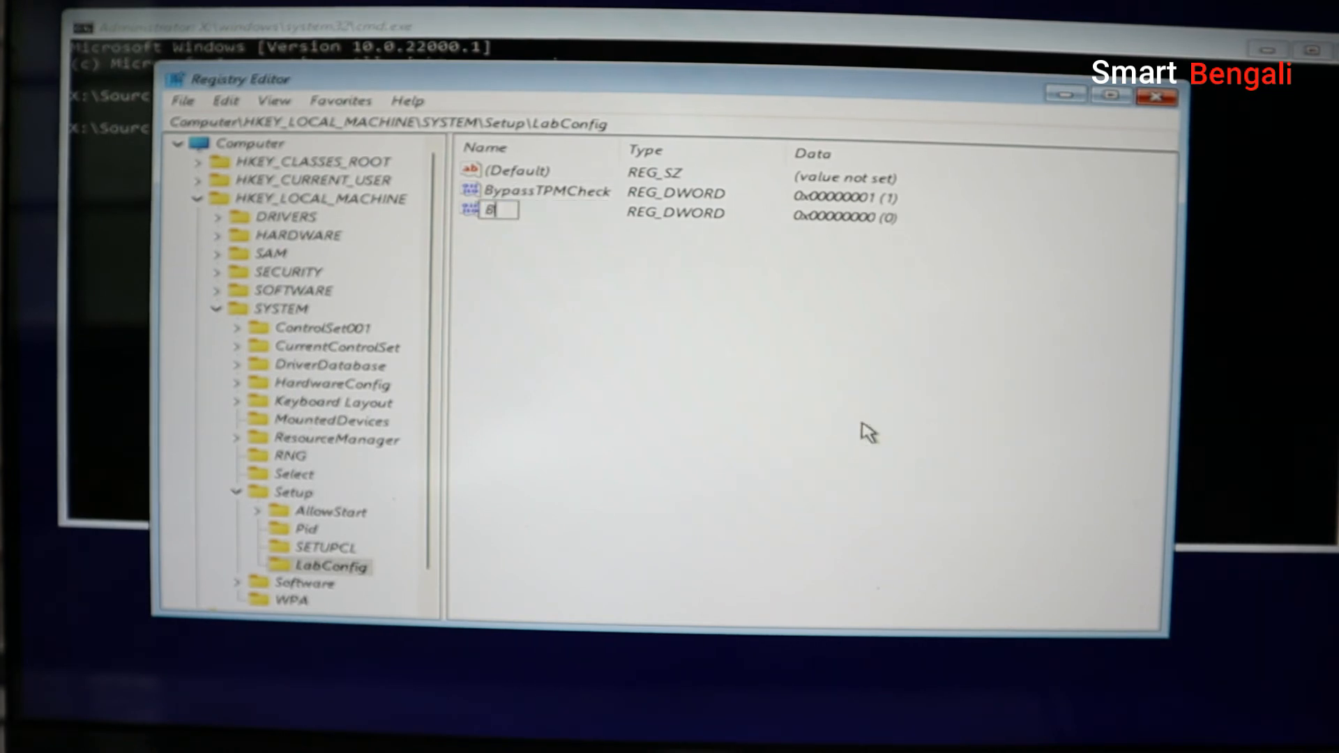
type("ypassSecureBootCheck")
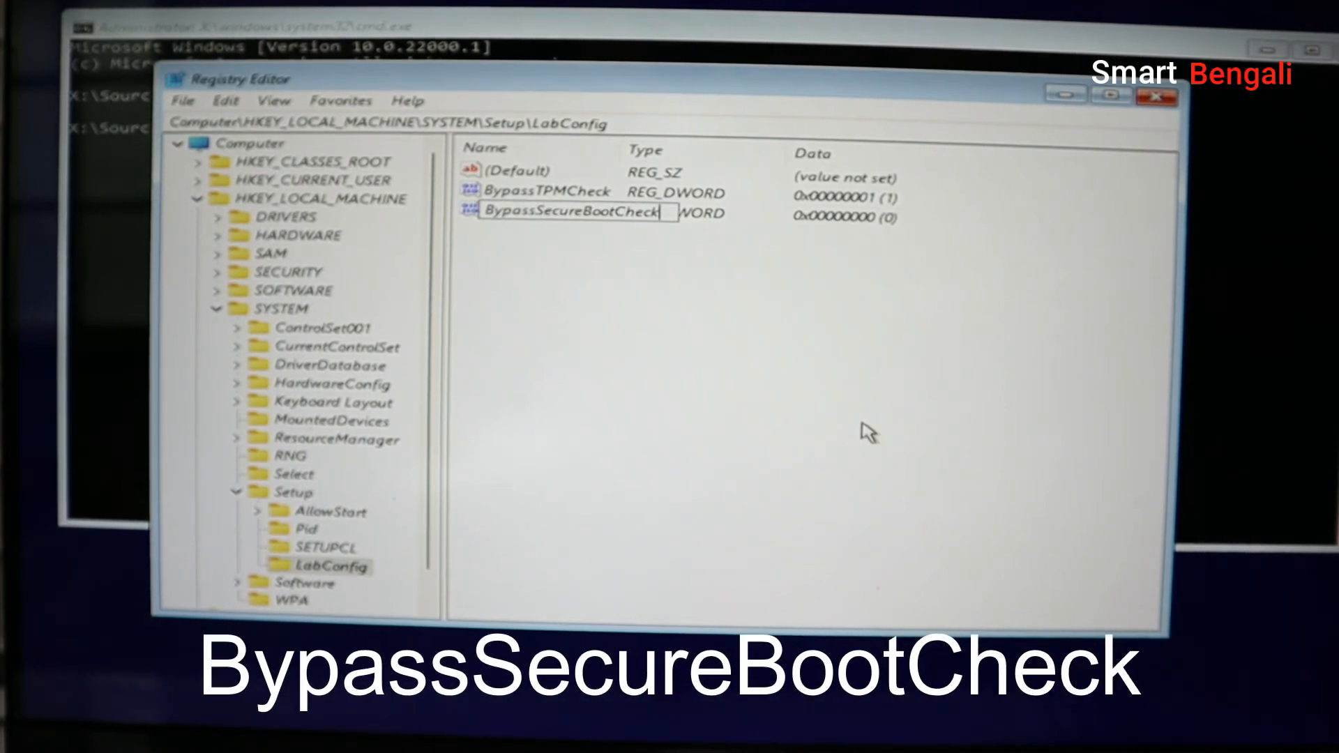
double_click(569, 212)
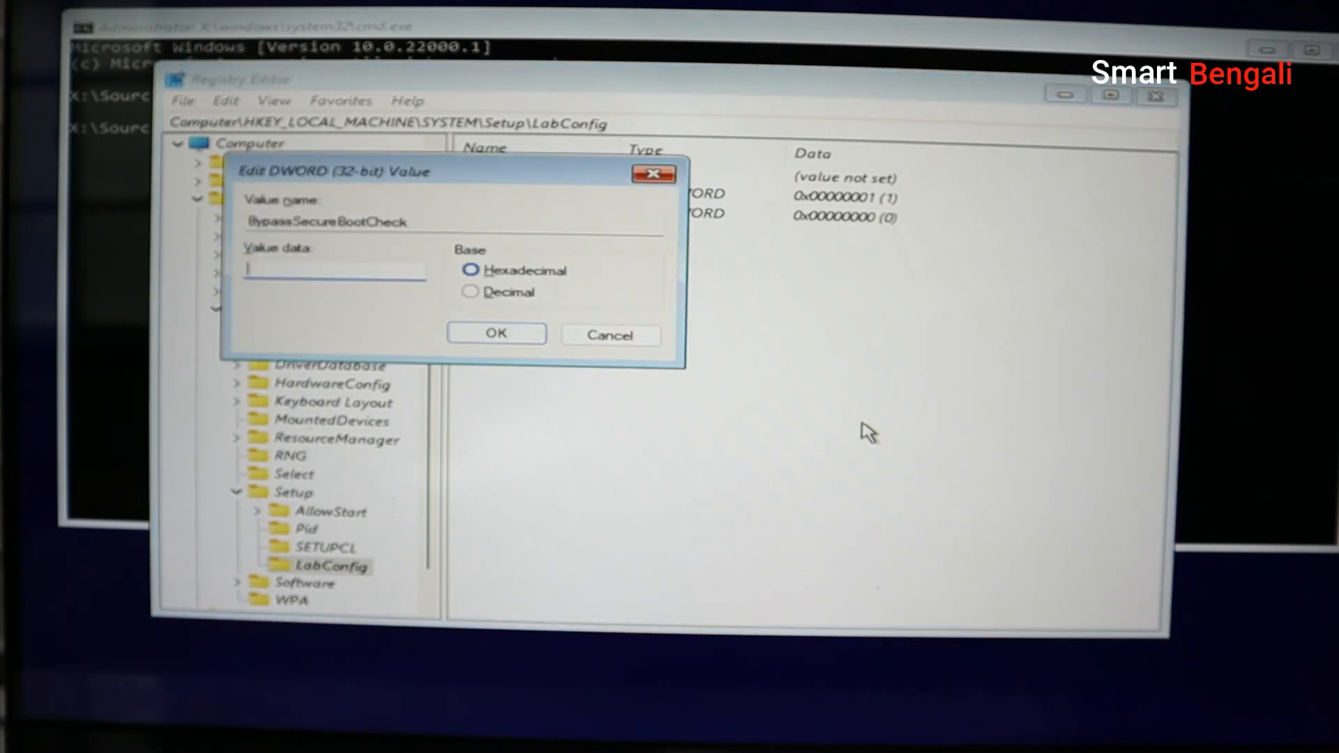
left_click(495, 334)
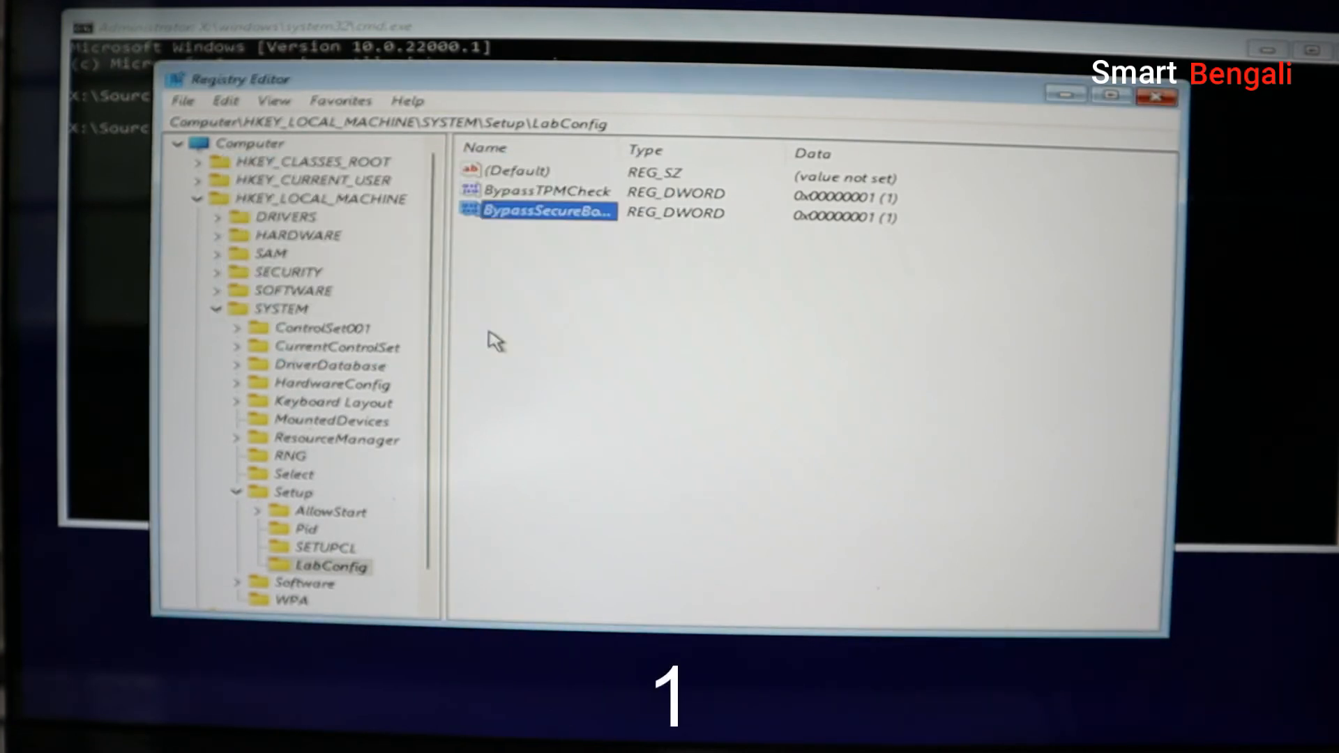
mouse_move(893, 346)
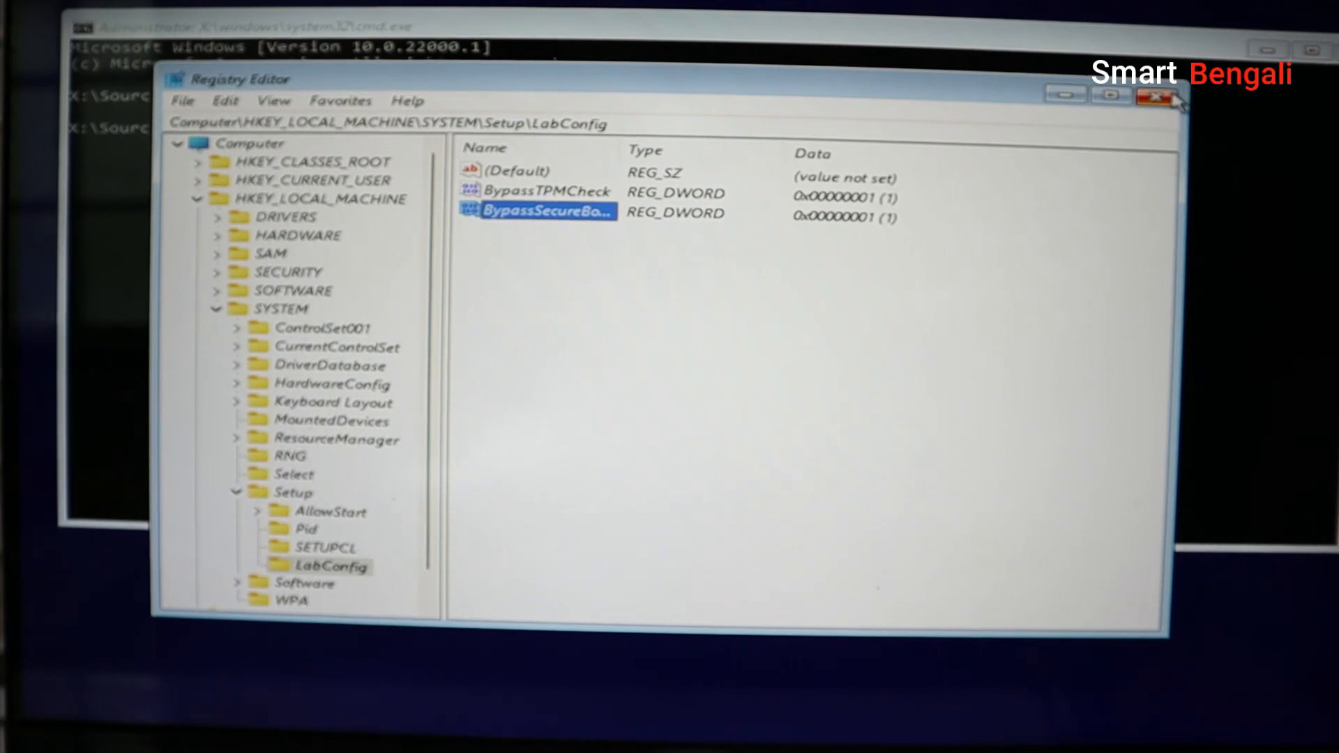
left_click(1159, 97)
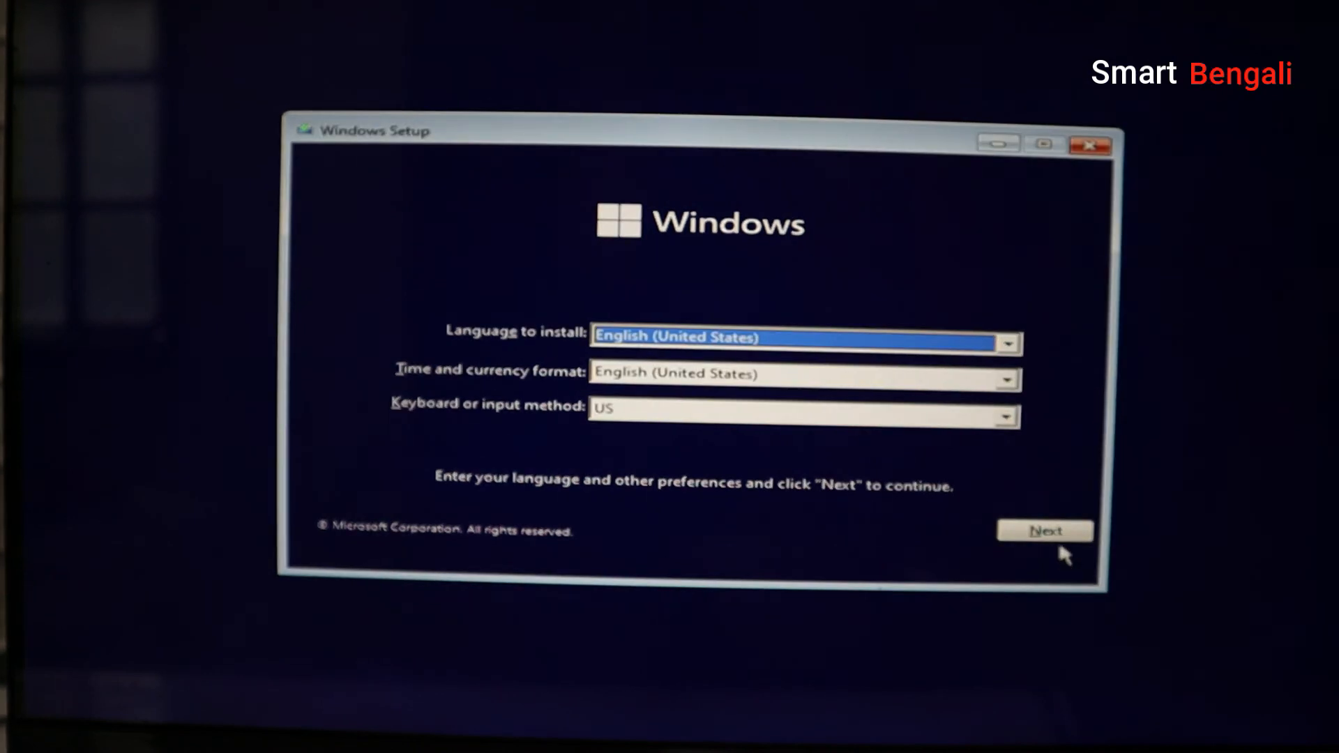
Step: Continue with default language, Install now, skip the product key and accept the license terms
left_click(1045, 530)
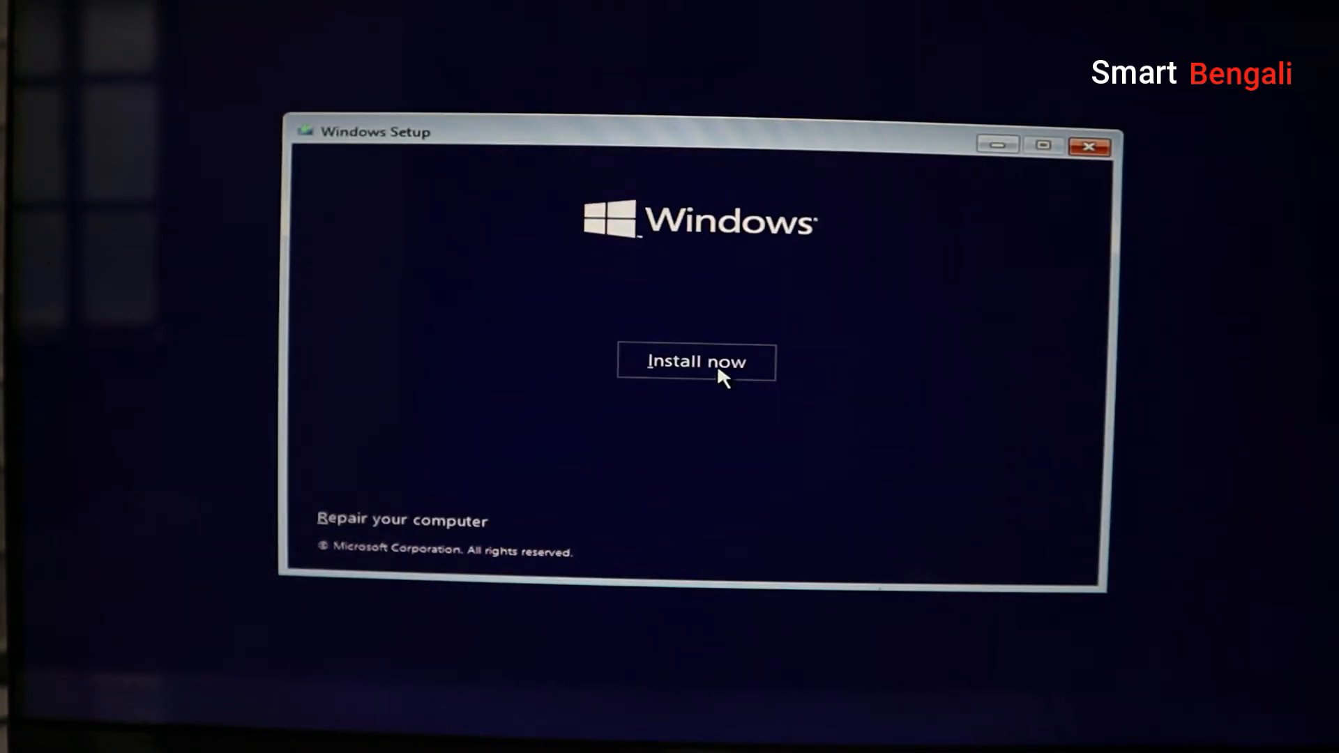
left_click(696, 361)
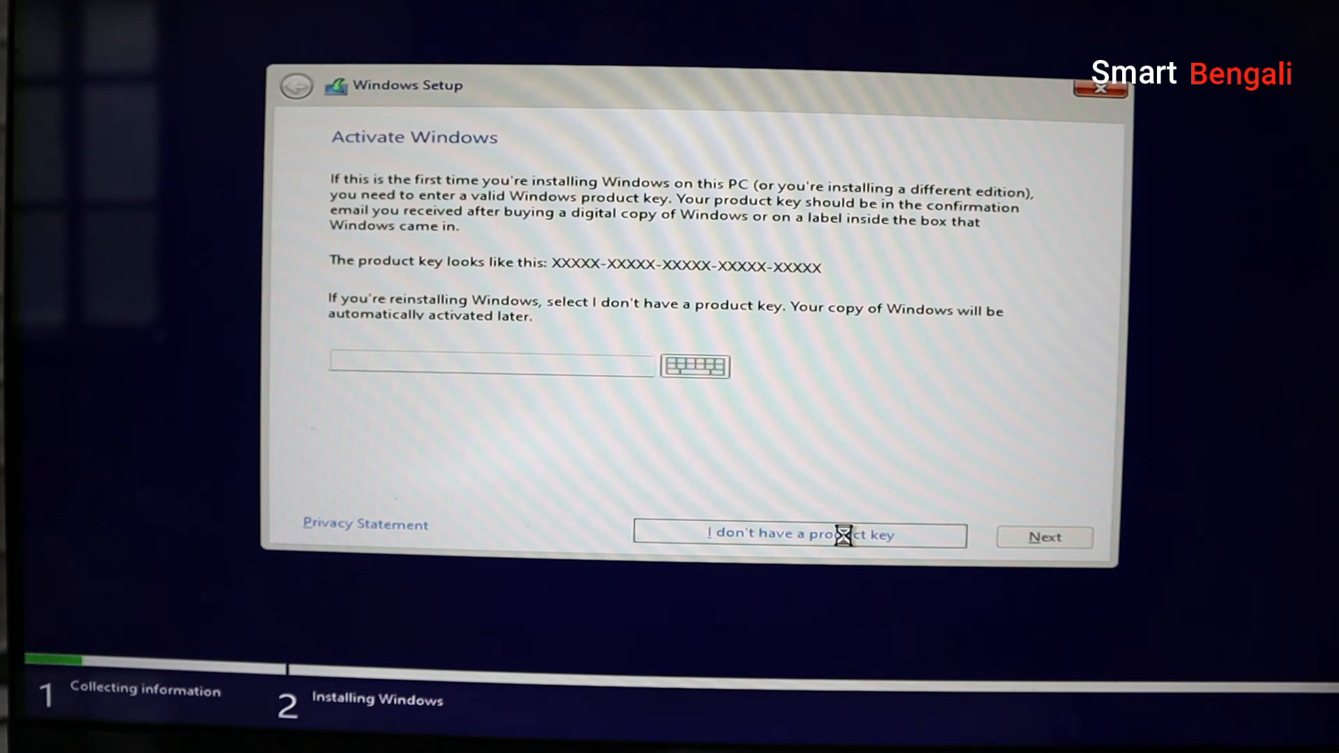
left_click(801, 534)
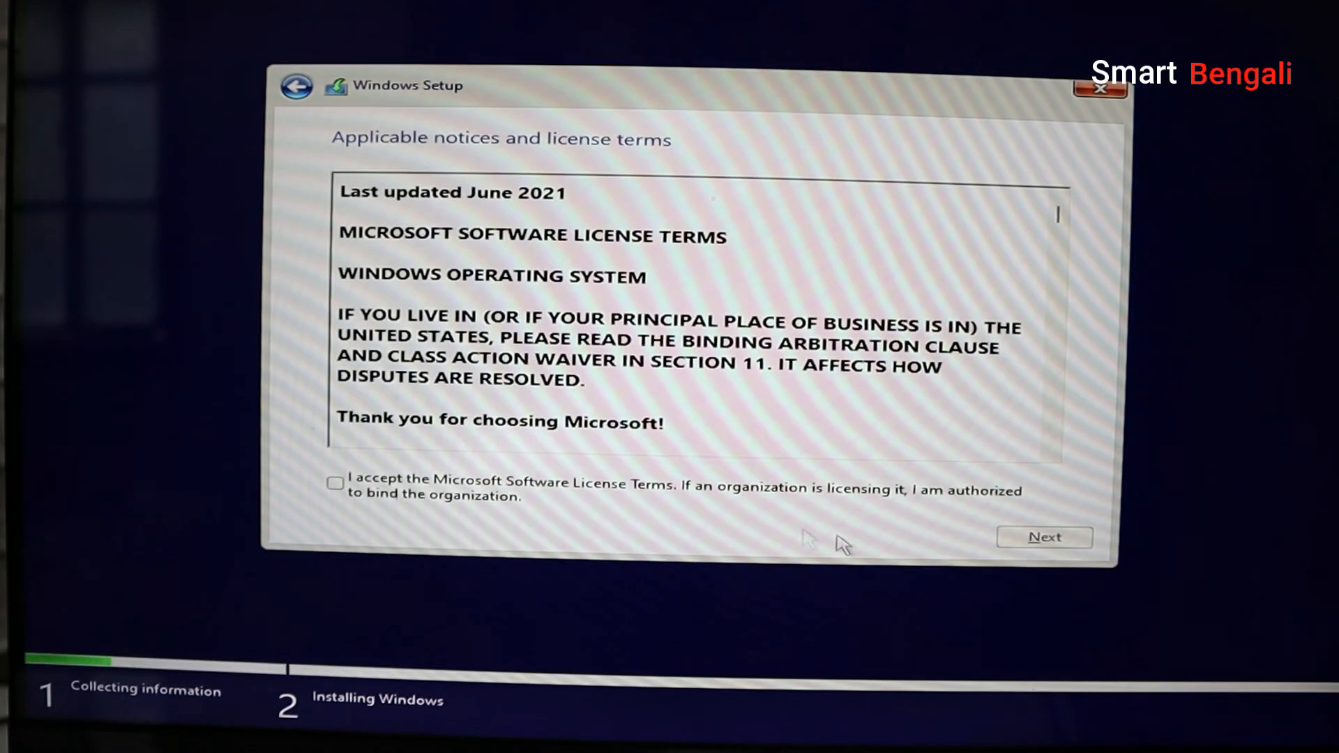
left_click(337, 483)
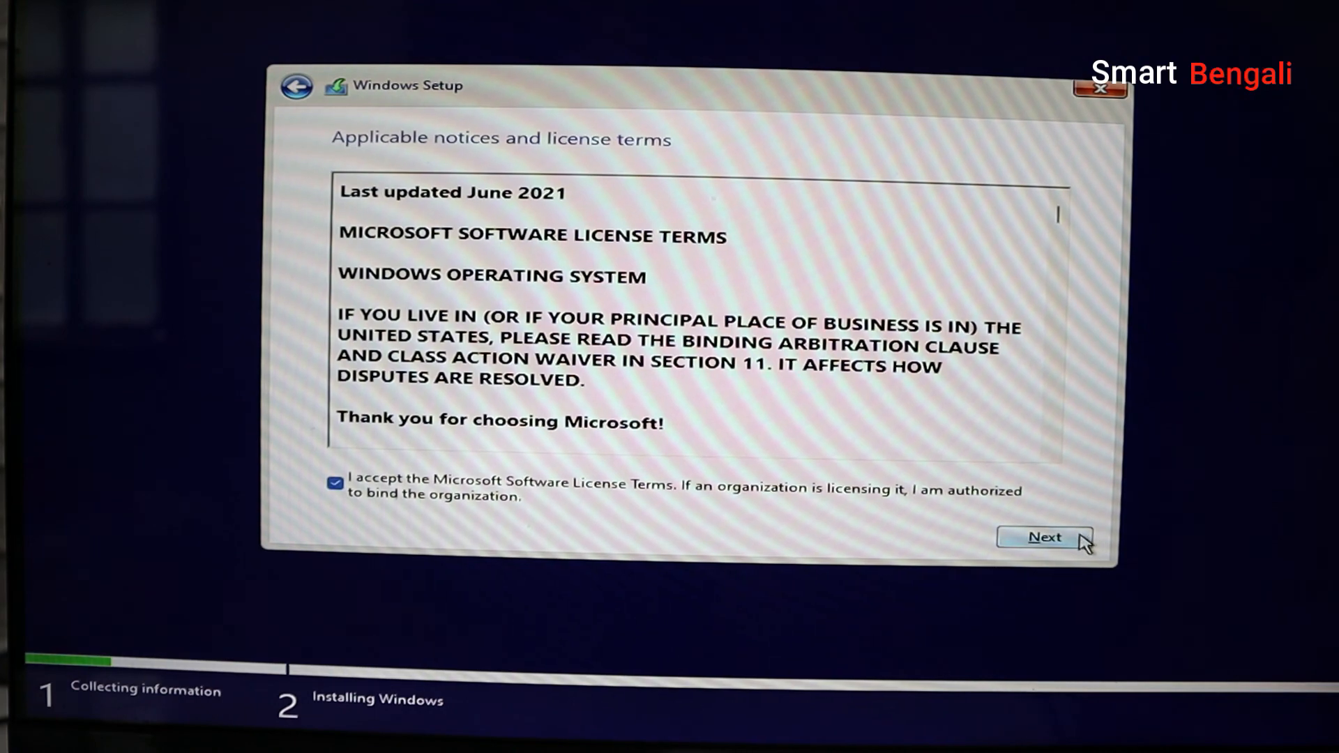
left_click(1044, 537)
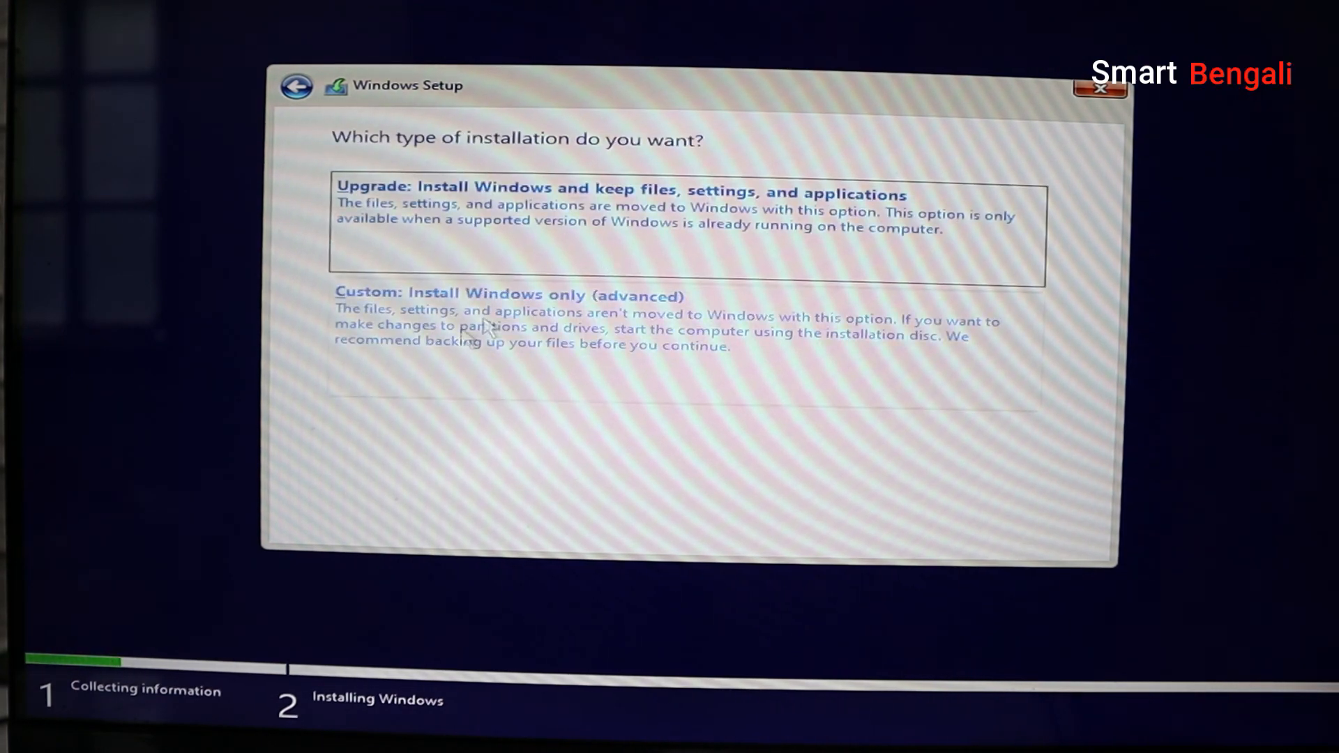
mouse_move(820, 265)
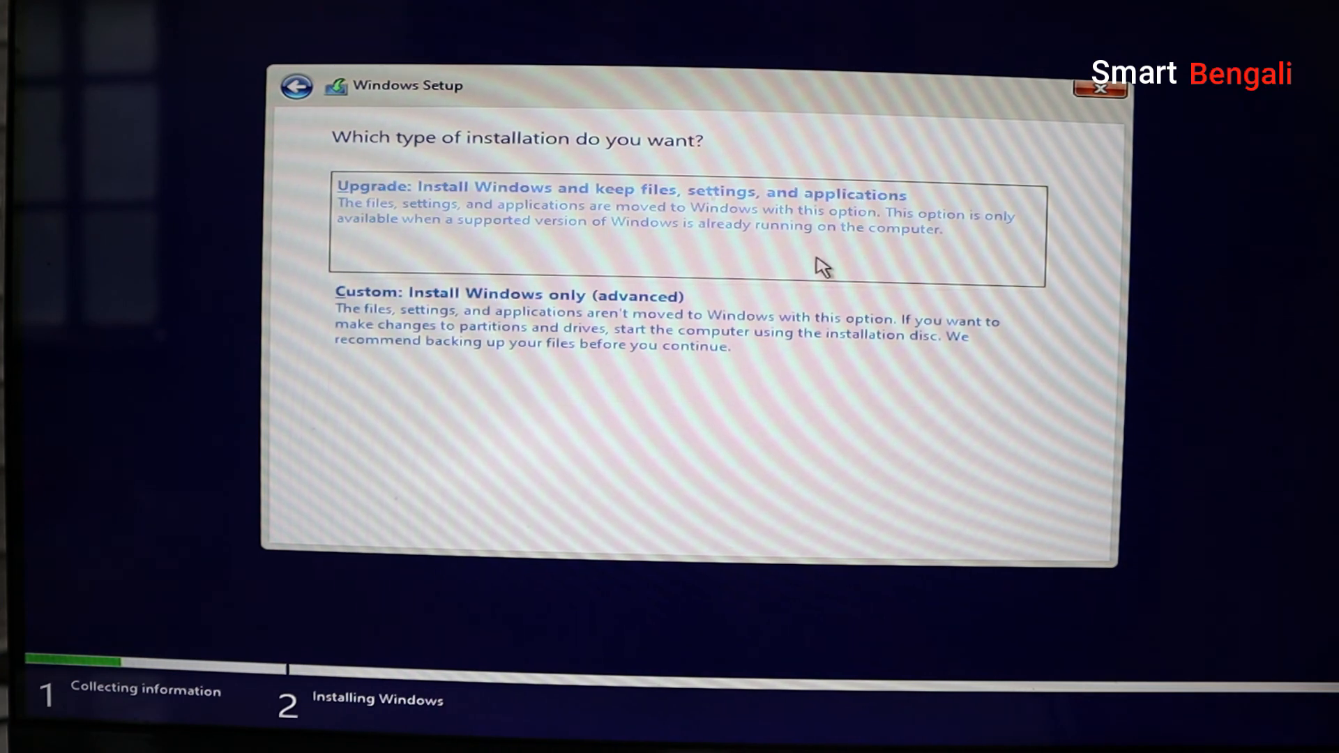
Step: Choose a custom clean install and install Windows onto the 200 GB unallocated space
left_click(526, 358)
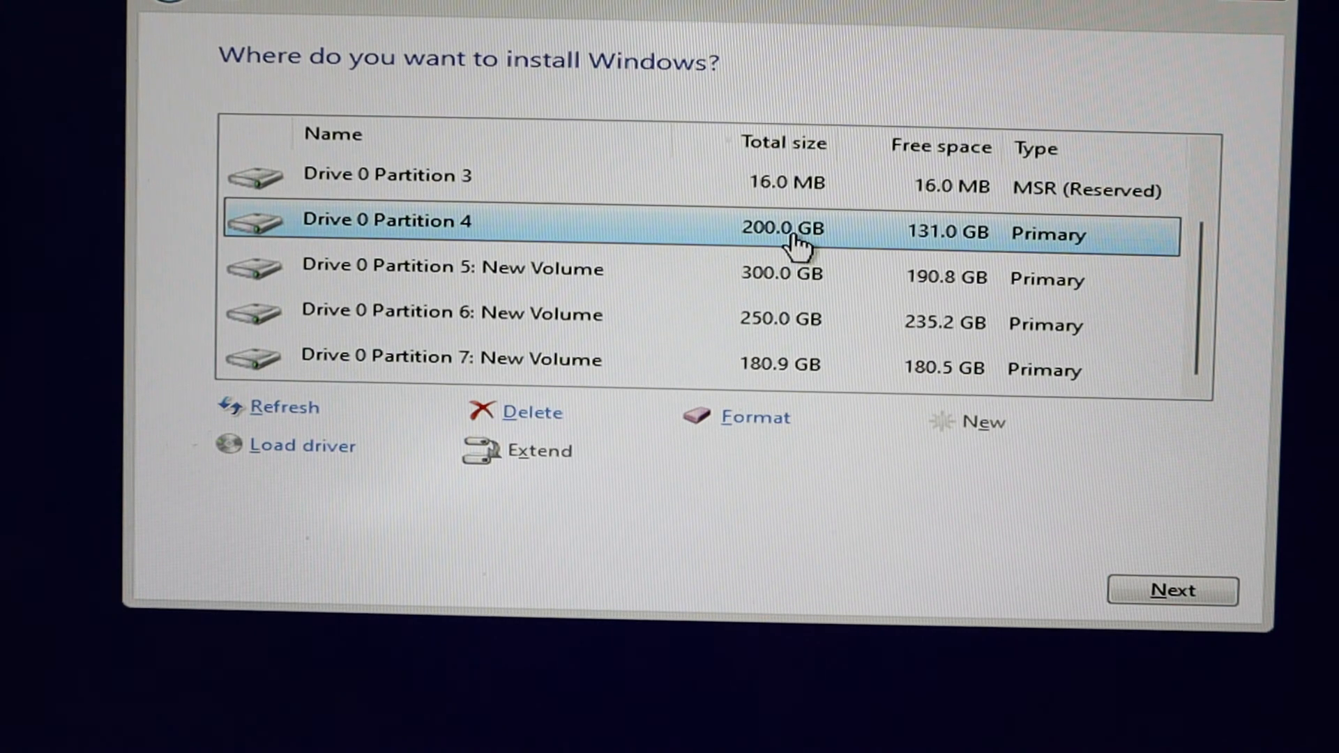
mouse_move(892, 256)
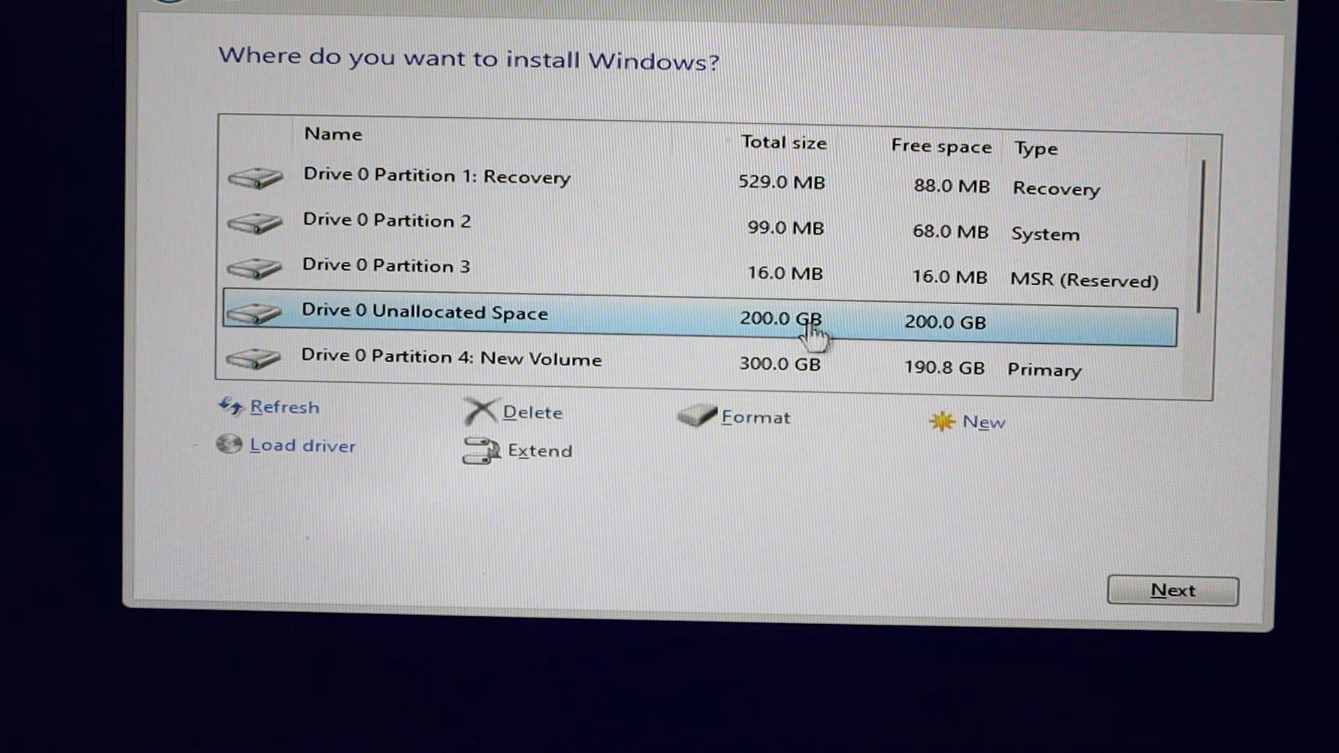
mouse_move(1173, 590)
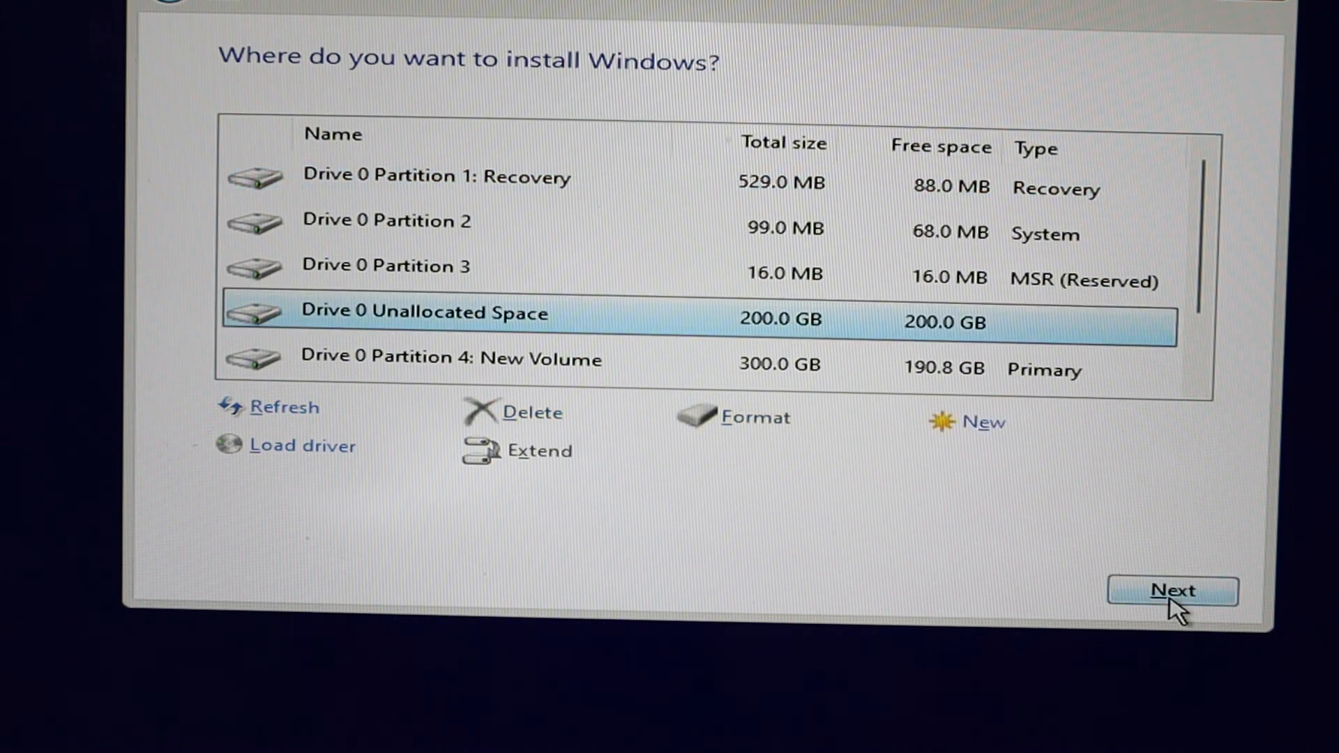
left_click(1172, 590)
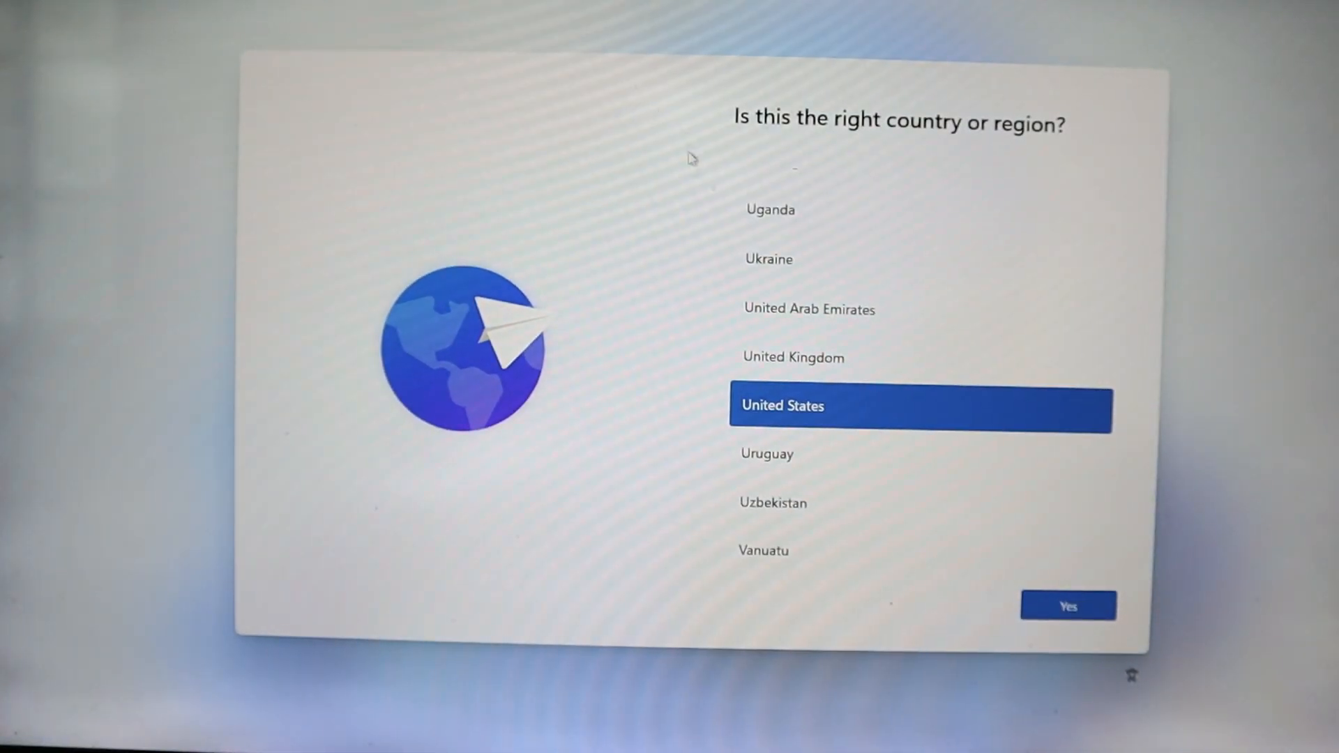
Step: Set region India and keyboard English (India), skipping a second layout
scroll("down", 3)
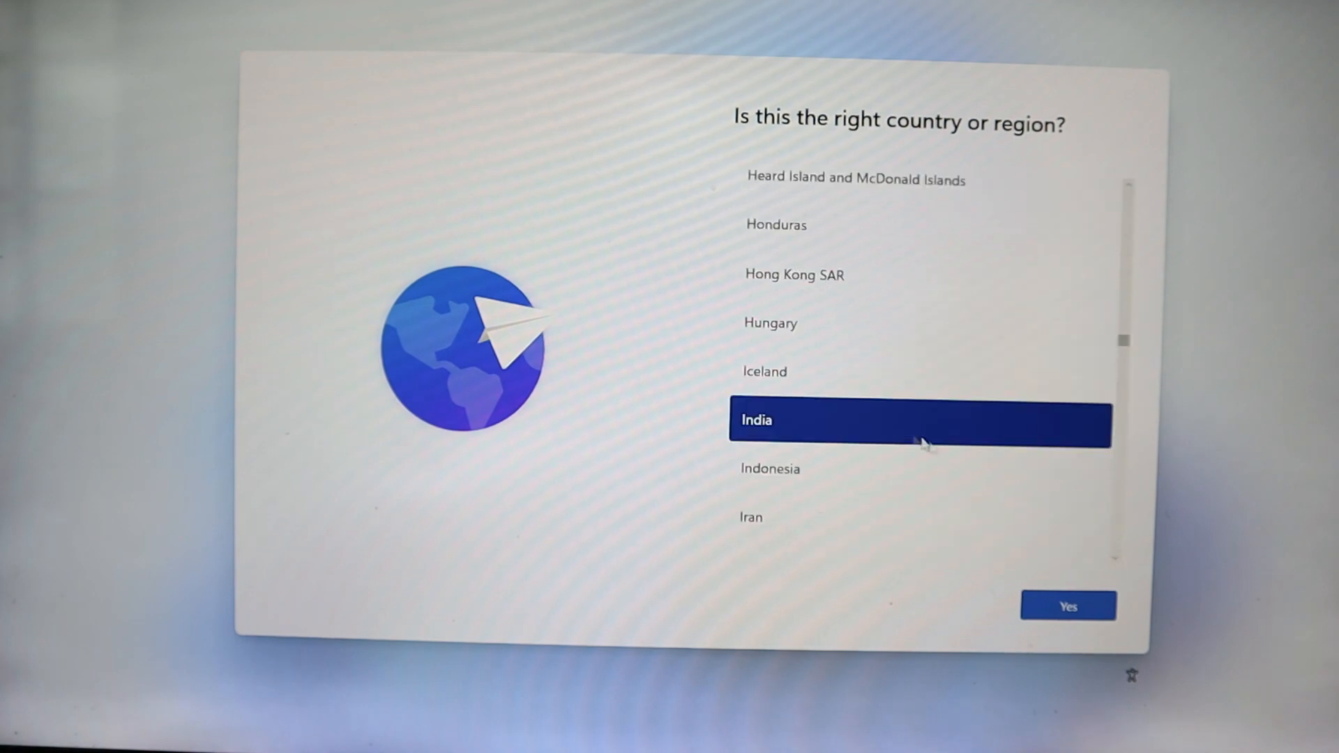
left_click(1067, 607)
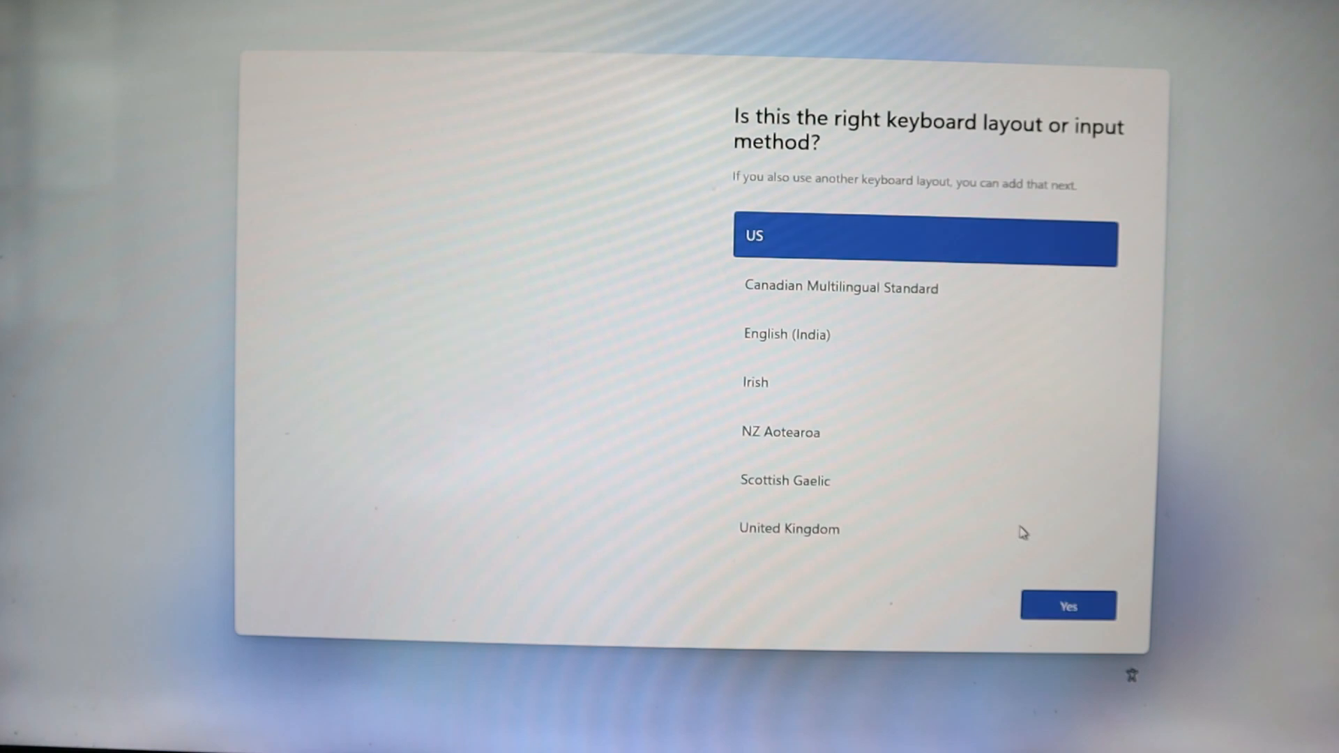
left_click(787, 333)
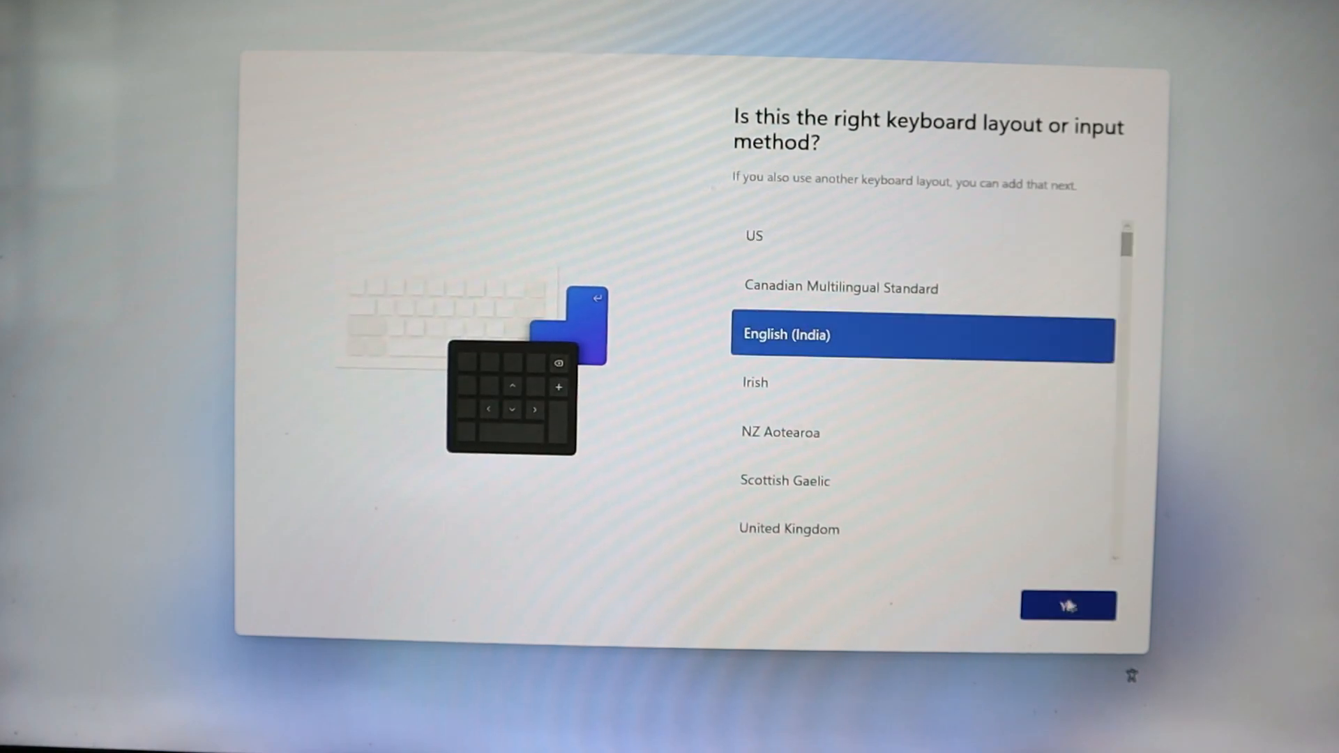
left_click(1067, 605)
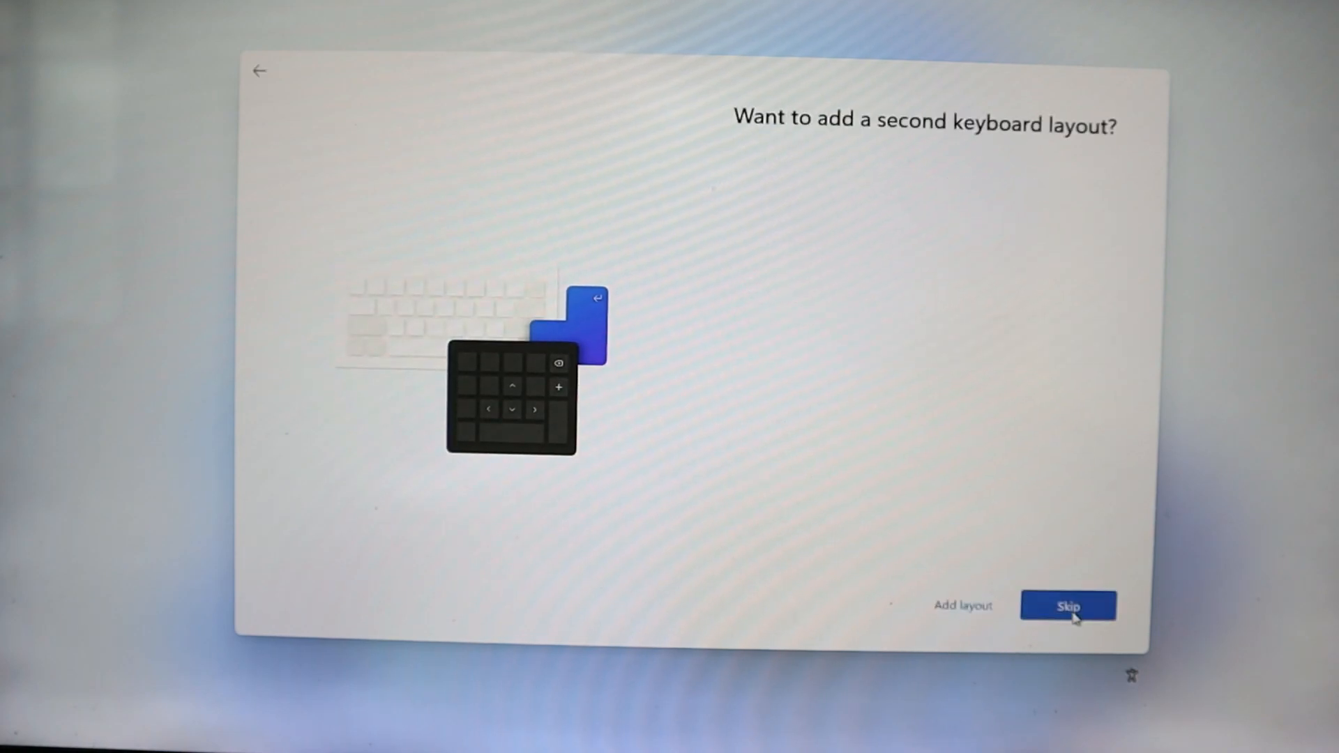
left_click(1067, 606)
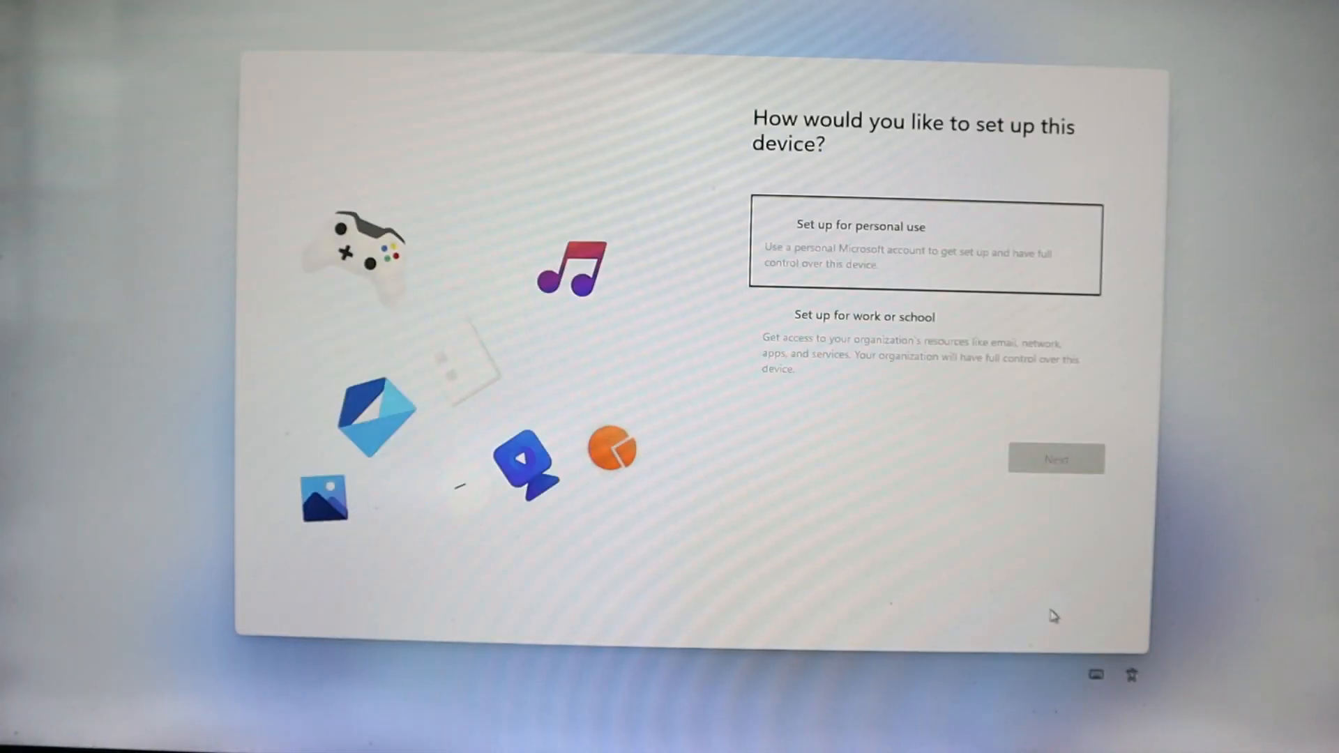
Step: Set the device up for personal use and move past the password step
left_click(1056, 459)
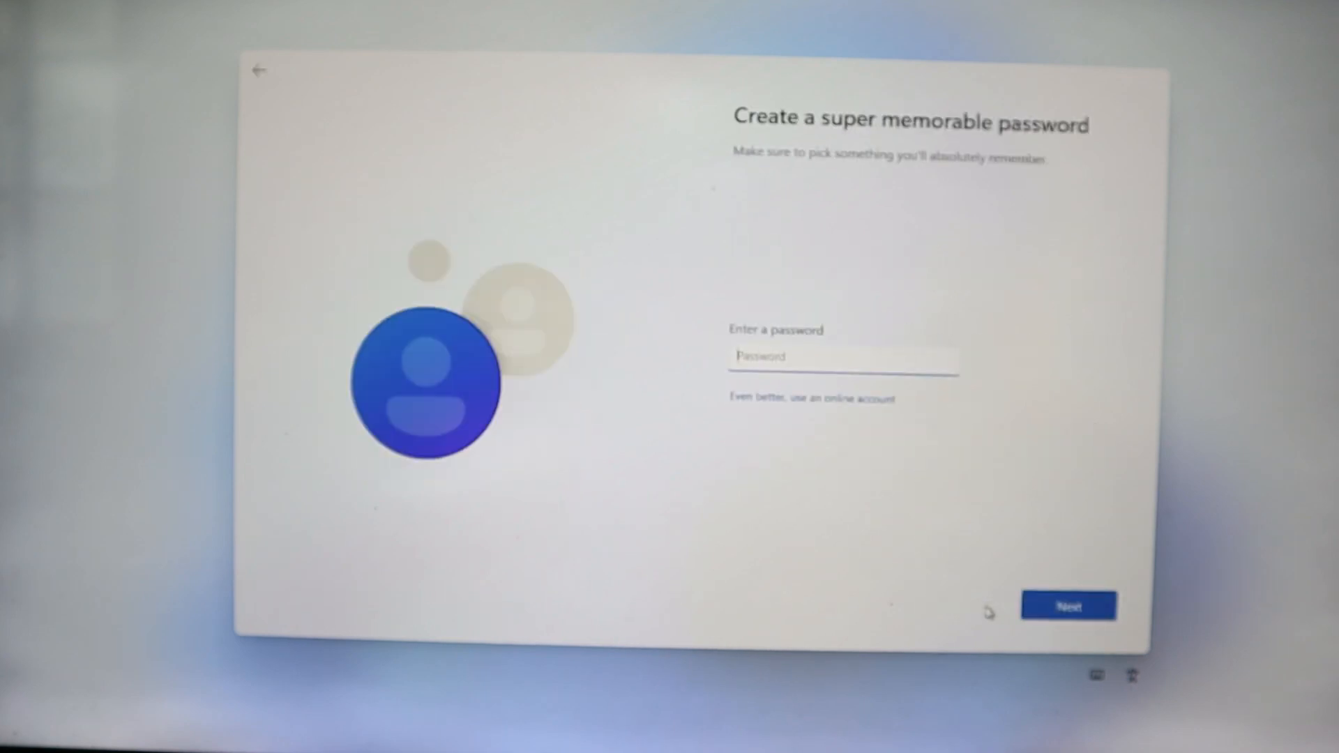
left_click(1069, 606)
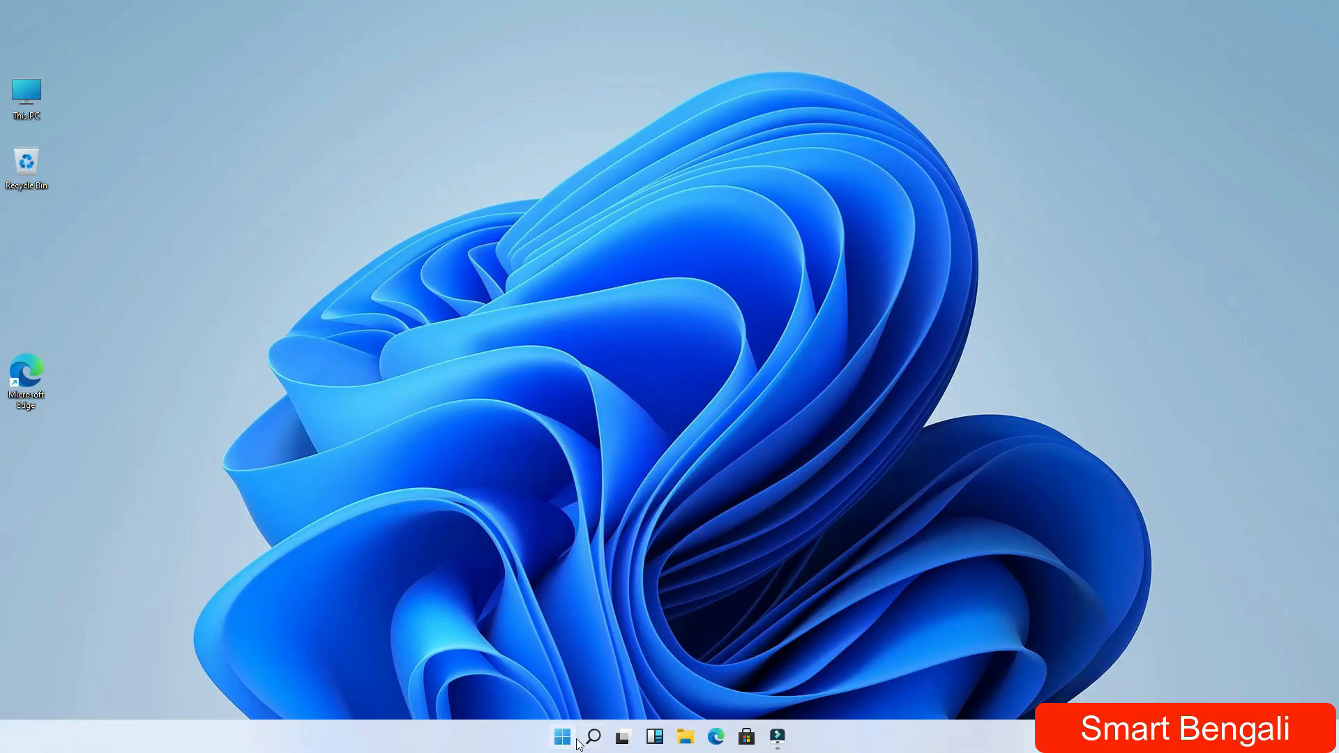
Step: Search for and review the System Information summary
left_click(562, 737)
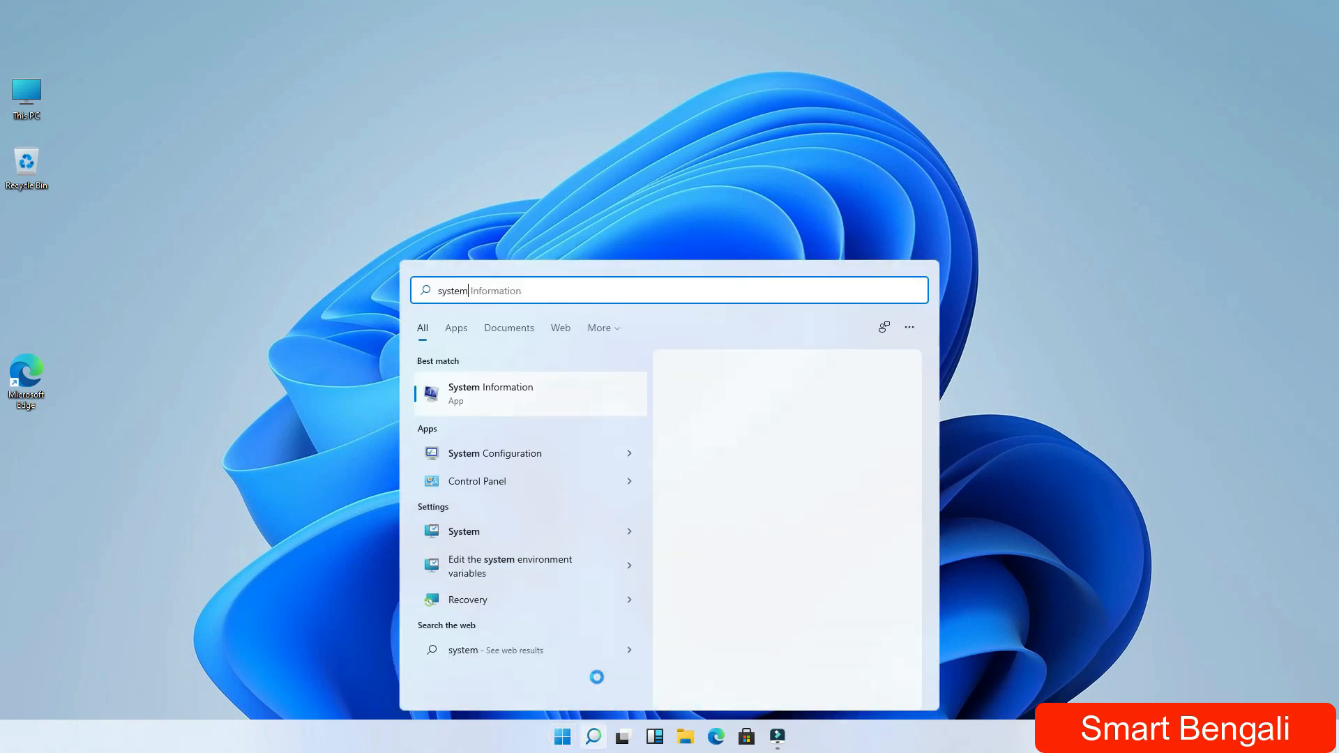
left_click(490, 393)
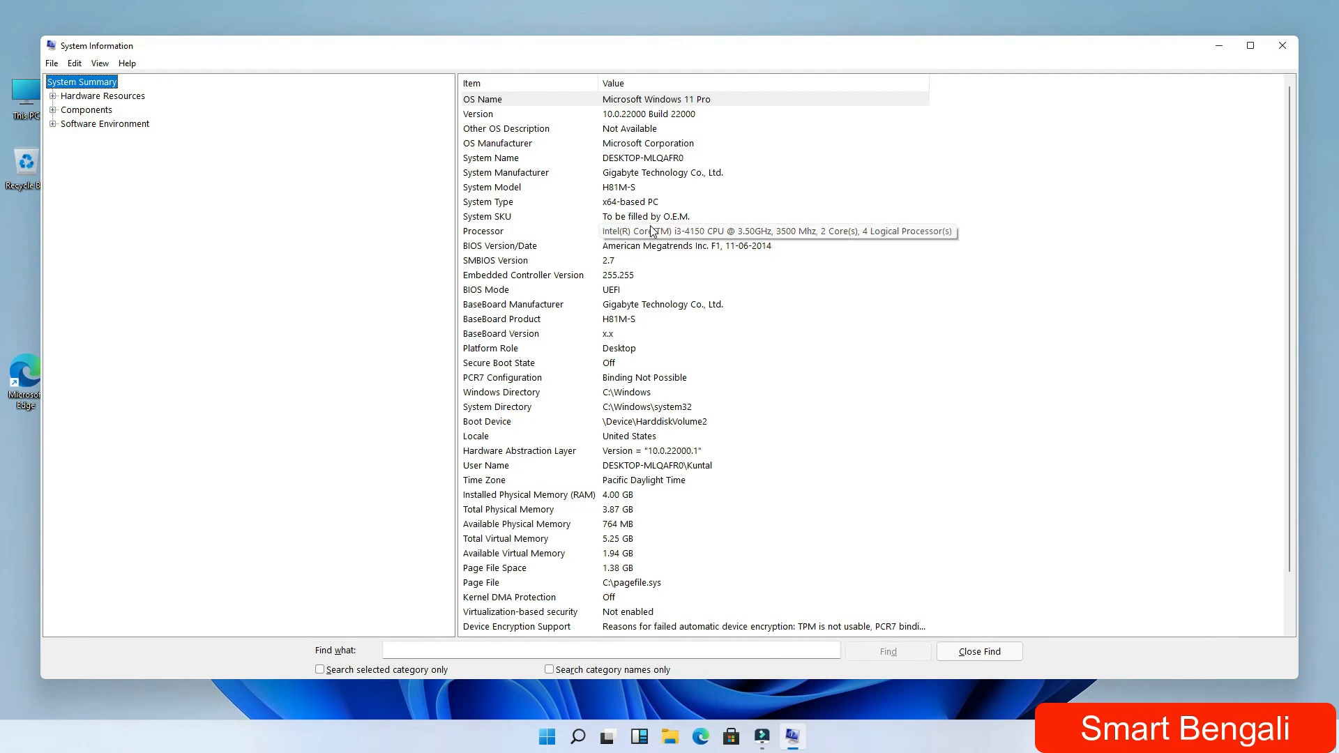
mouse_move(893, 240)
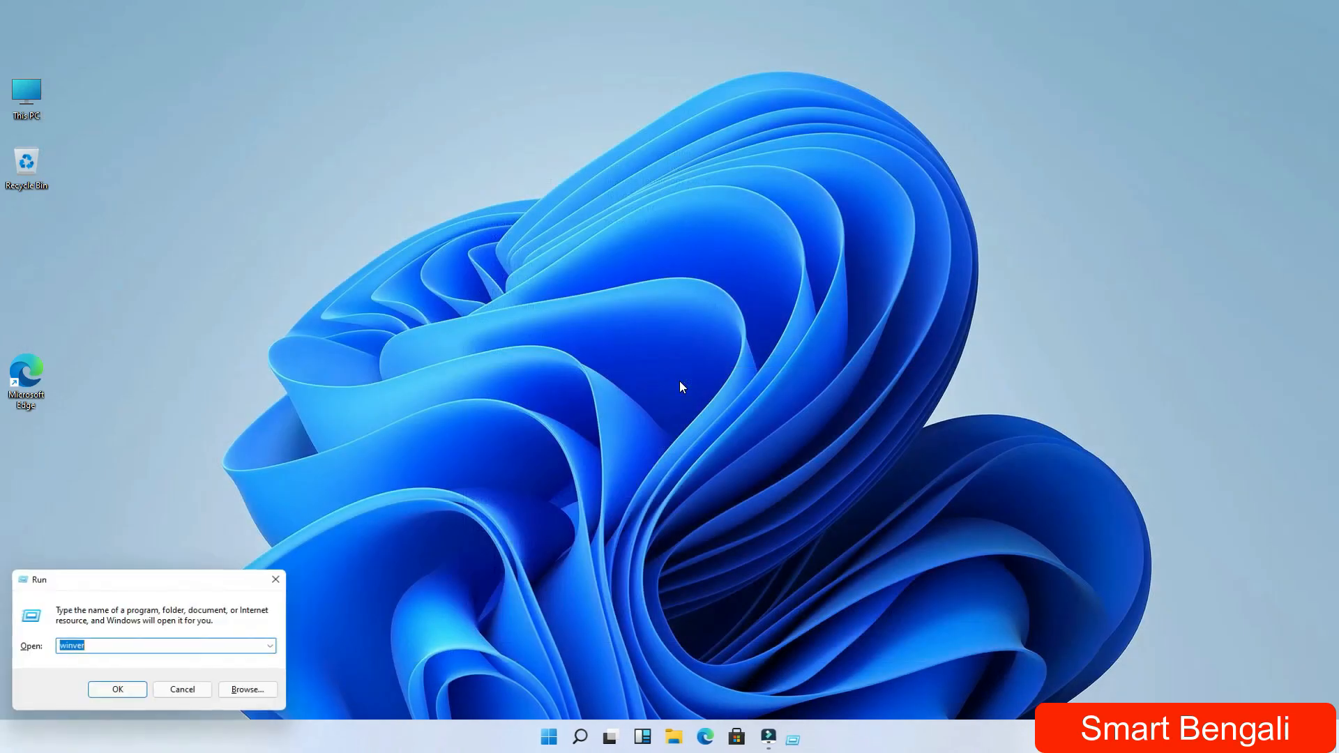
Step: Run winver to show About Windows confirming Windows 11 Pro, OS Build 22000.1
left_click(117, 689)
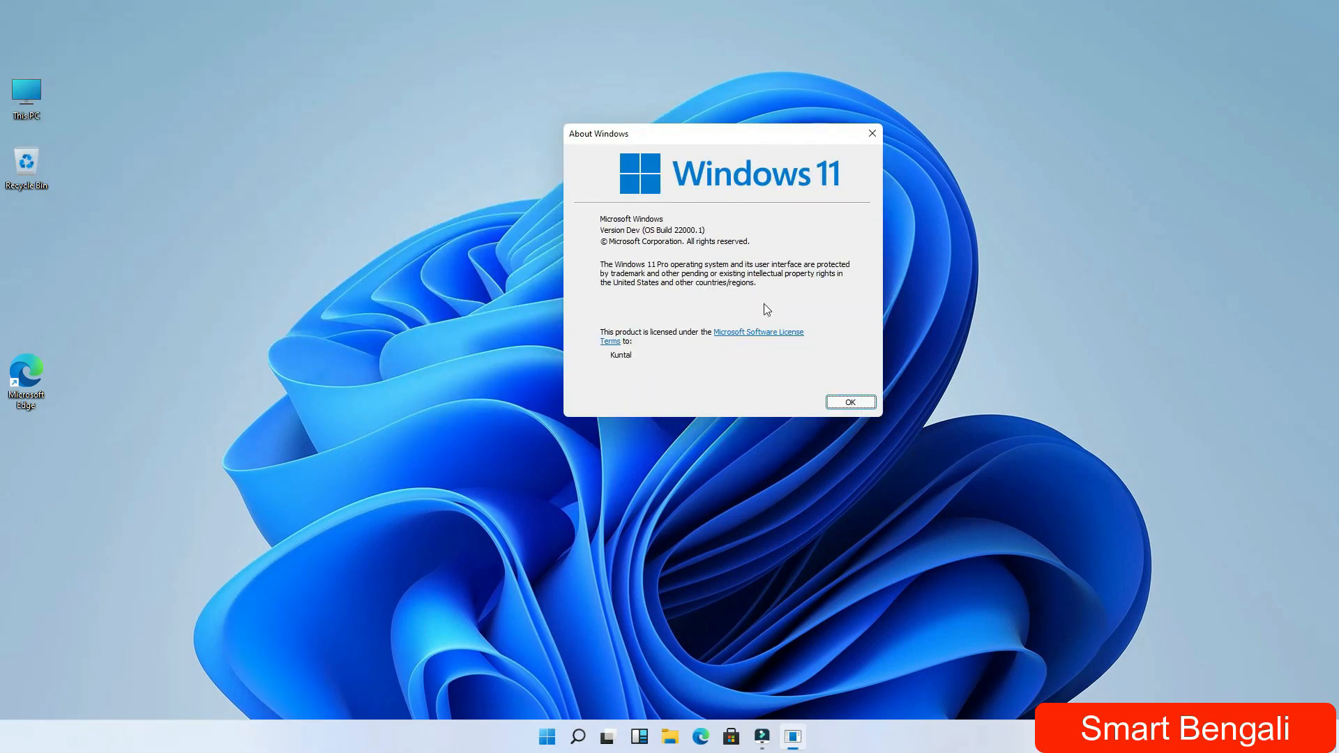
mouse_move(583, 282)
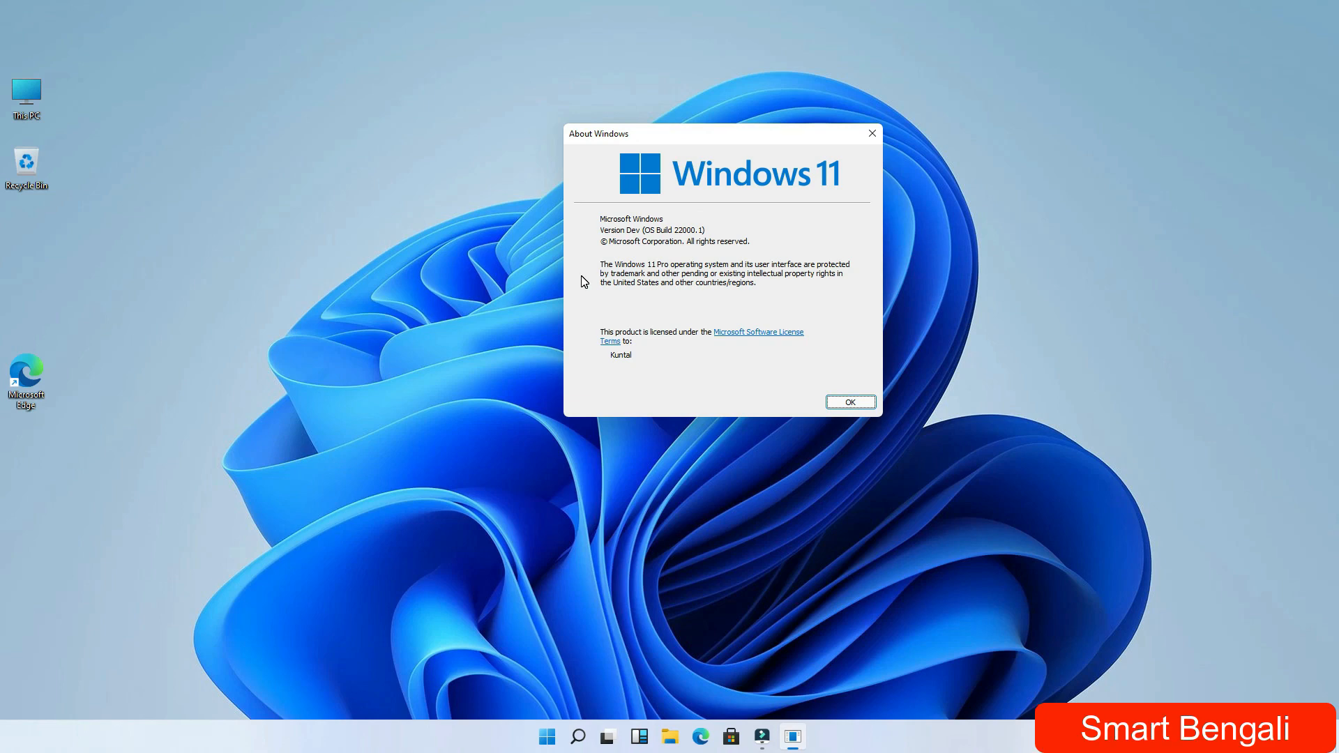
left_click(675, 372)
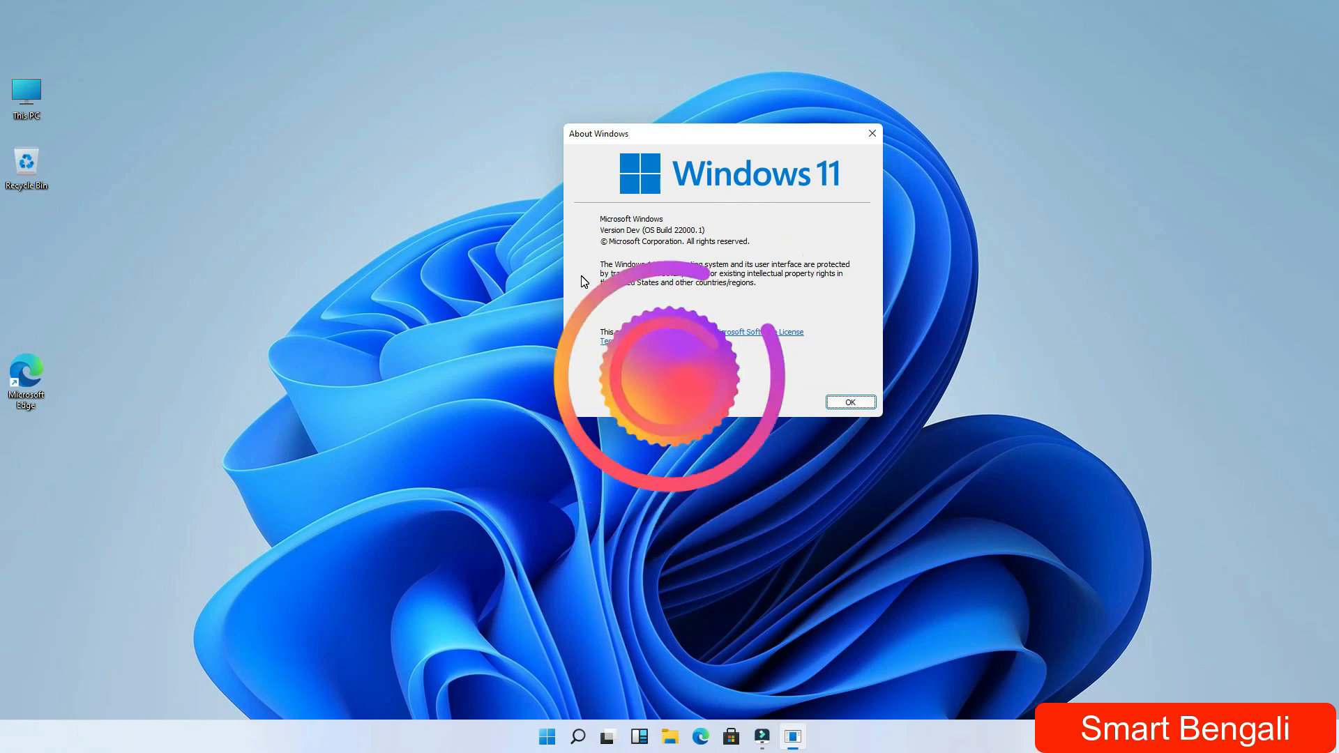